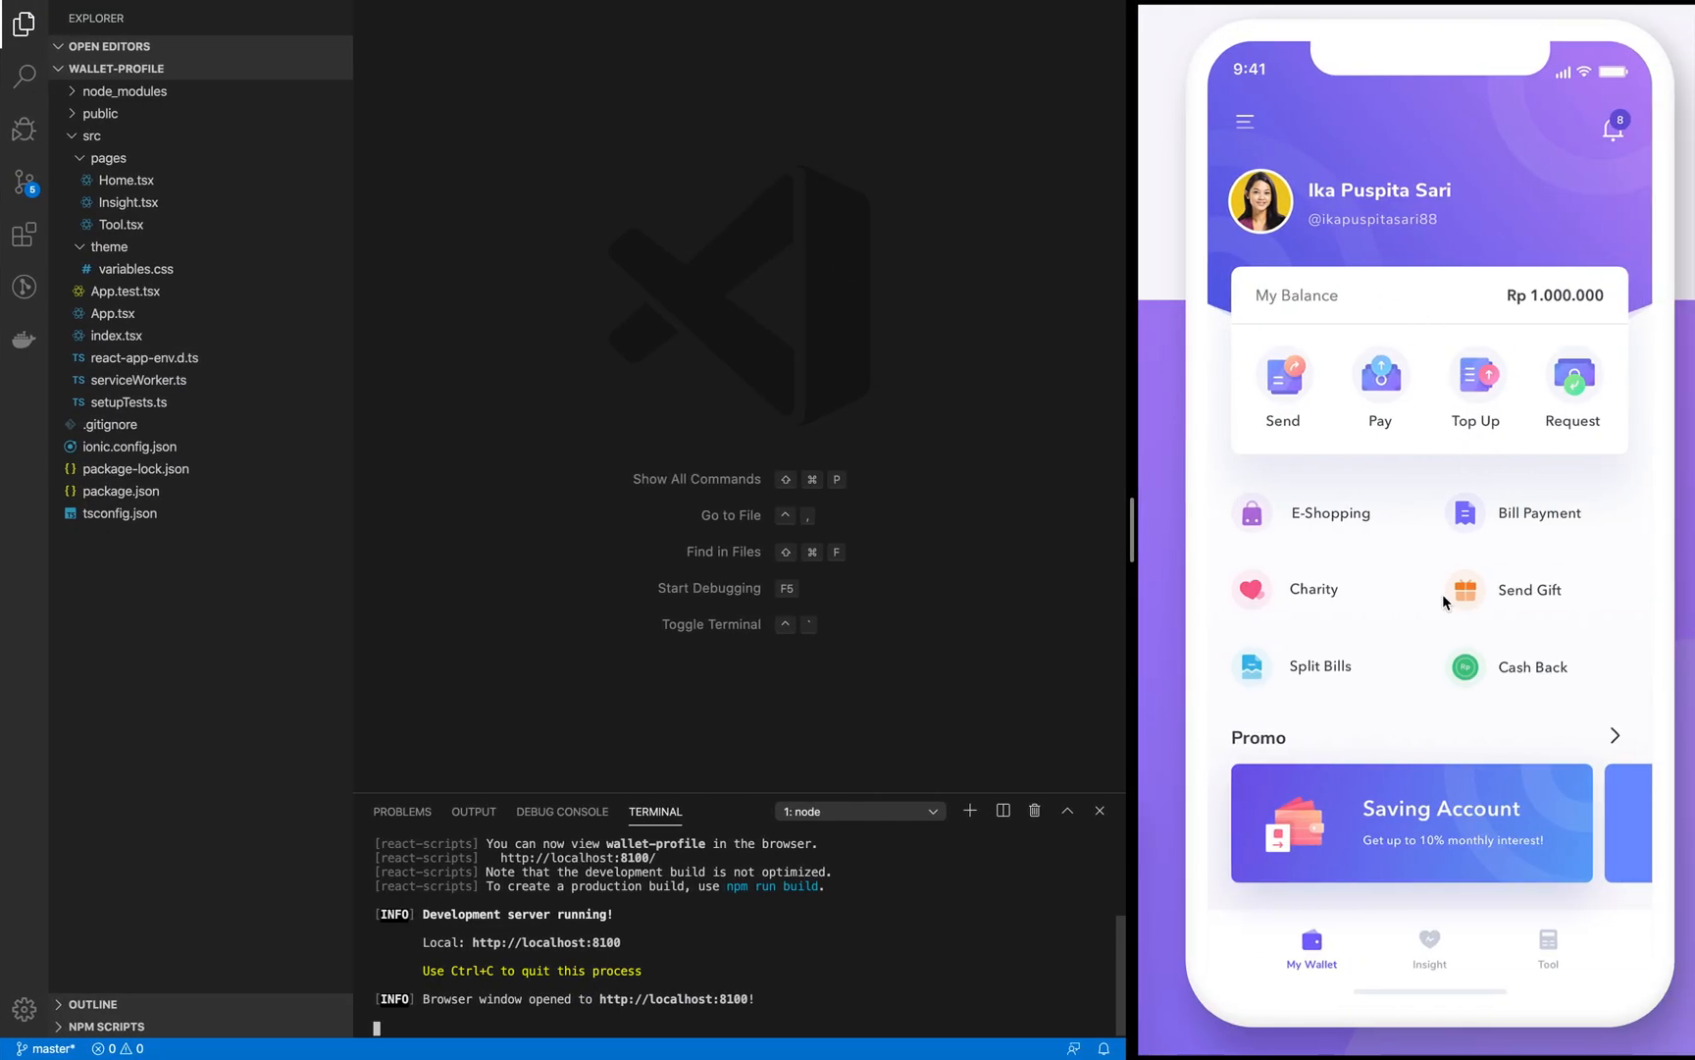
pyautogui.moveTo(1495, 835)
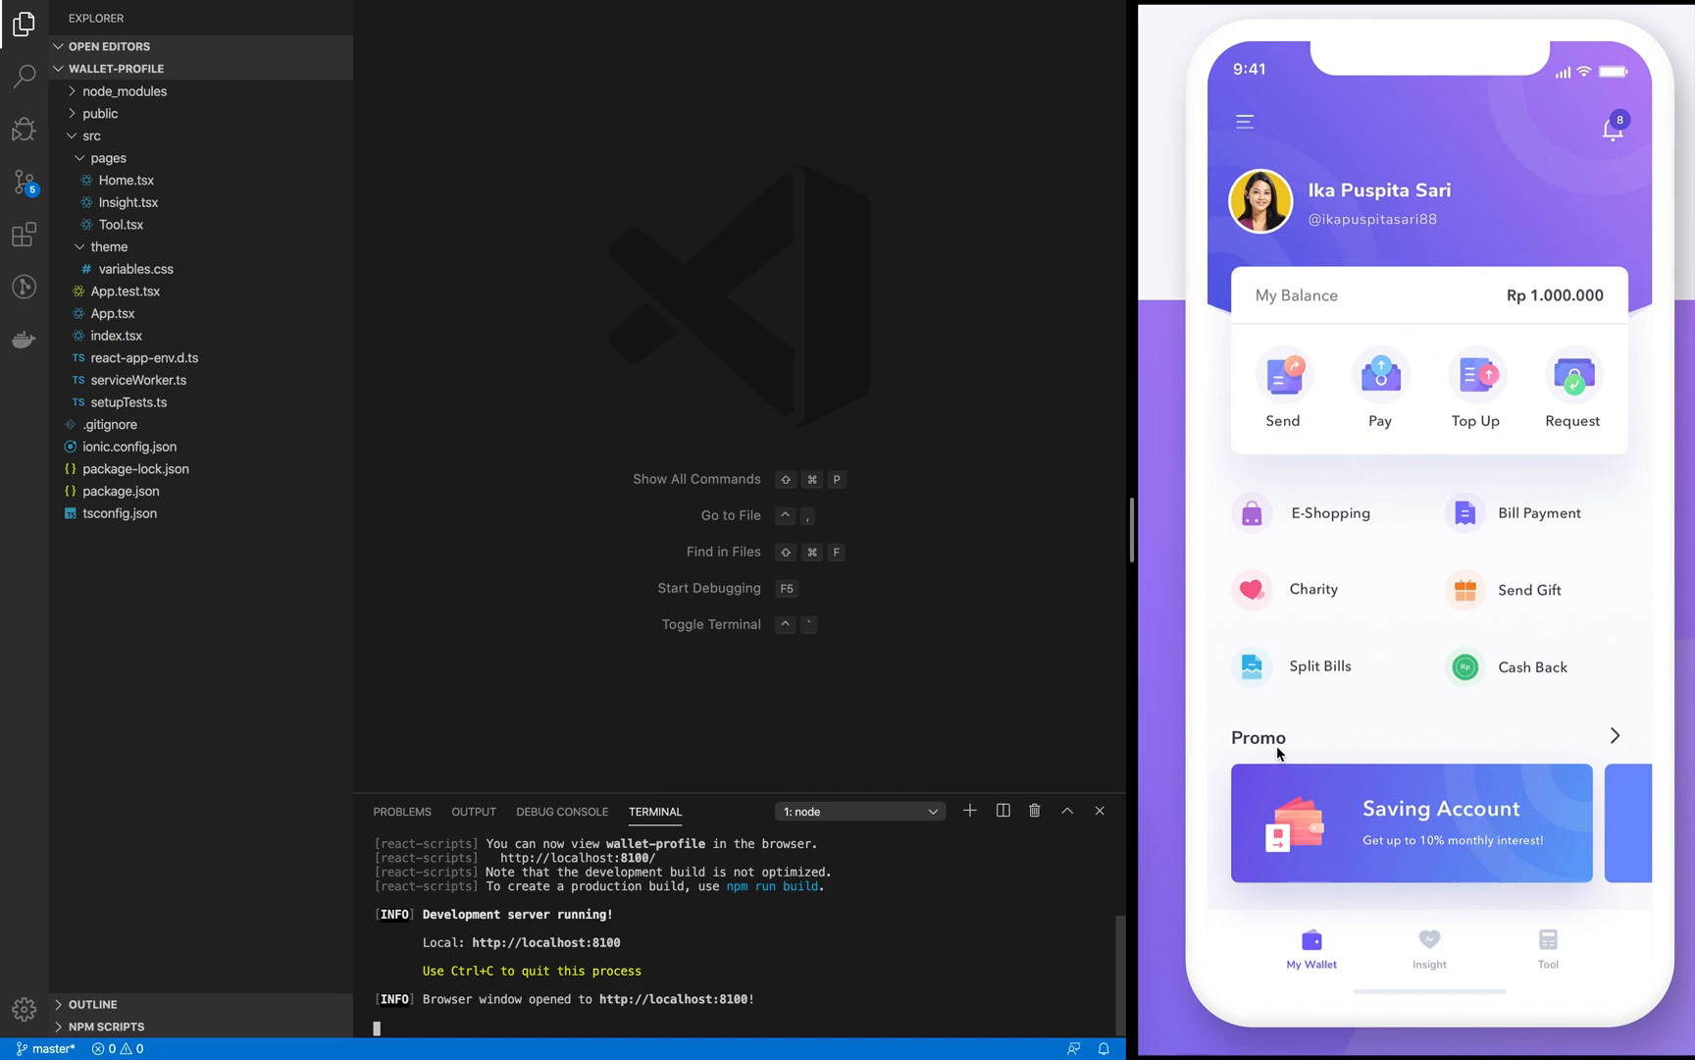
pyautogui.moveTo(1434, 814)
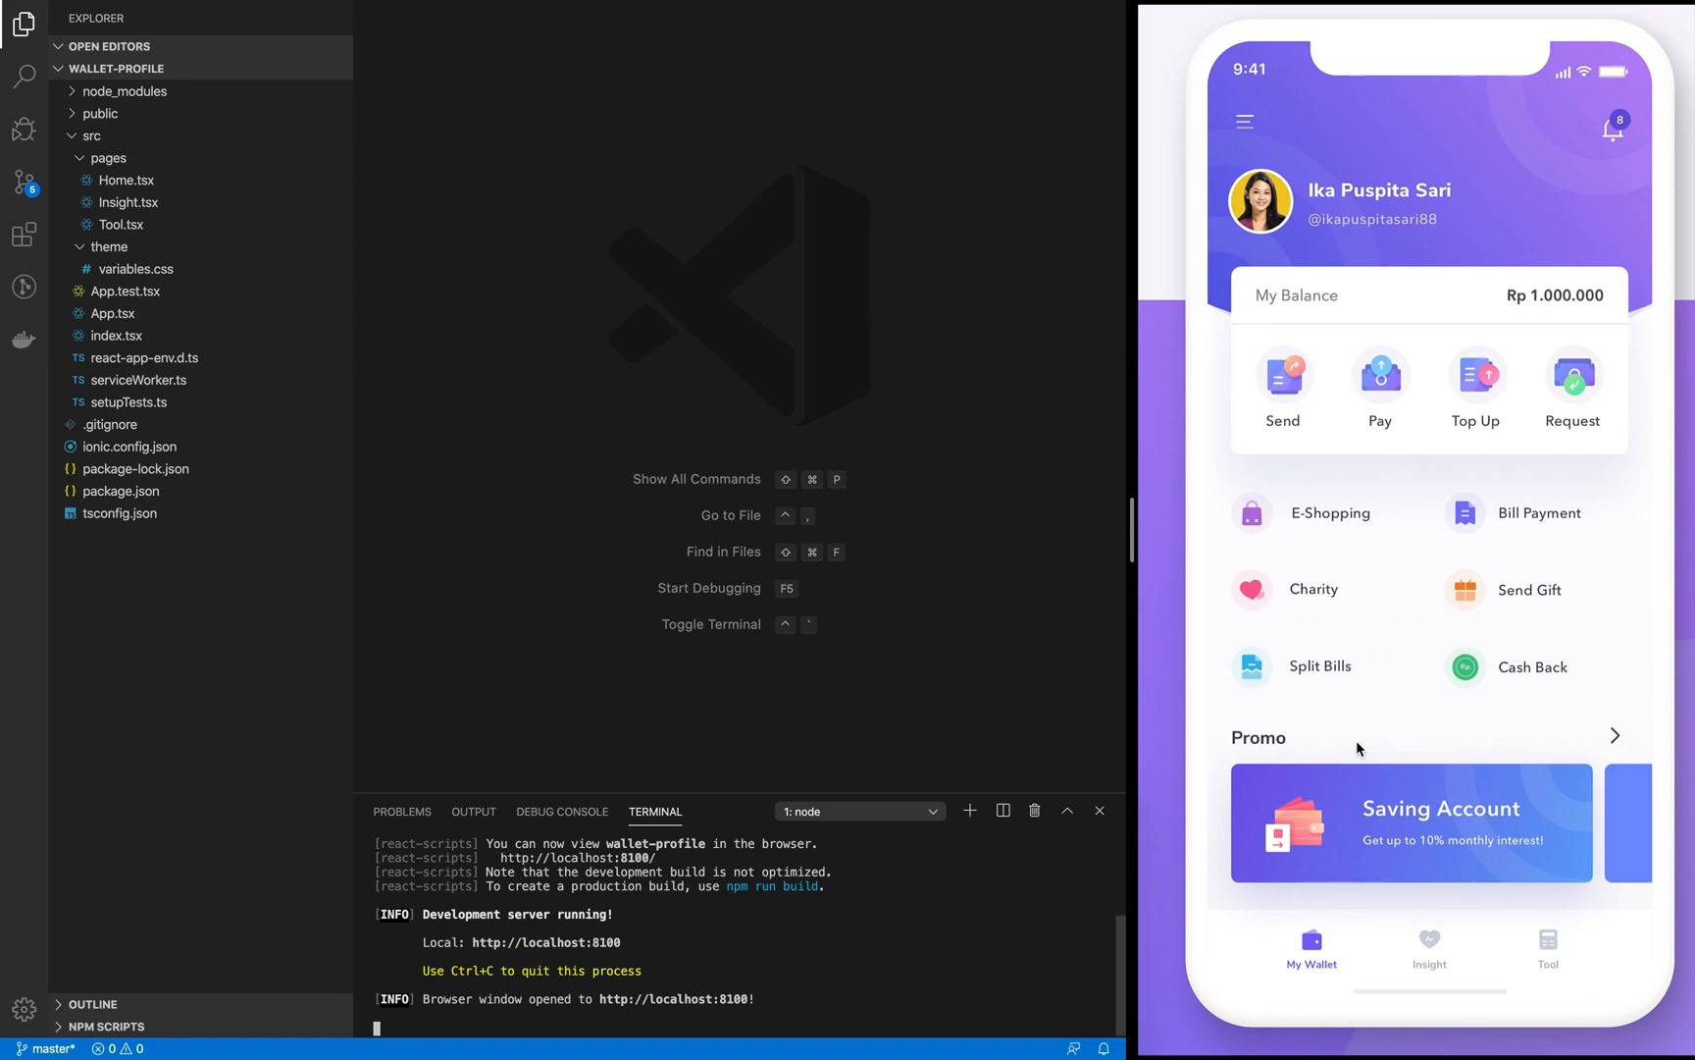
pyautogui.moveTo(1275, 763)
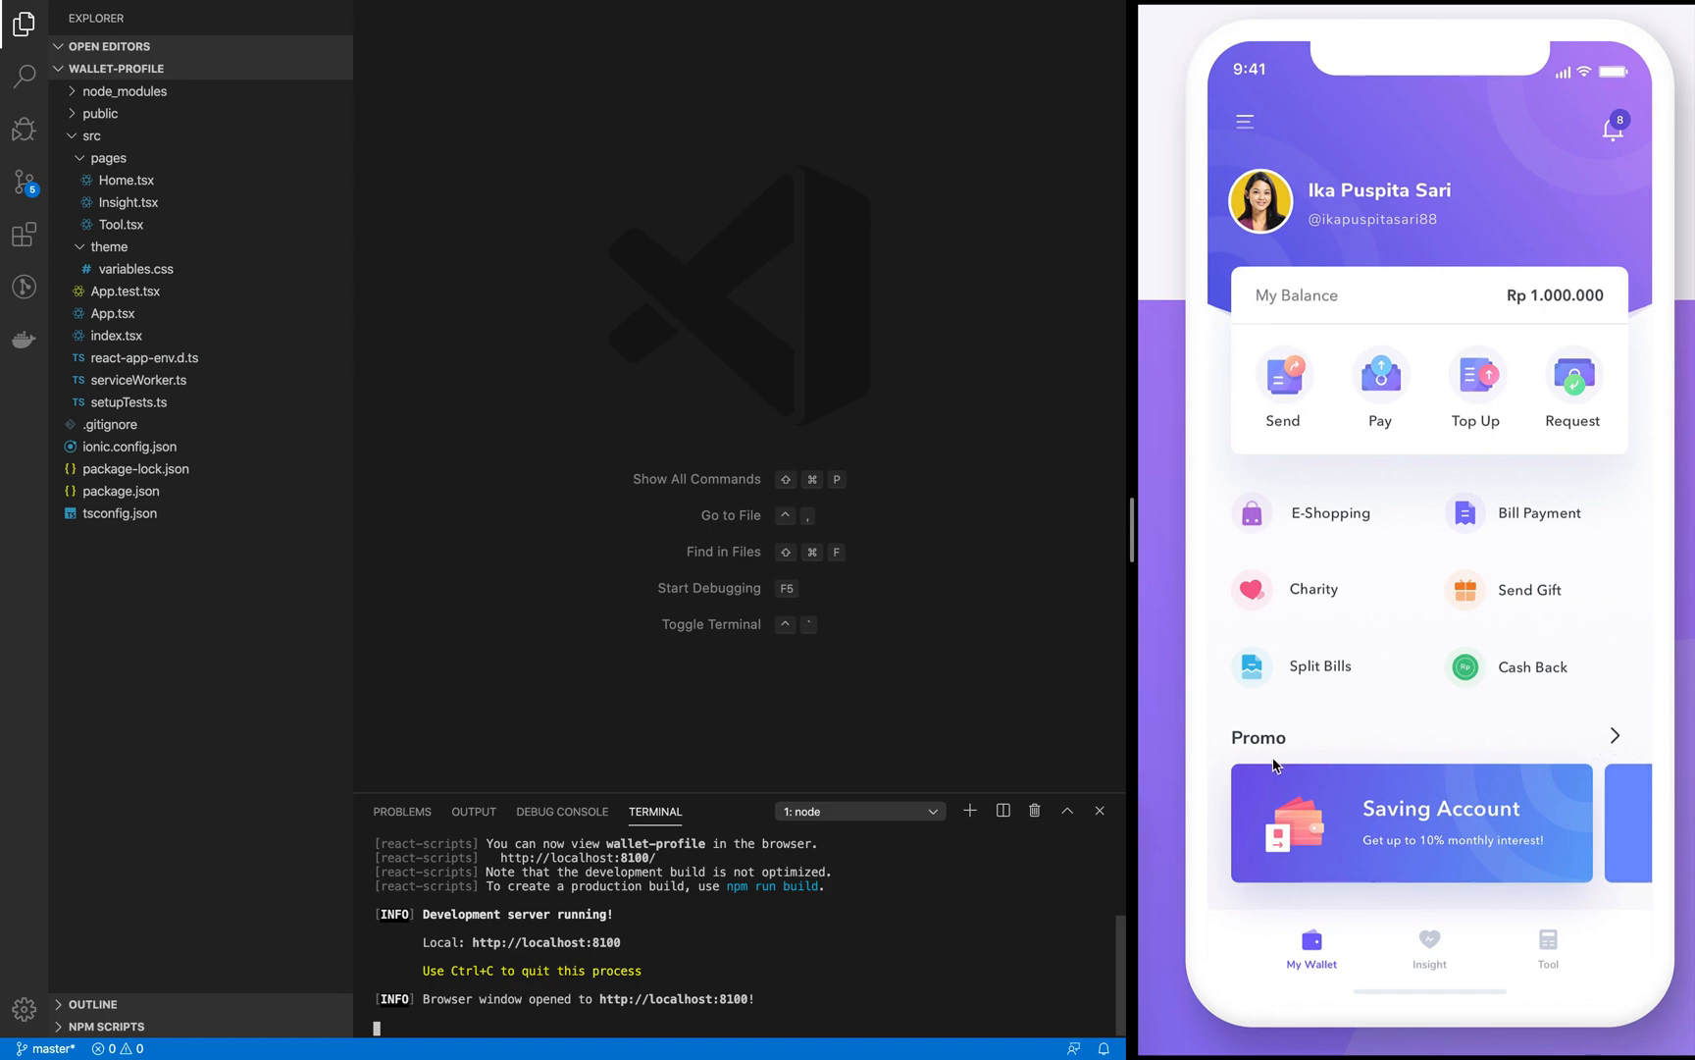
pyautogui.moveTo(1273, 745)
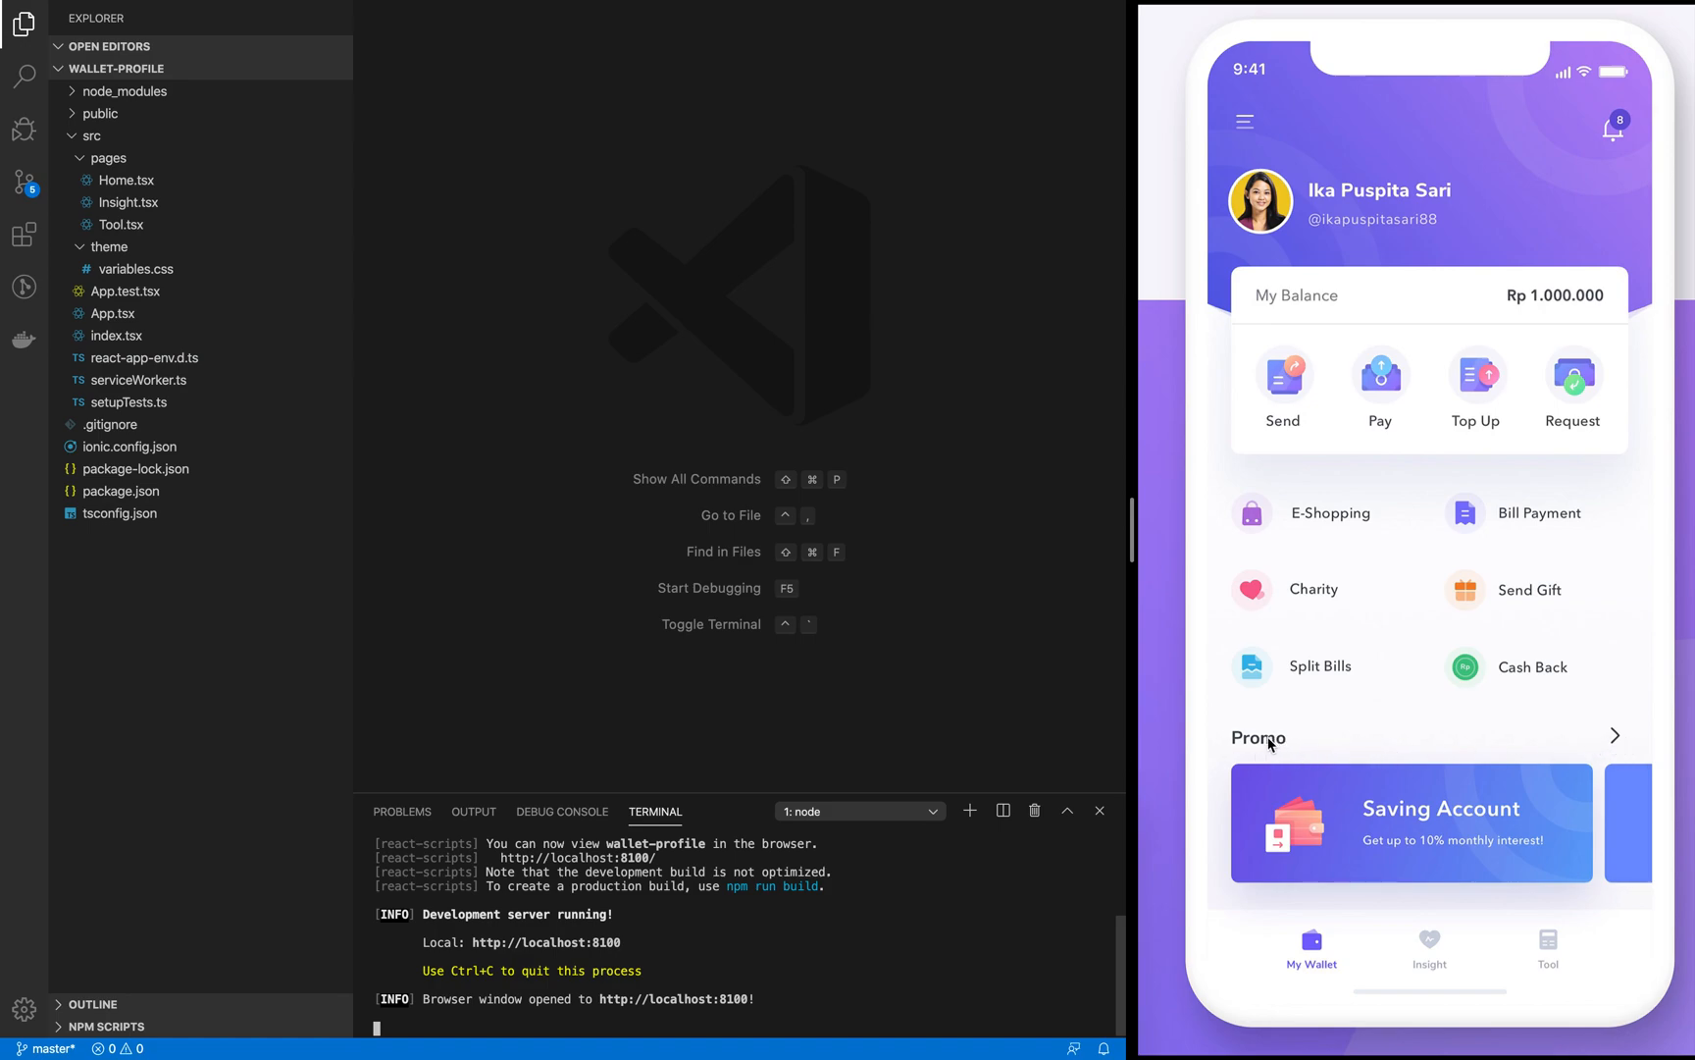
pyautogui.moveTo(619, 779)
pyautogui.write('ionicfre')
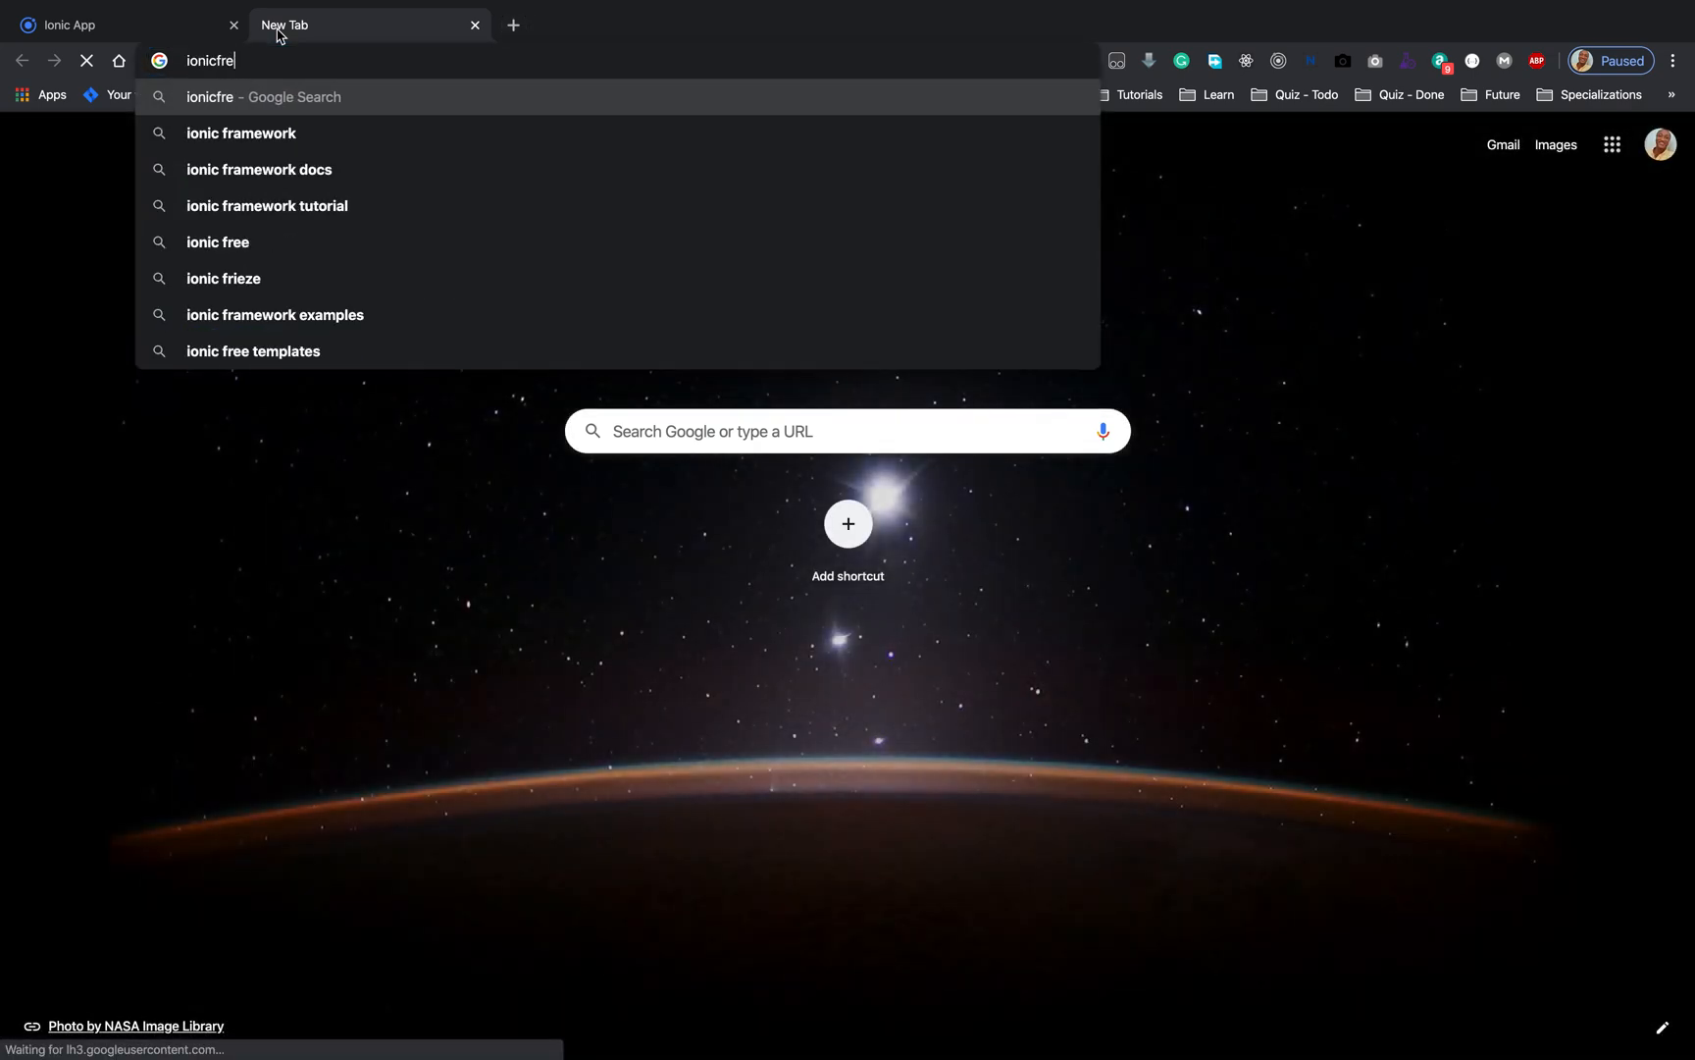
# Step: Reach the Ionic Framework docs via Platform and scroll through the ion-list component page
pyautogui.click(240, 134)
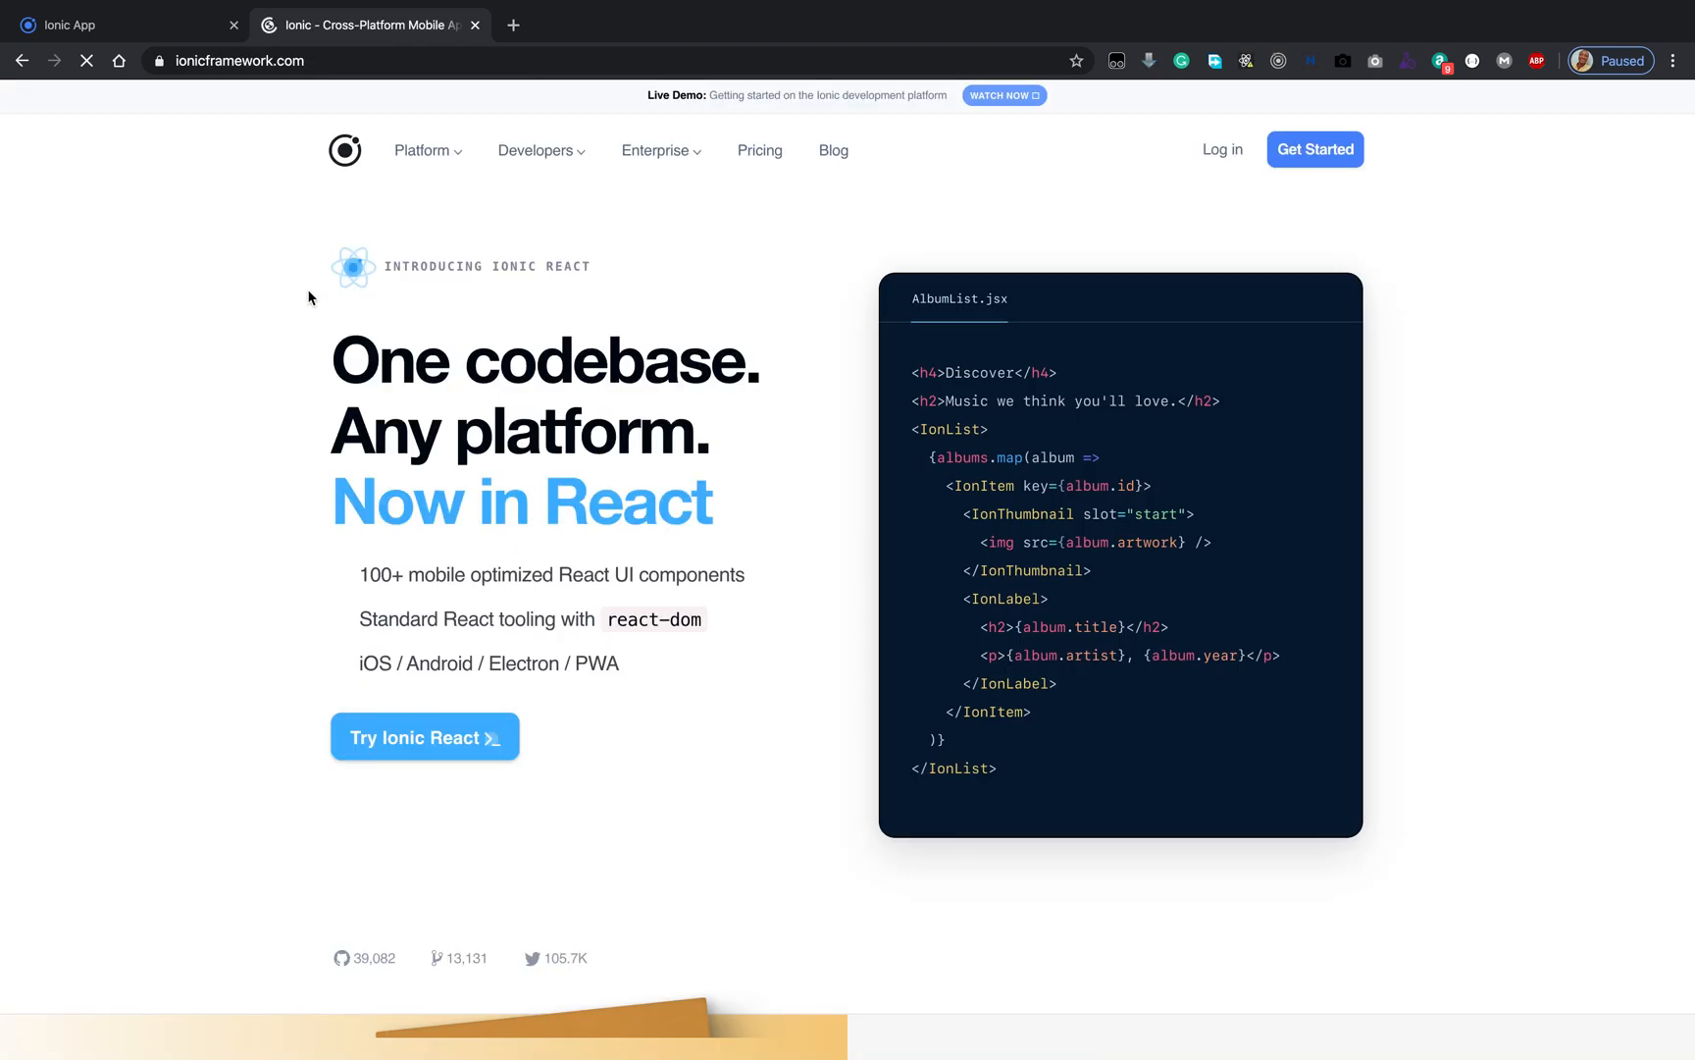
pyautogui.click(422, 150)
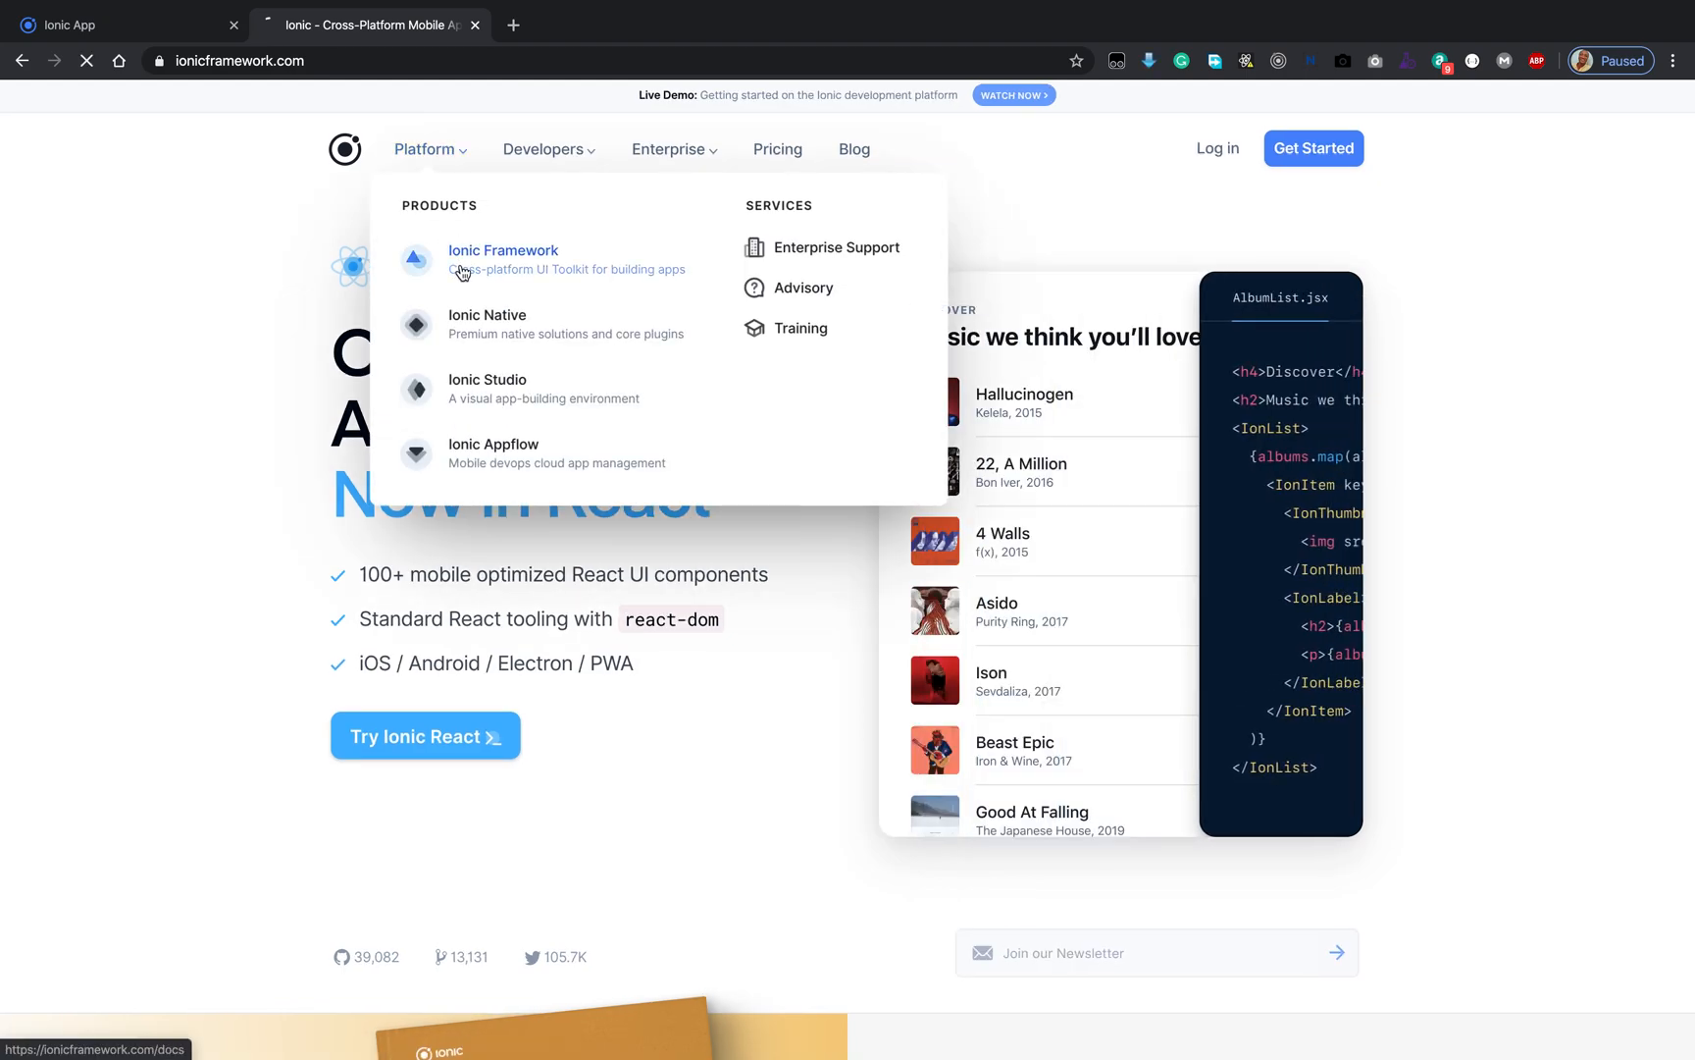
pyautogui.click(502, 250)
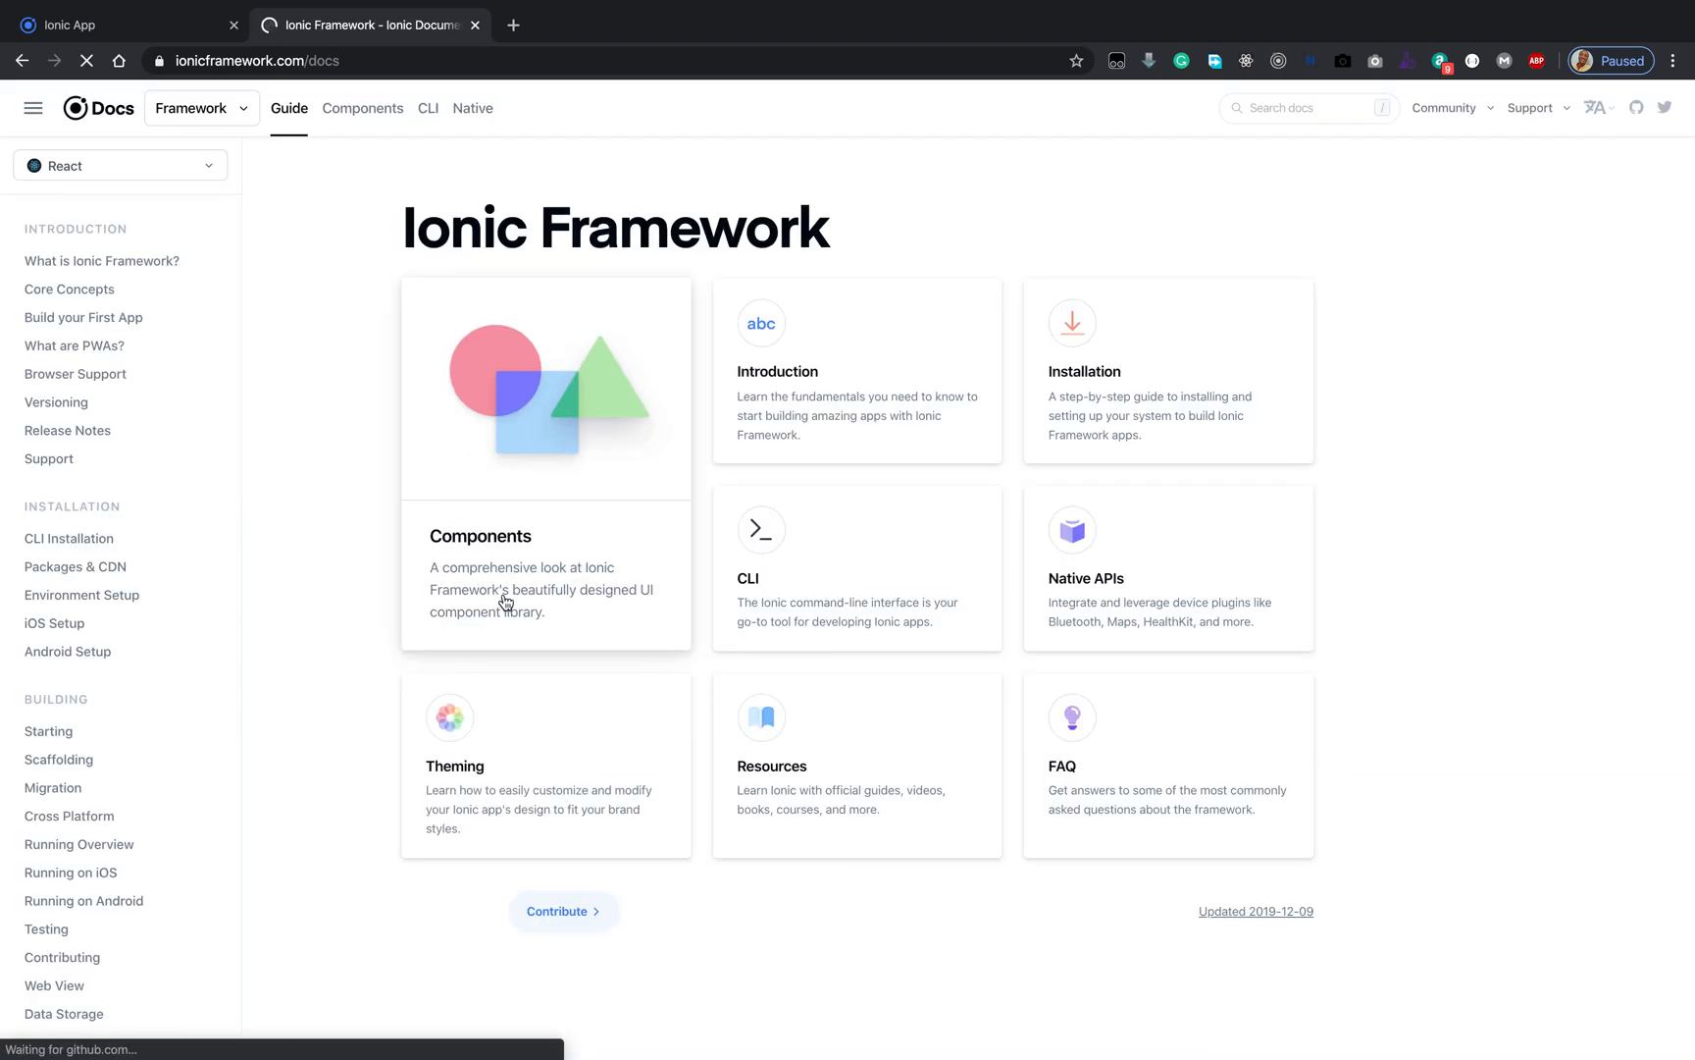
pyautogui.scroll(-3)
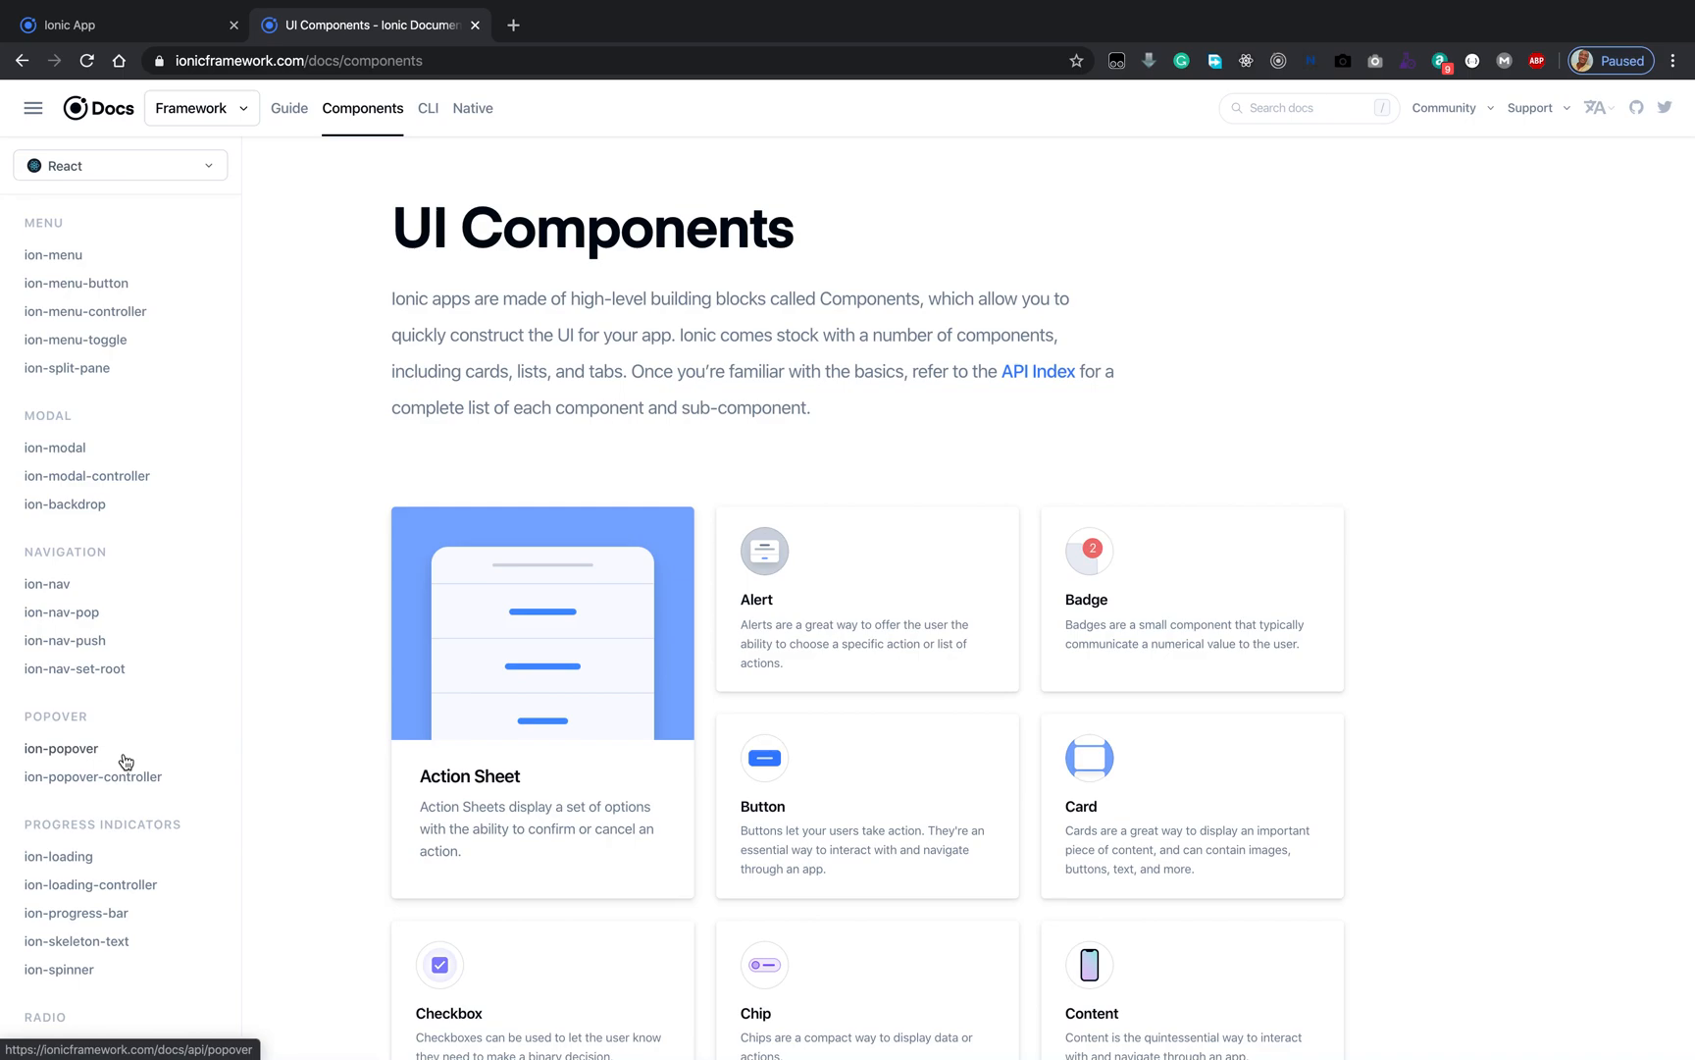
pyautogui.scroll(-3)
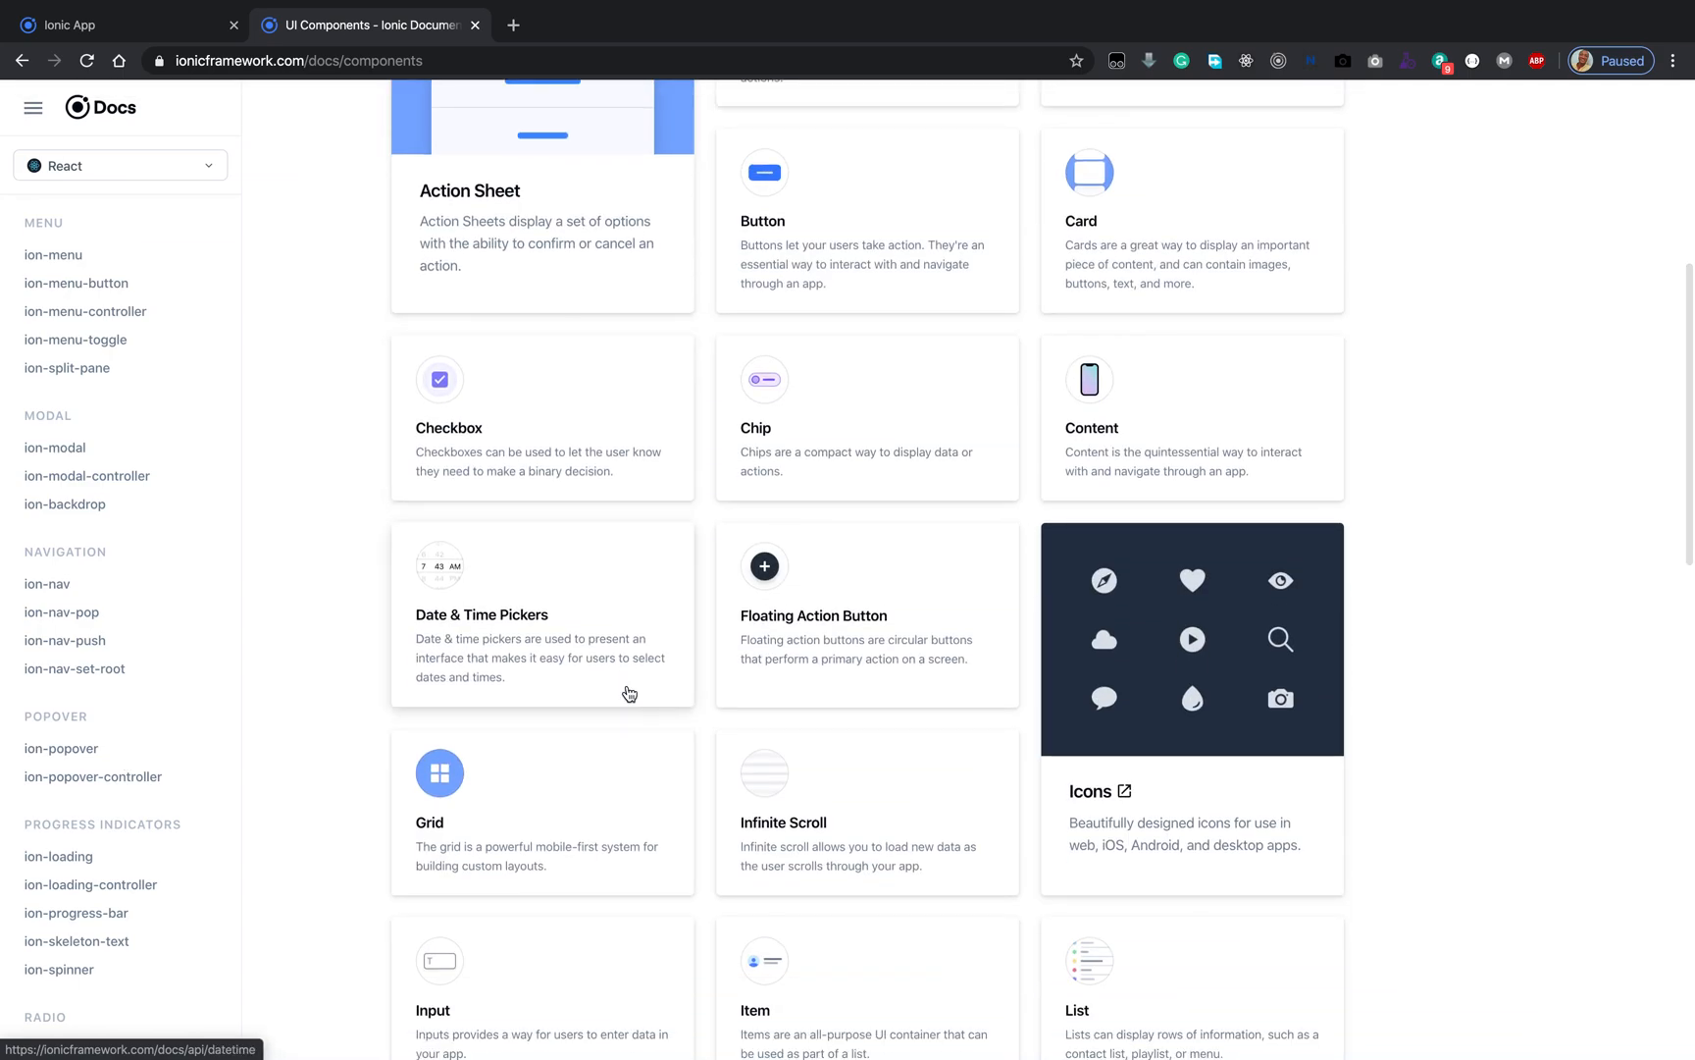
pyautogui.scroll(-3)
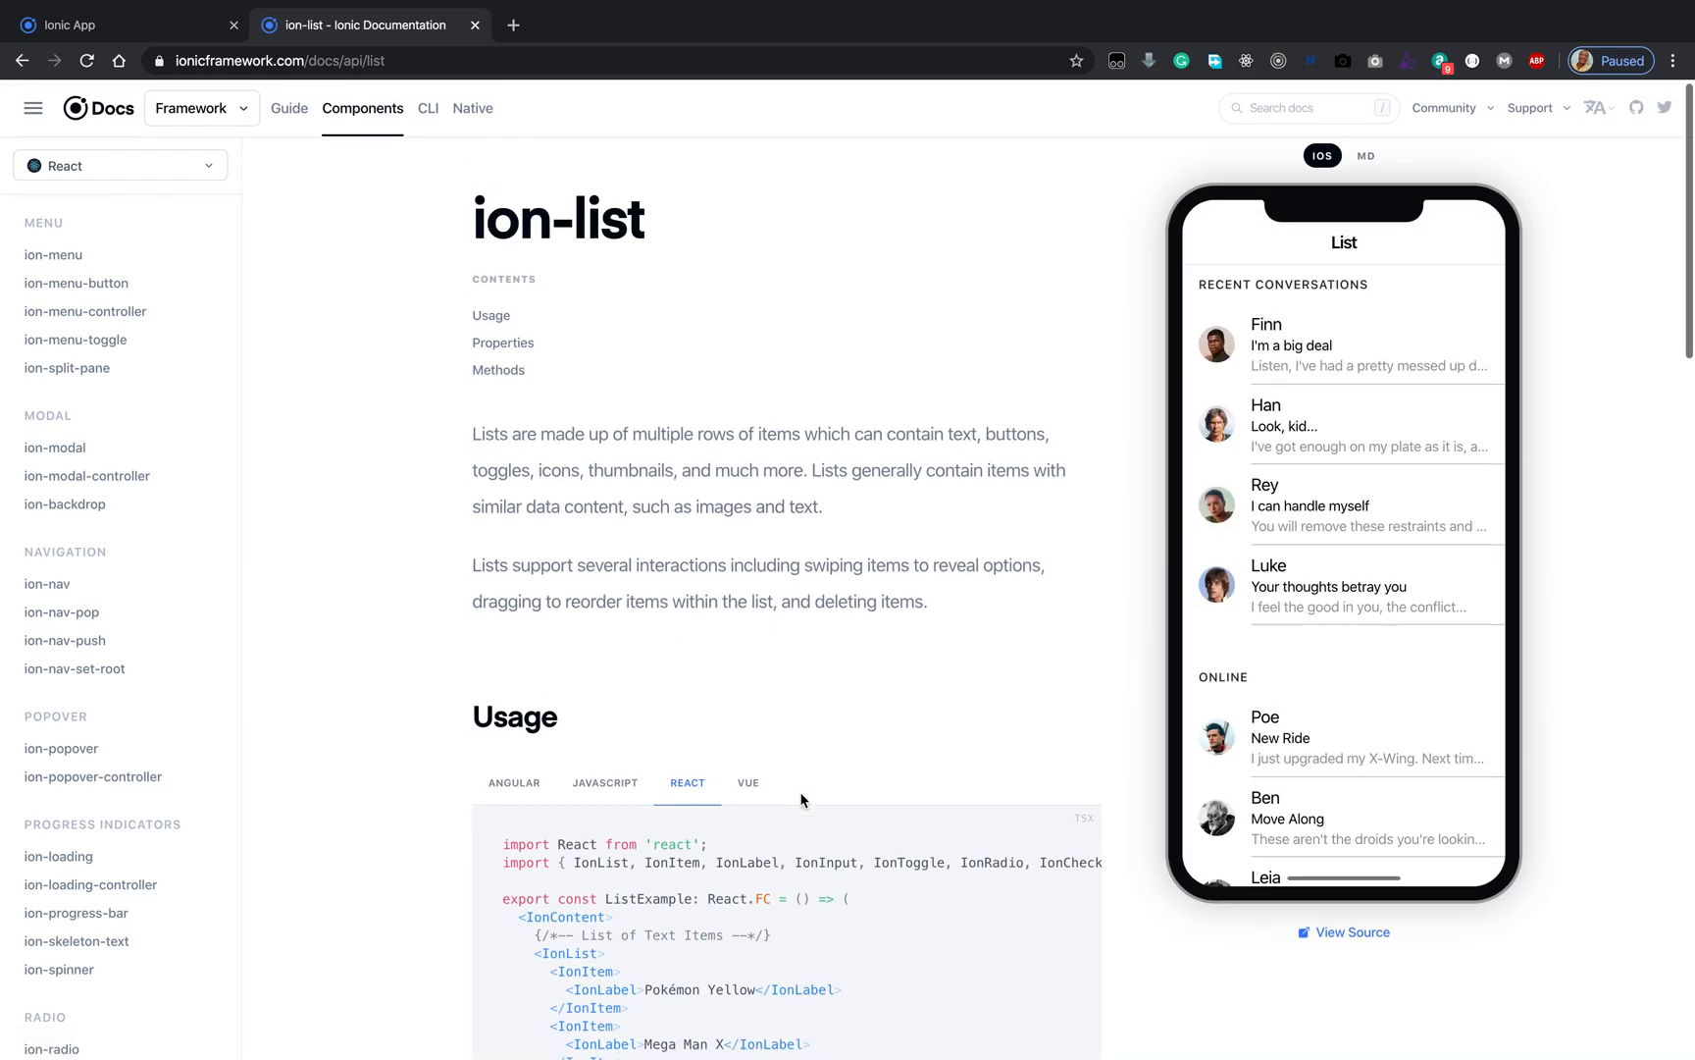
pyautogui.scroll(-3)
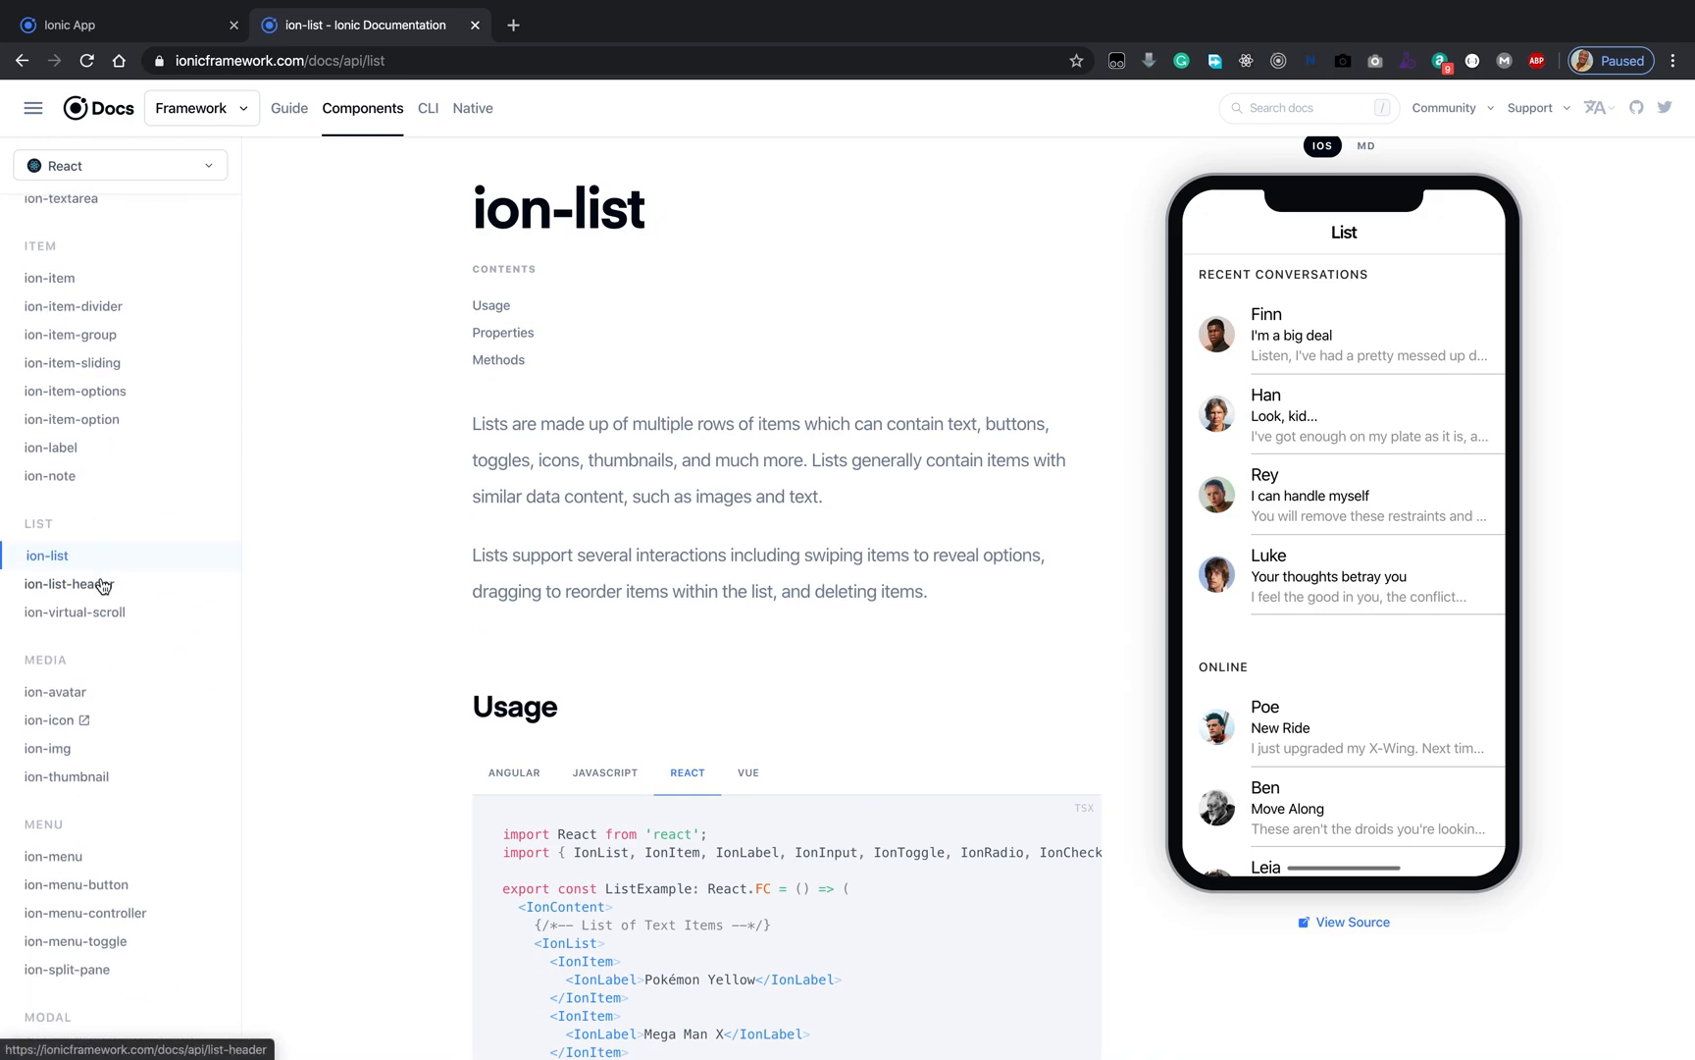
# Step: Open the ion-list-header docs and scroll past Usage to its color and mode properties
pyautogui.click(69, 584)
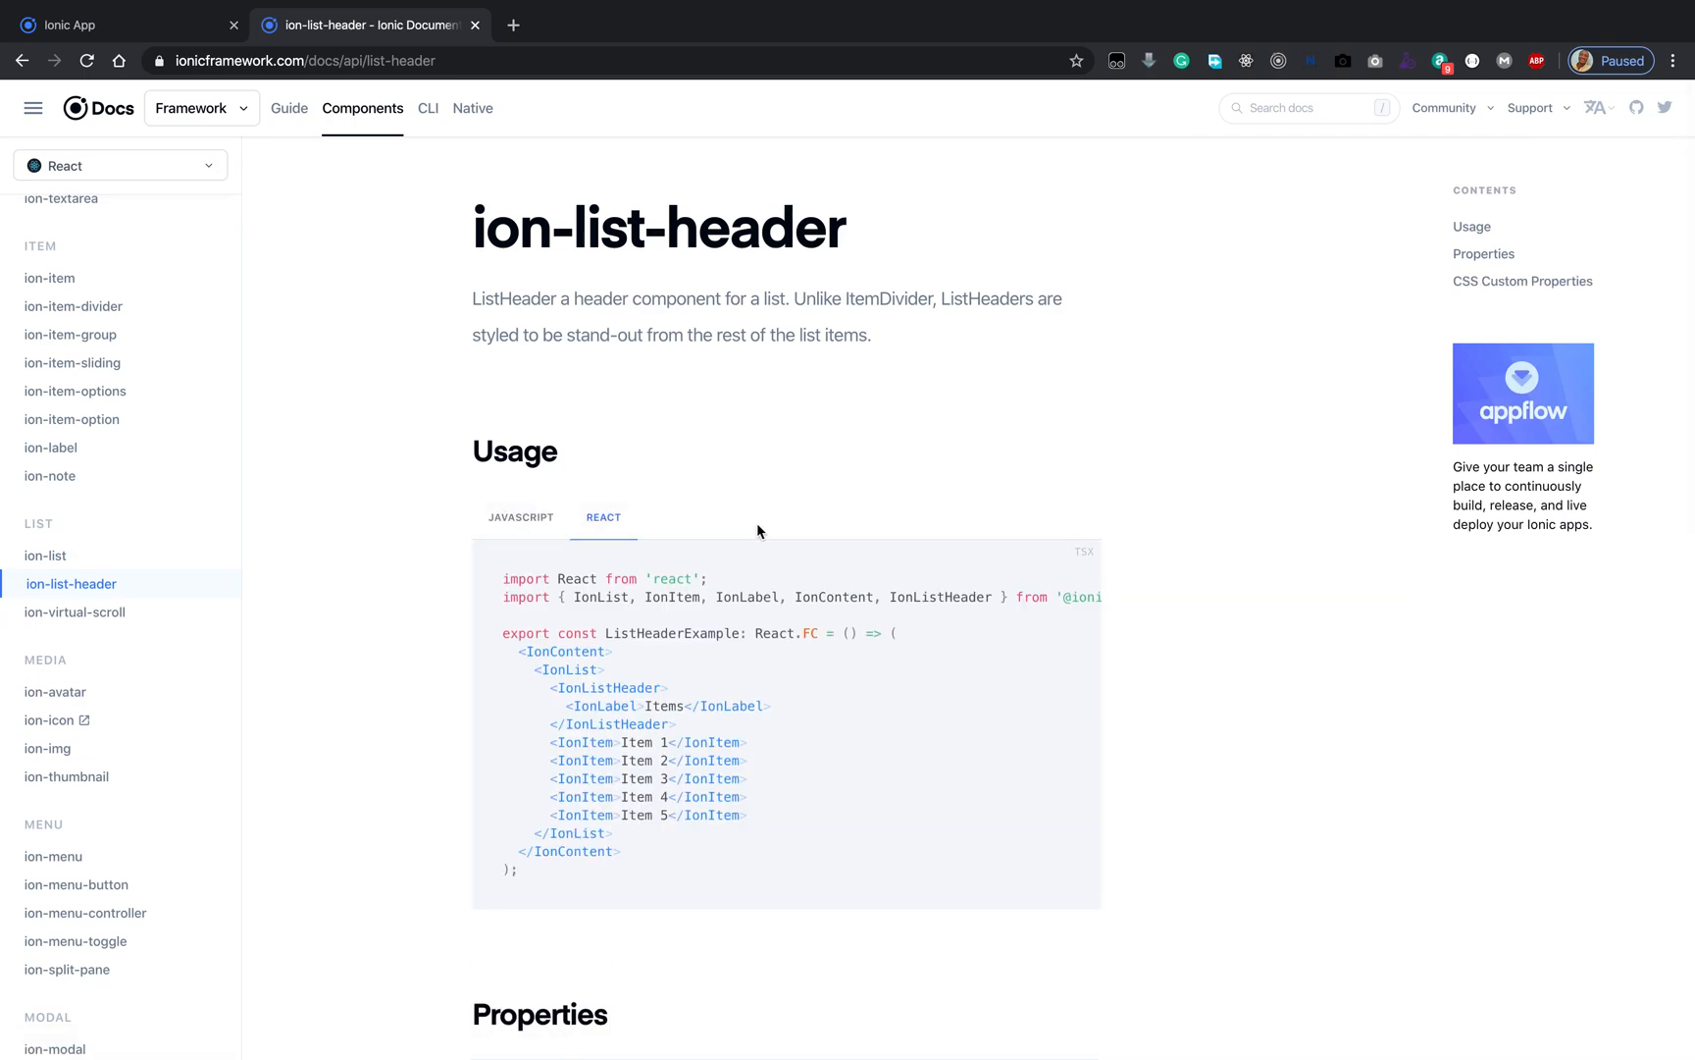
pyautogui.moveTo(620, 698)
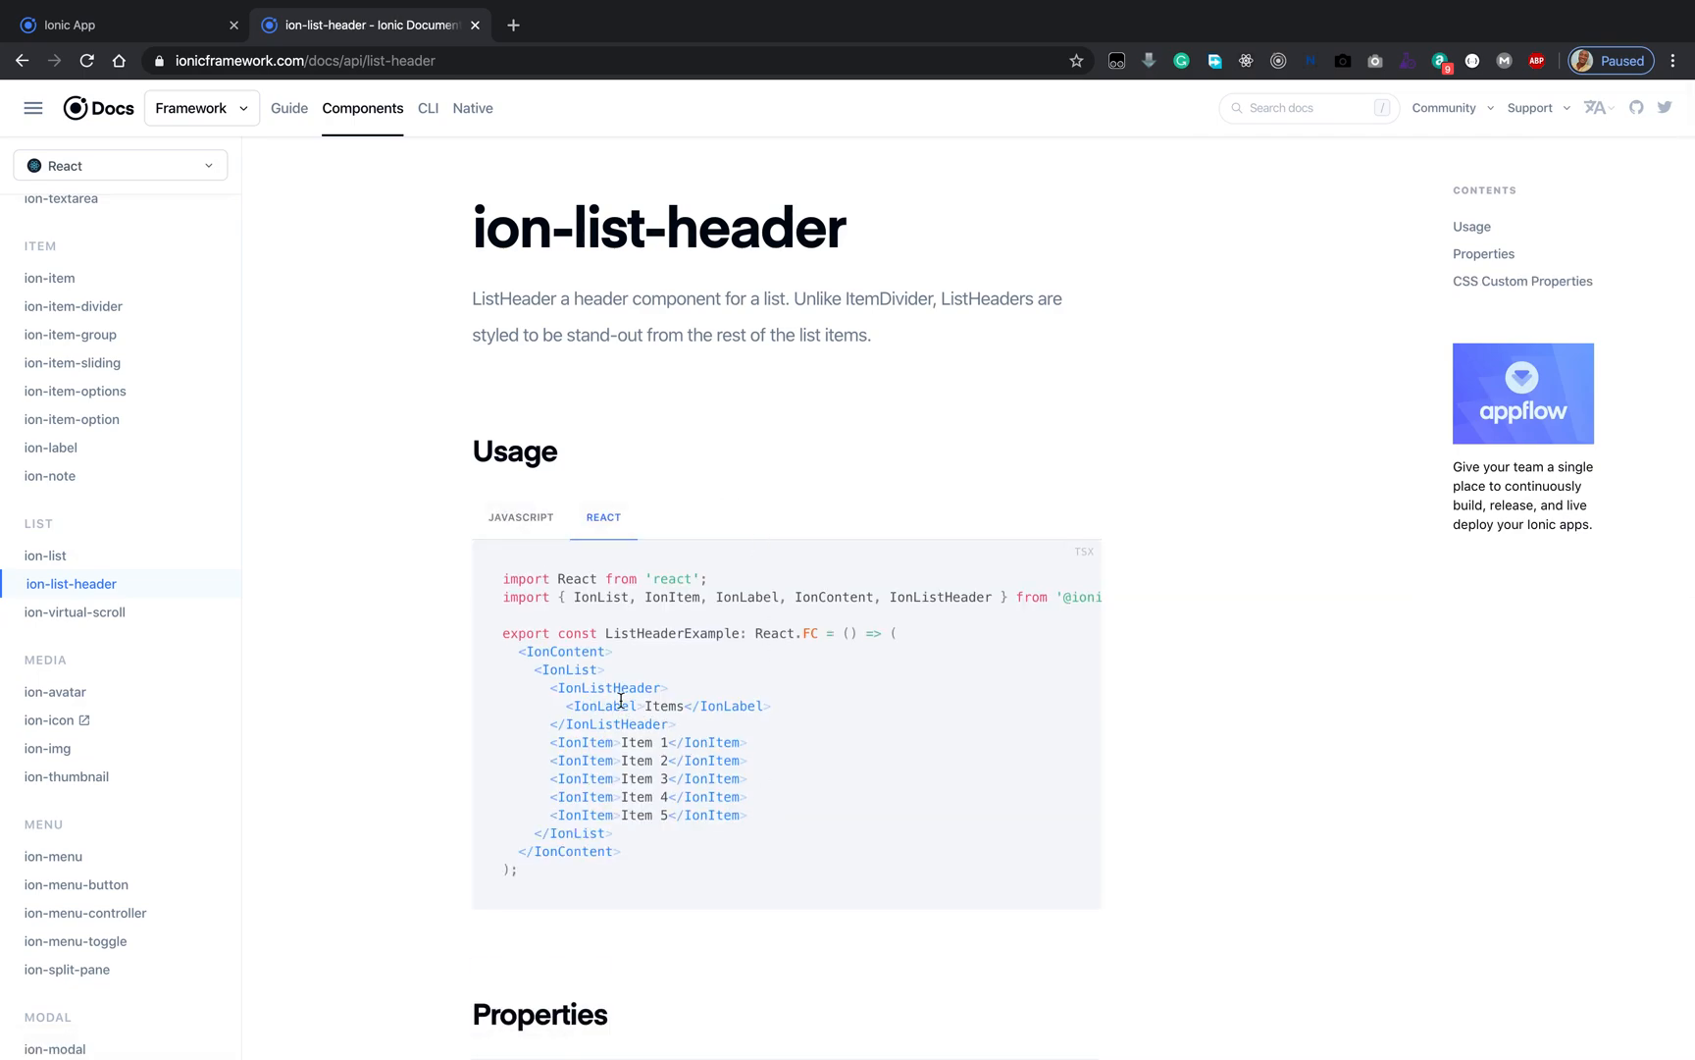
pyautogui.moveTo(604, 690)
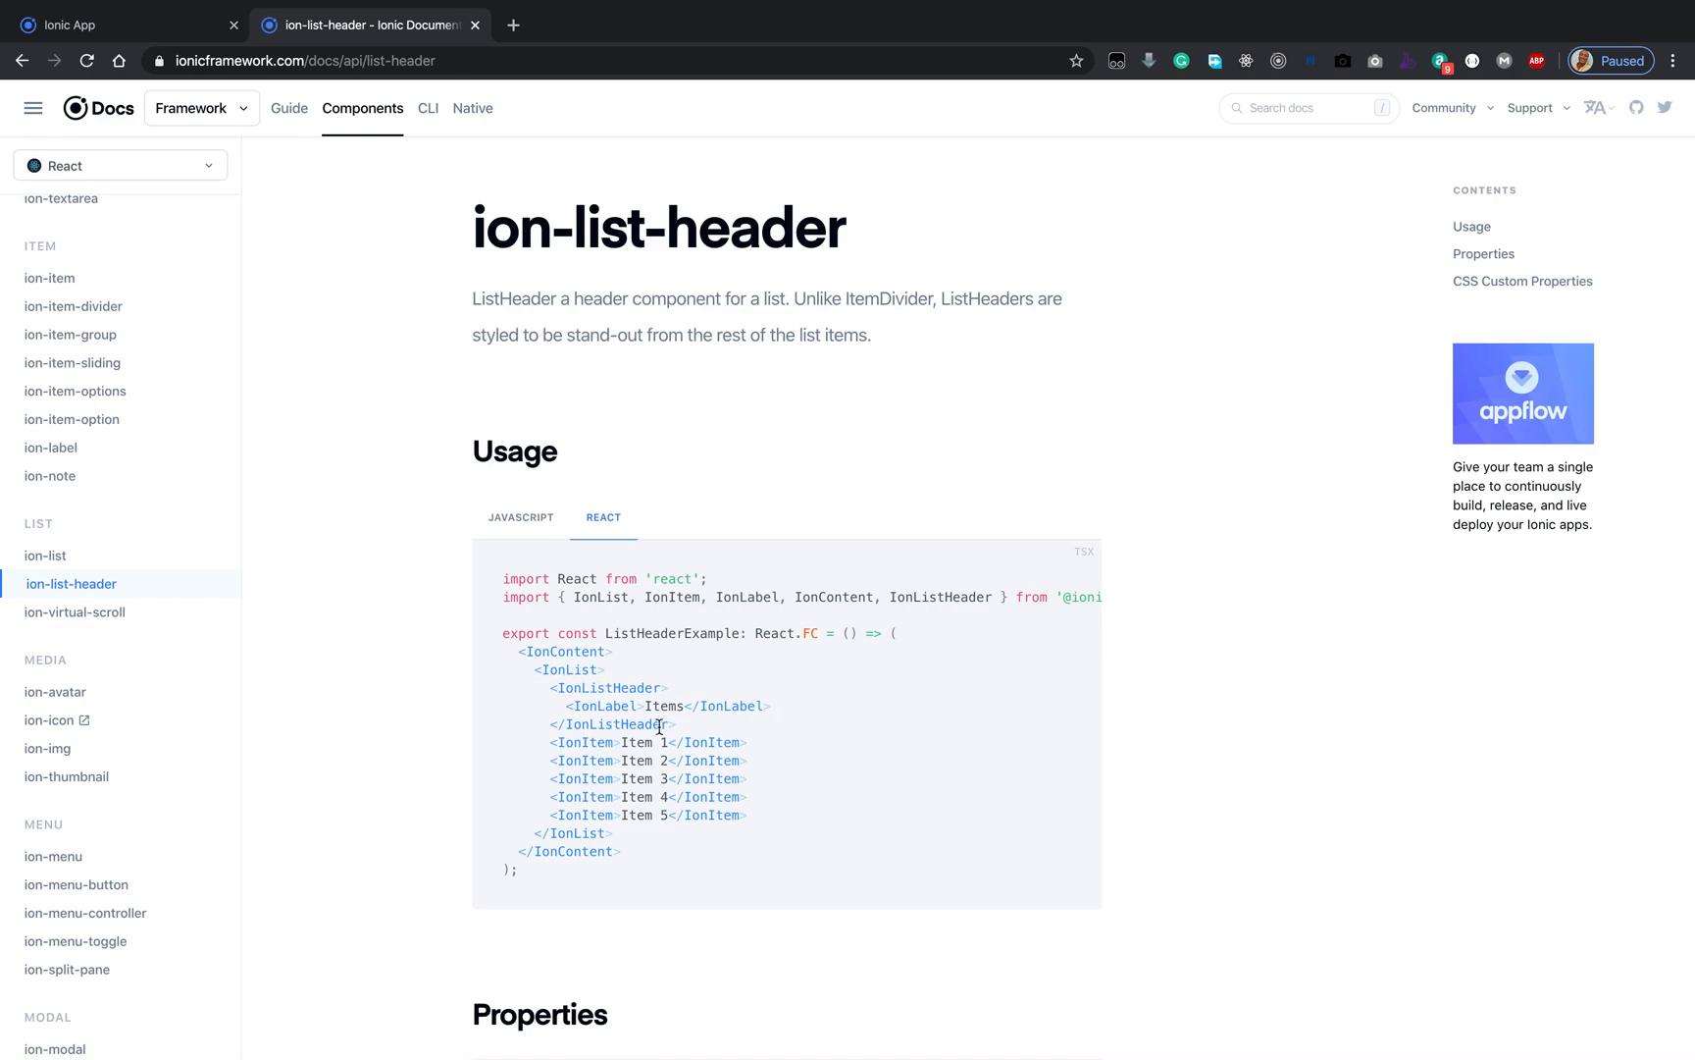
pyautogui.scroll(-3)
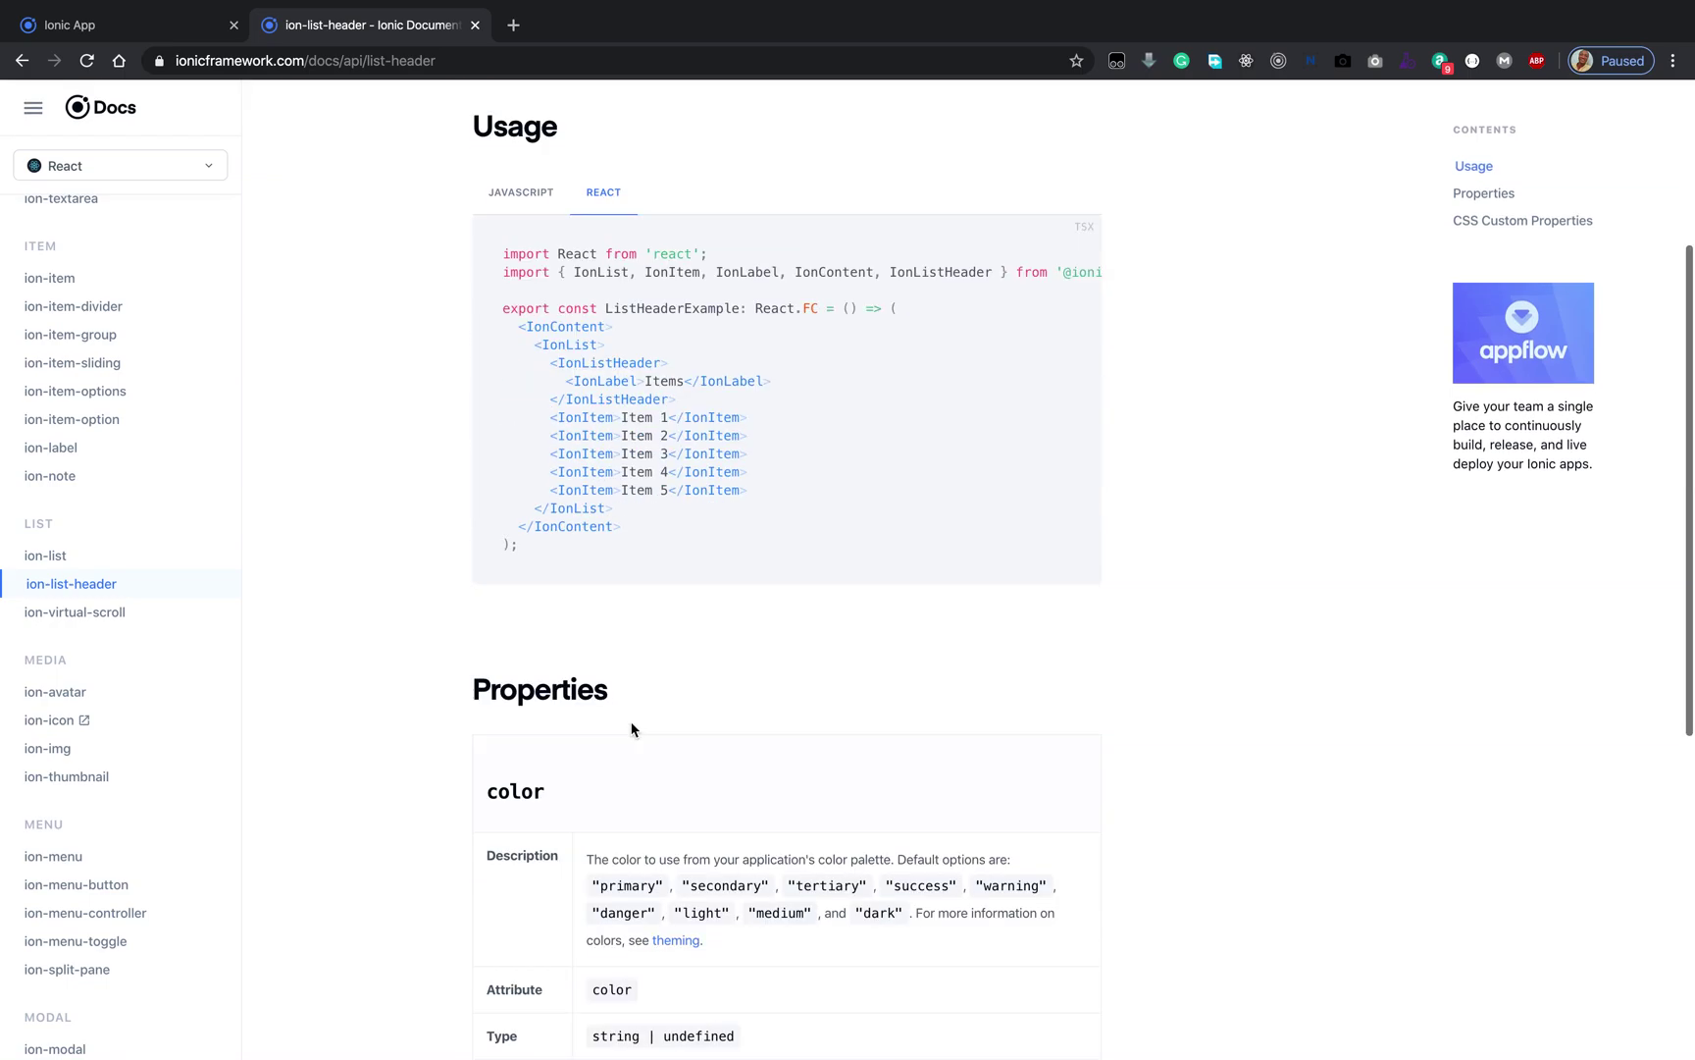
pyautogui.scroll(-3)
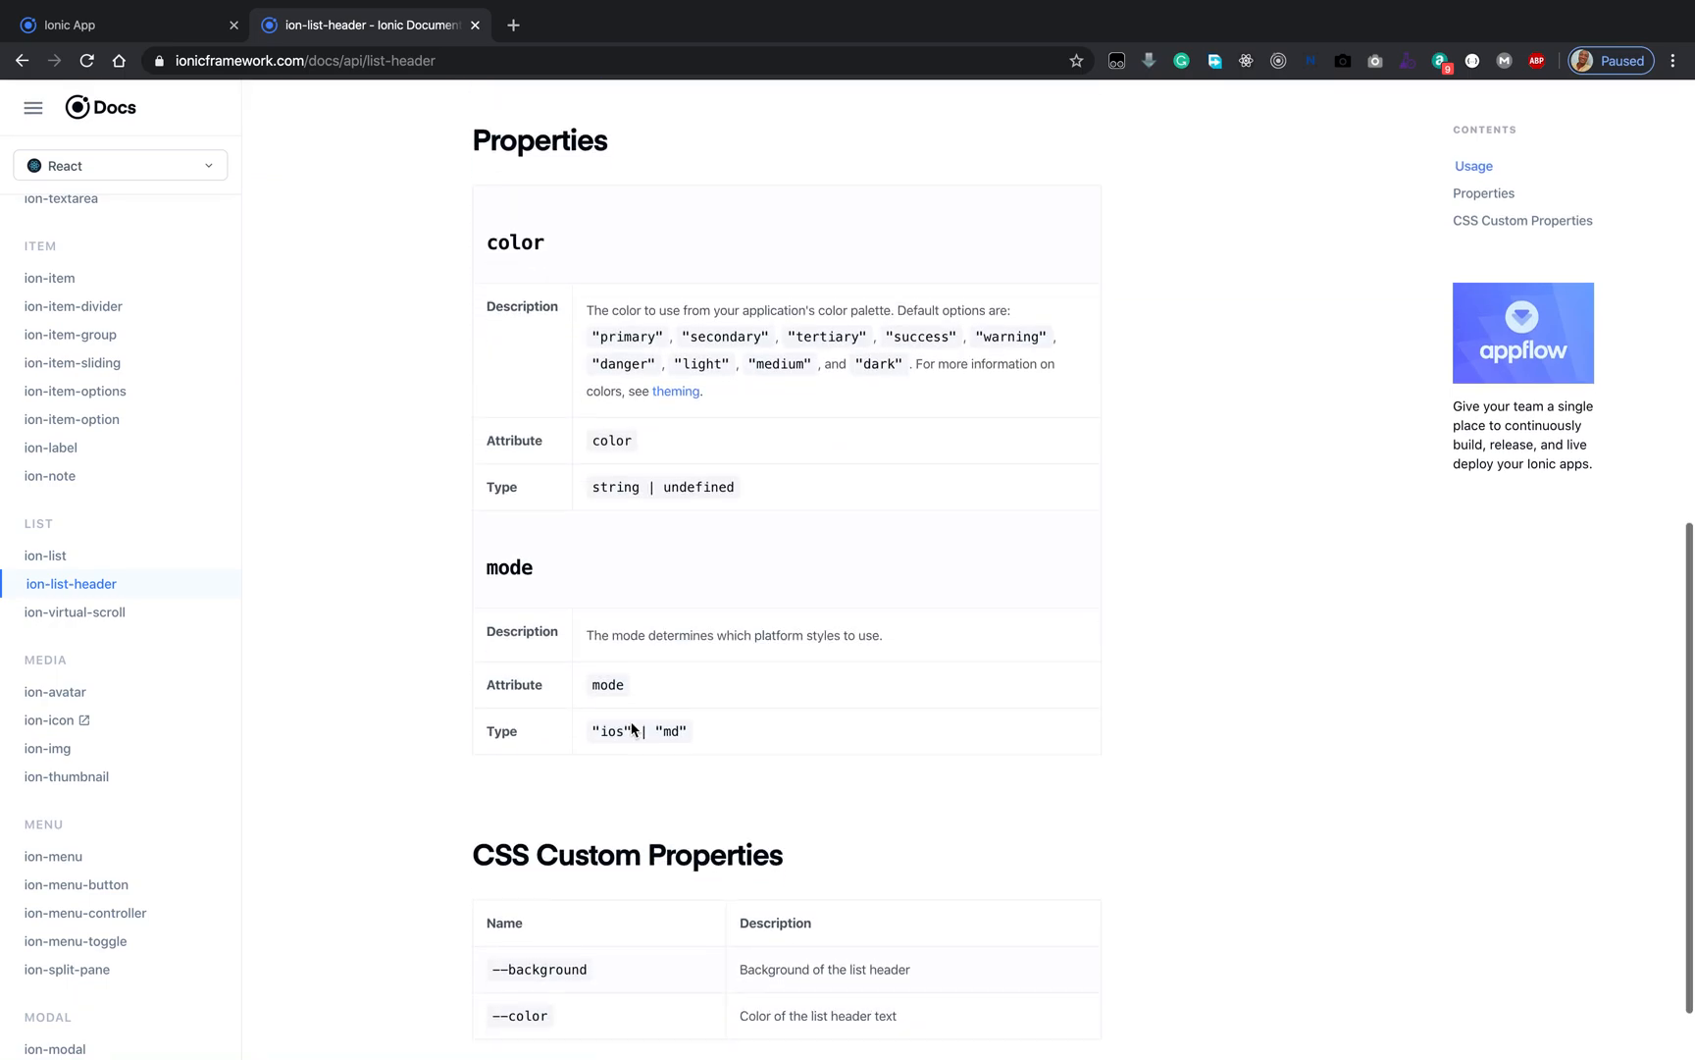
pyautogui.scroll(-3)
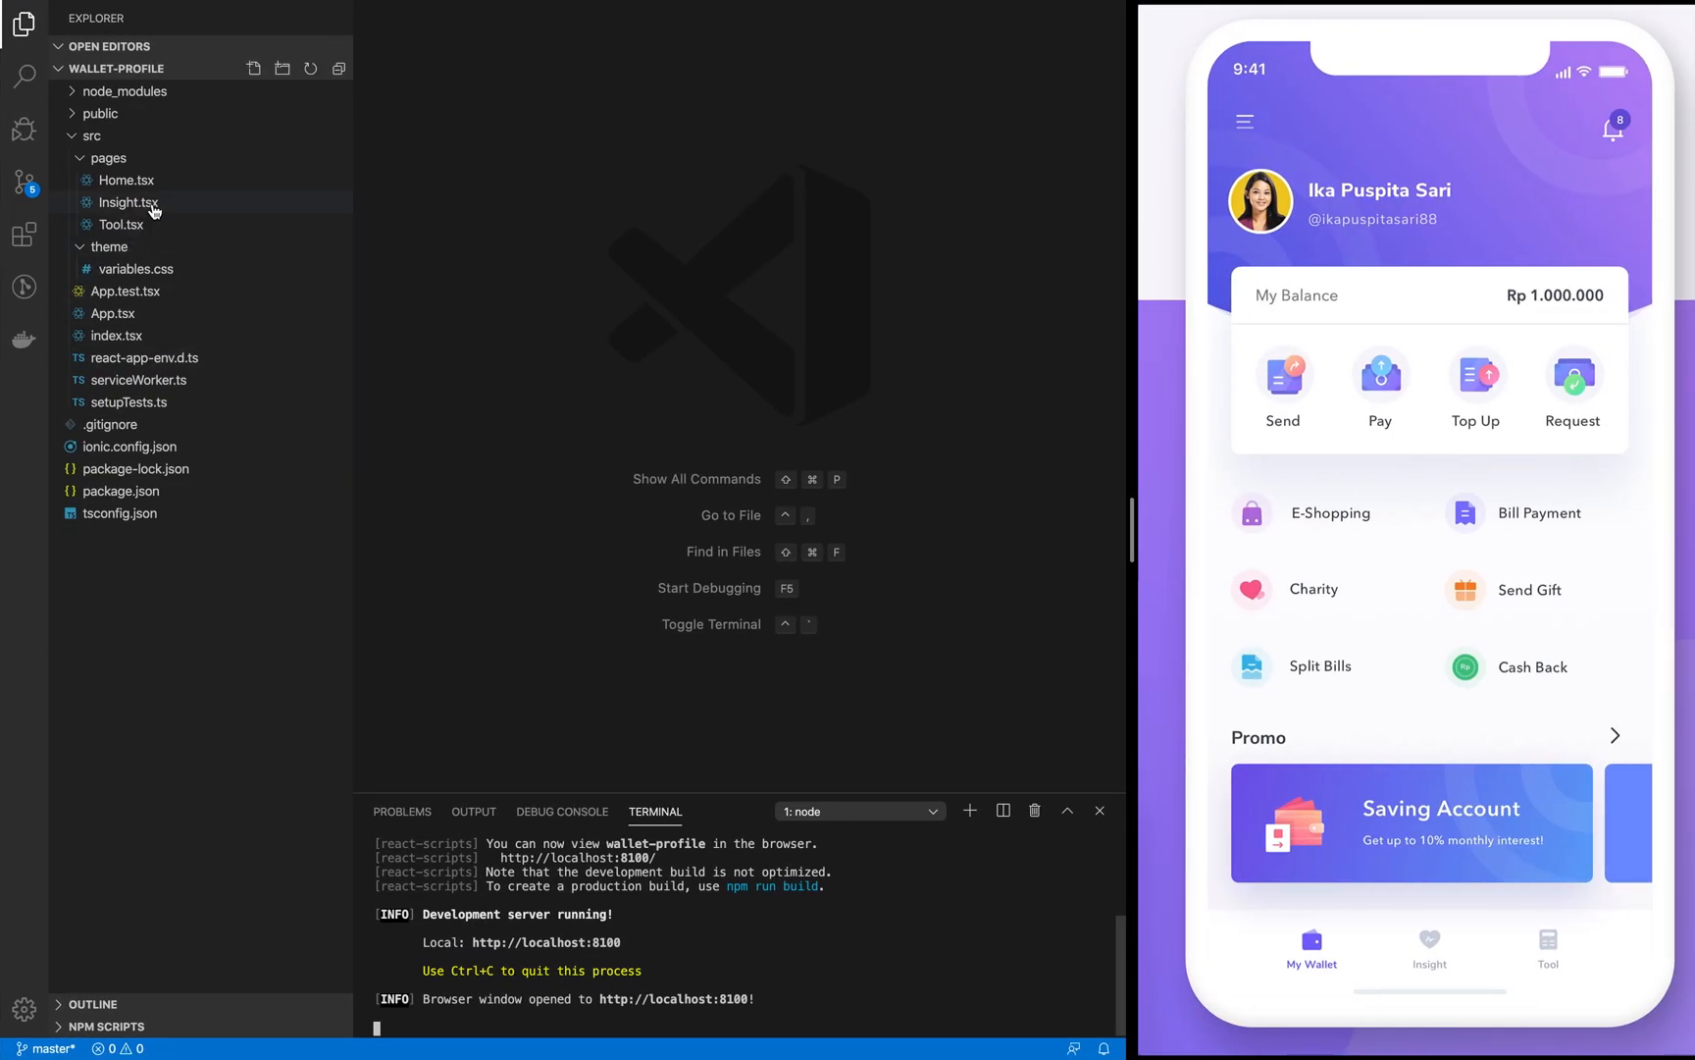
# Step: Open Home.tsx and add an IonList element inside IonContent
pyautogui.doubleClick(124, 179)
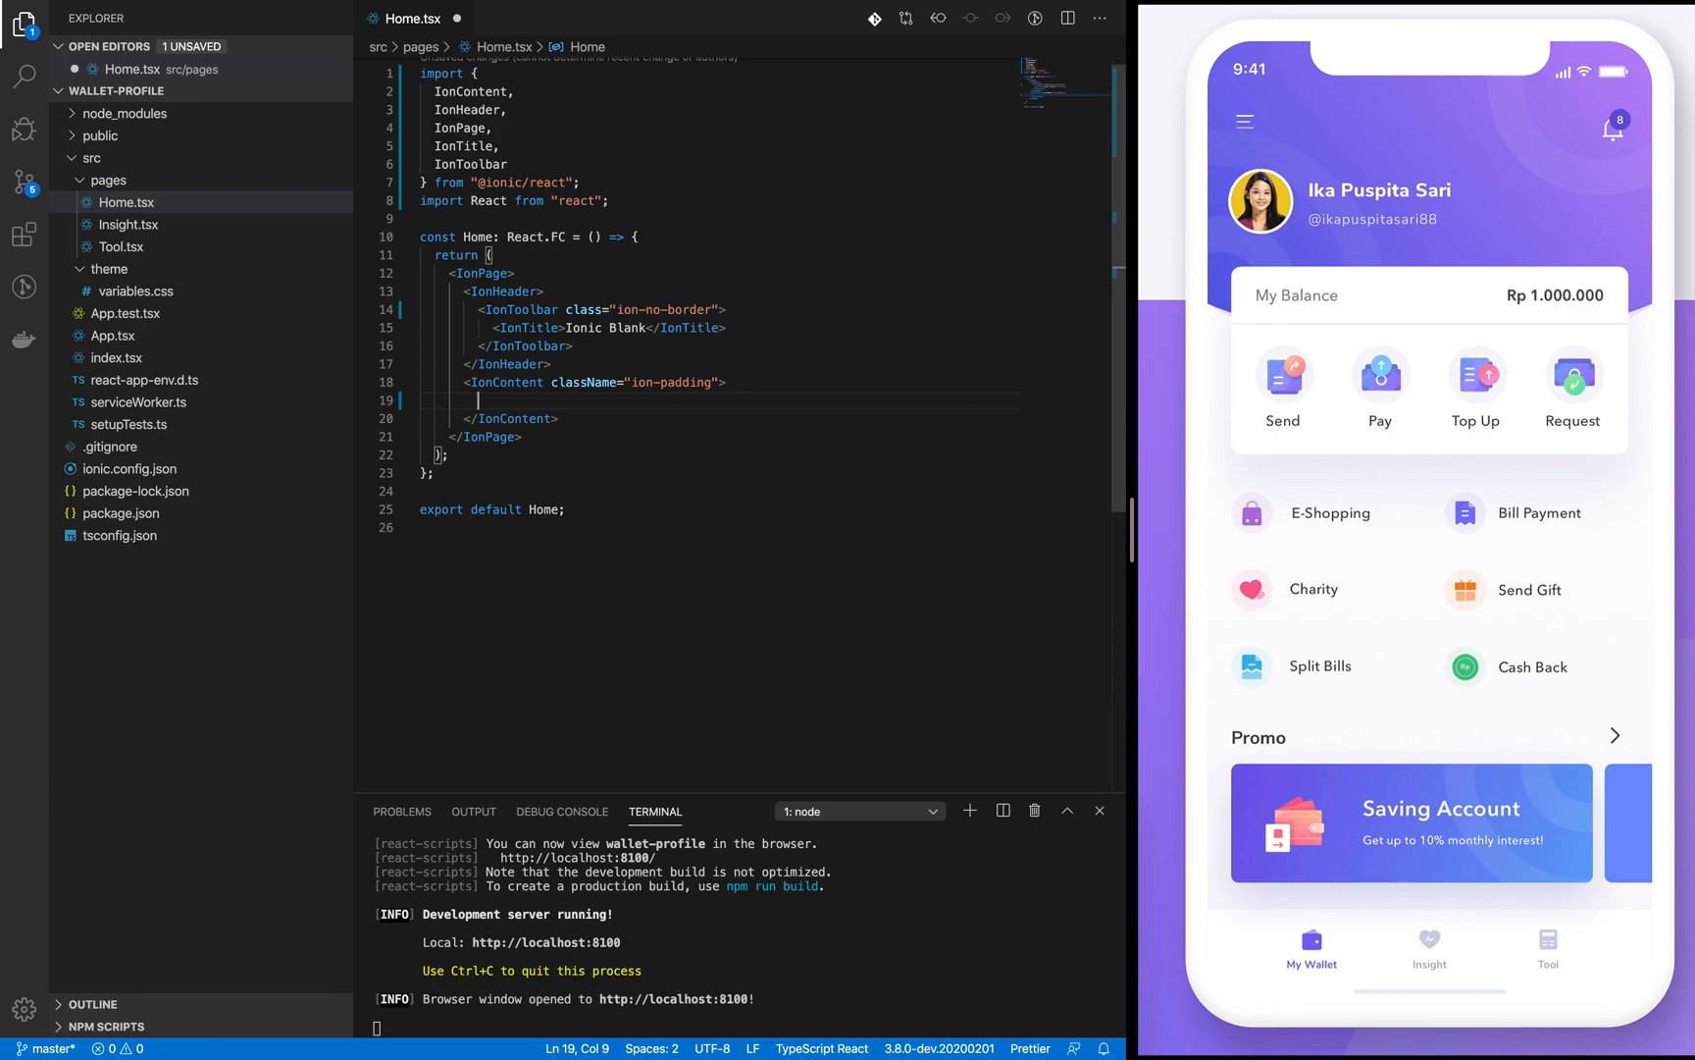
pyautogui.write('<')
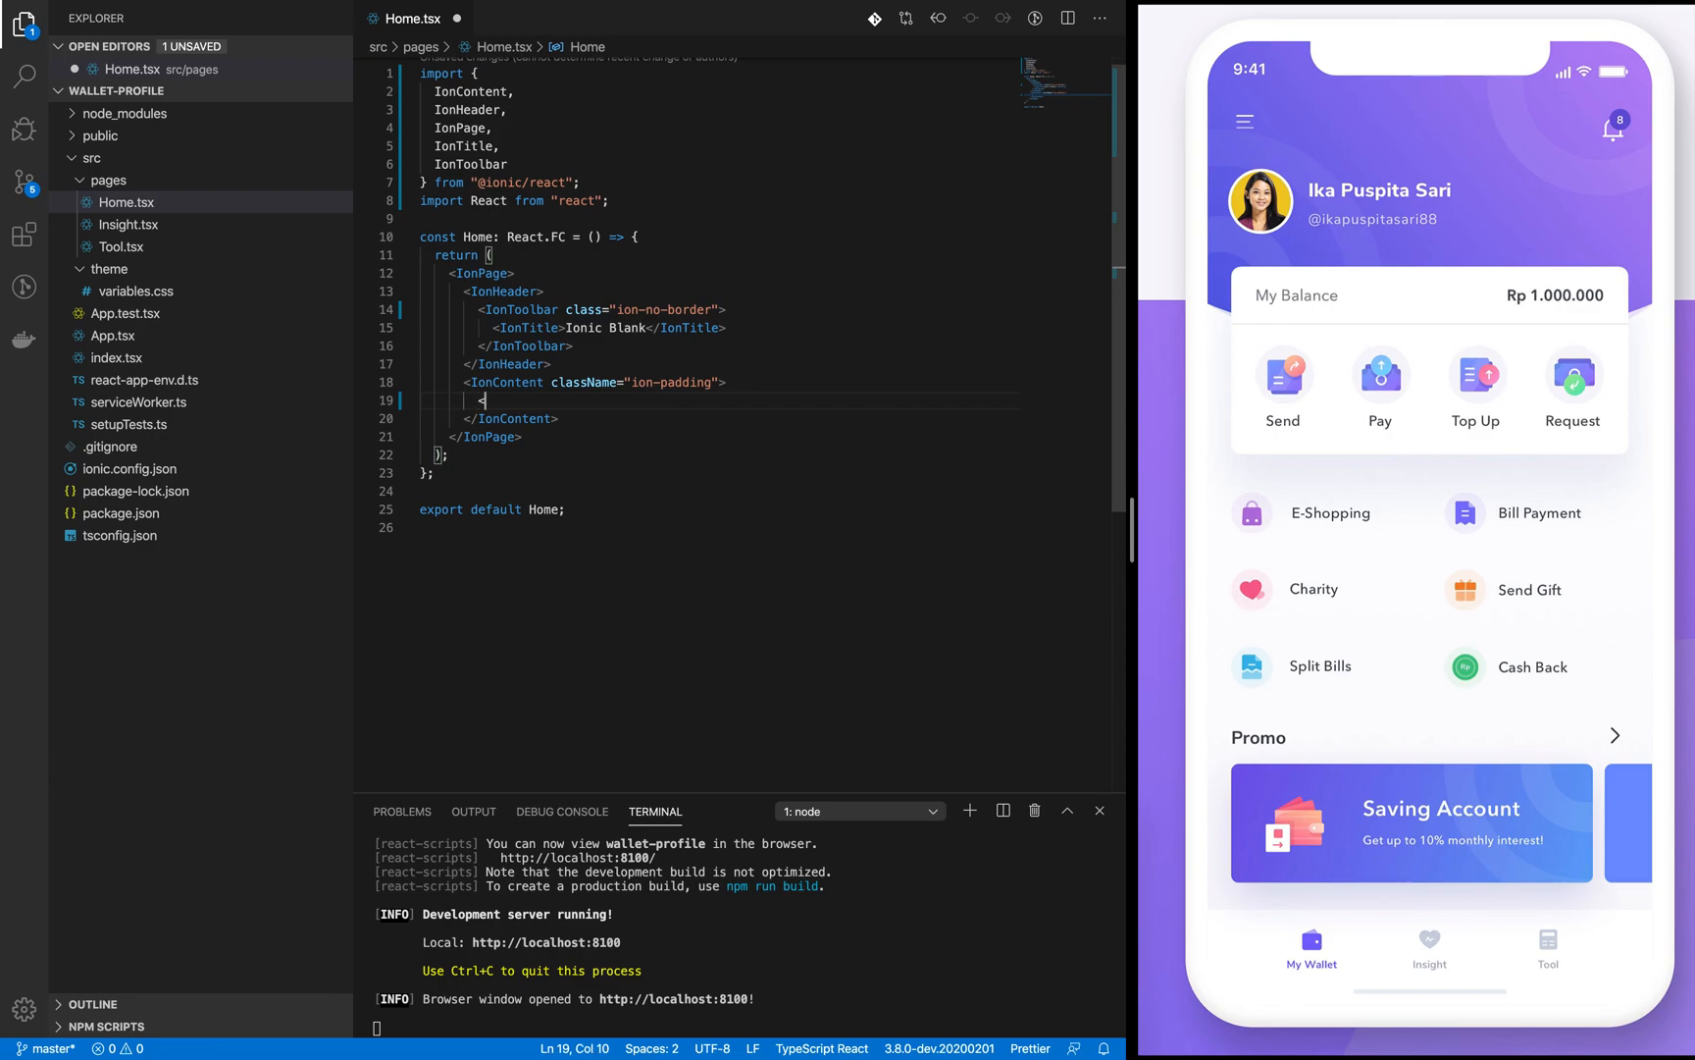
pyautogui.write('Ion')
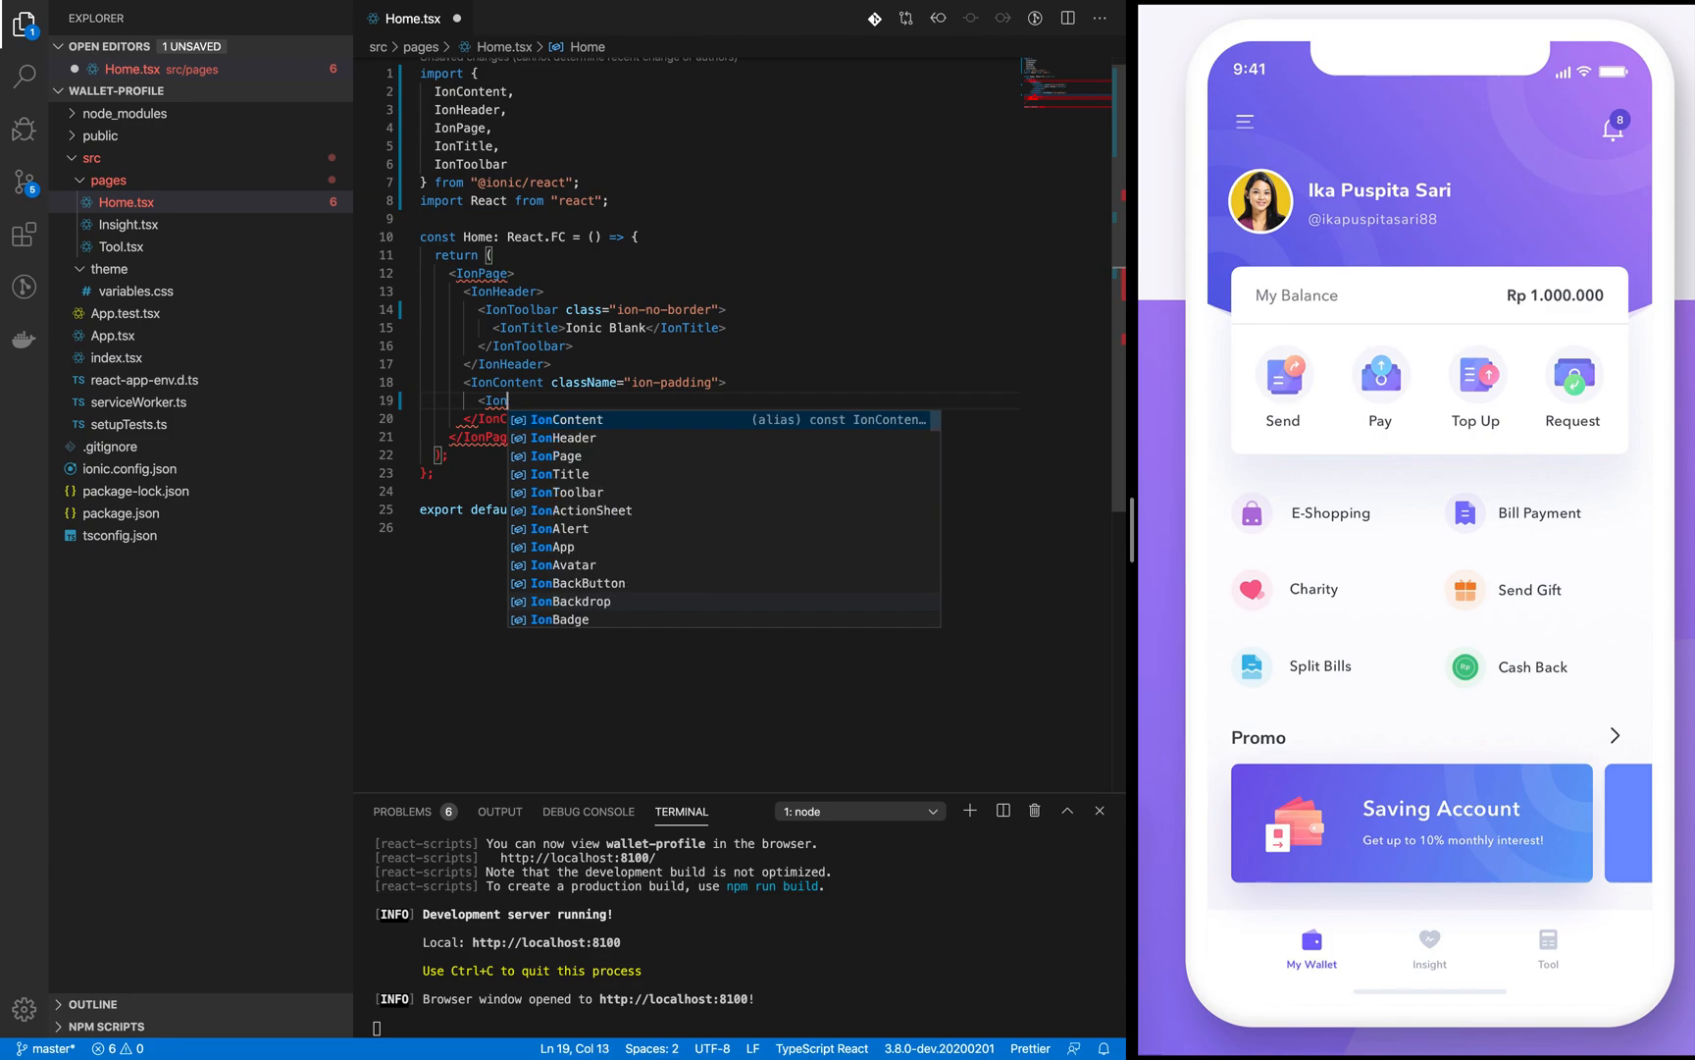
pyautogui.write('IonList')
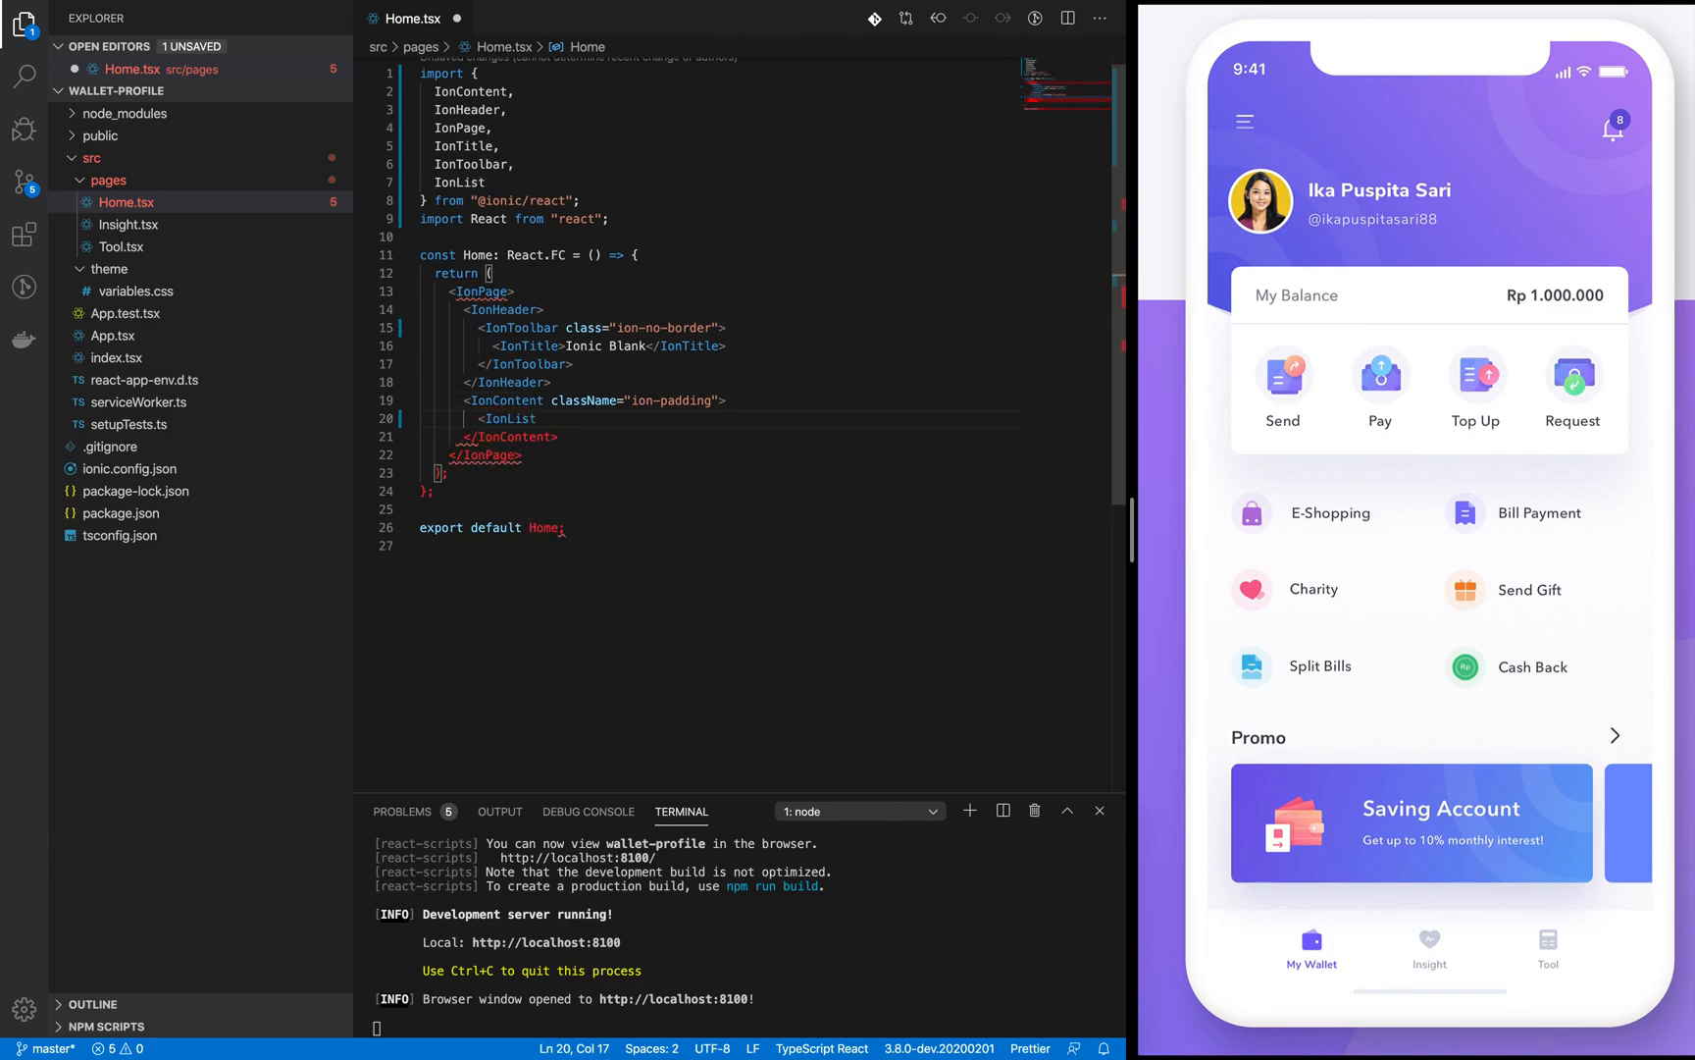
pyautogui.press('Enter')
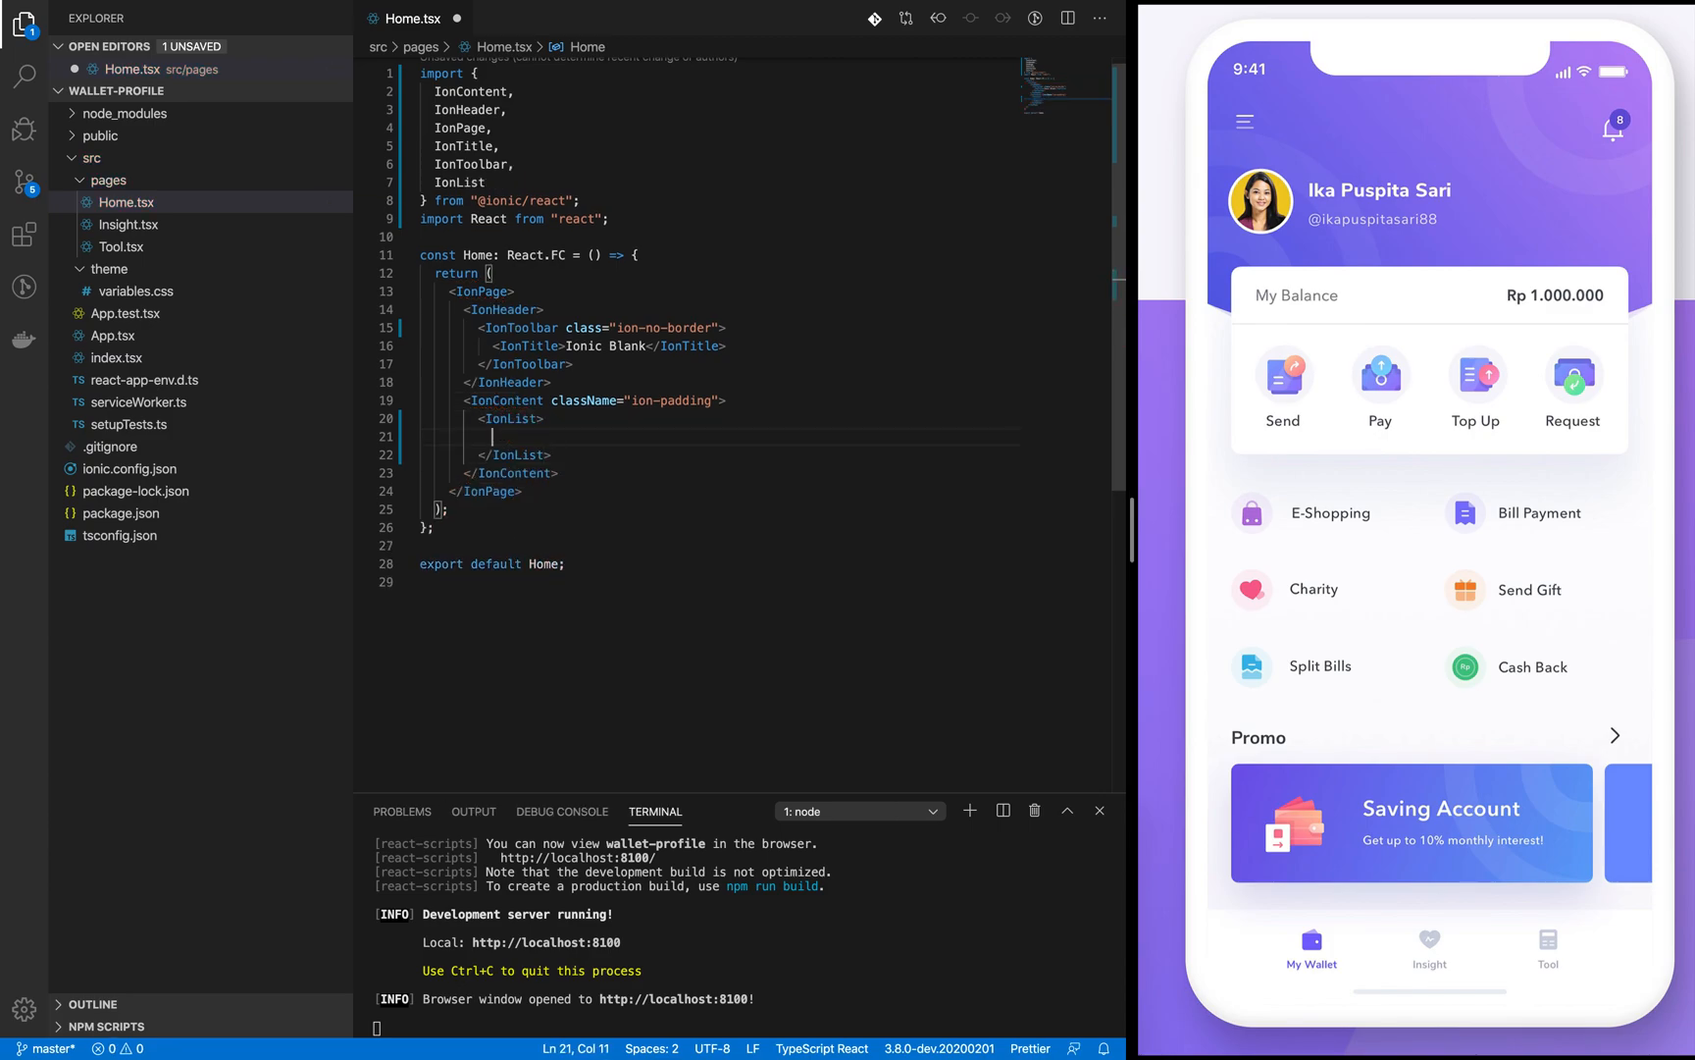
# Step: Add an IonListHeader containing an IonLabel reading 'Promo'
pyautogui.write('IonI')
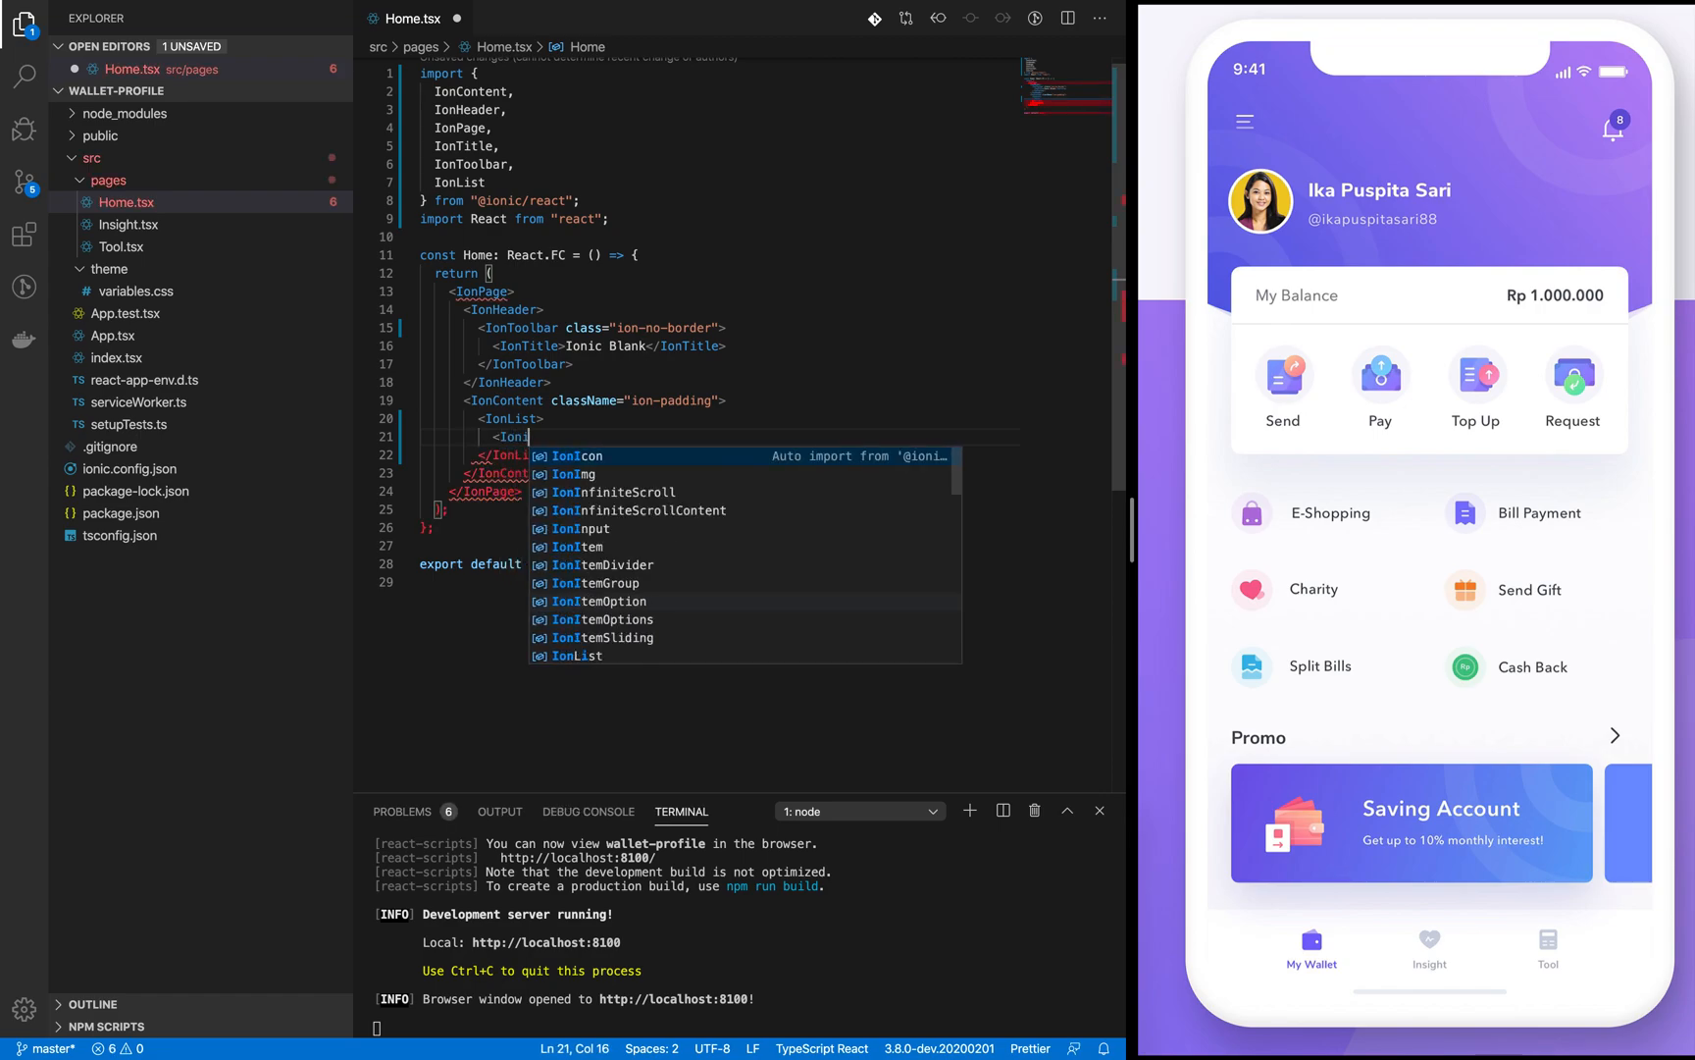
pyautogui.write('ListHeader>')
pyautogui.write('<')
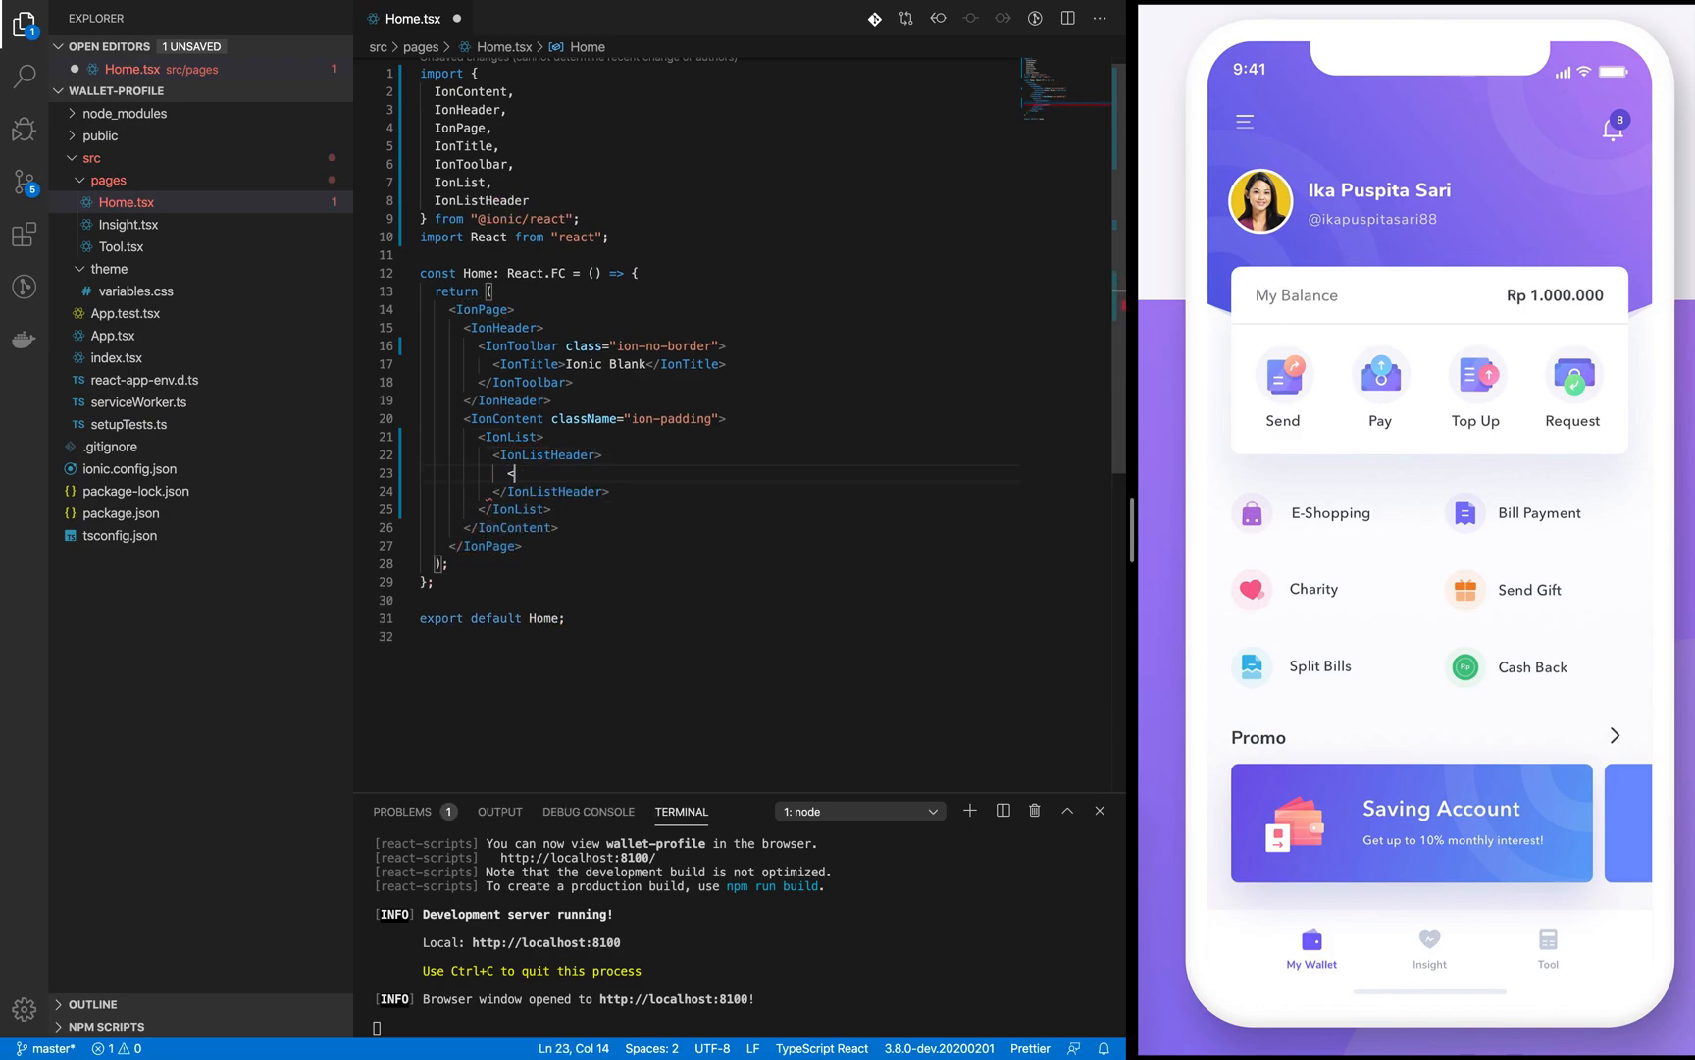
pyautogui.write('I')
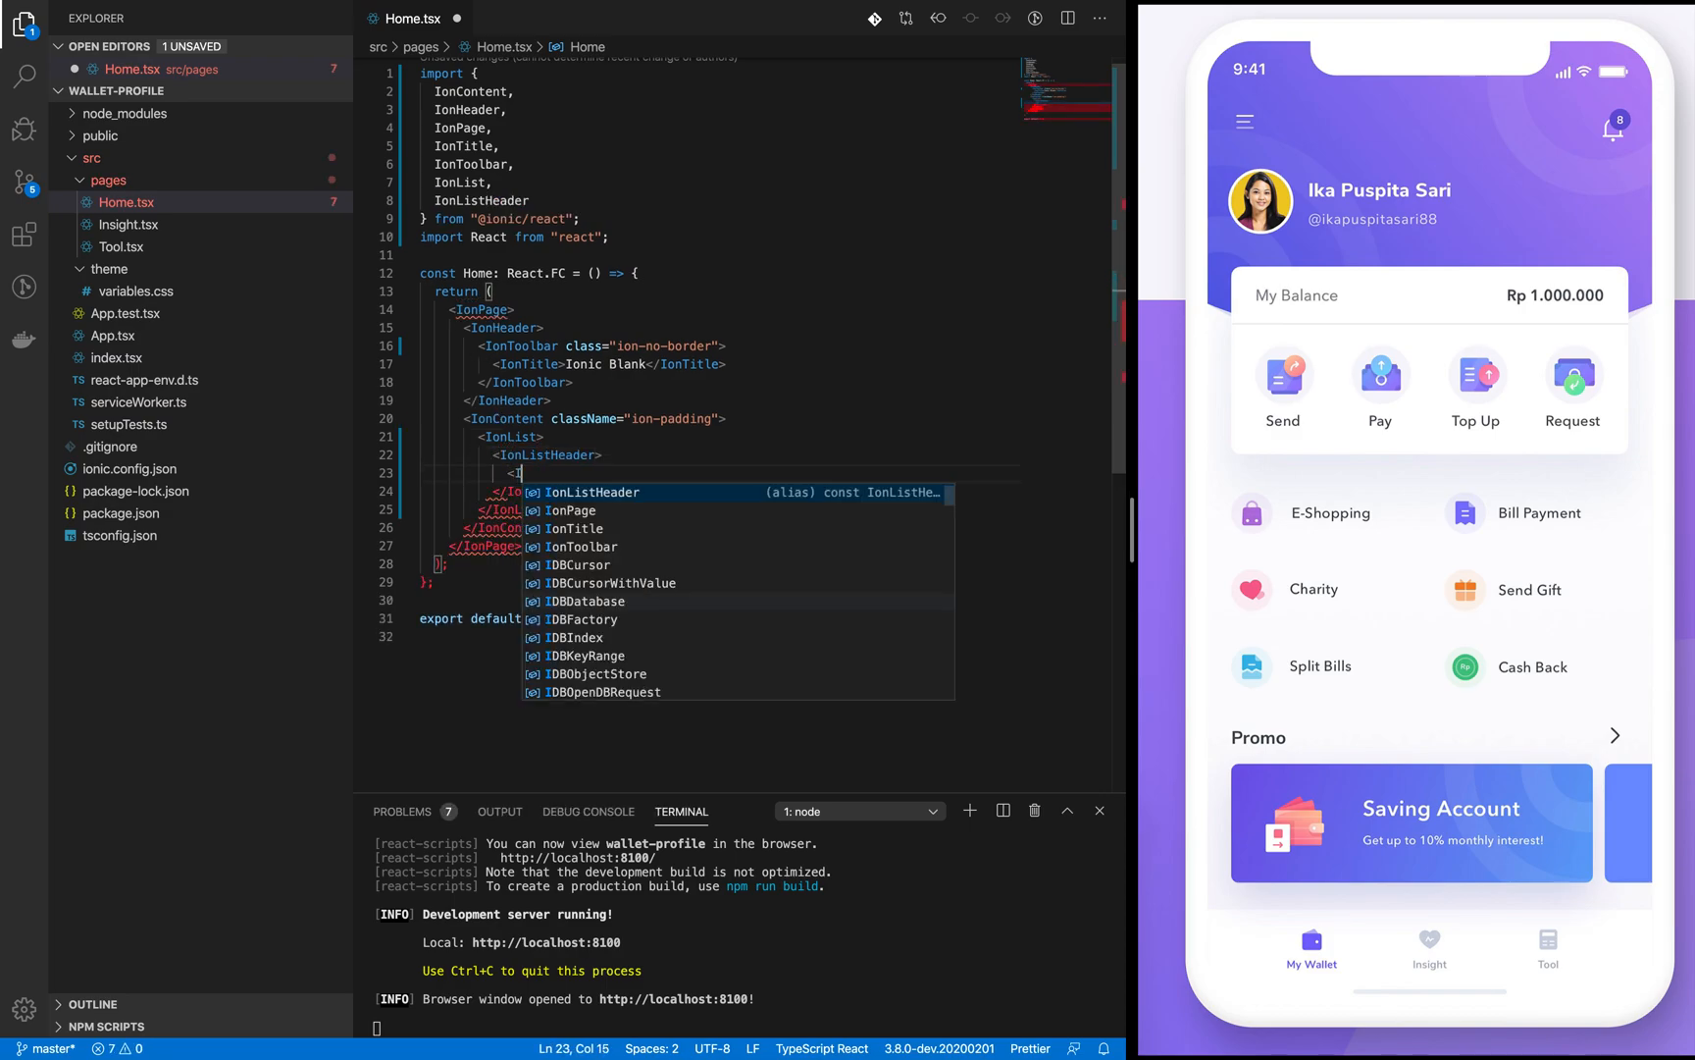
pyautogui.write('on')
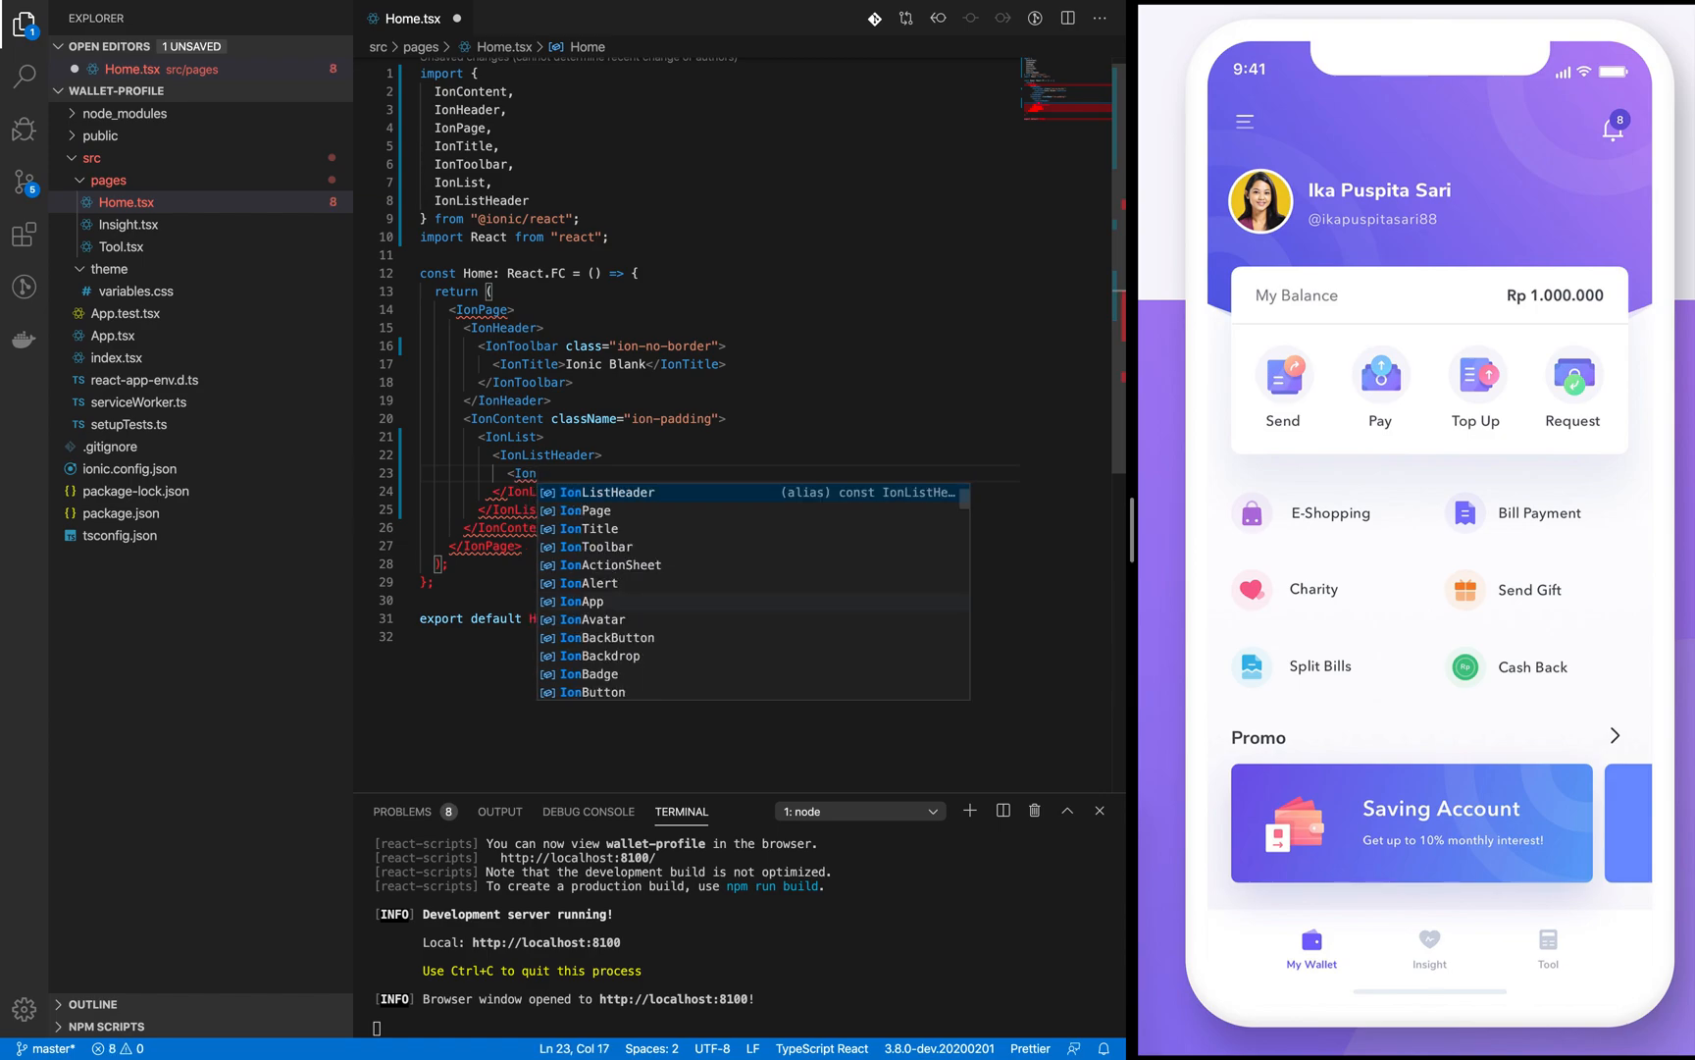
pyautogui.write('IonLabel>')
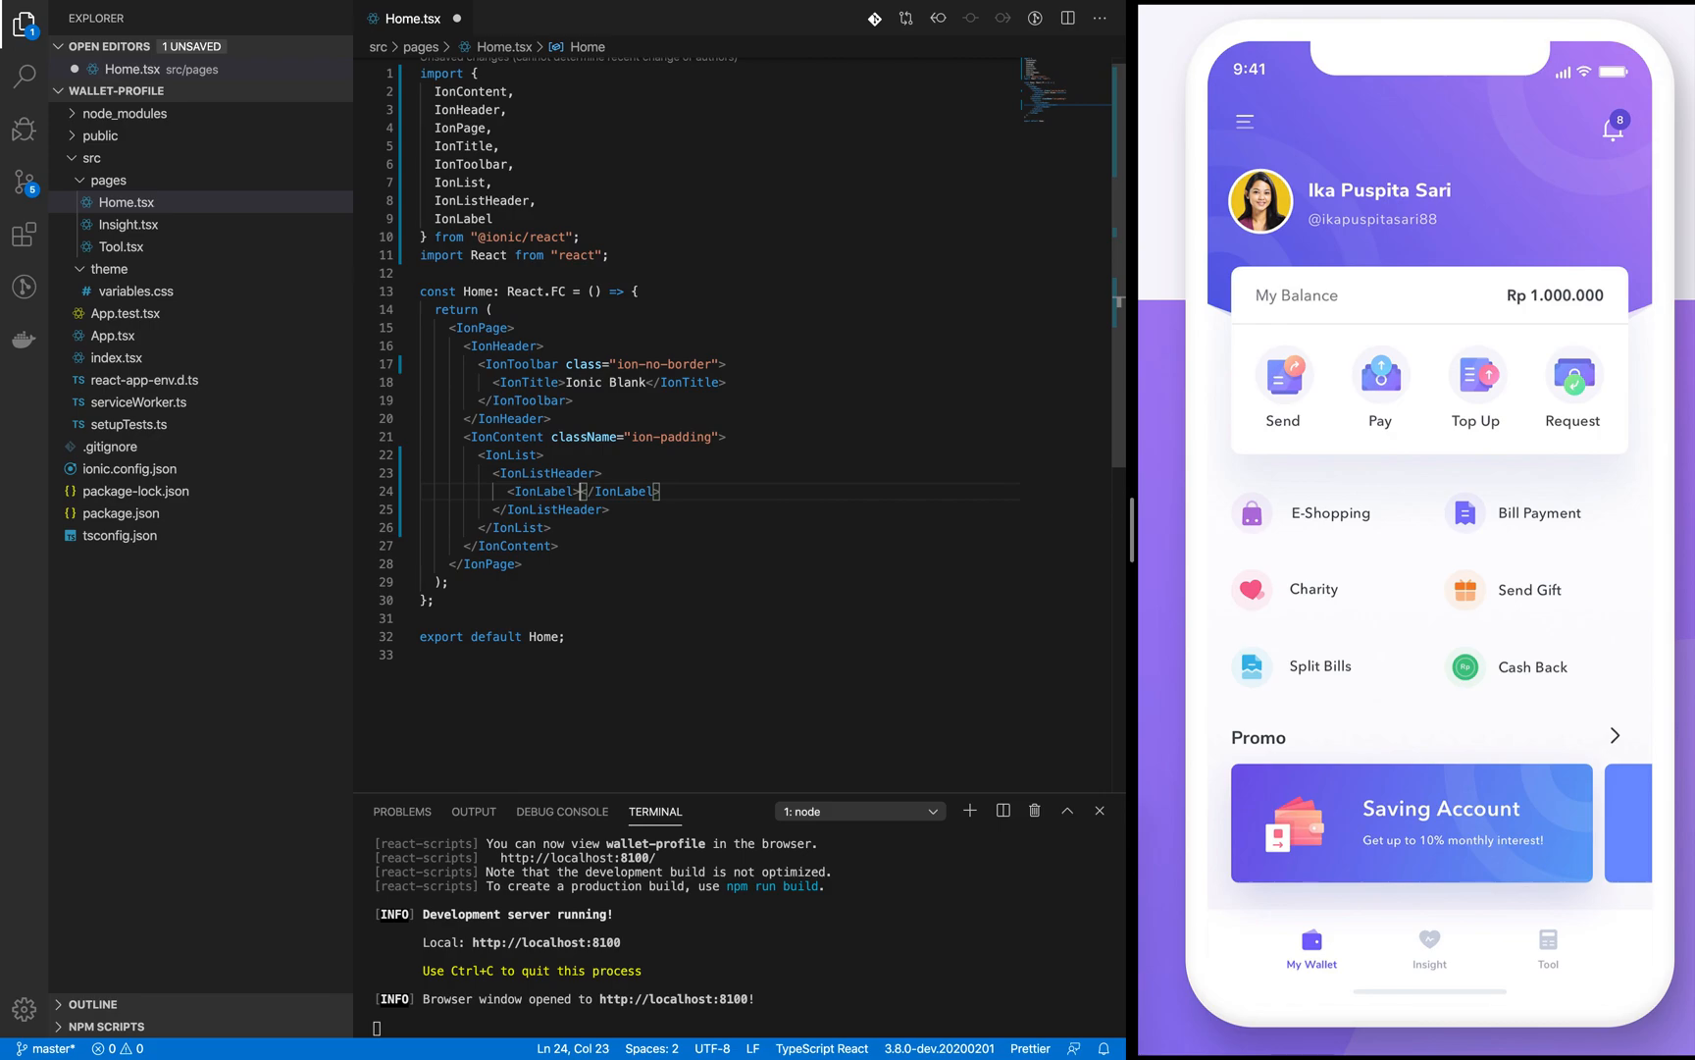
pyautogui.write('Promo')
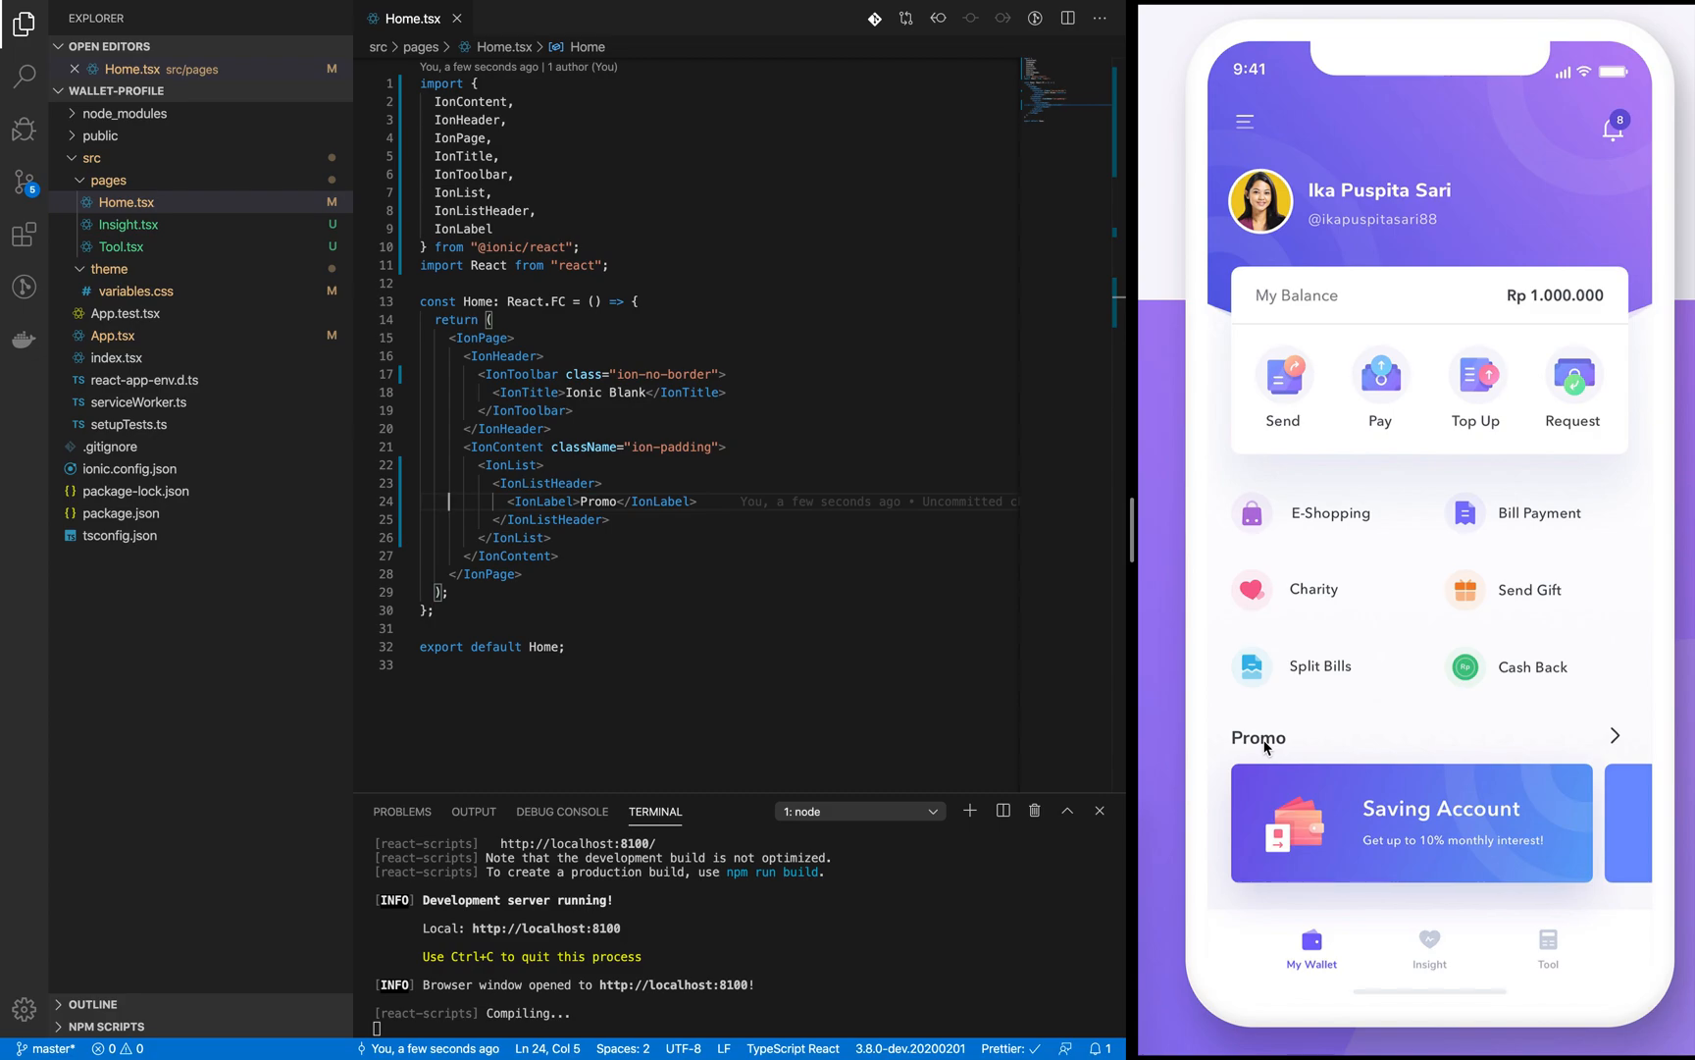
pyautogui.moveTo(1616, 741)
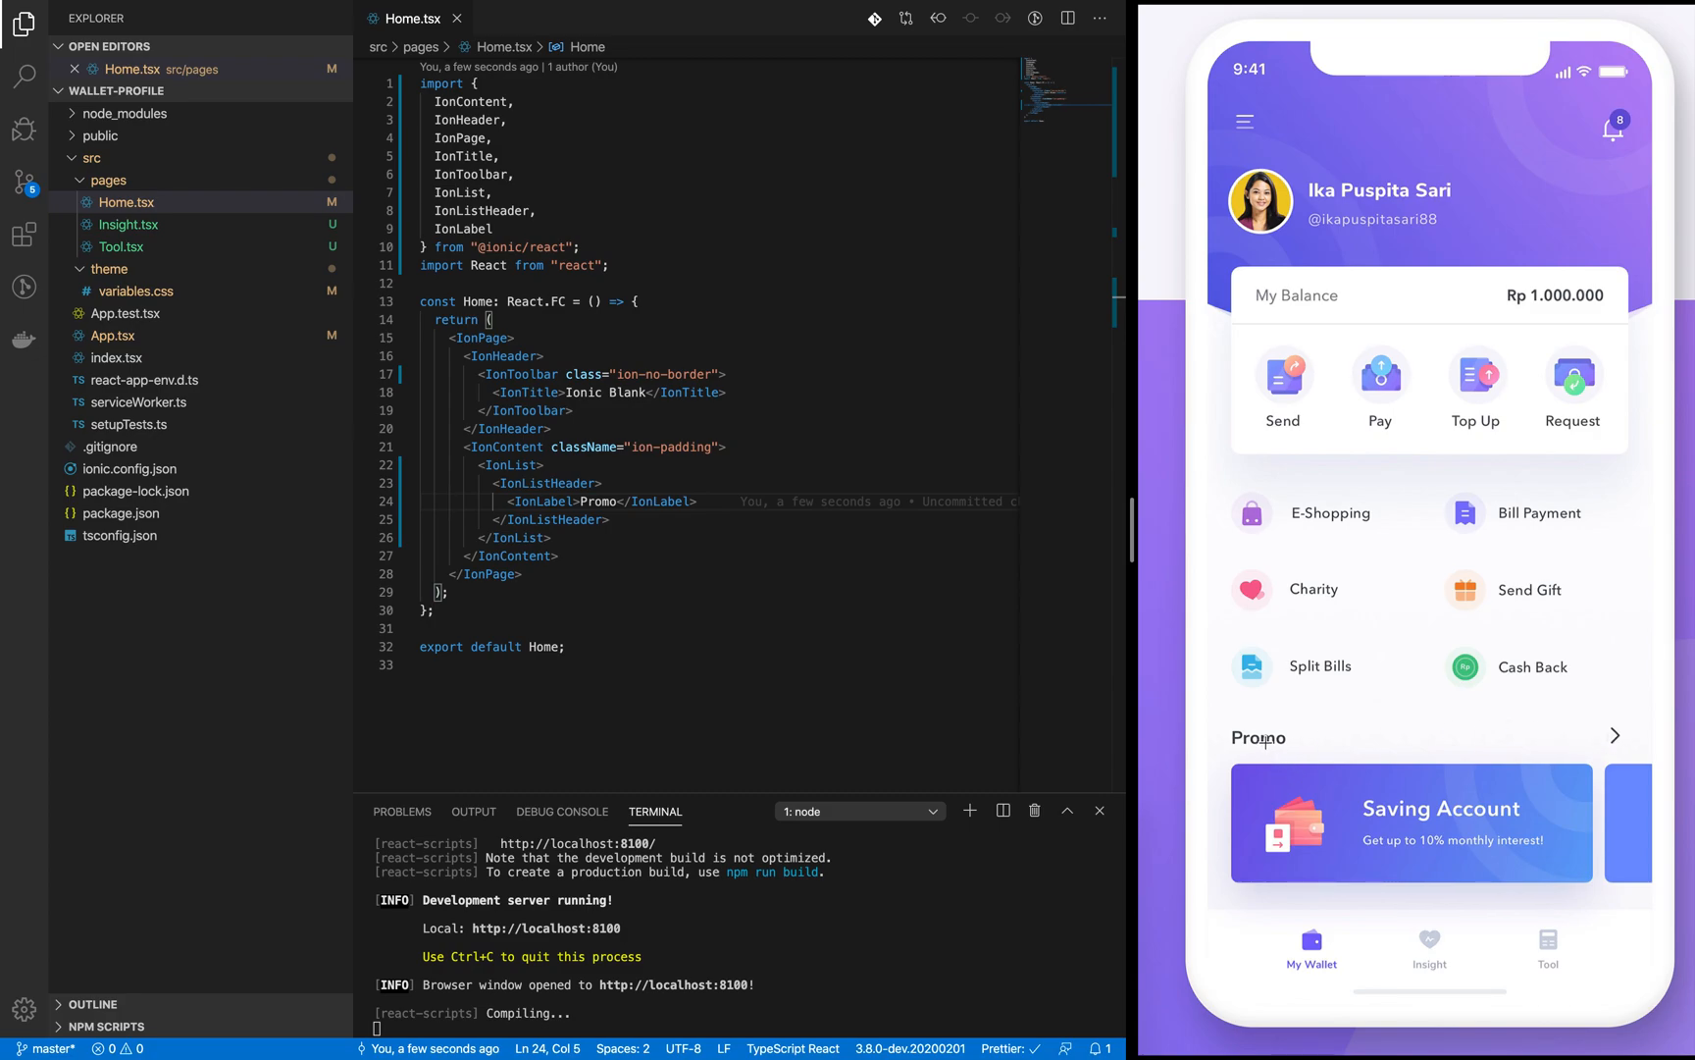
pyautogui.moveTo(1267, 743)
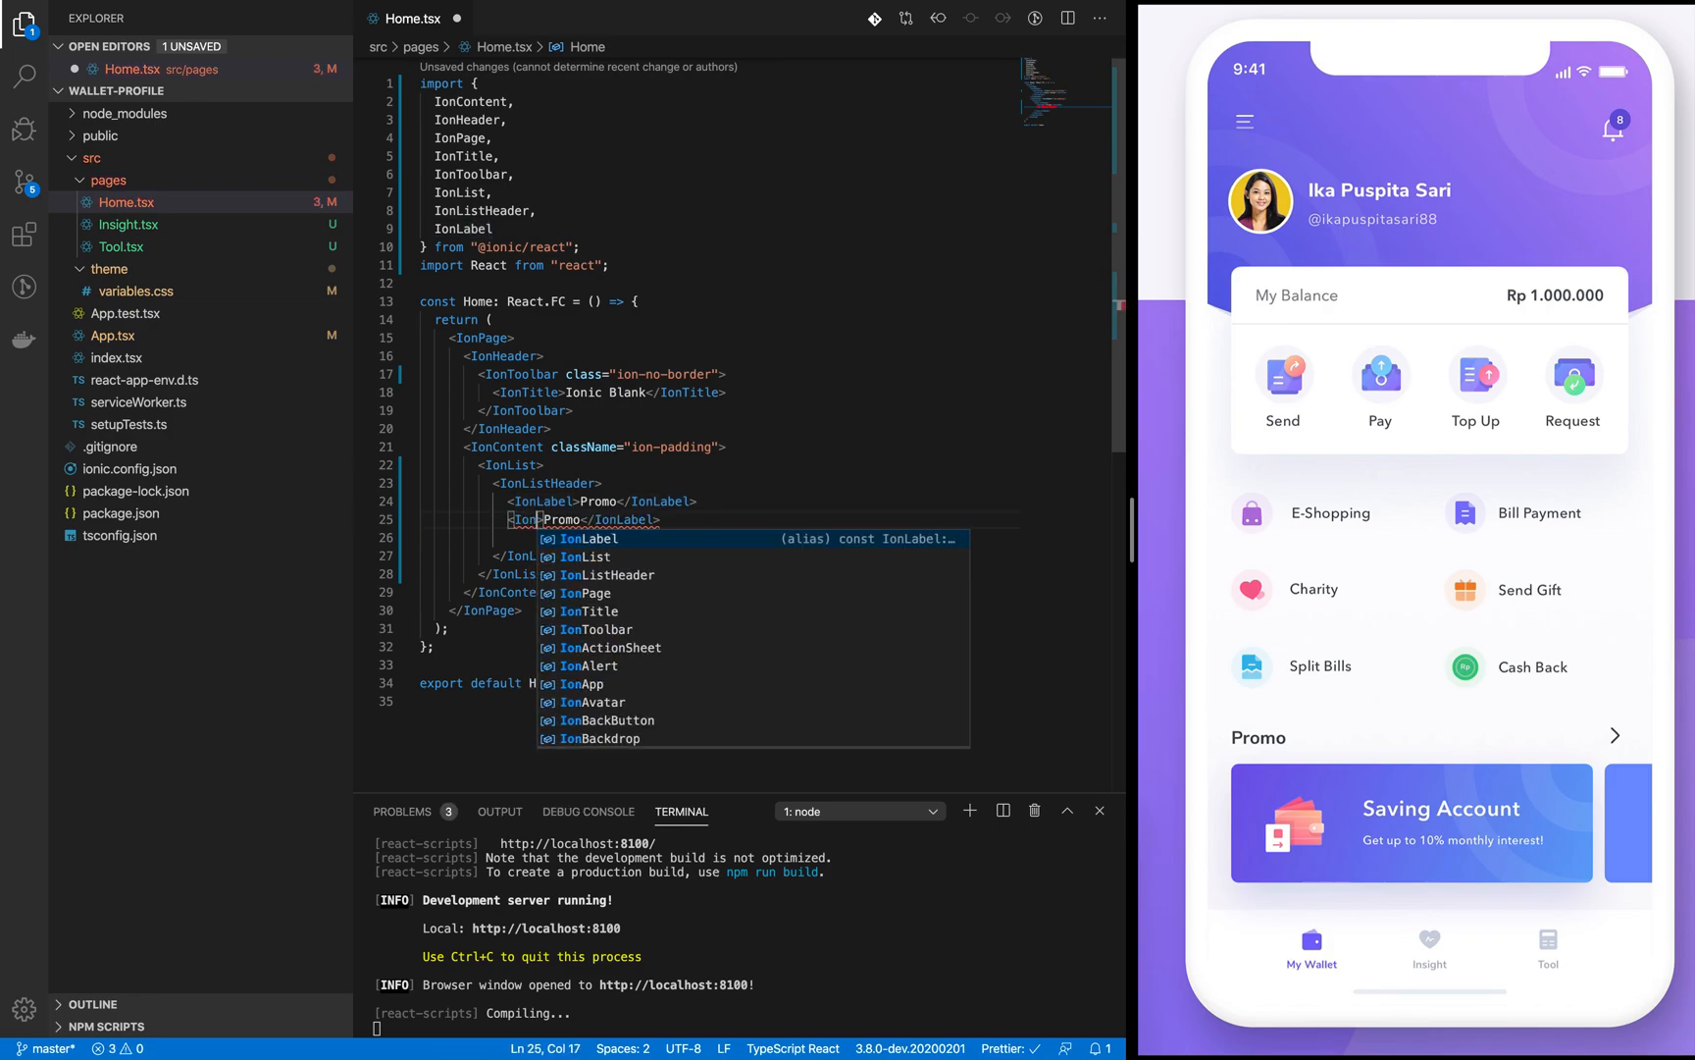
# Step: Turn the duplicated label into an IonIcon tag and follow the ion-icon link in the docs
pyautogui.write('I')
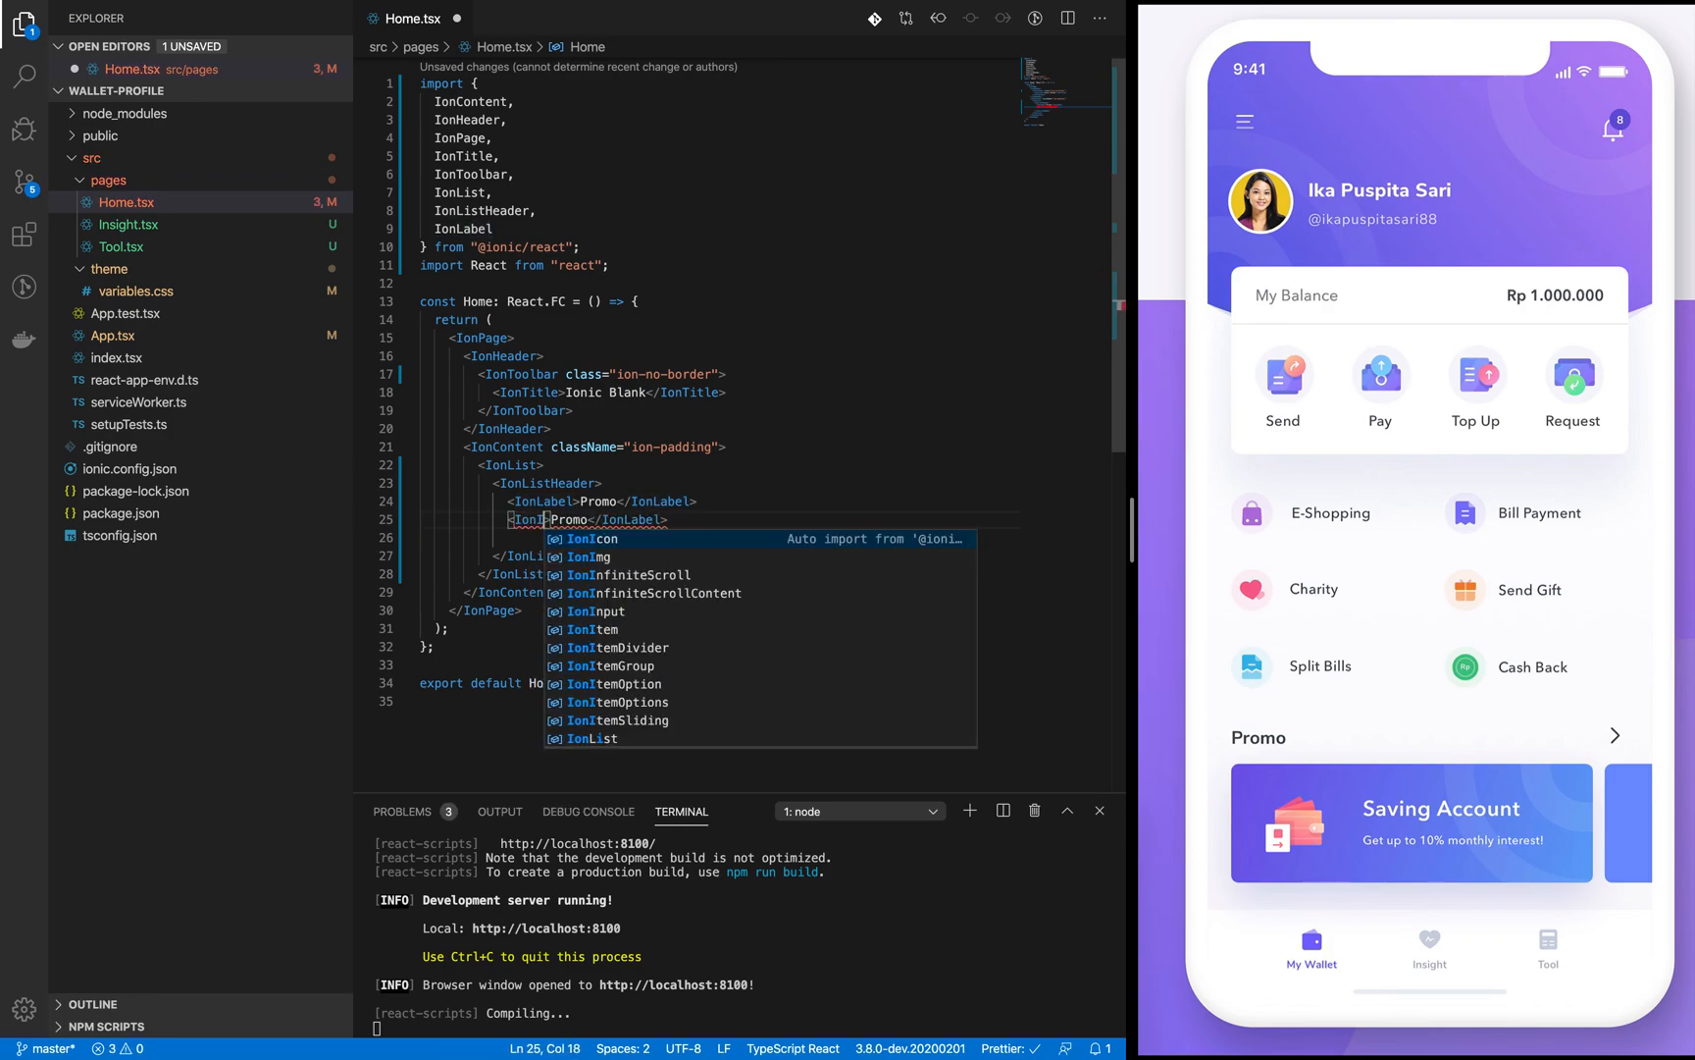
pyautogui.click(590, 539)
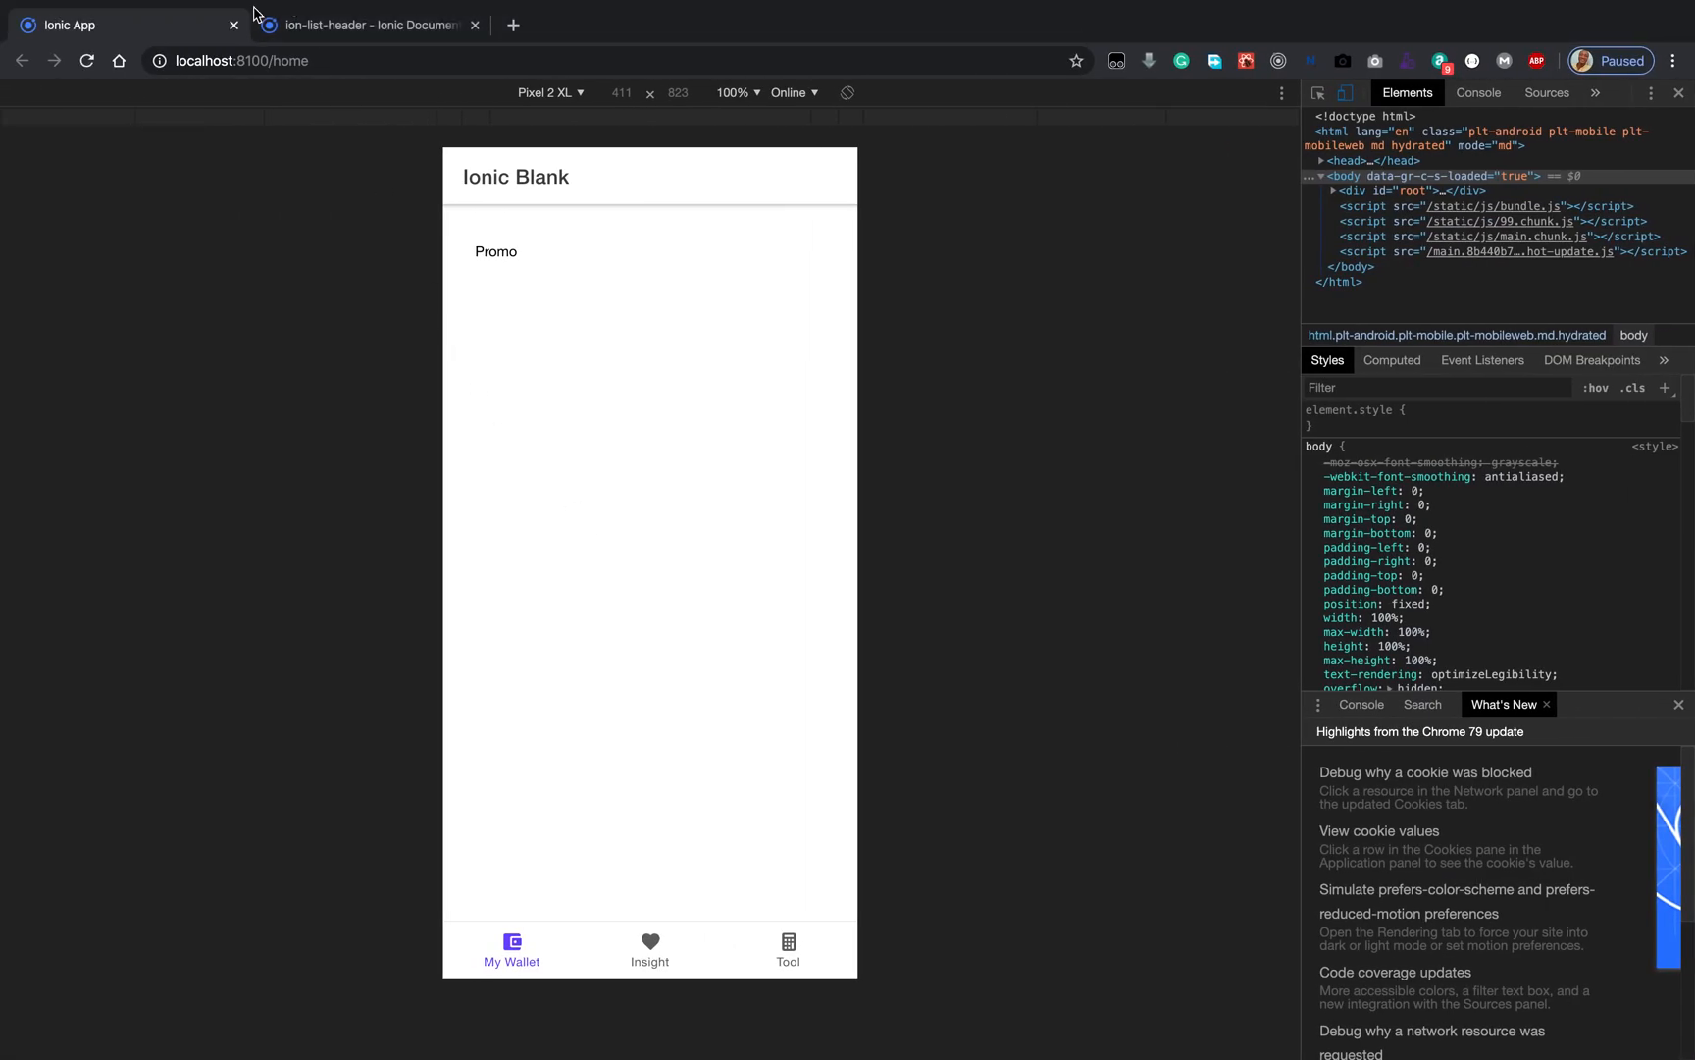
pyautogui.click(377, 24)
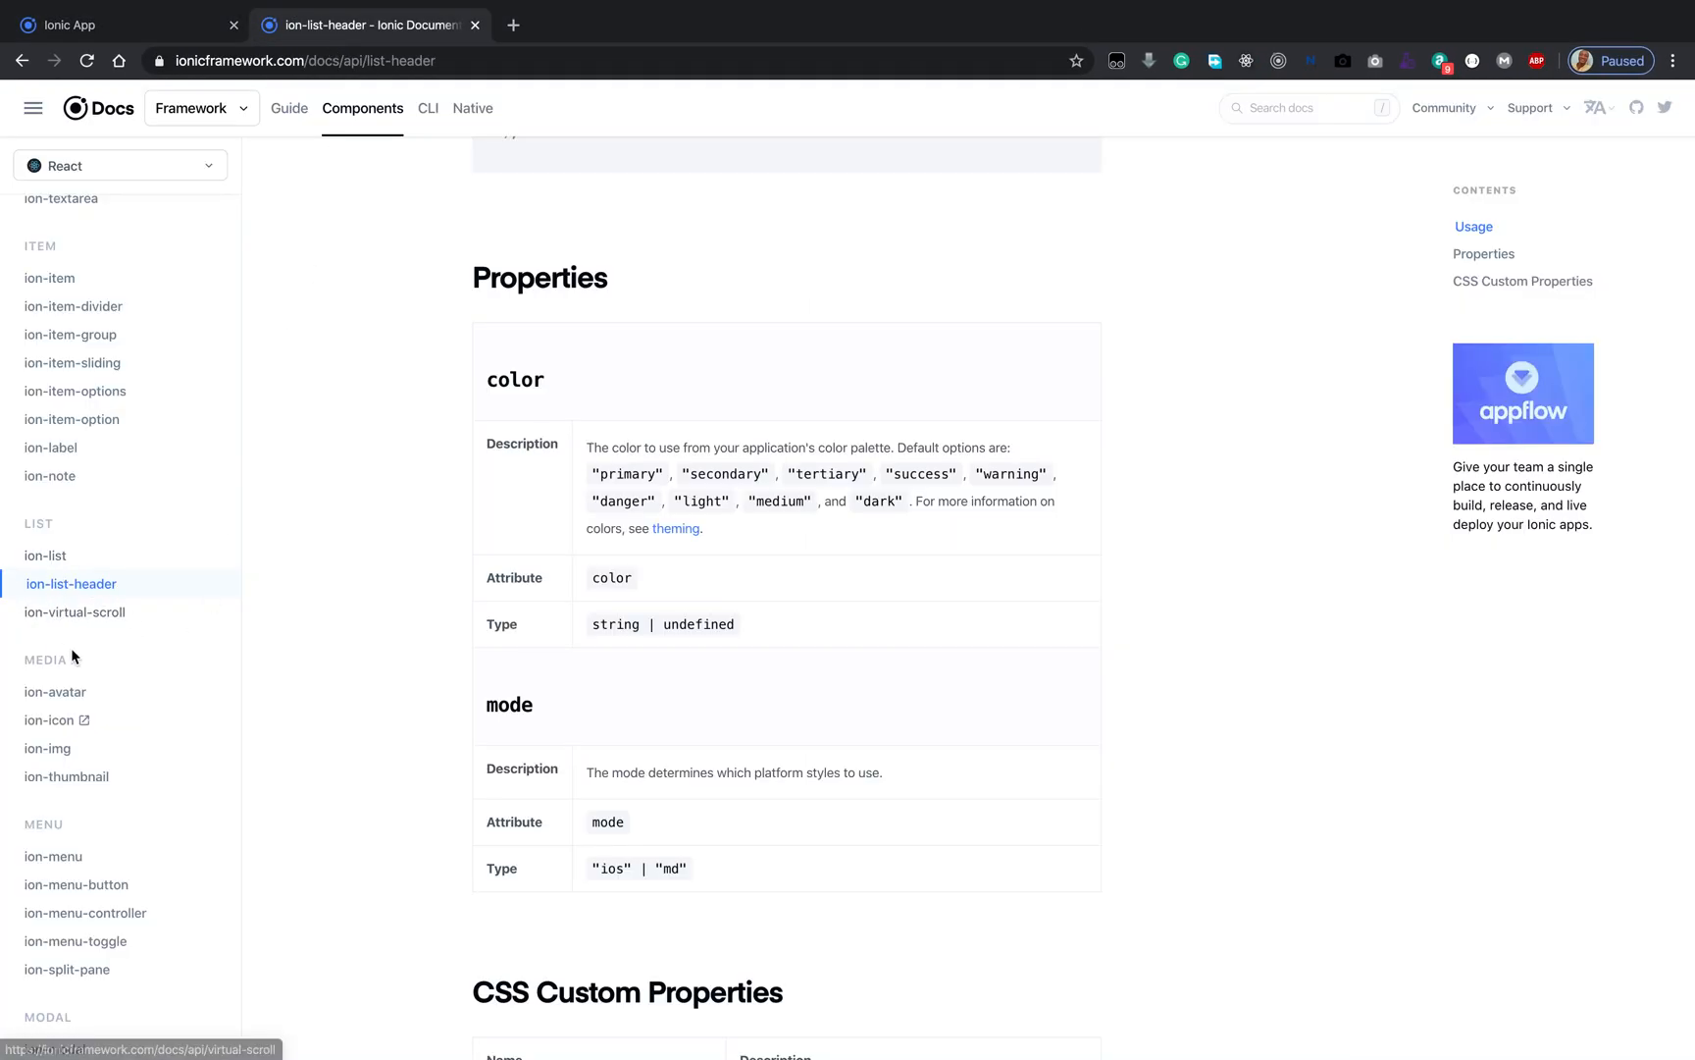
pyautogui.click(47, 720)
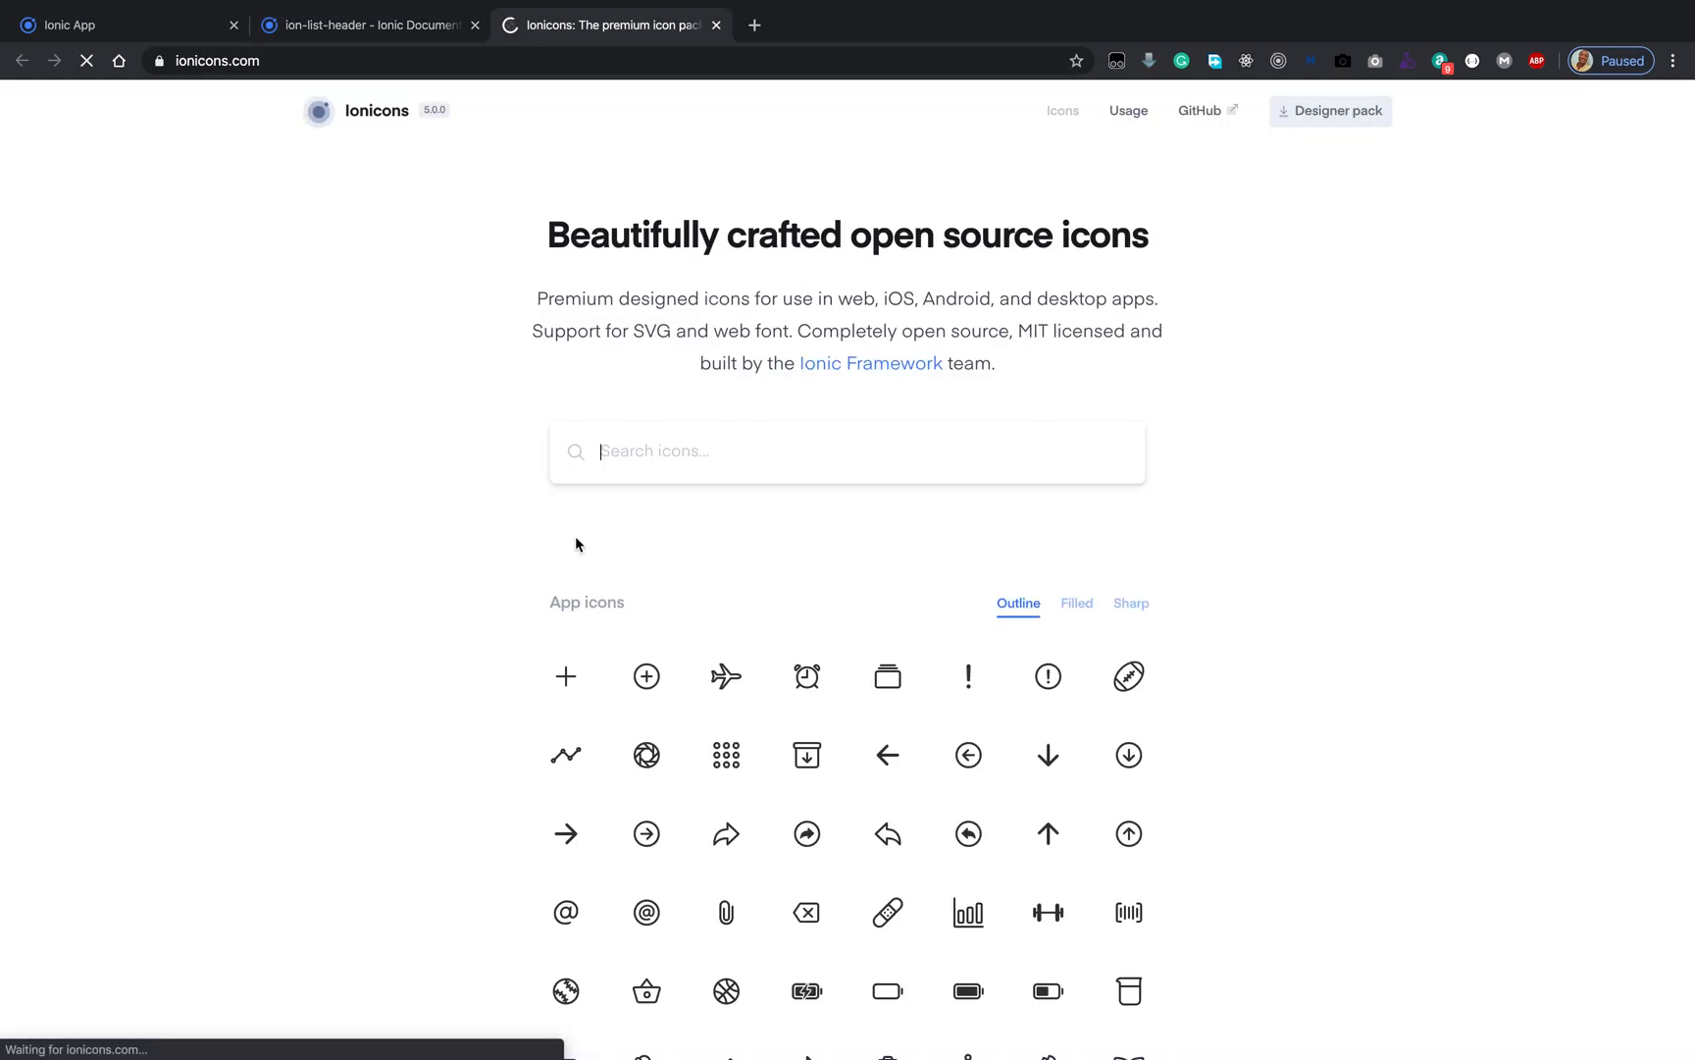
# Step: Search Ionicons for 'arr' and select the arrow-forward-outline icon
pyautogui.scroll(-3)
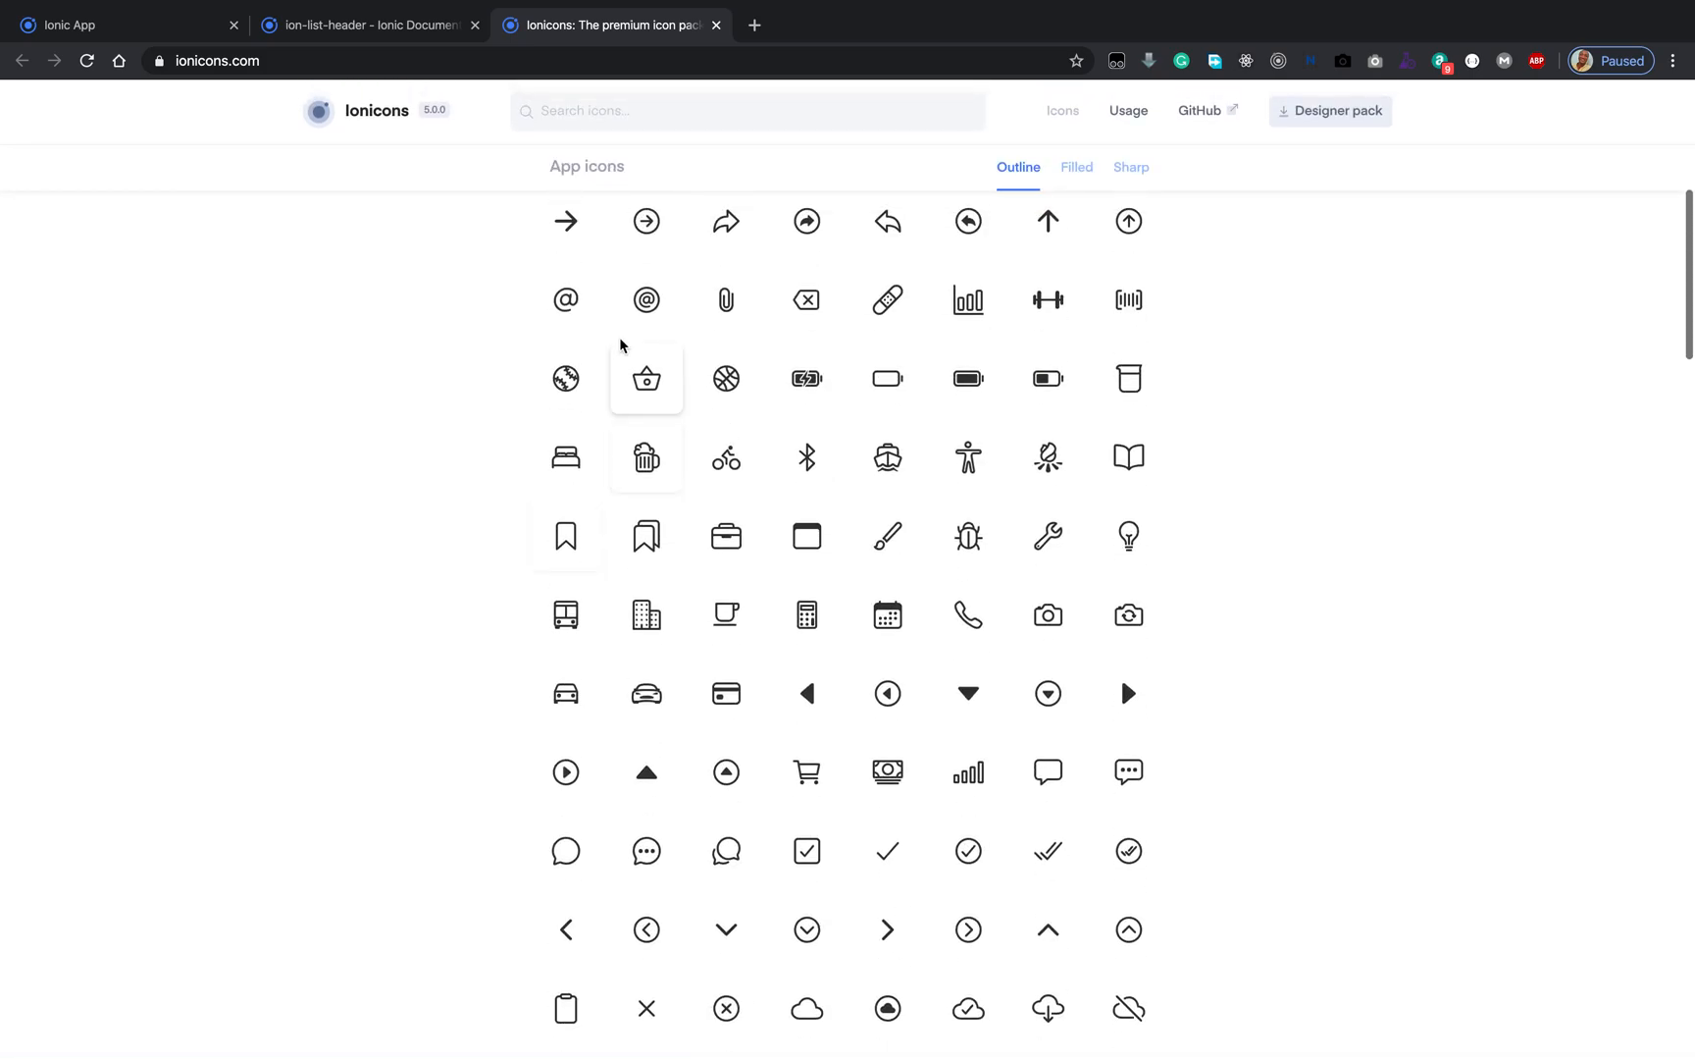
pyautogui.scroll(3)
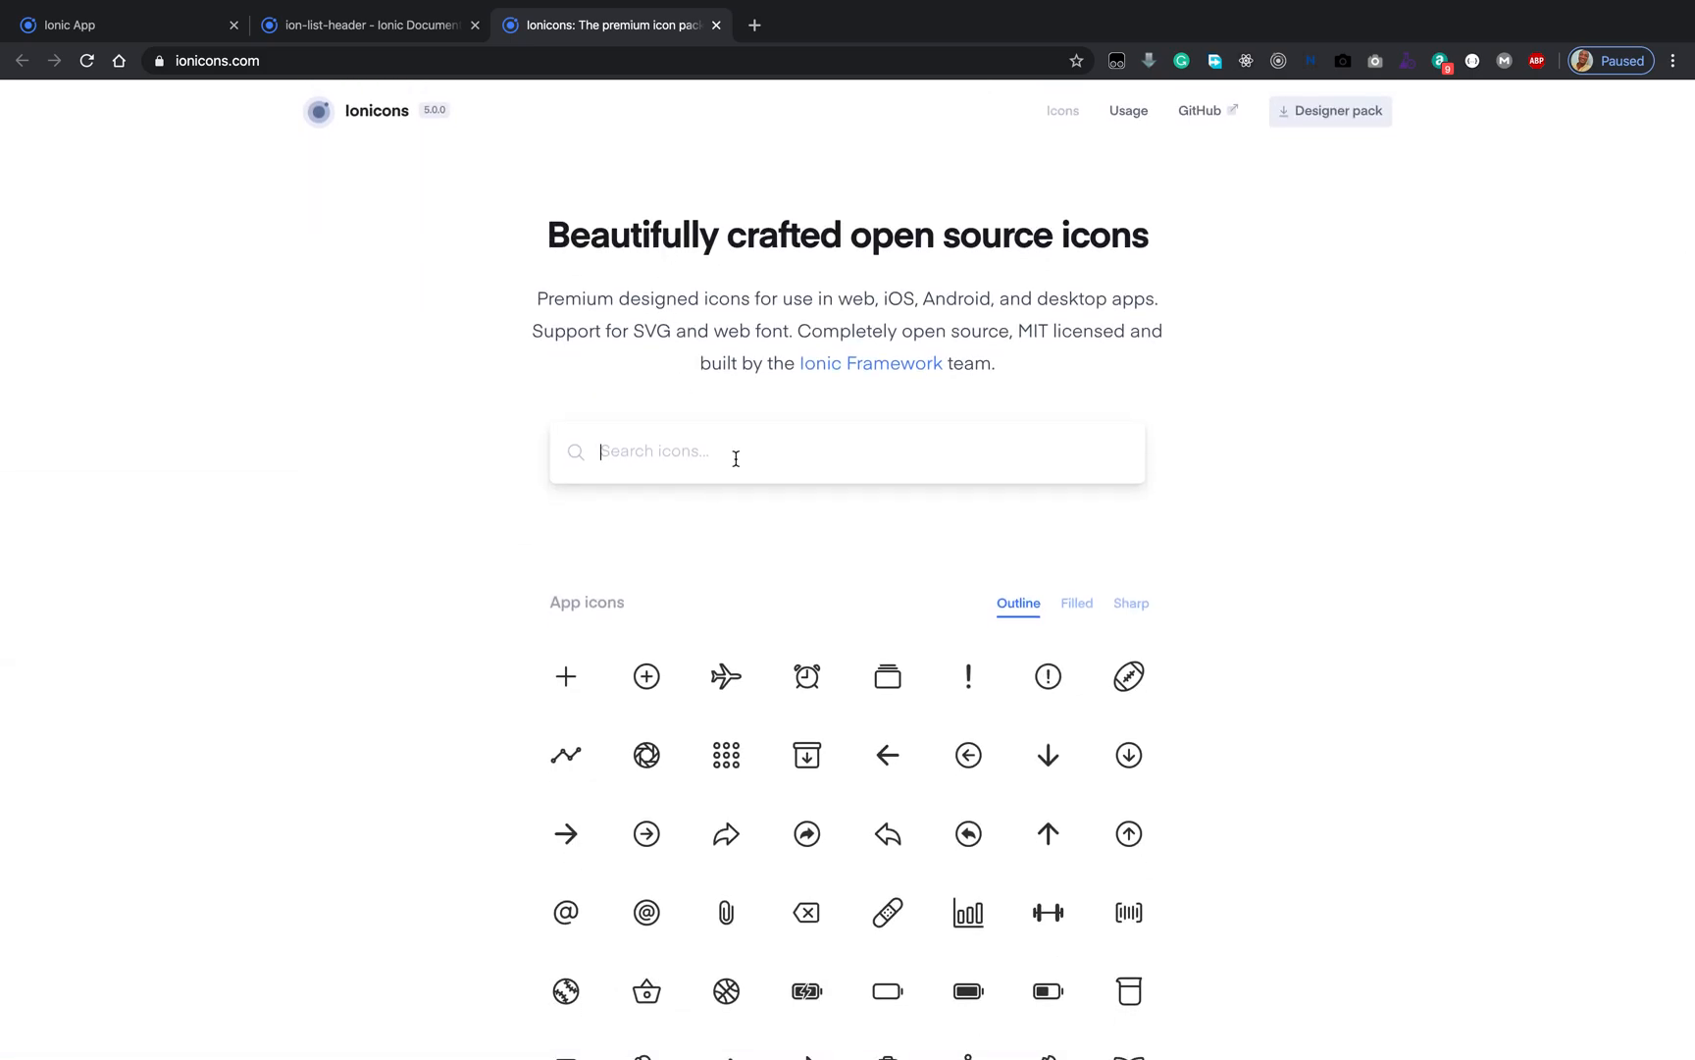
pyautogui.scroll(-3)
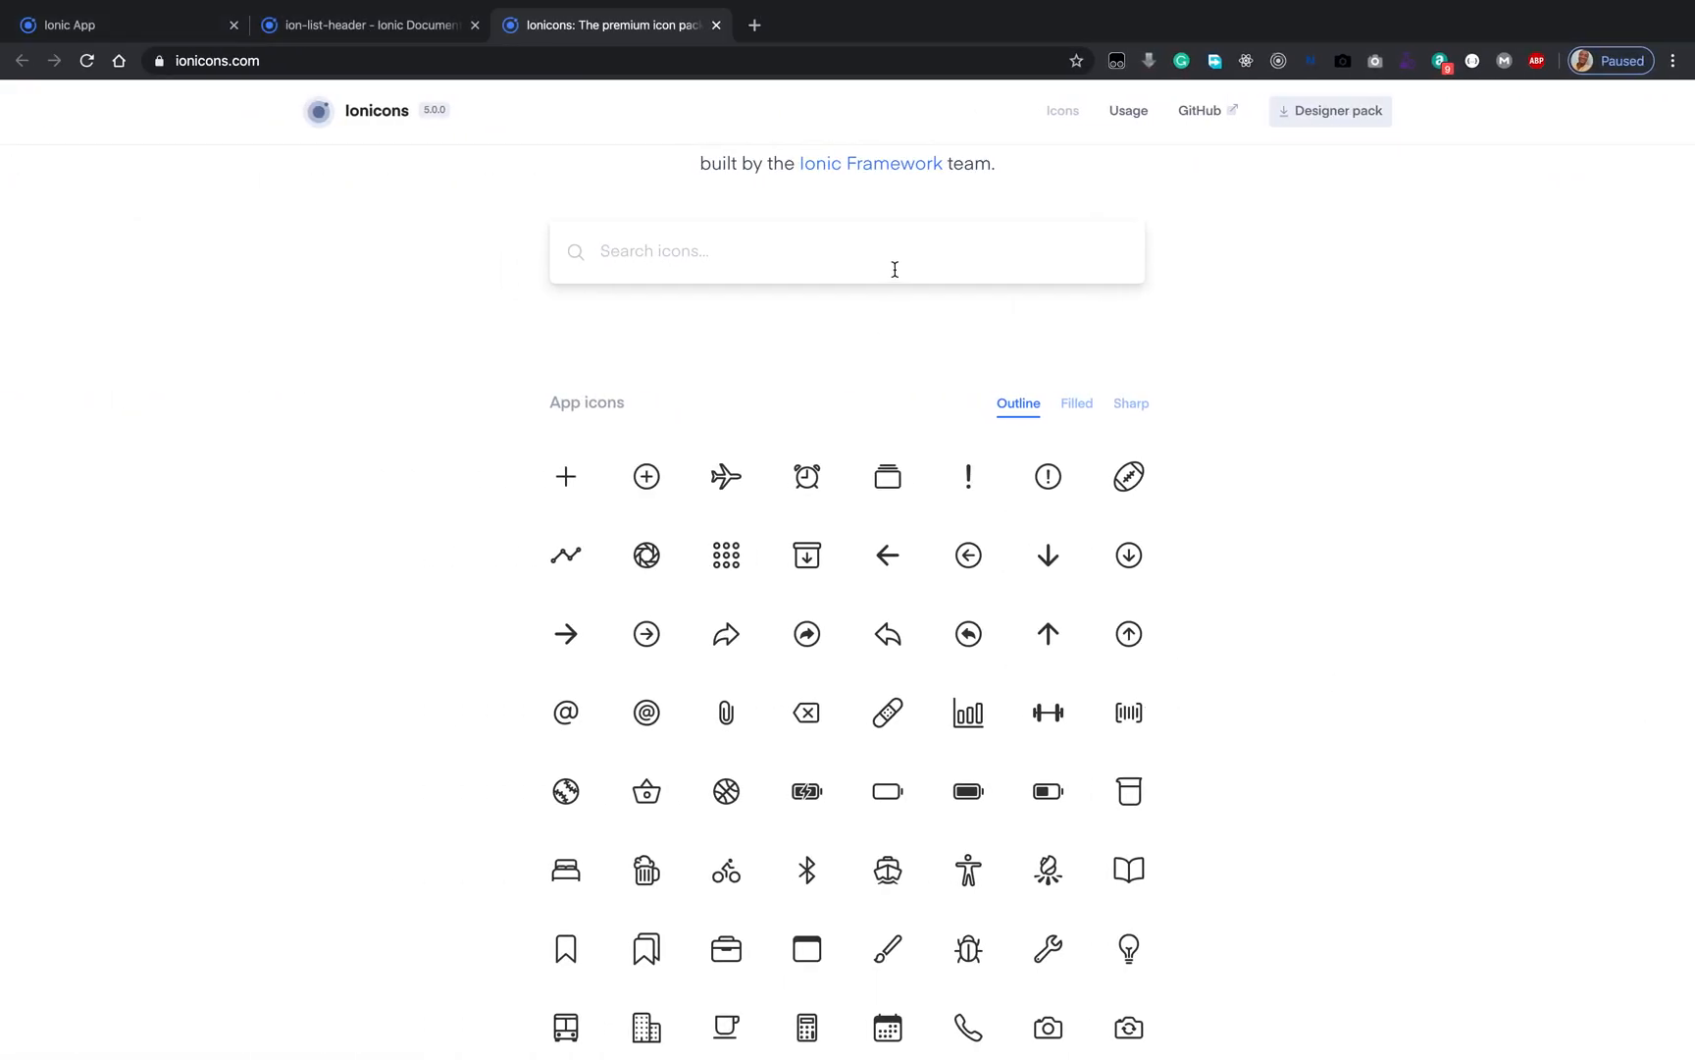
pyautogui.moveTo(896, 262)
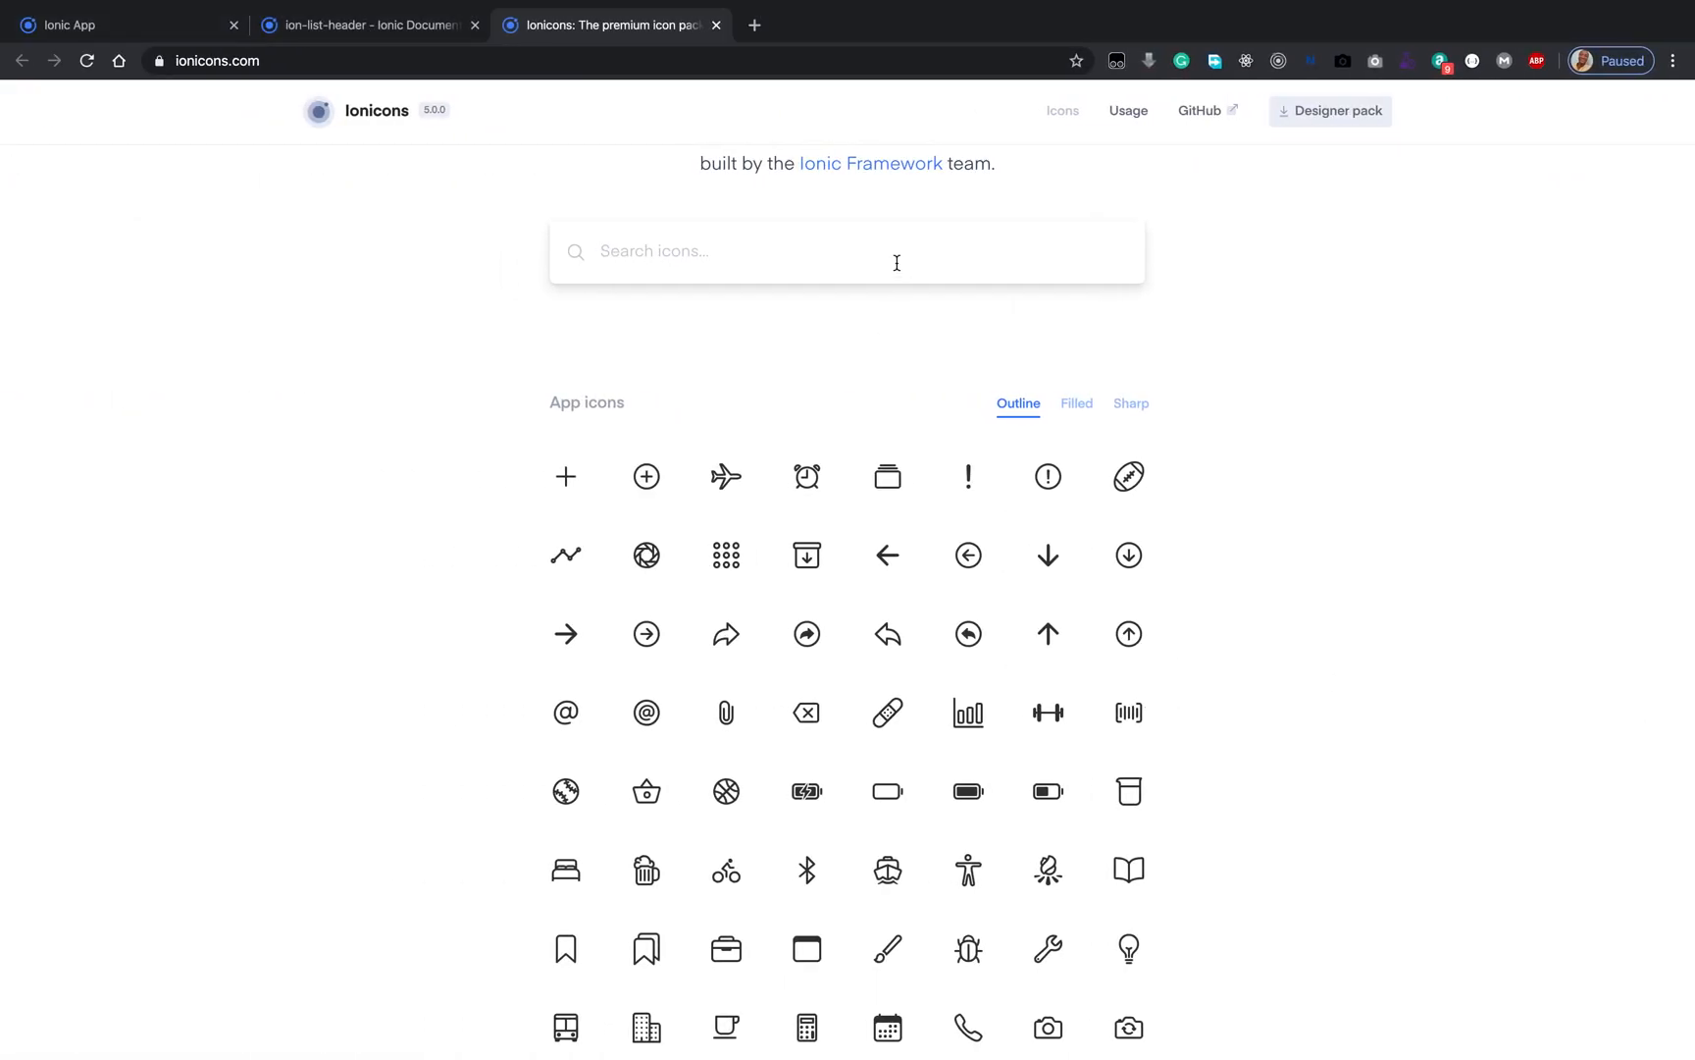
pyautogui.write('rg')
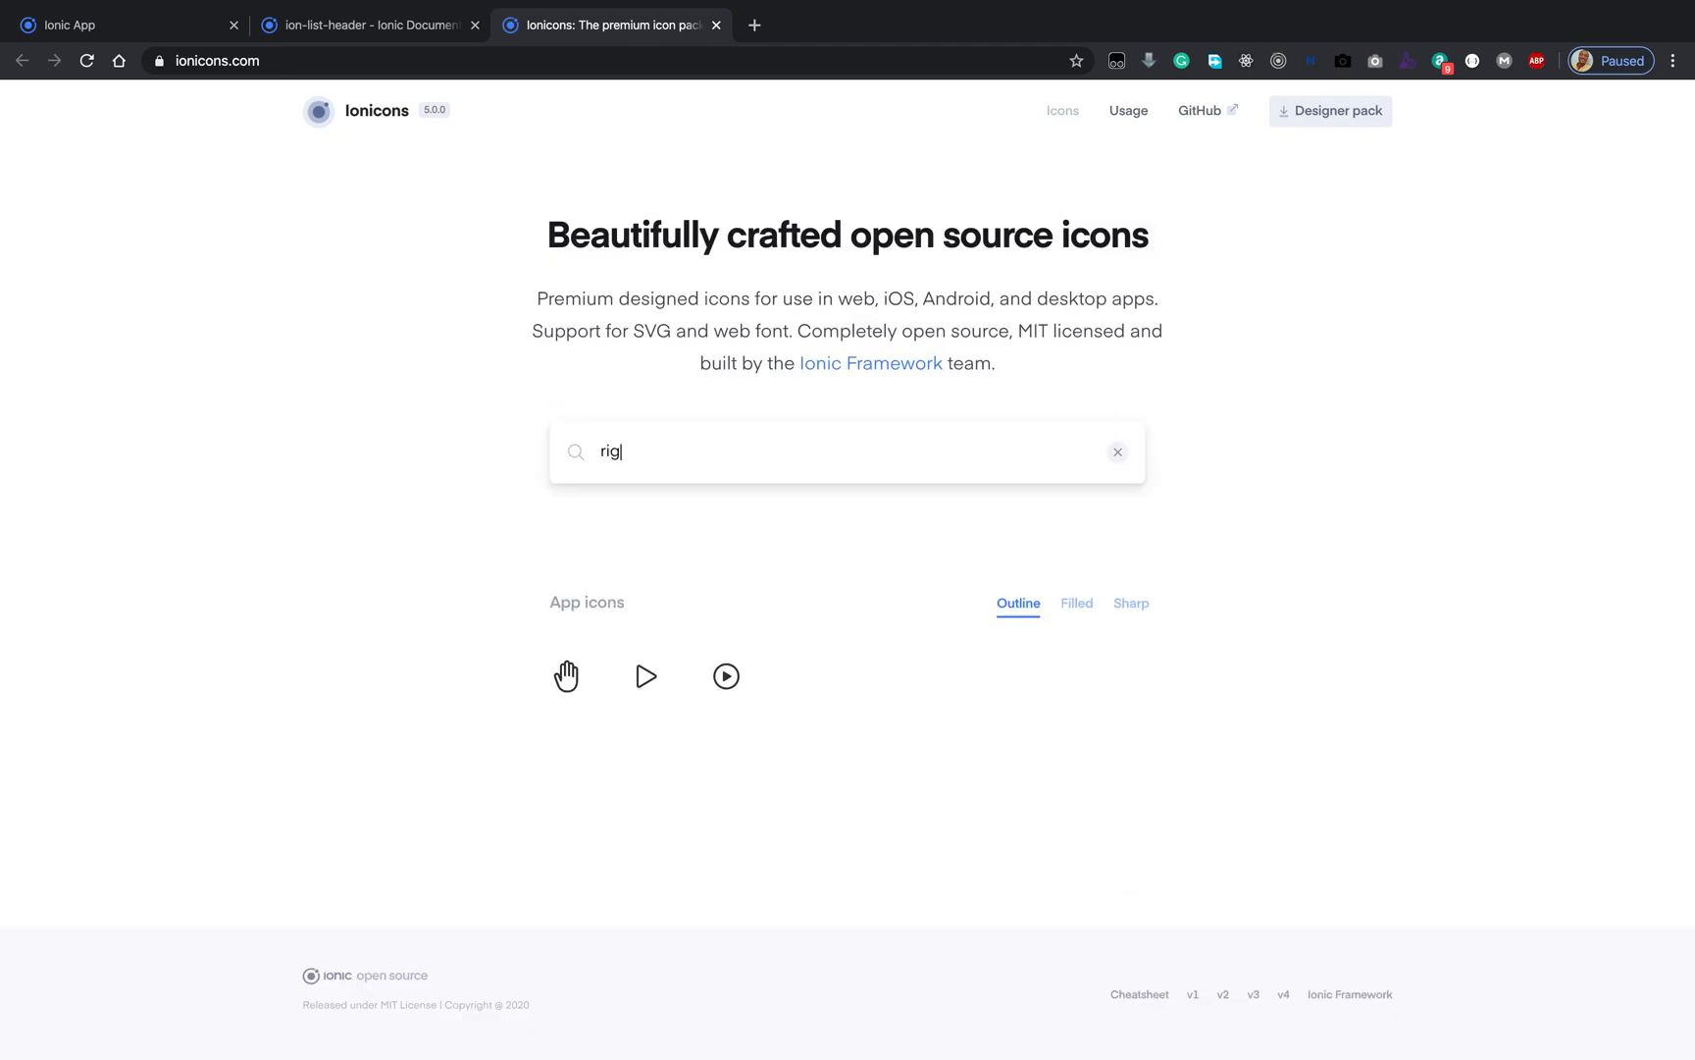
pyautogui.click(1118, 451)
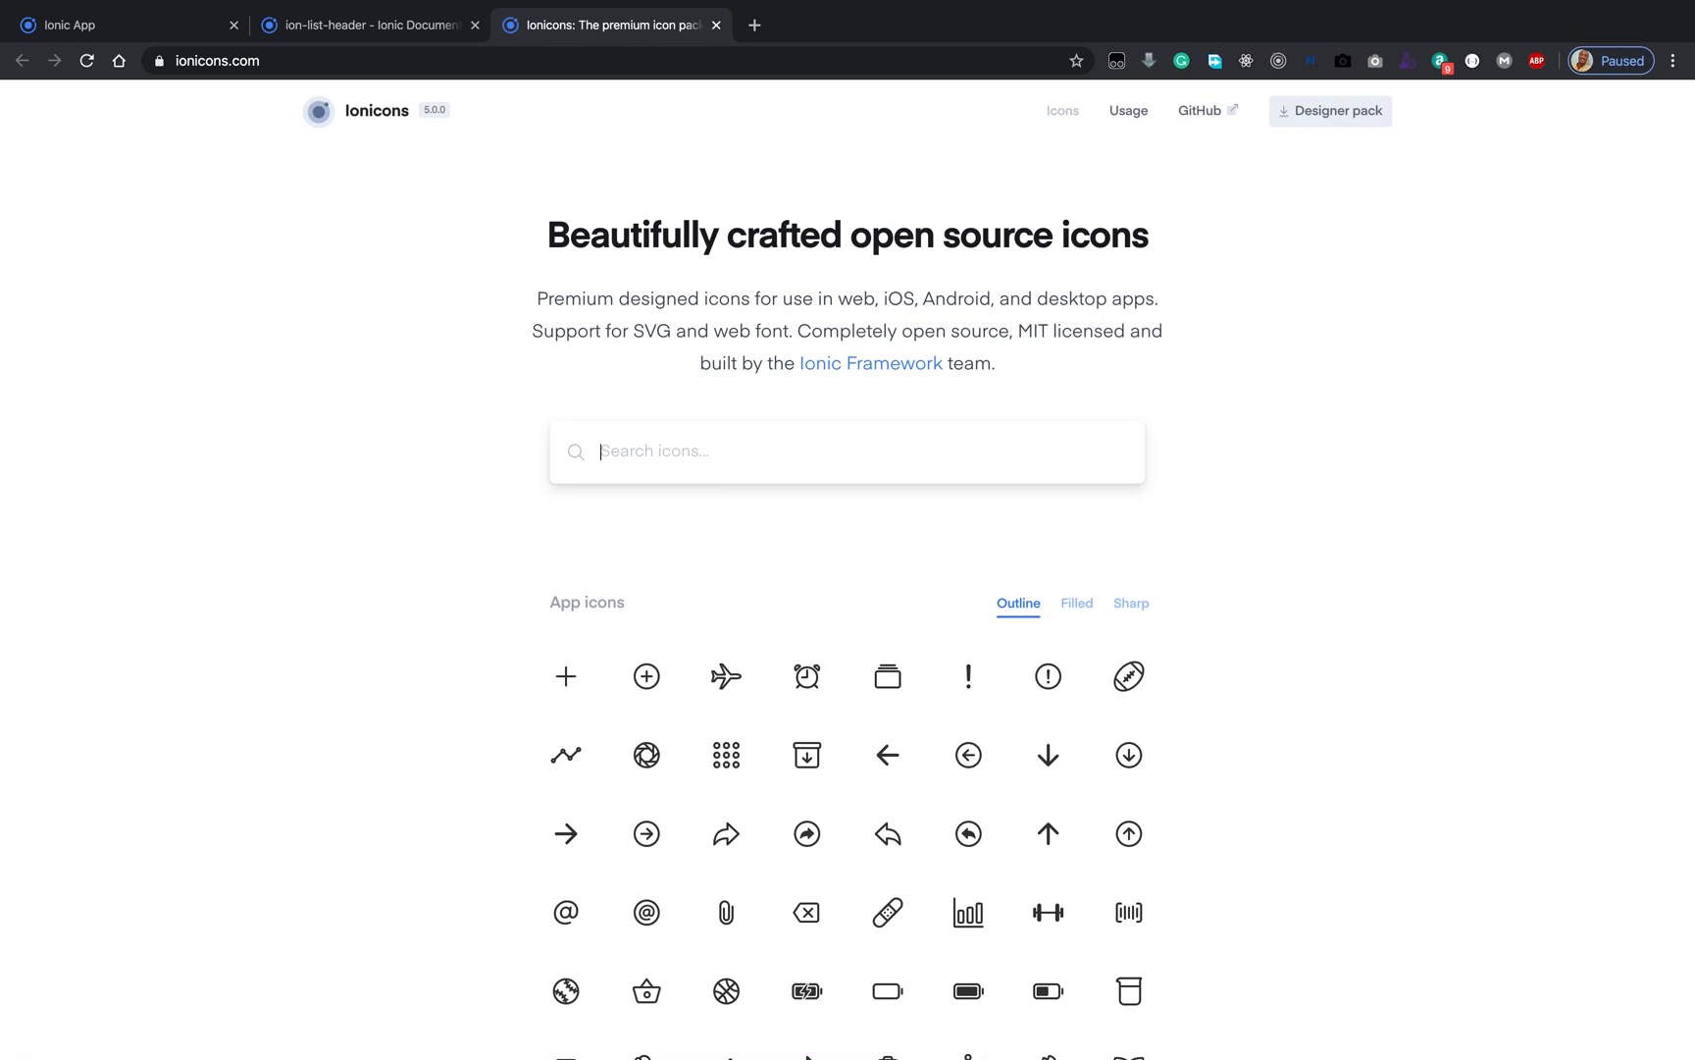
pyautogui.write('arr')
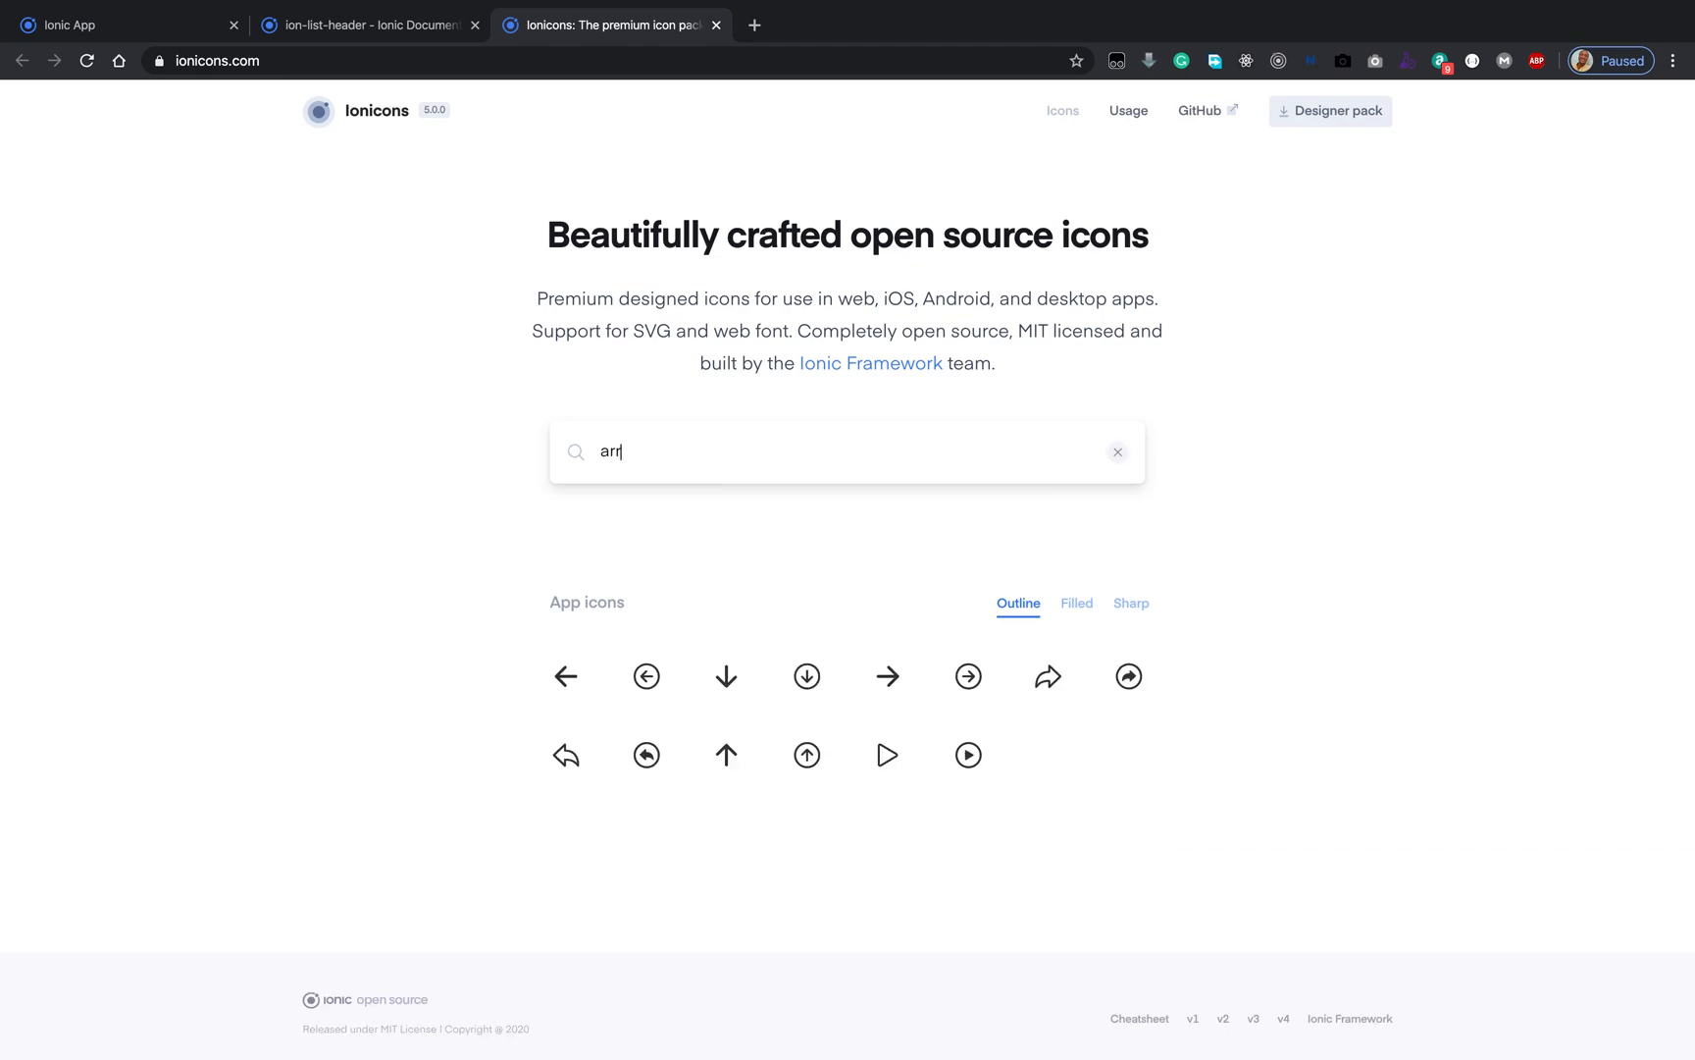
pyautogui.moveTo(789, 844)
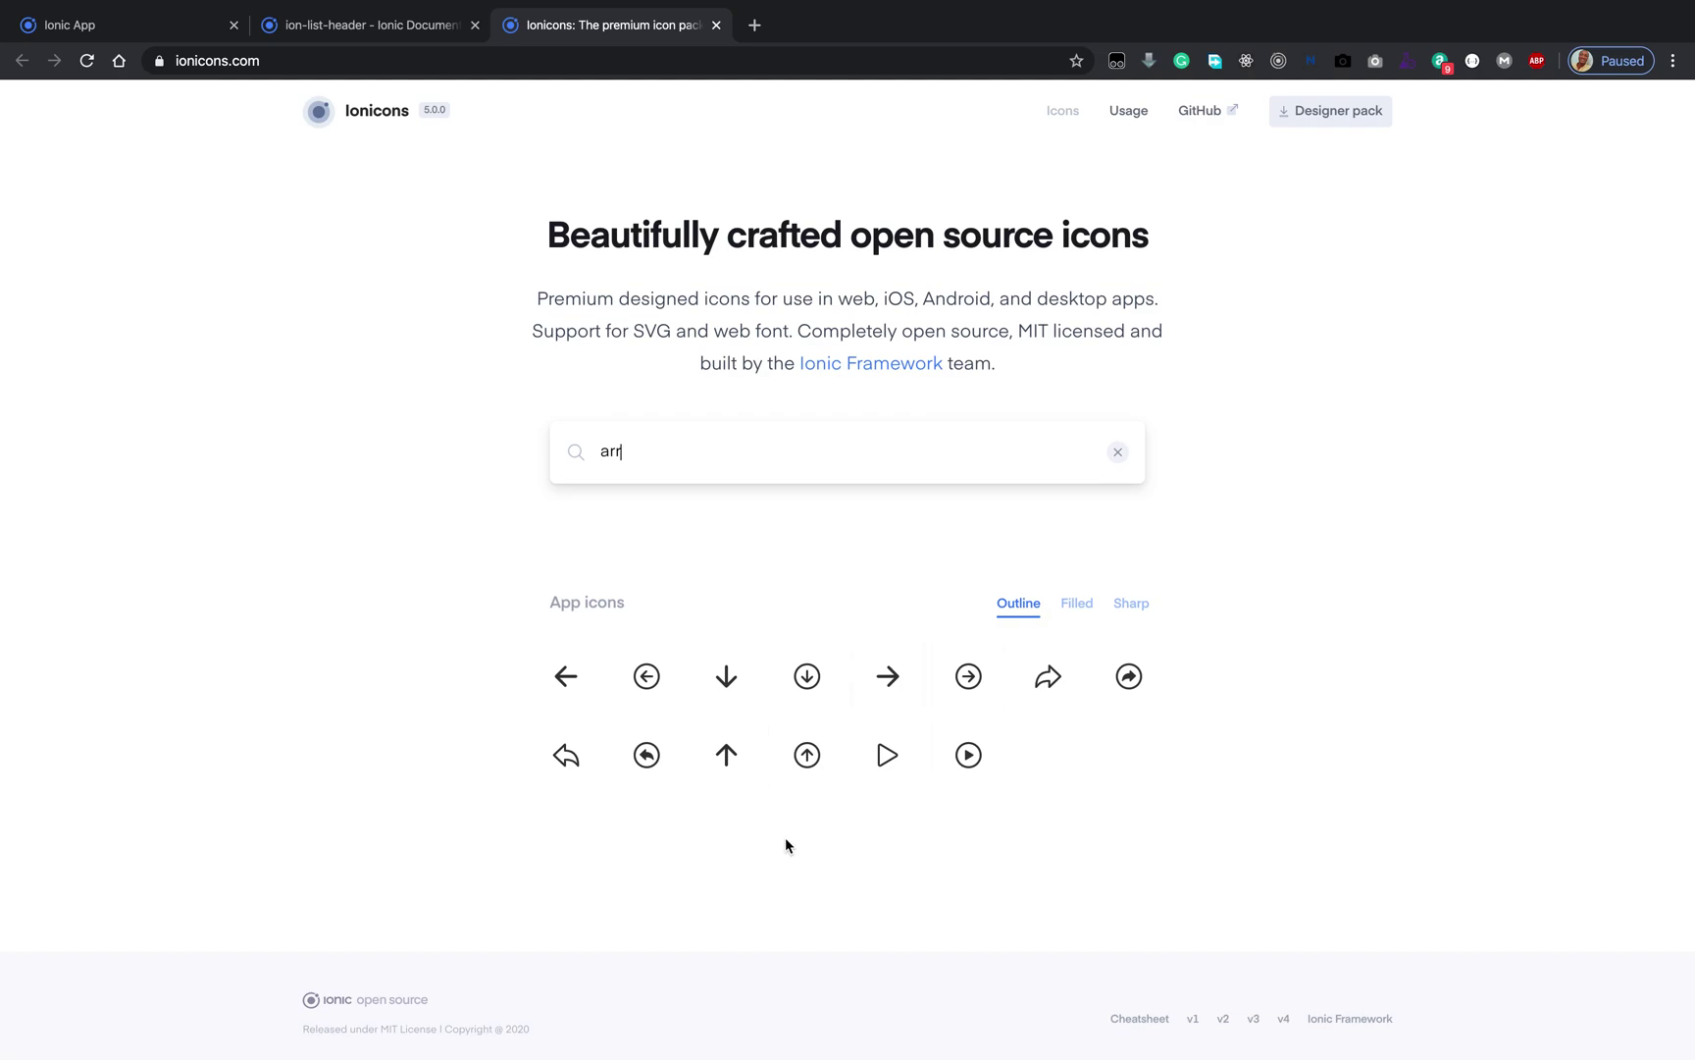
pyautogui.moveTo(888, 677)
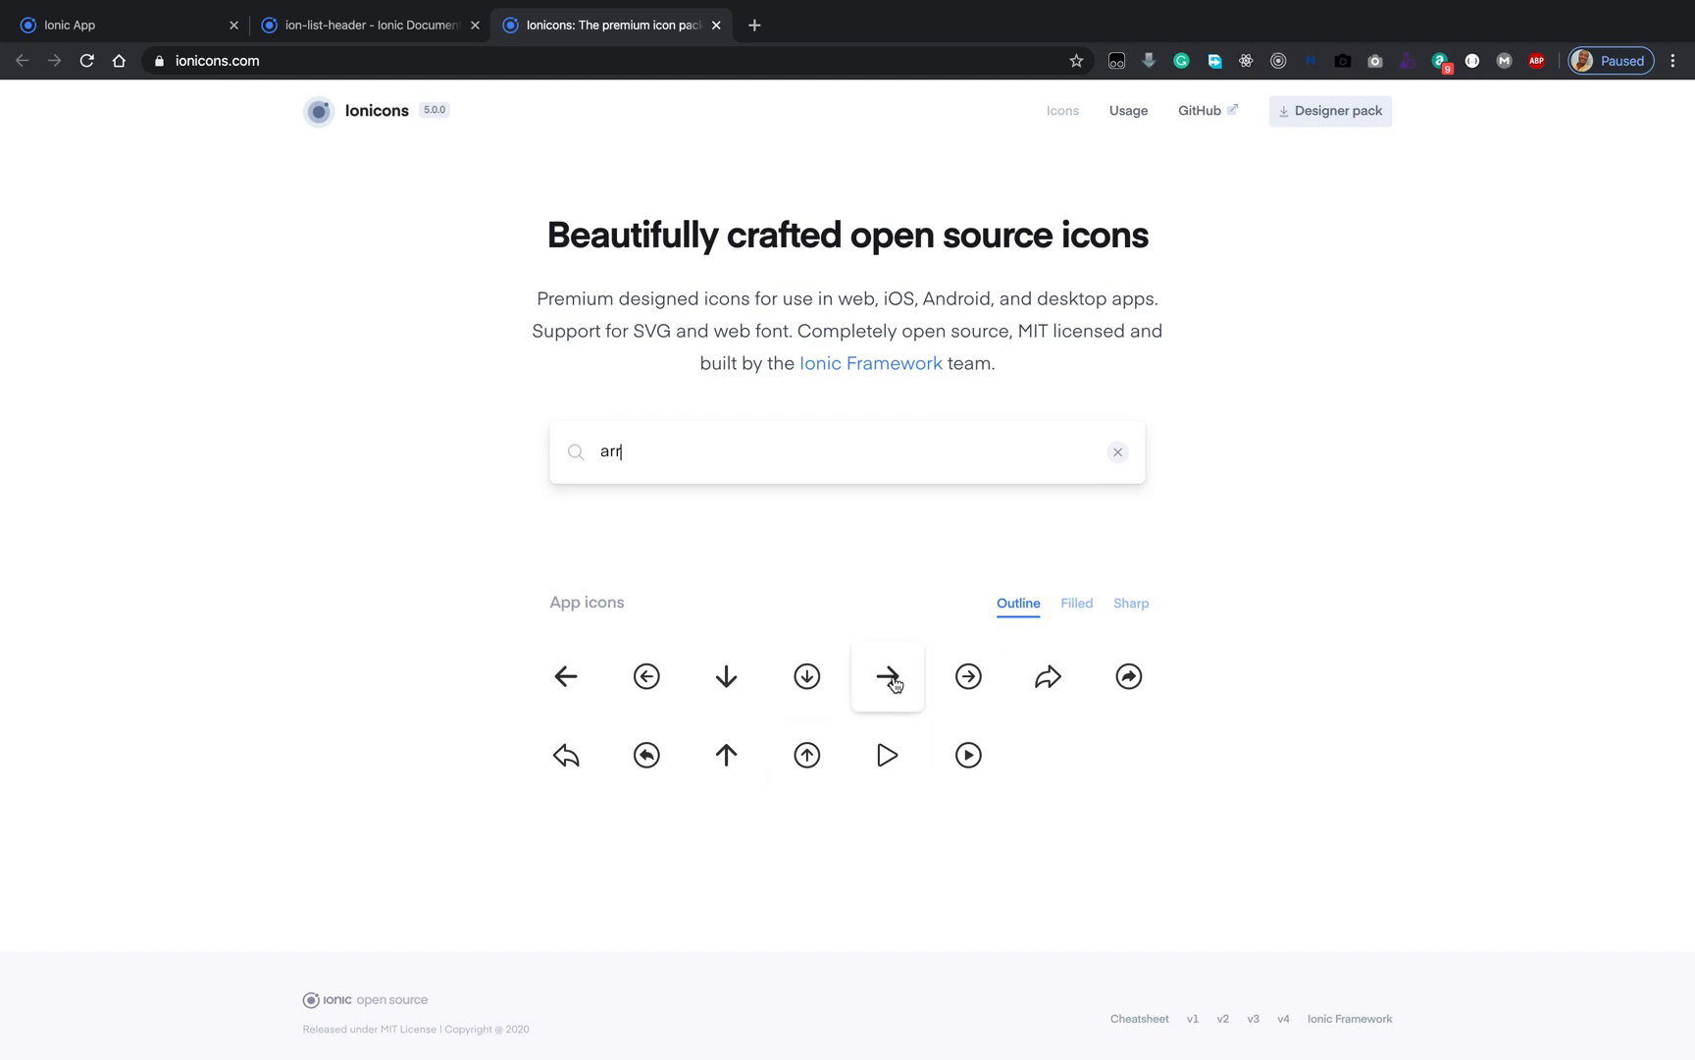
pyautogui.click(887, 676)
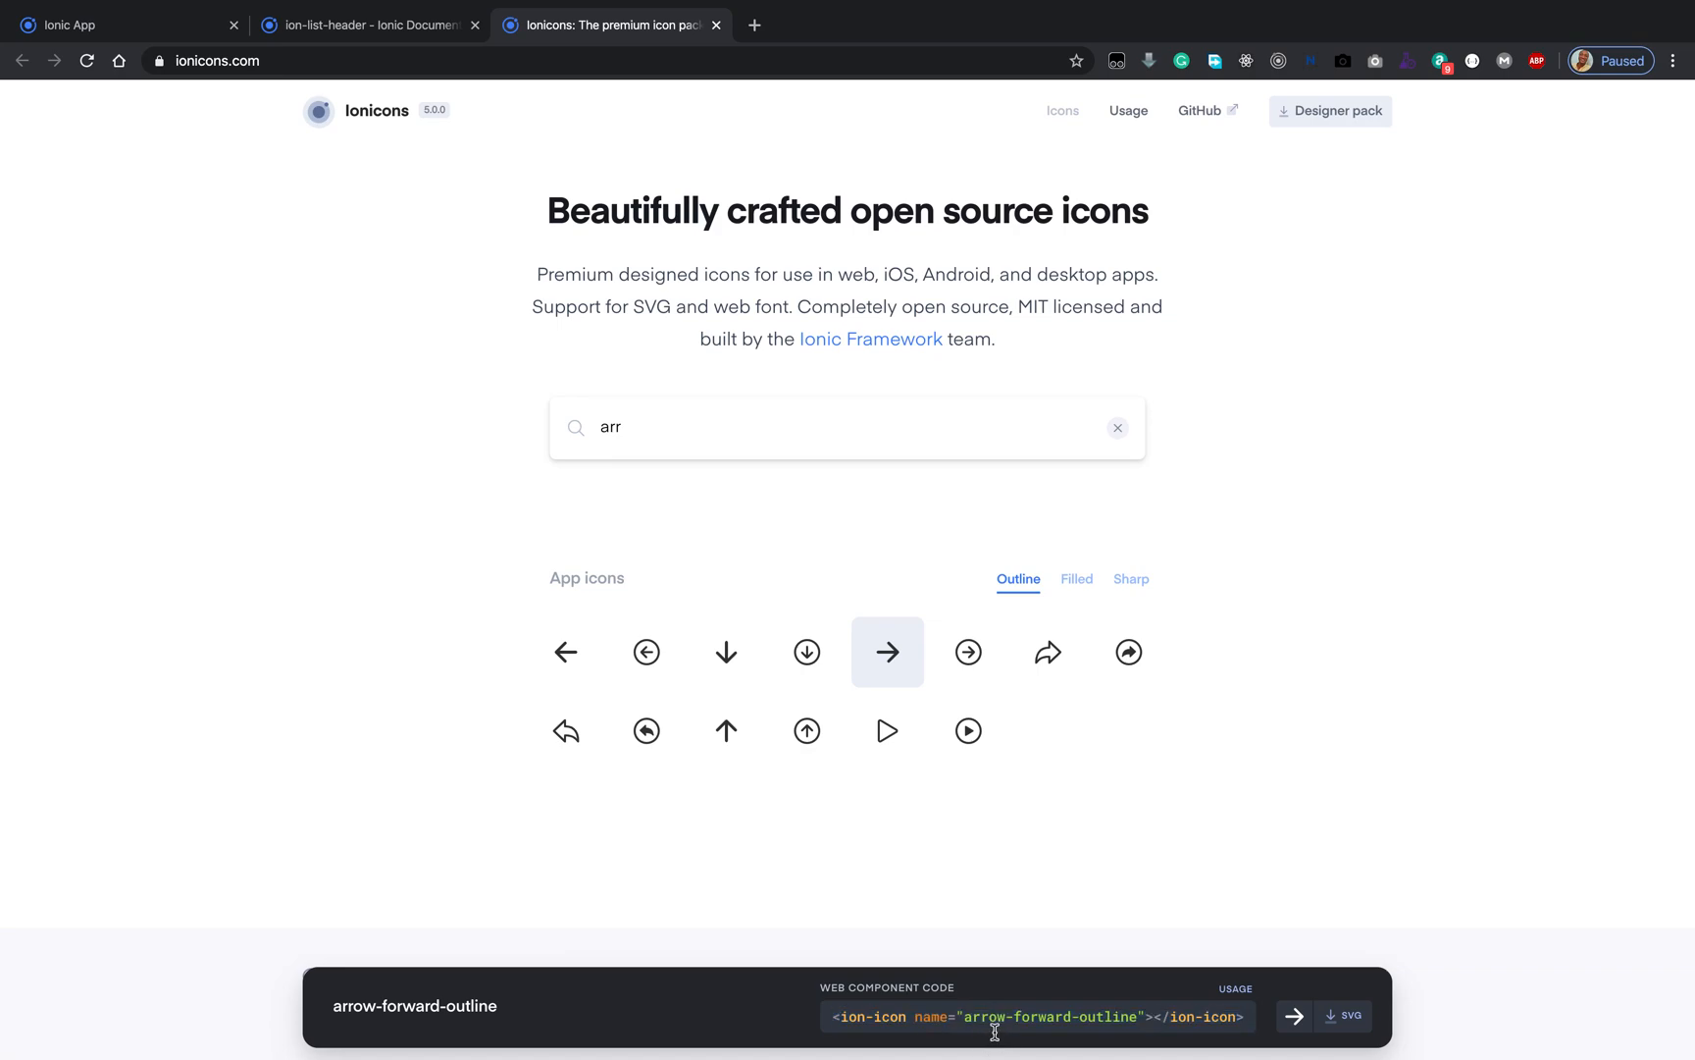
pyautogui.moveTo(968, 731)
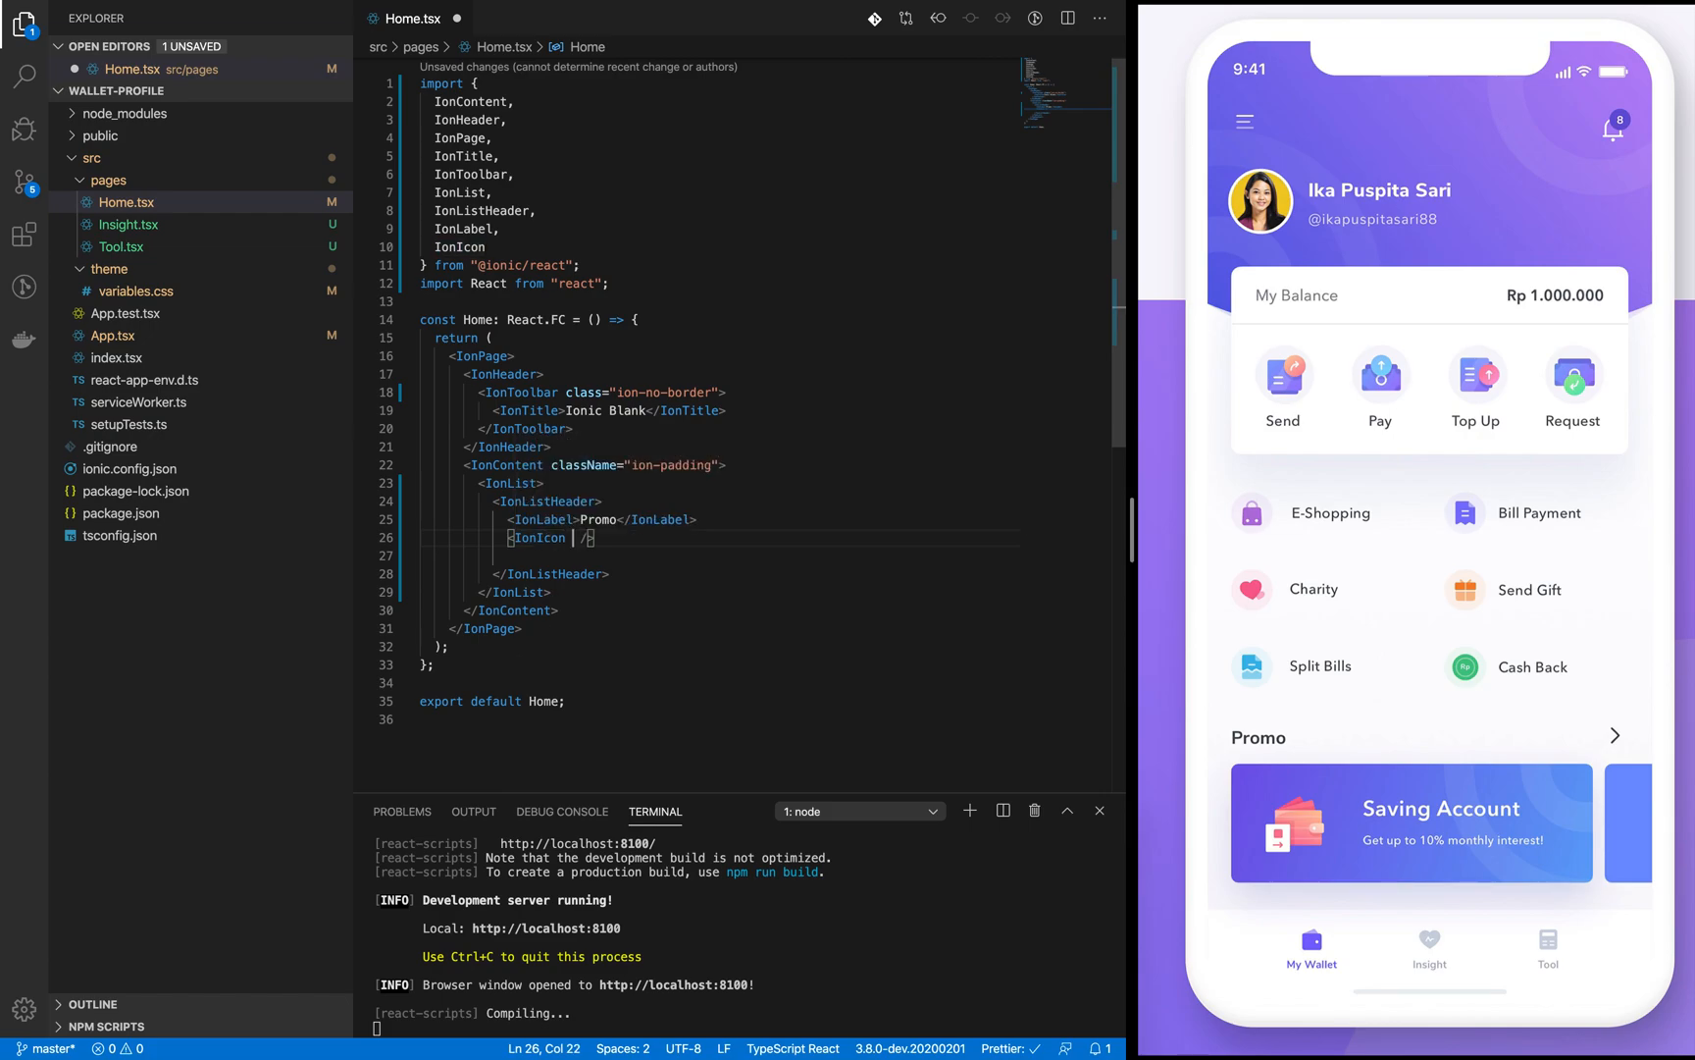
# Step: Add an empty icon attribute to the IonIcon in the Promo header
pyautogui.write('icon={')
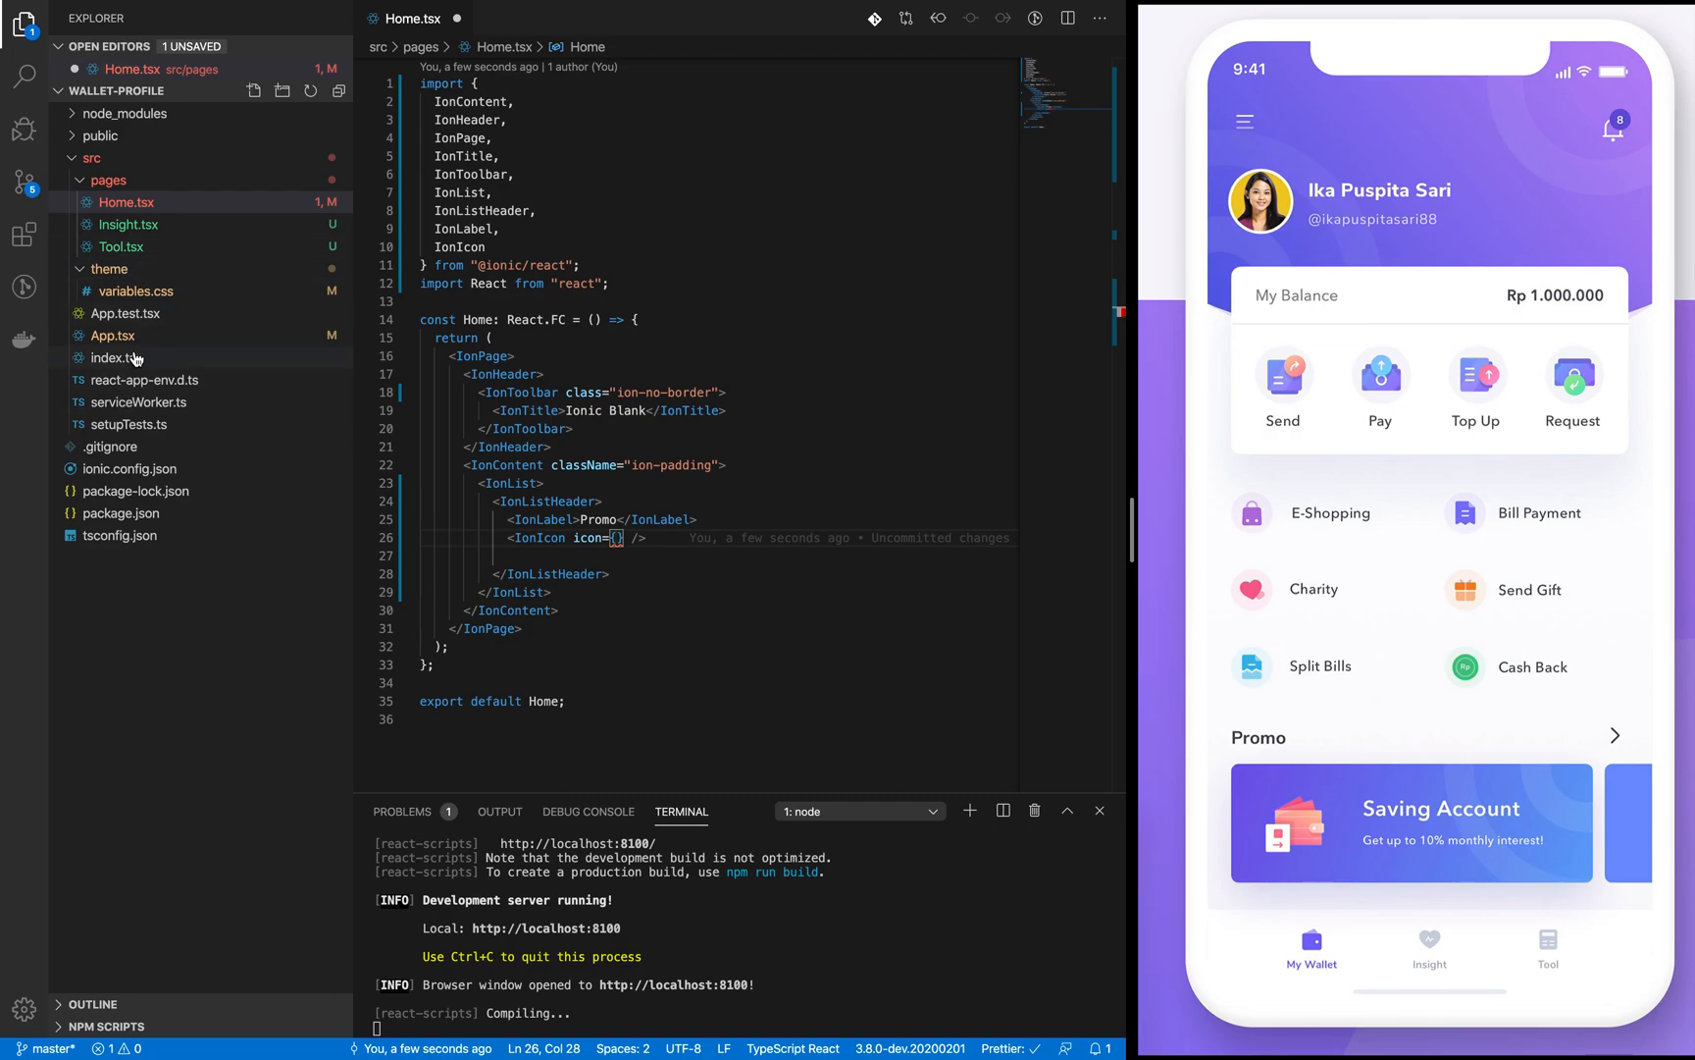
# Step: Check the ionicons/icons import and IonIcon usage in App.tsx, then return to Home.tsx
pyautogui.click(111, 335)
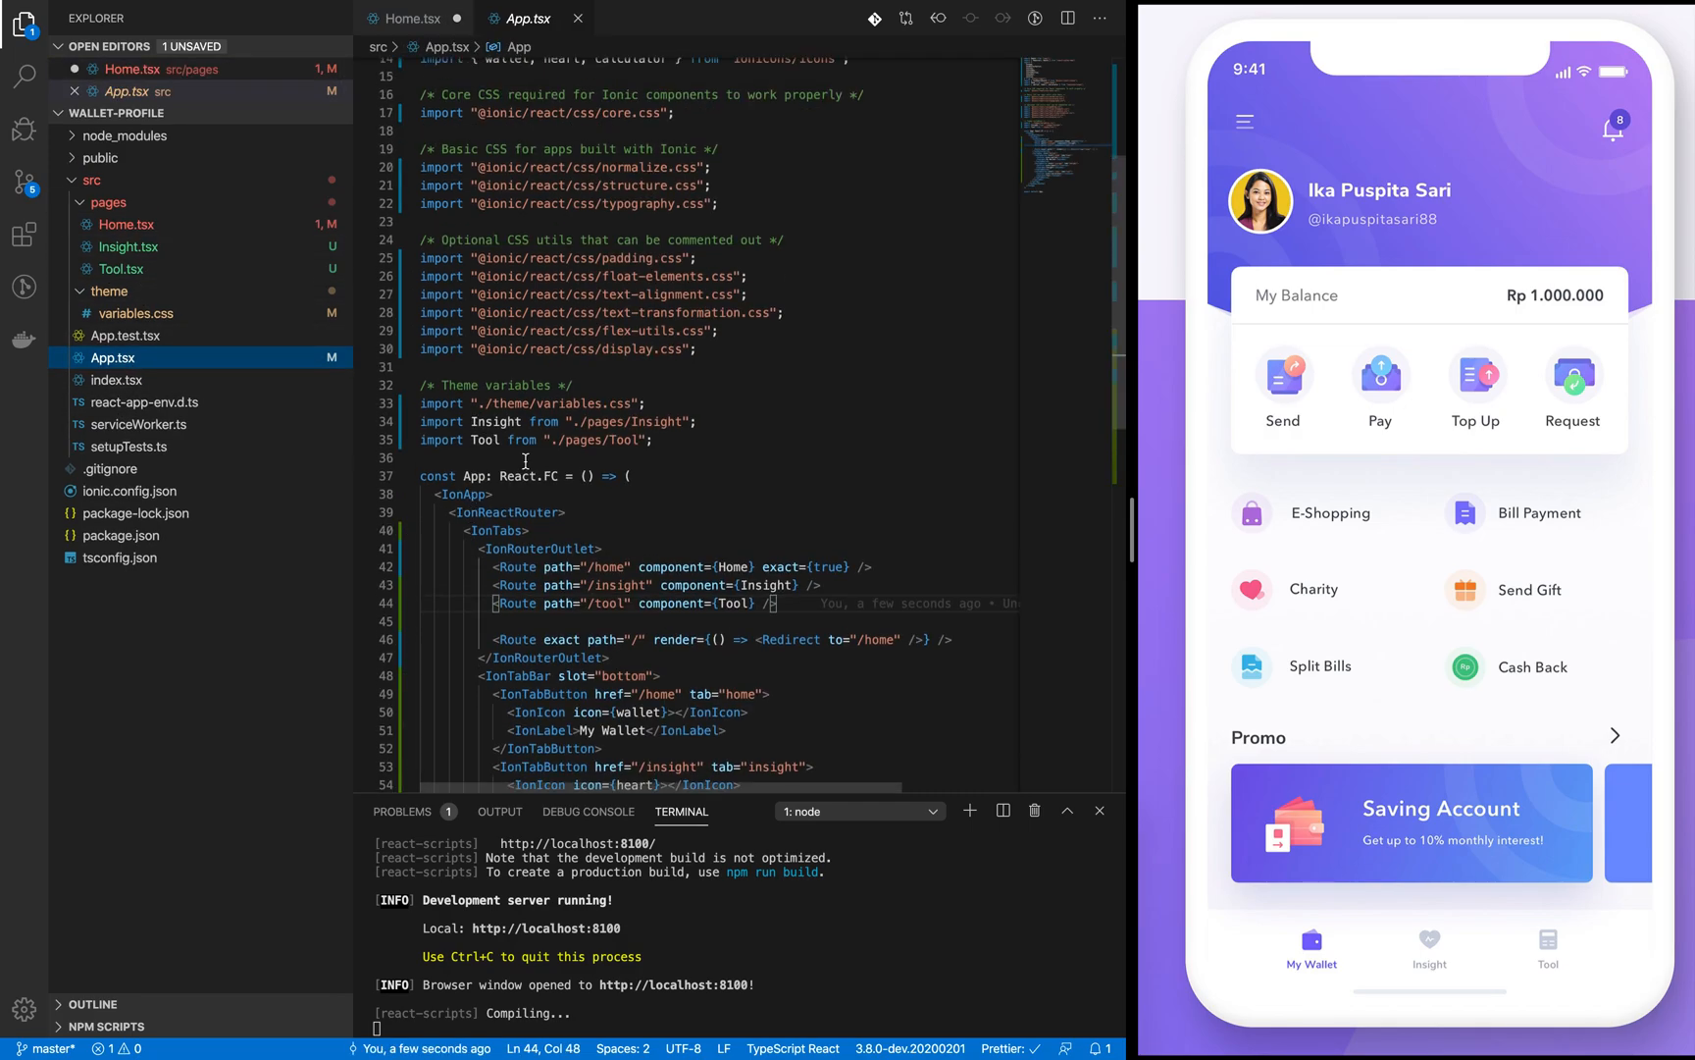
pyautogui.scroll(-3)
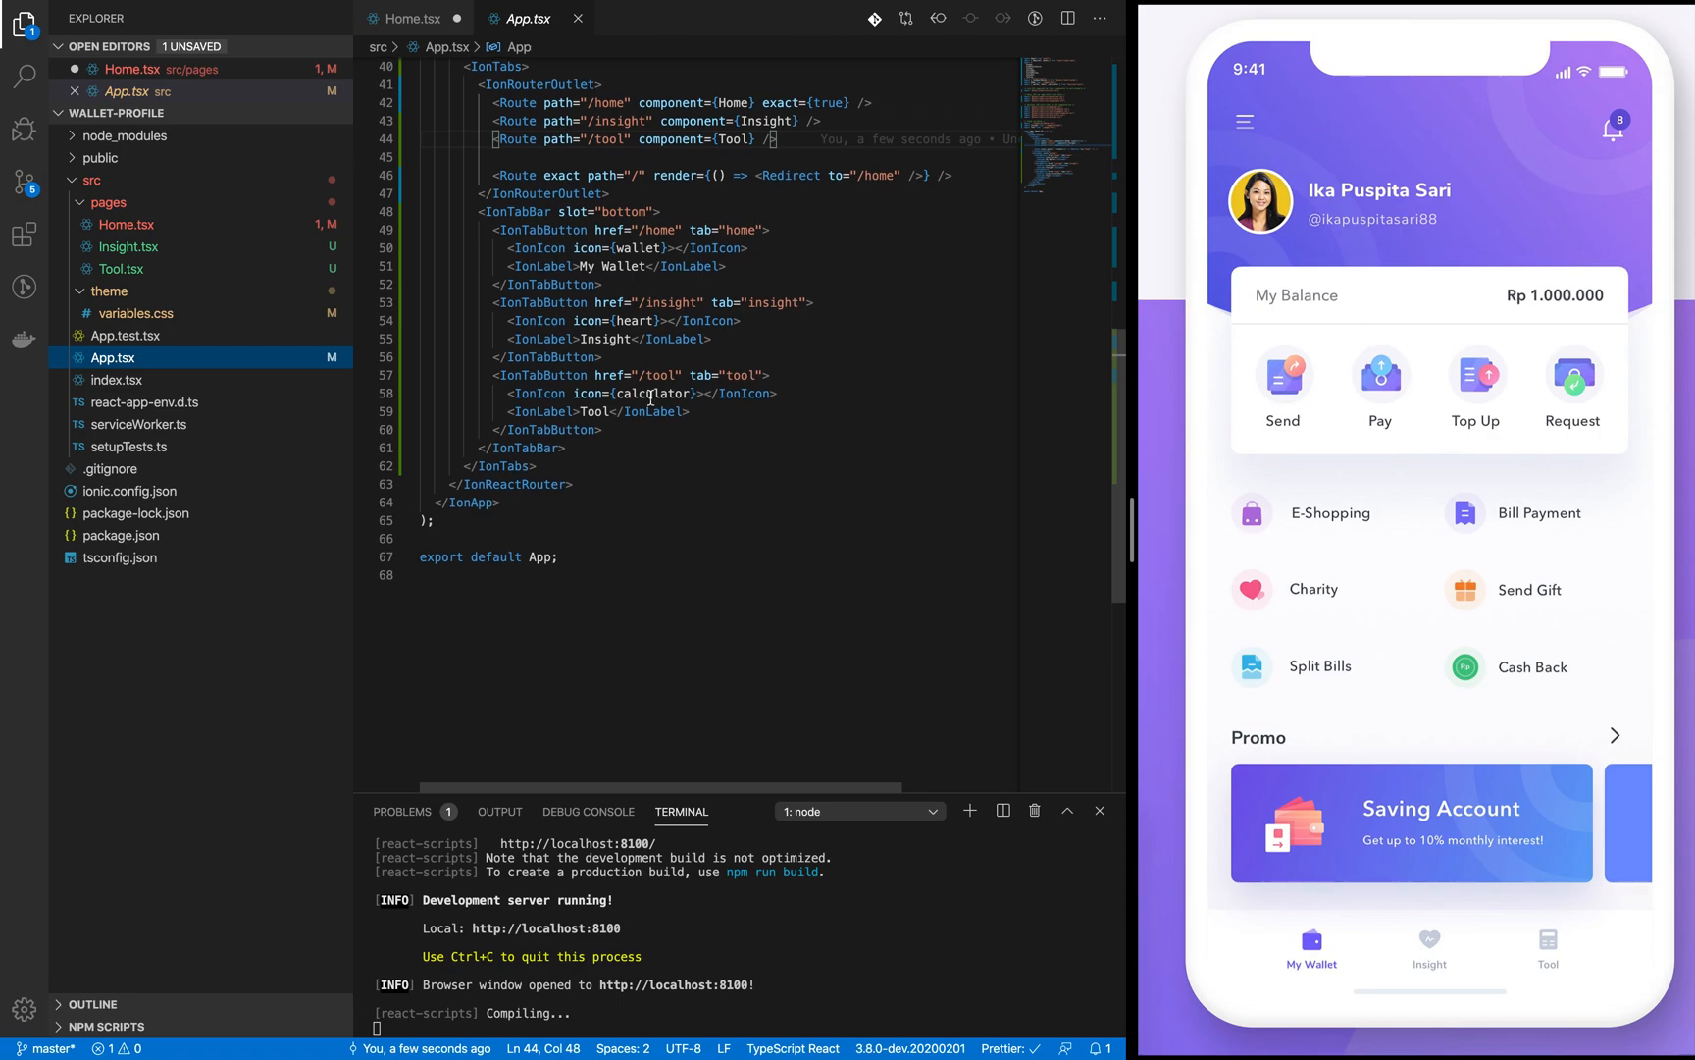
pyautogui.doubleClick(649, 393)
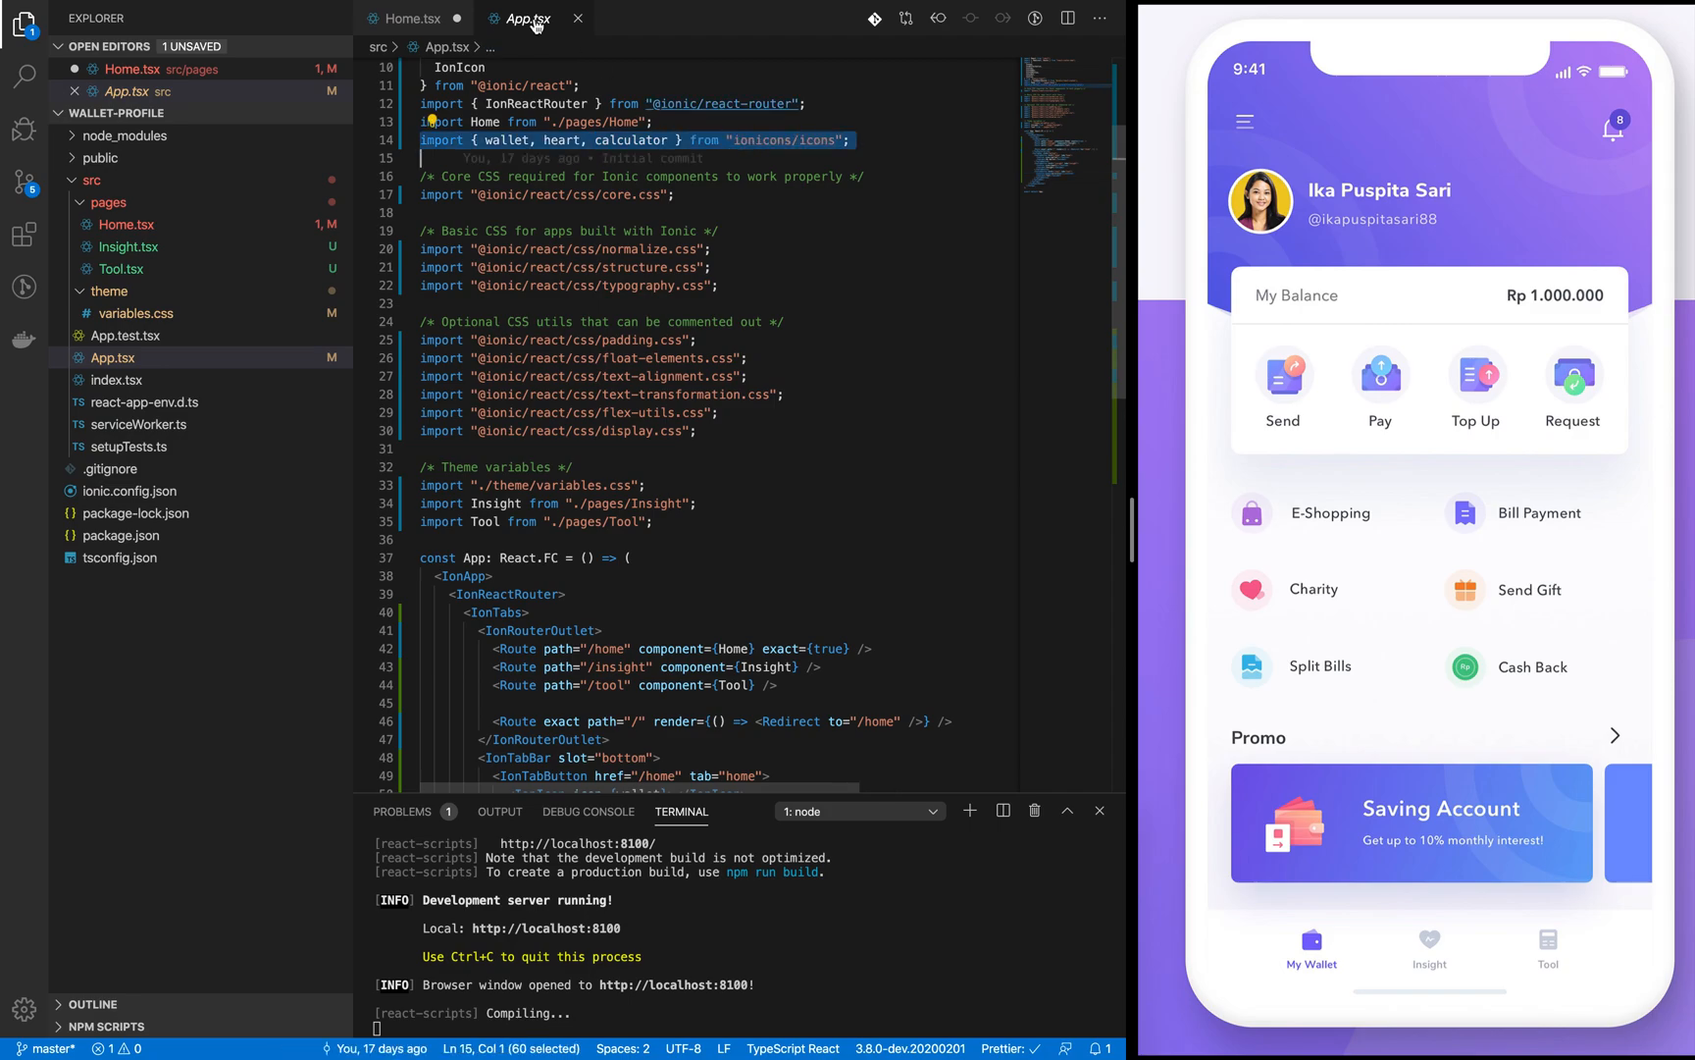
pyautogui.click(420, 18)
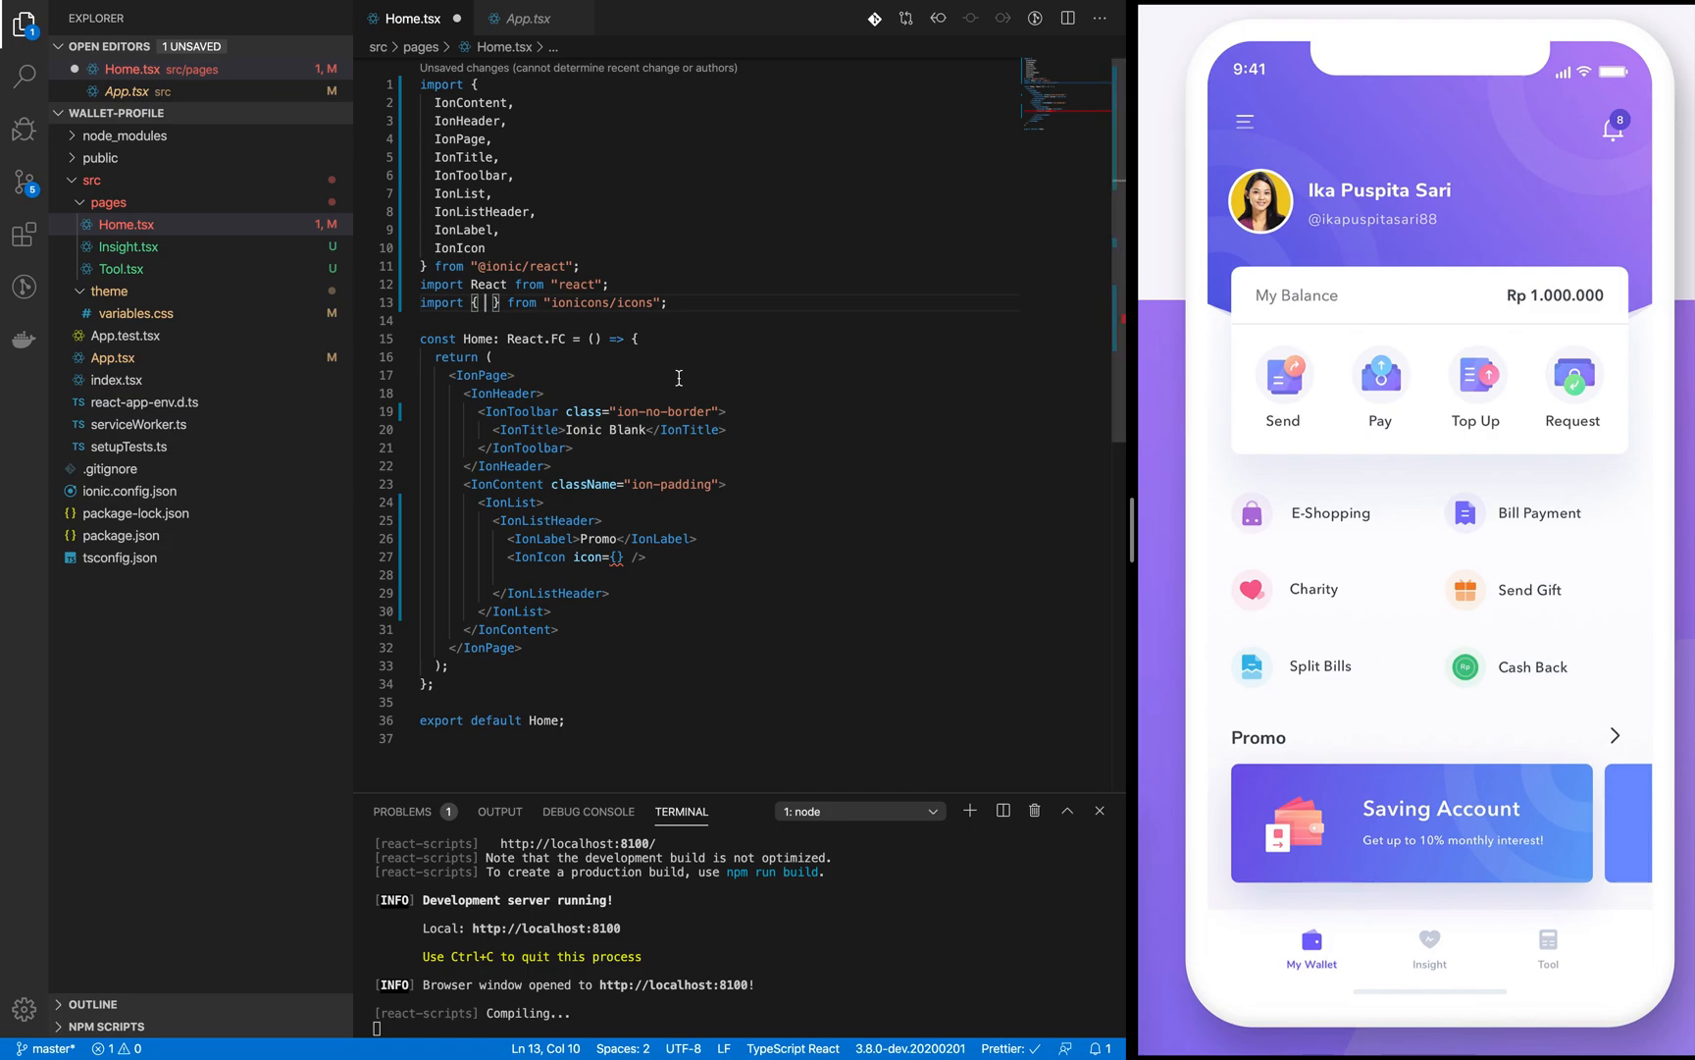
# Step: Type 'arr' and accept arrowForward into the ionicons/icons import braces
pyautogui.write('arrowF')
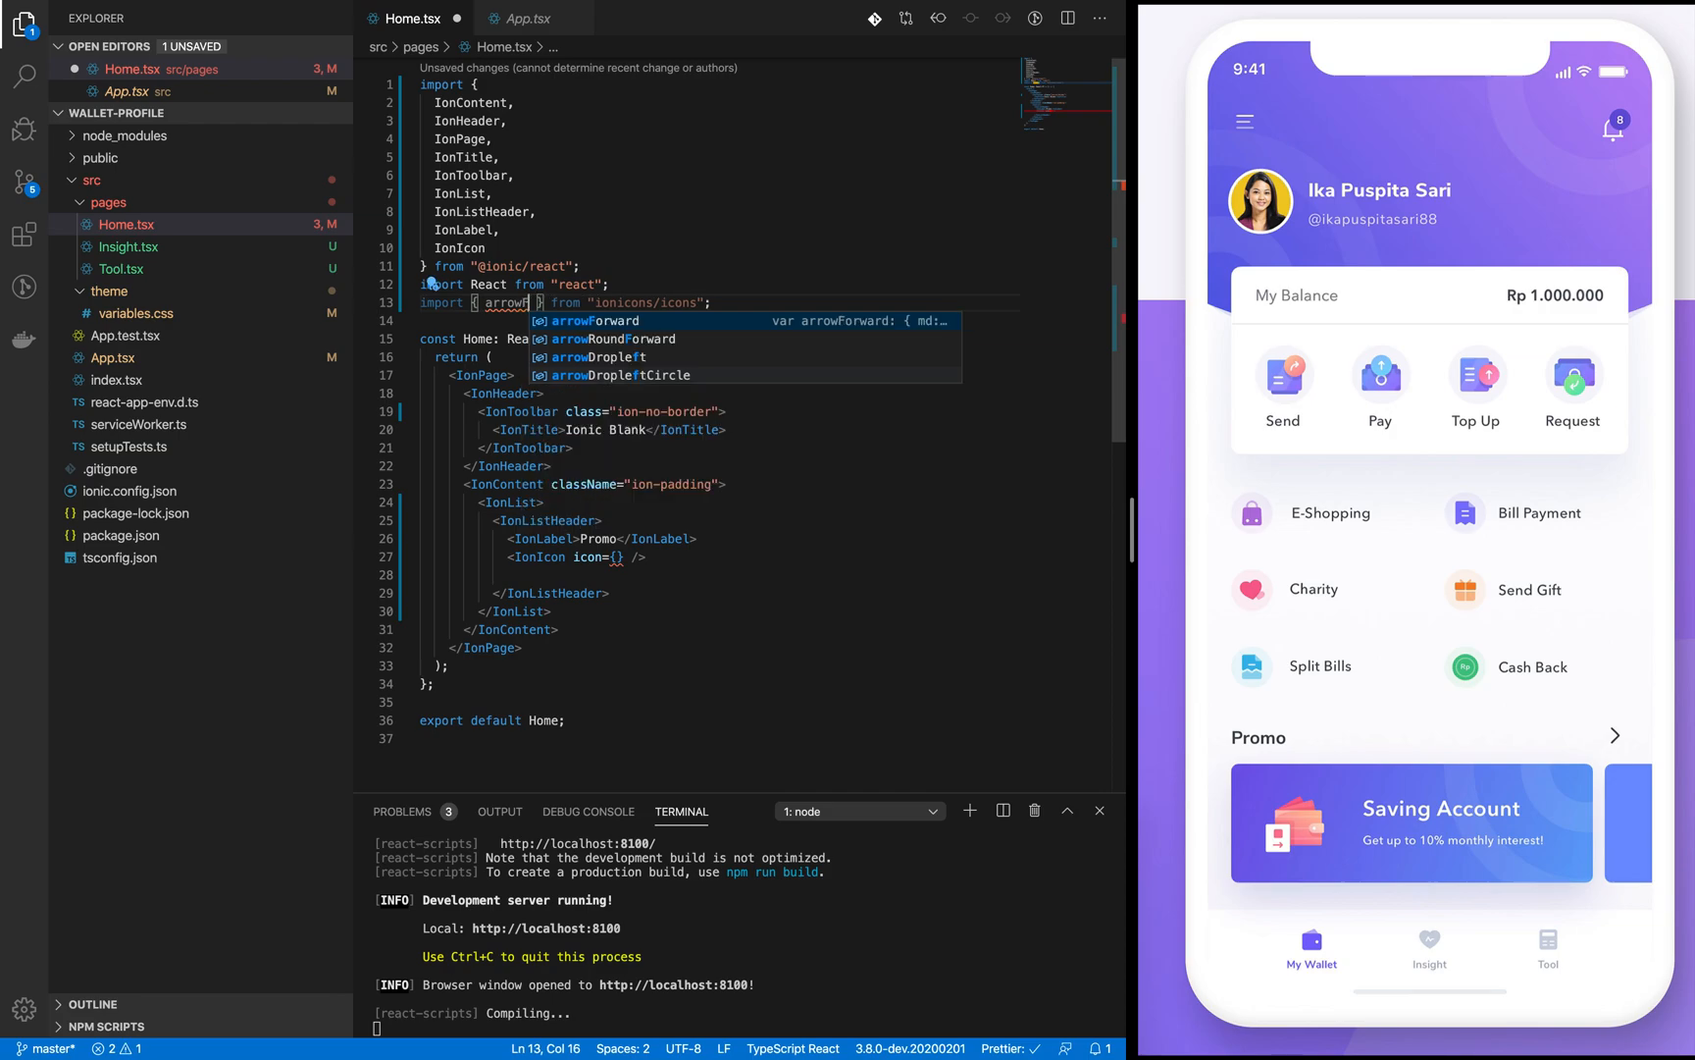
pyautogui.press('Tab')
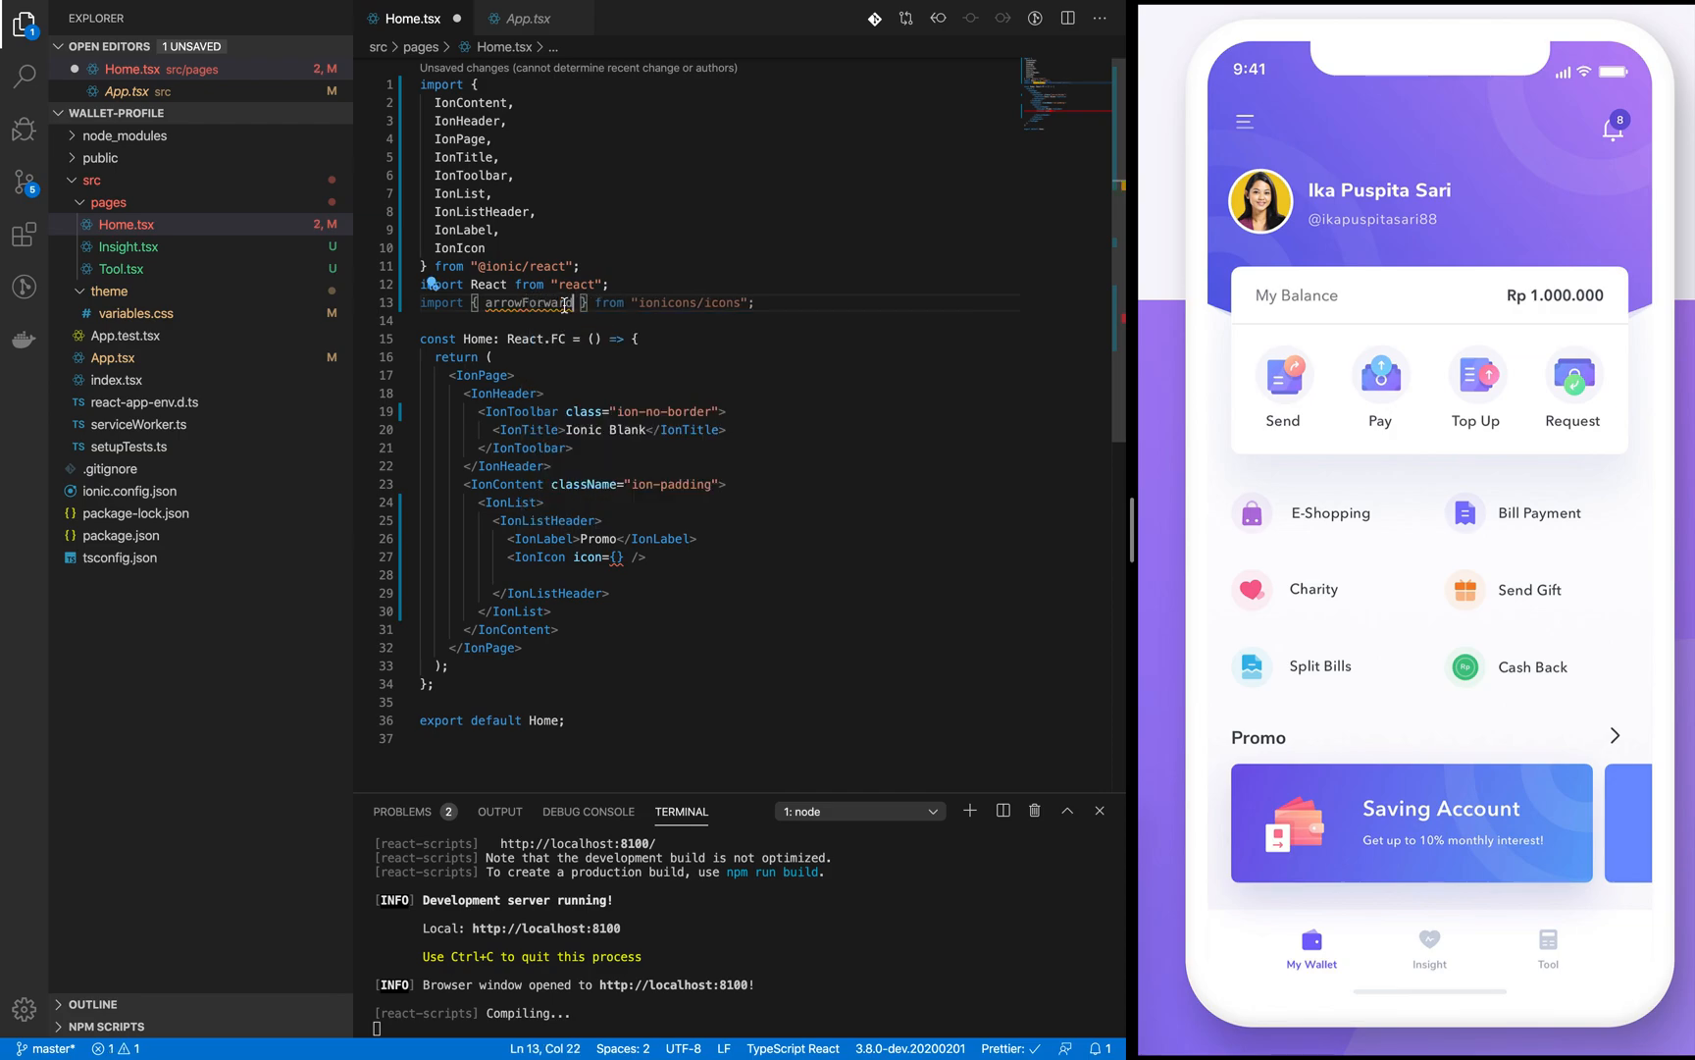
pyautogui.write('arrowForward')
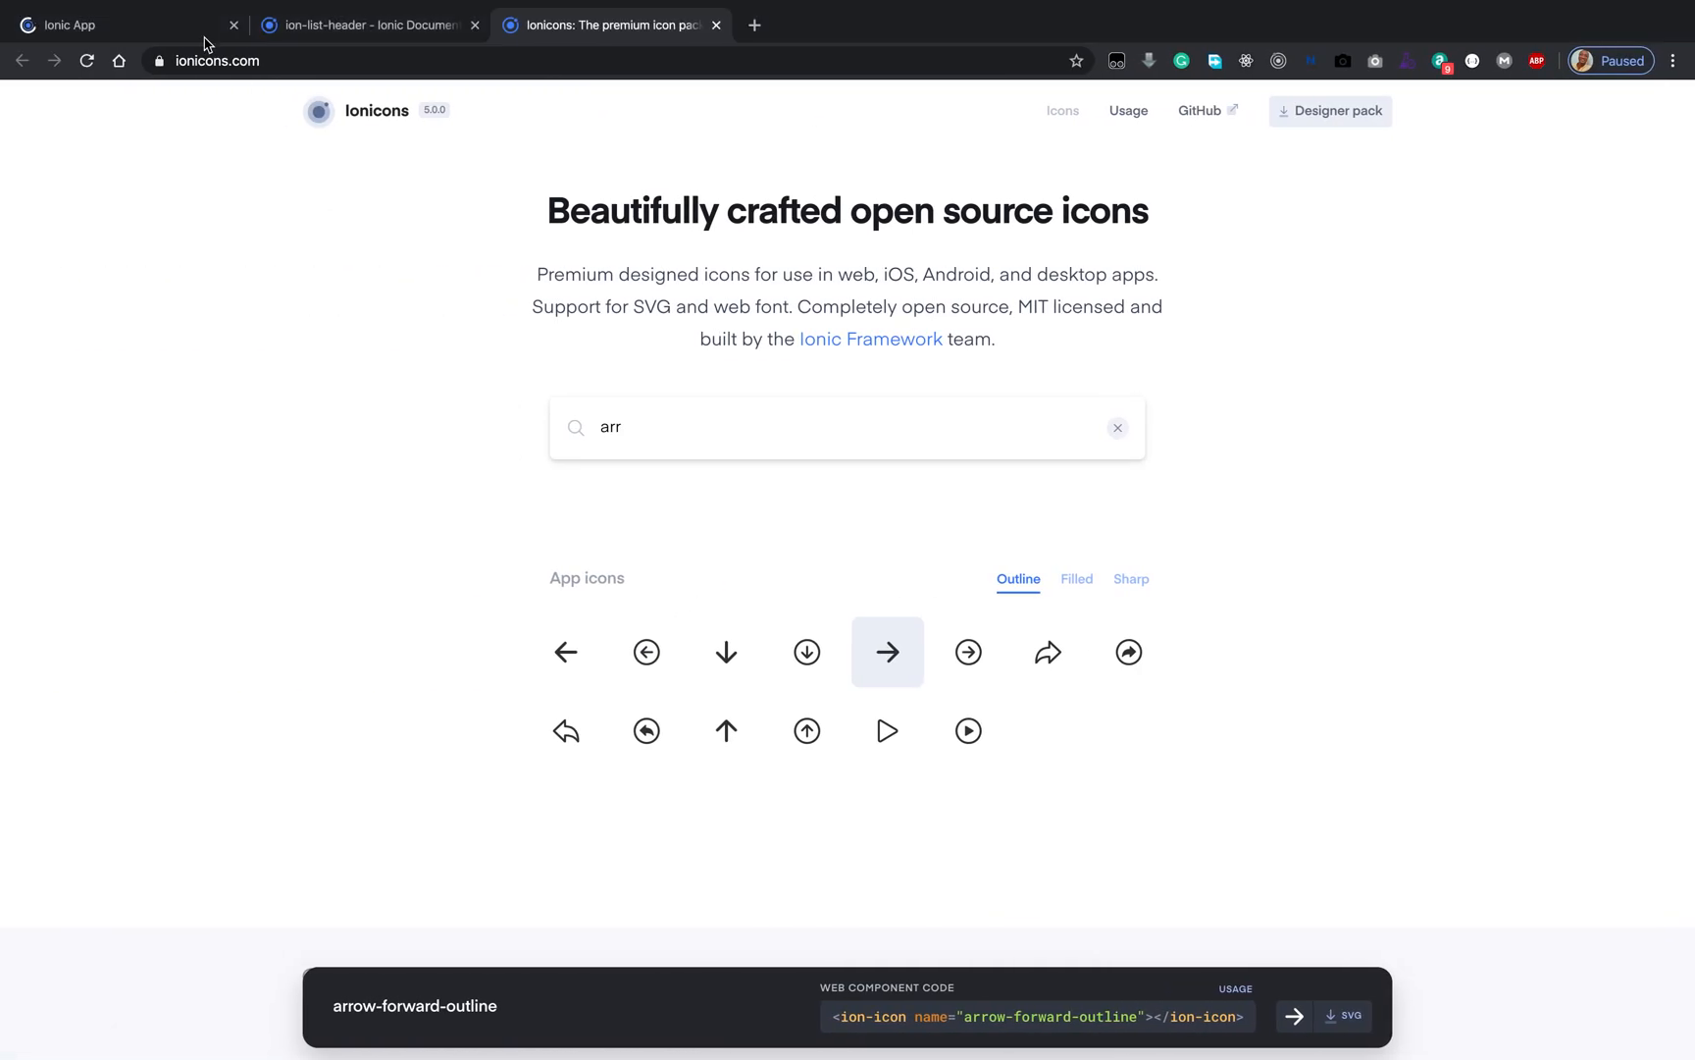
# Step: Check the app preview for the forward arrow beside Promo, then return to Ionicons
pyautogui.click(88, 24)
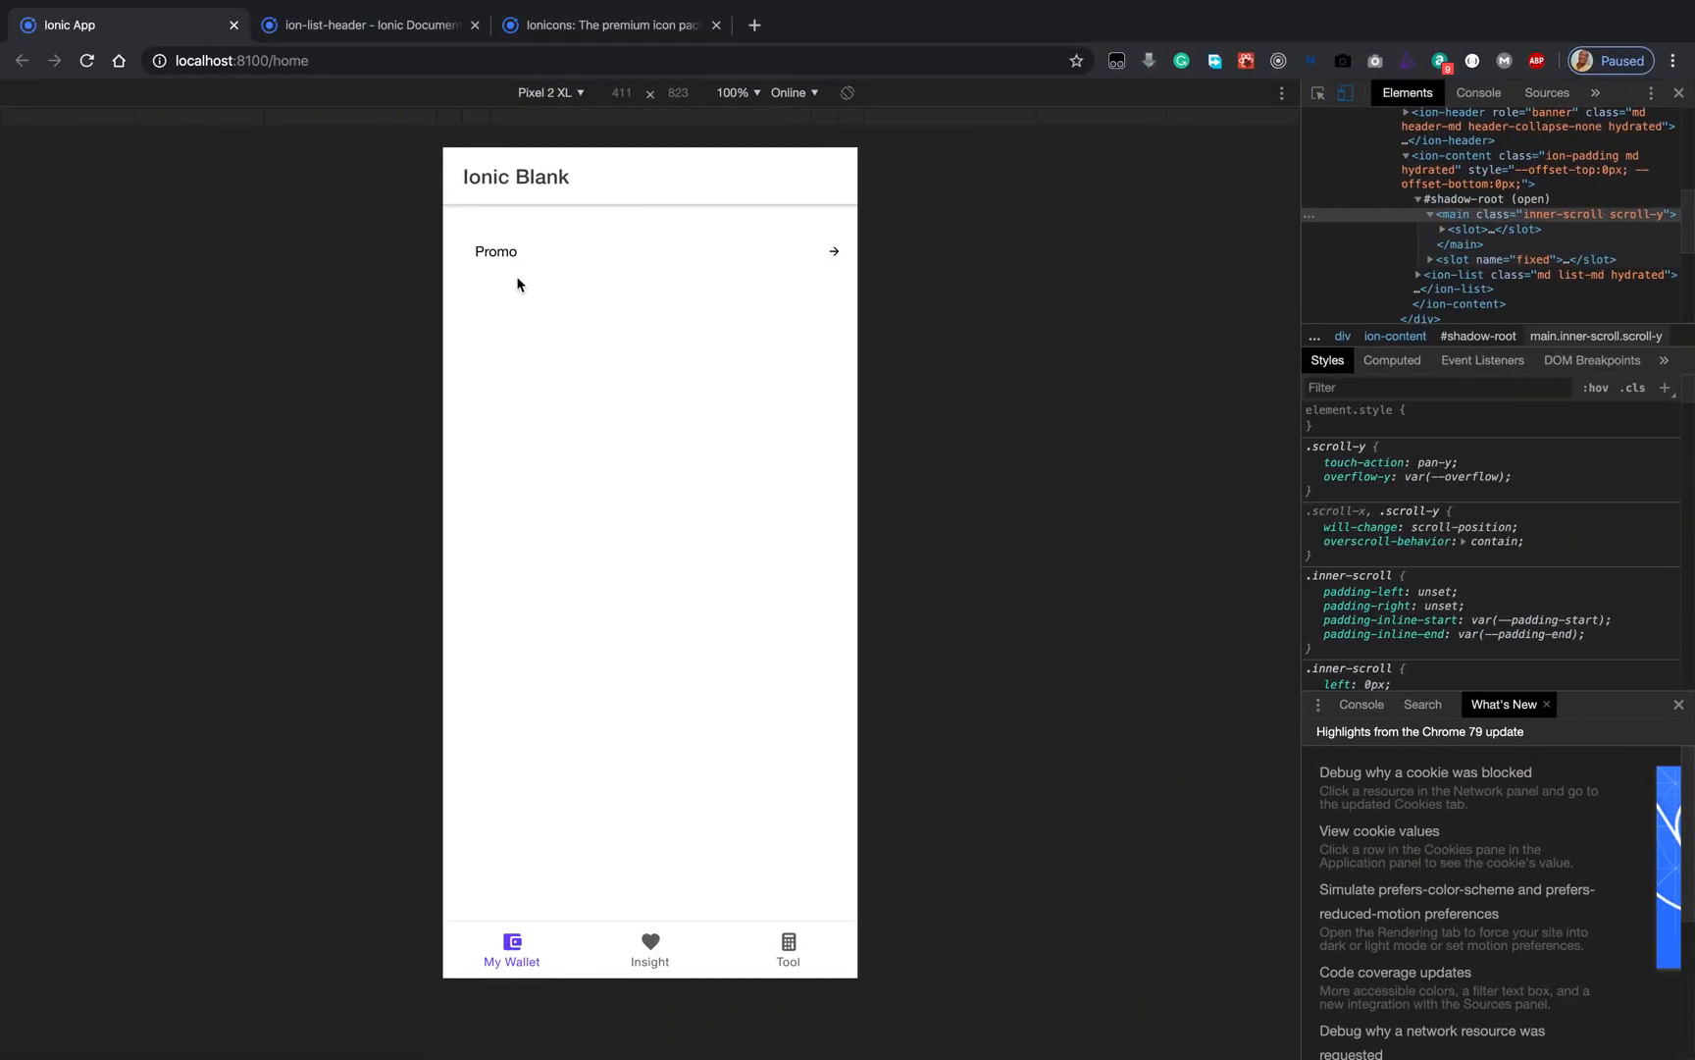
pyautogui.moveTo(835, 255)
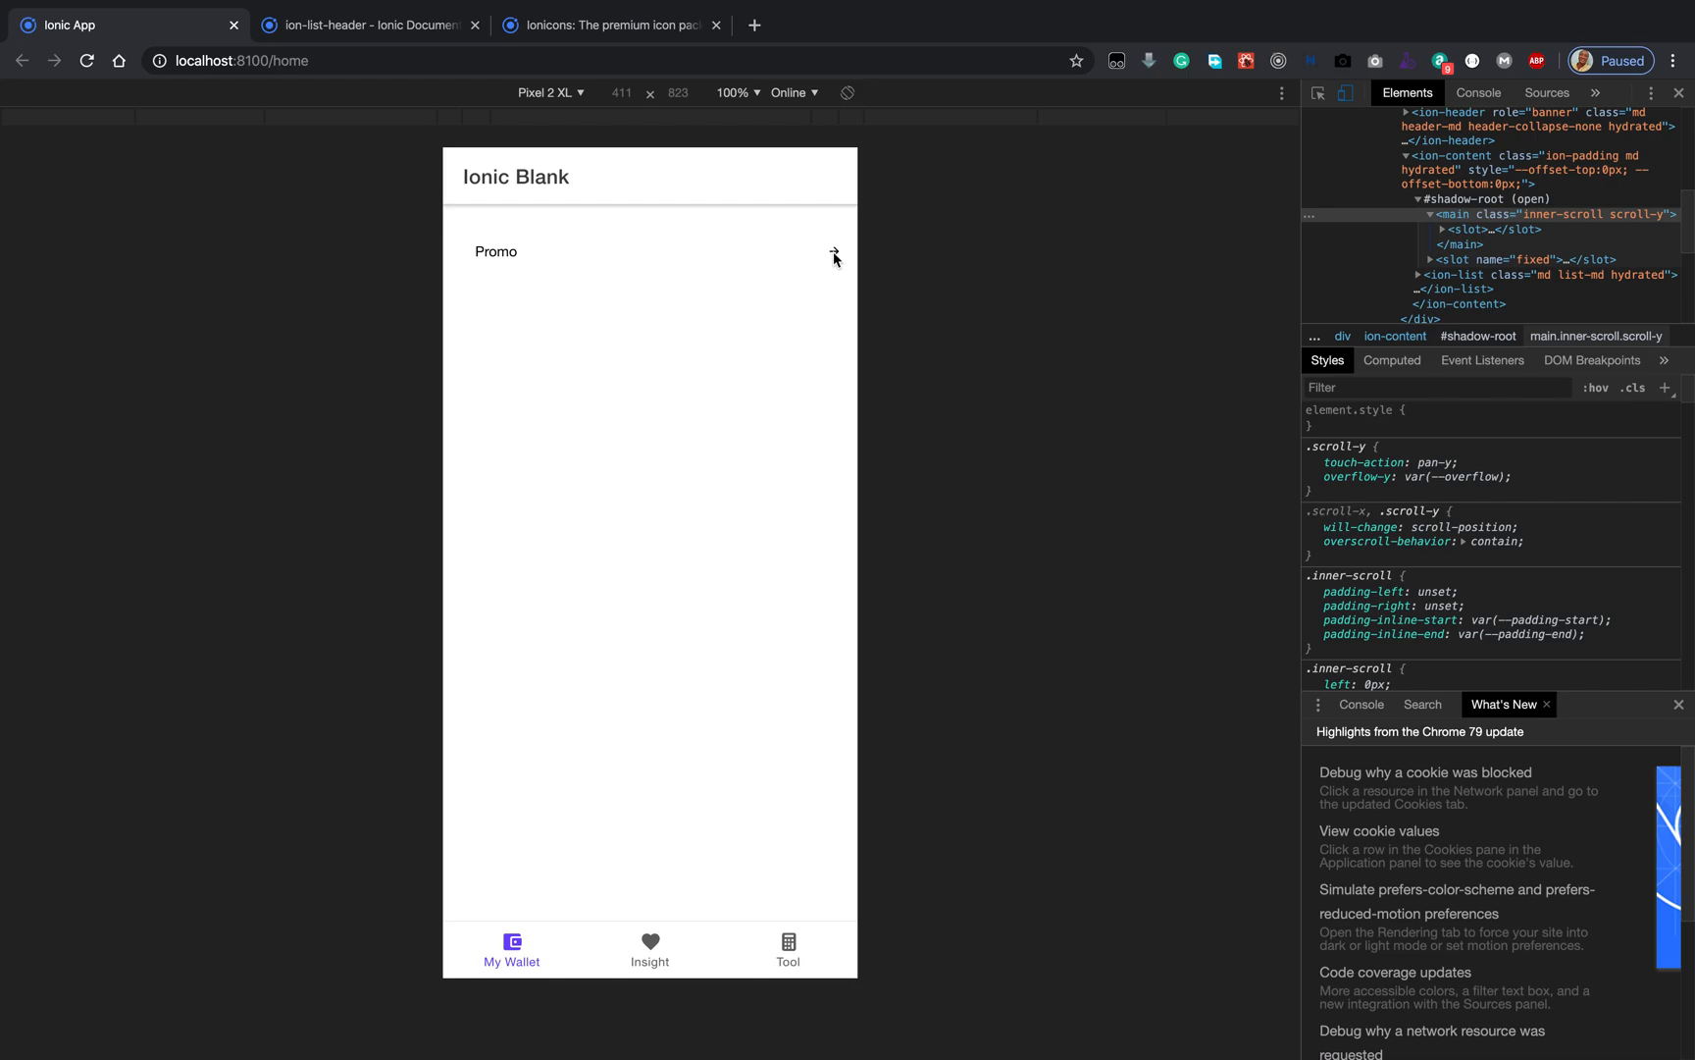
pyautogui.moveTo(500, 258)
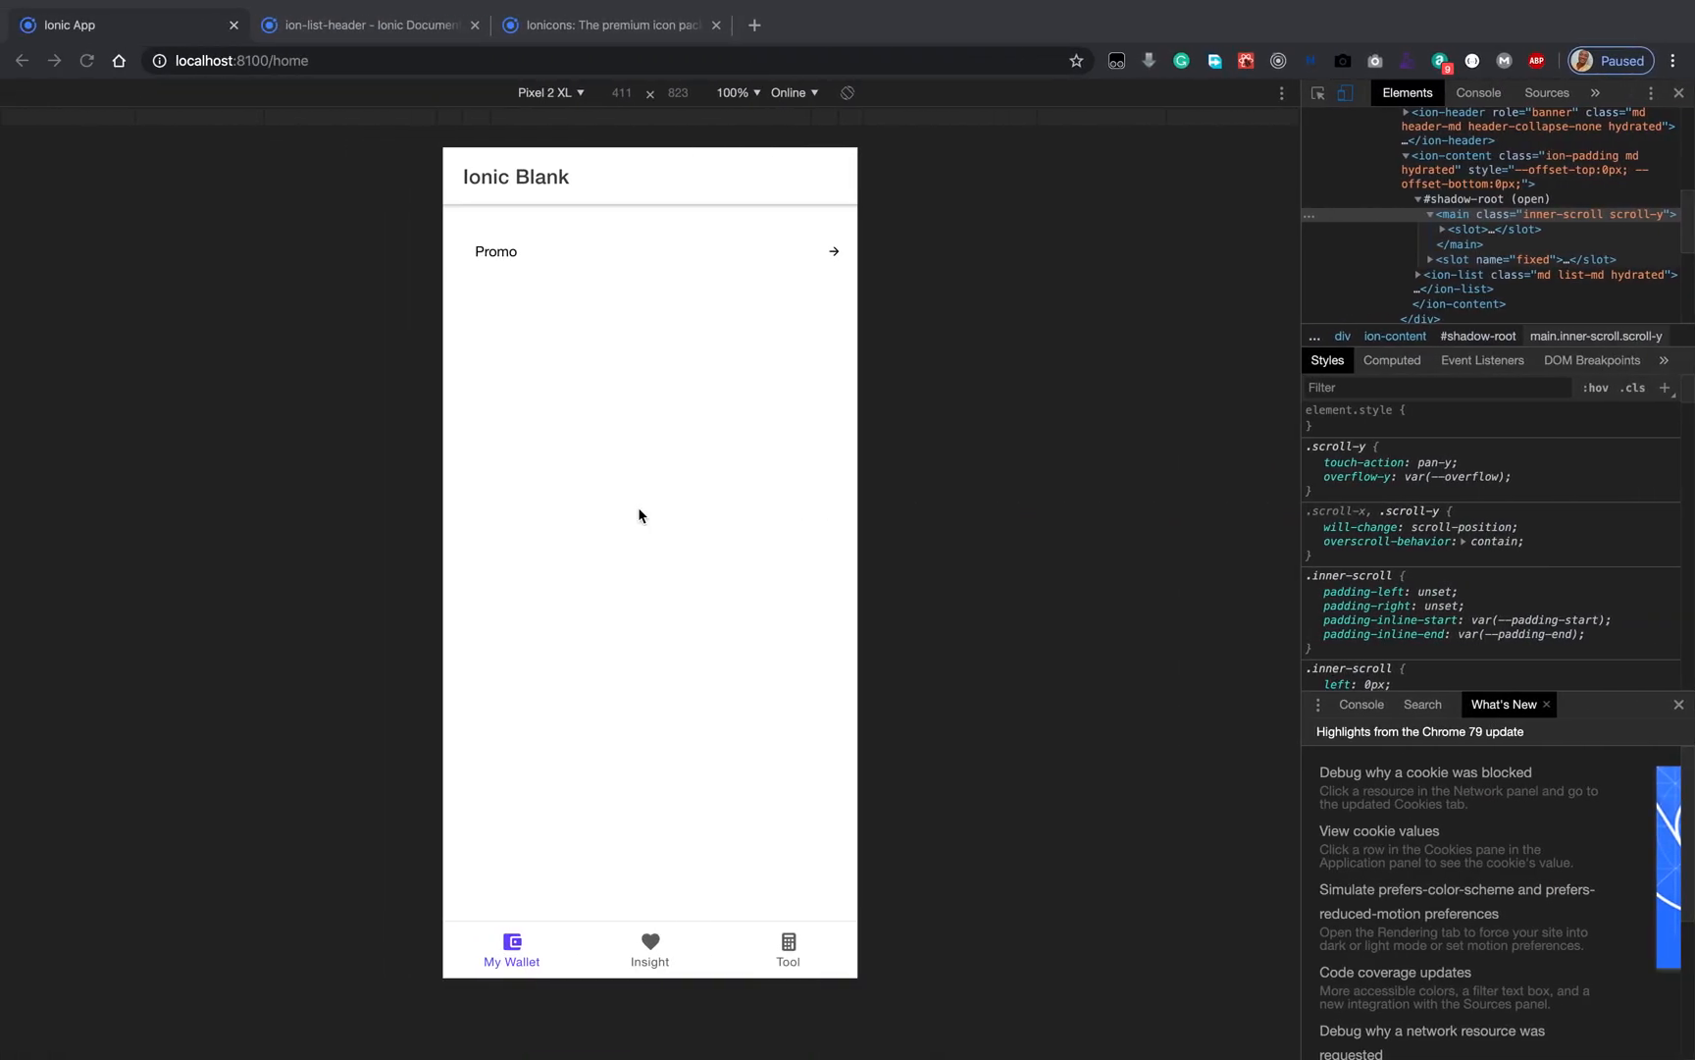
pyautogui.click(605, 26)
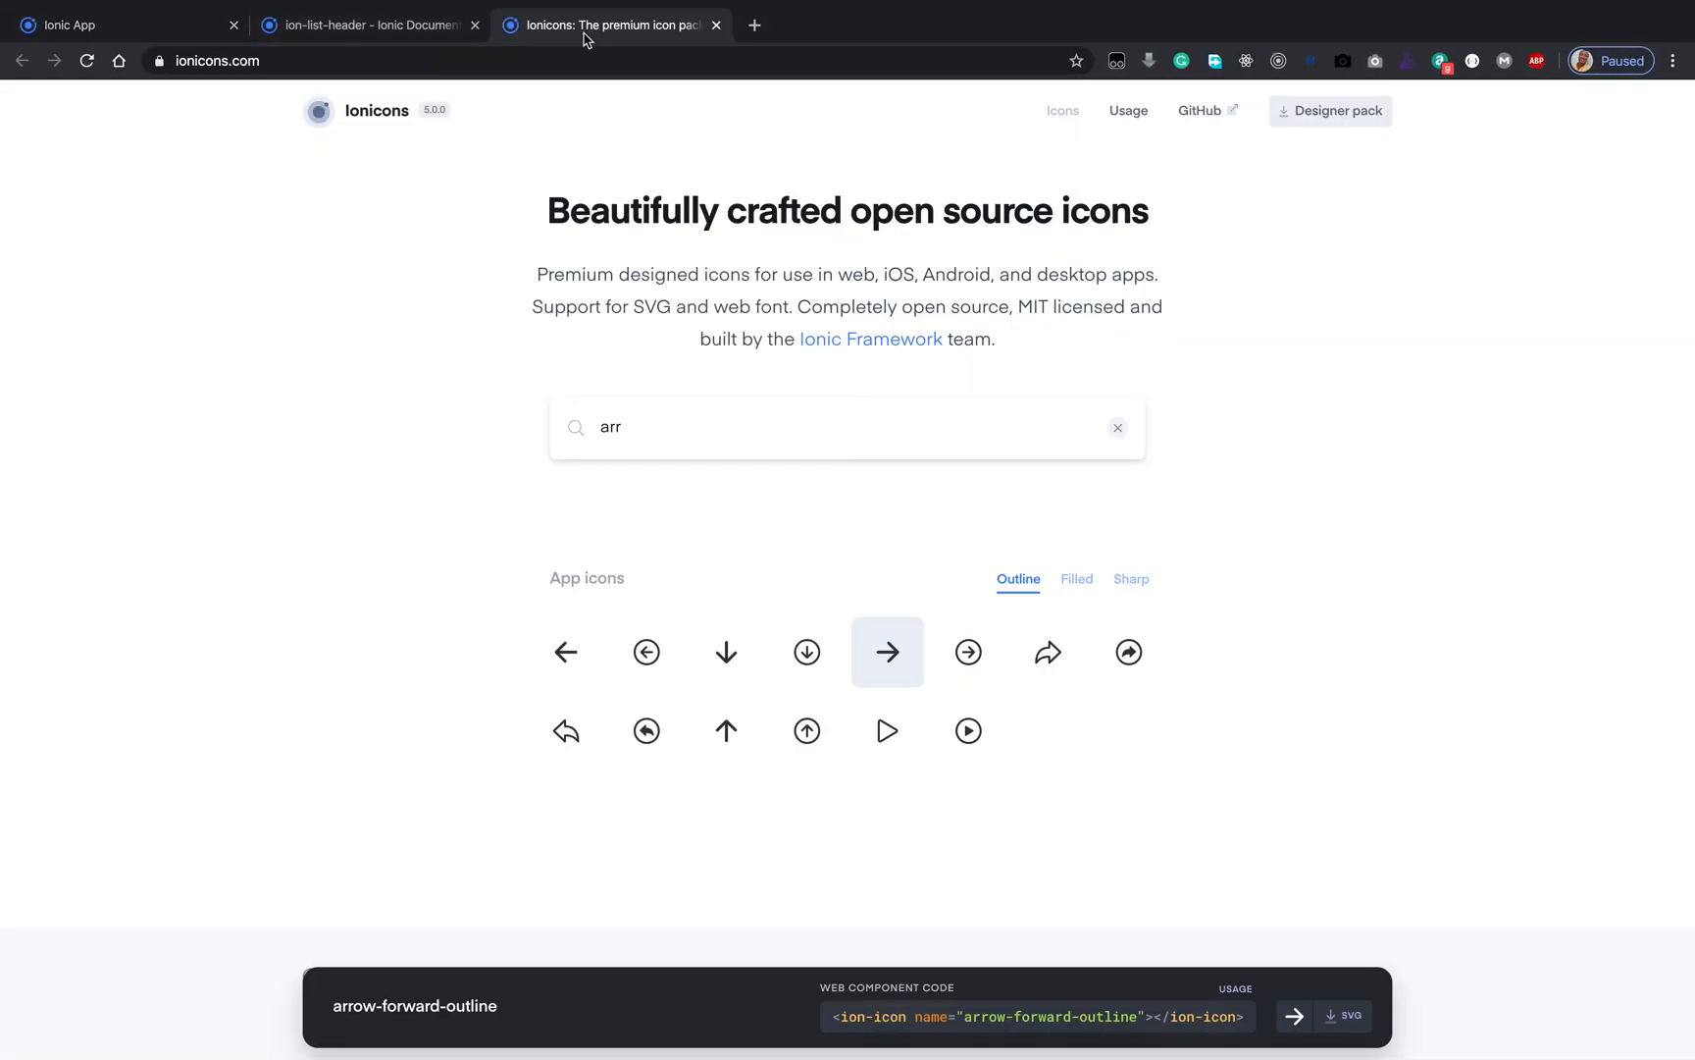
# Step: Scroll the ion-list-header docs to the mode property ('ios' or 'md'), then view the app preview
pyautogui.click(367, 25)
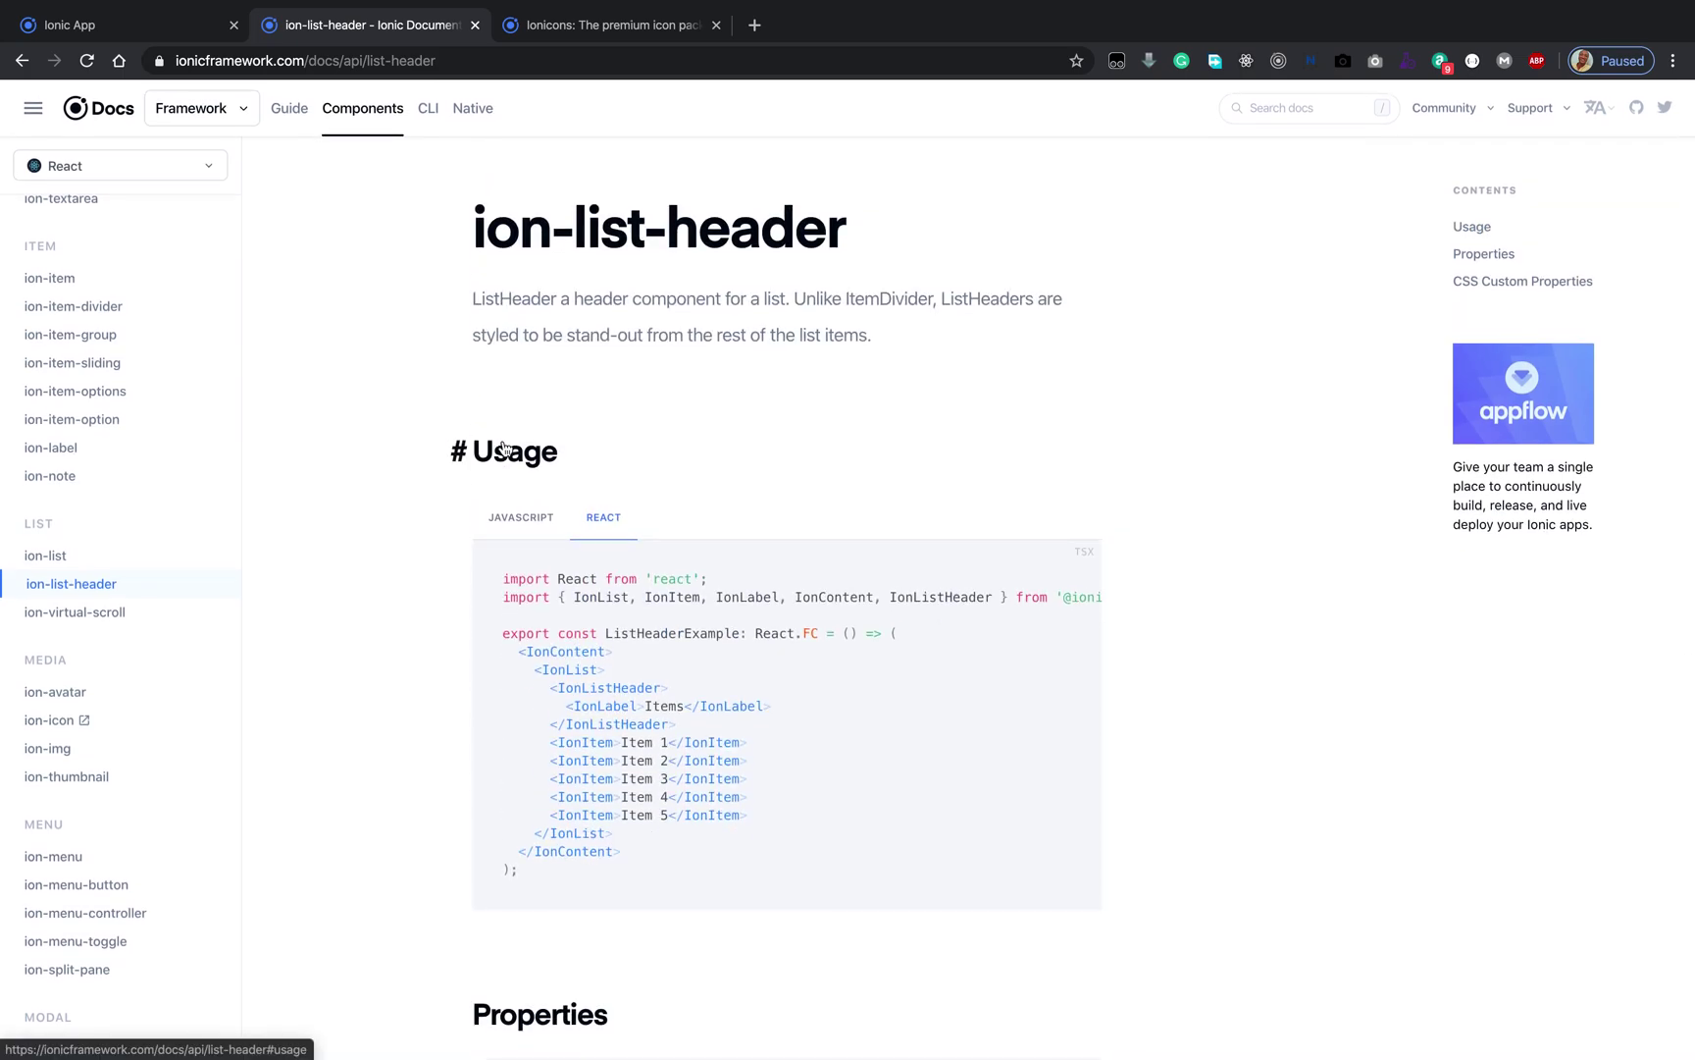
pyautogui.scroll(-3)
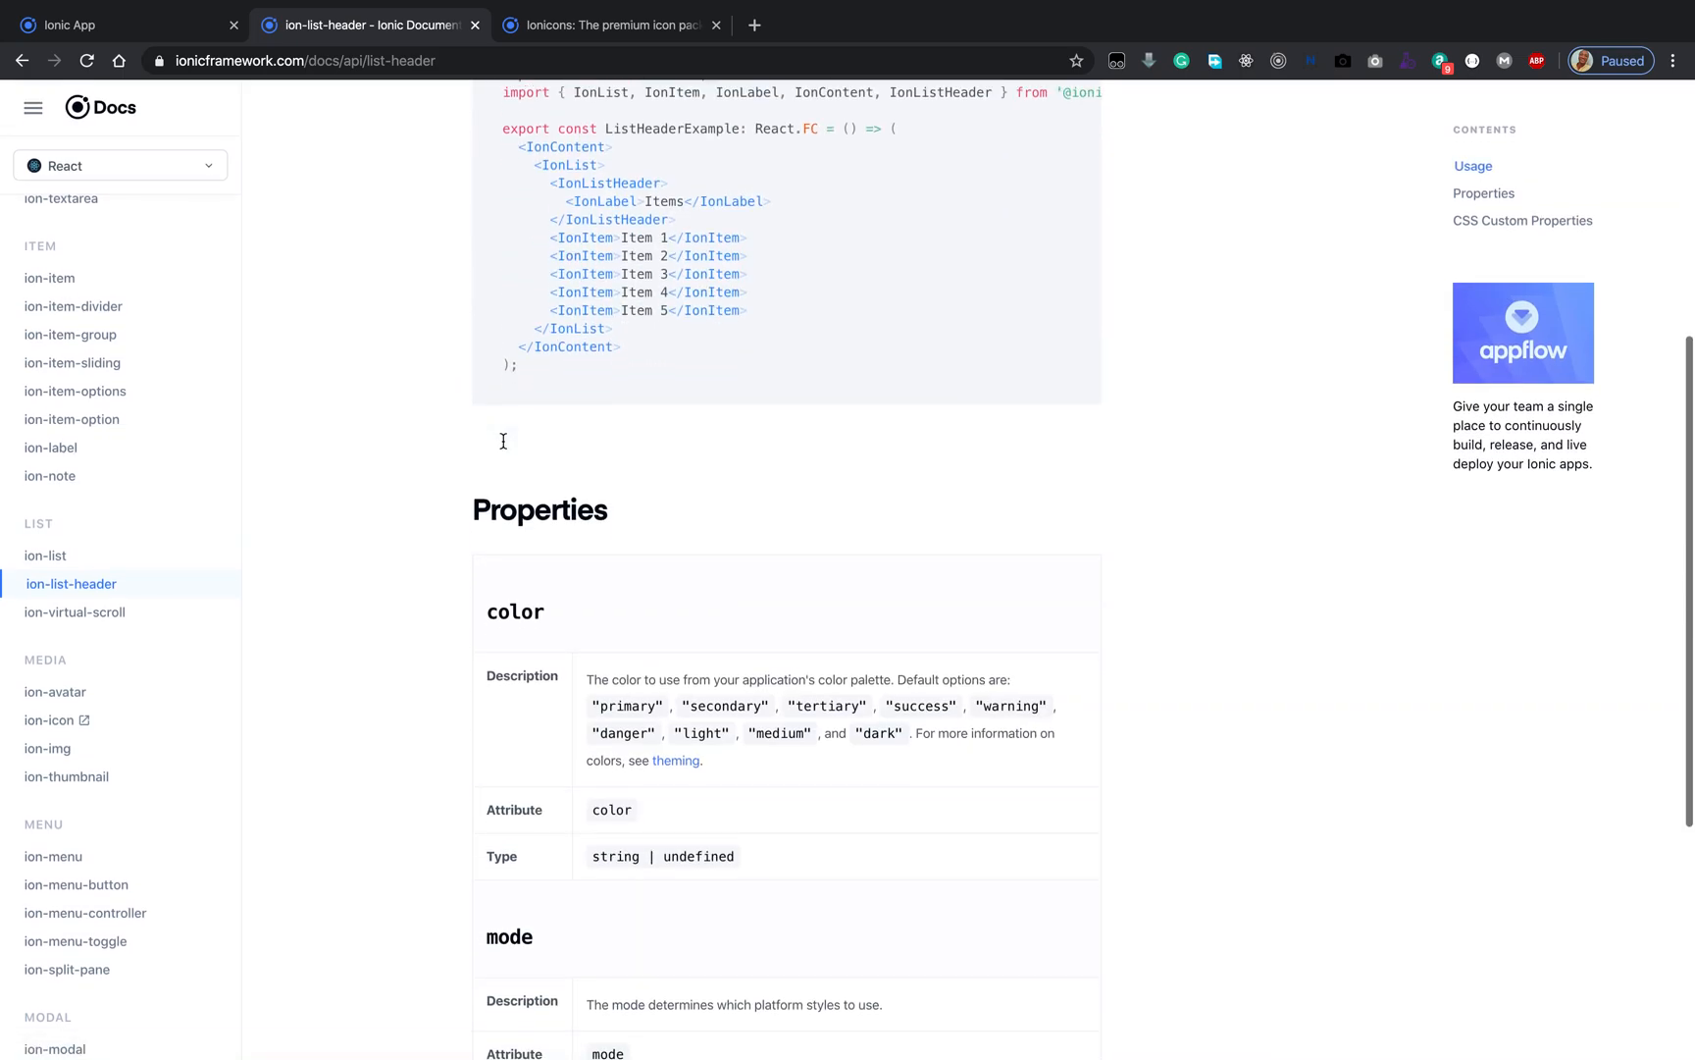
pyautogui.scroll(-3)
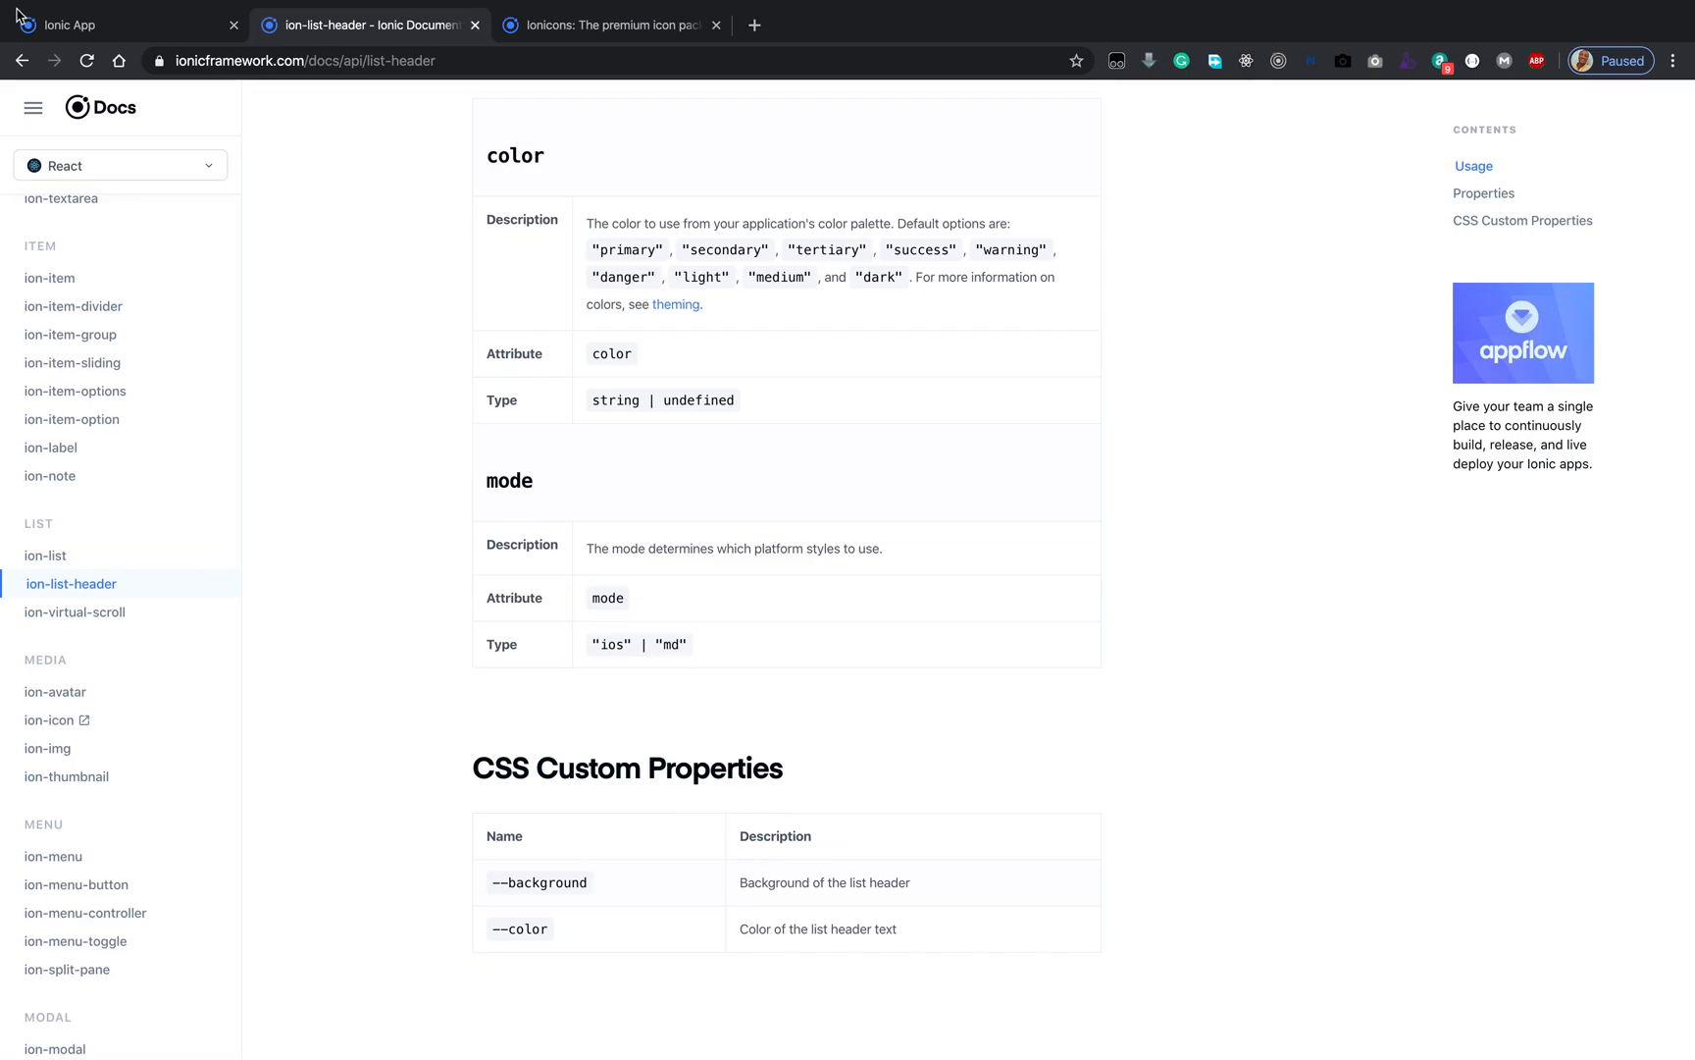
pyautogui.click(98, 26)
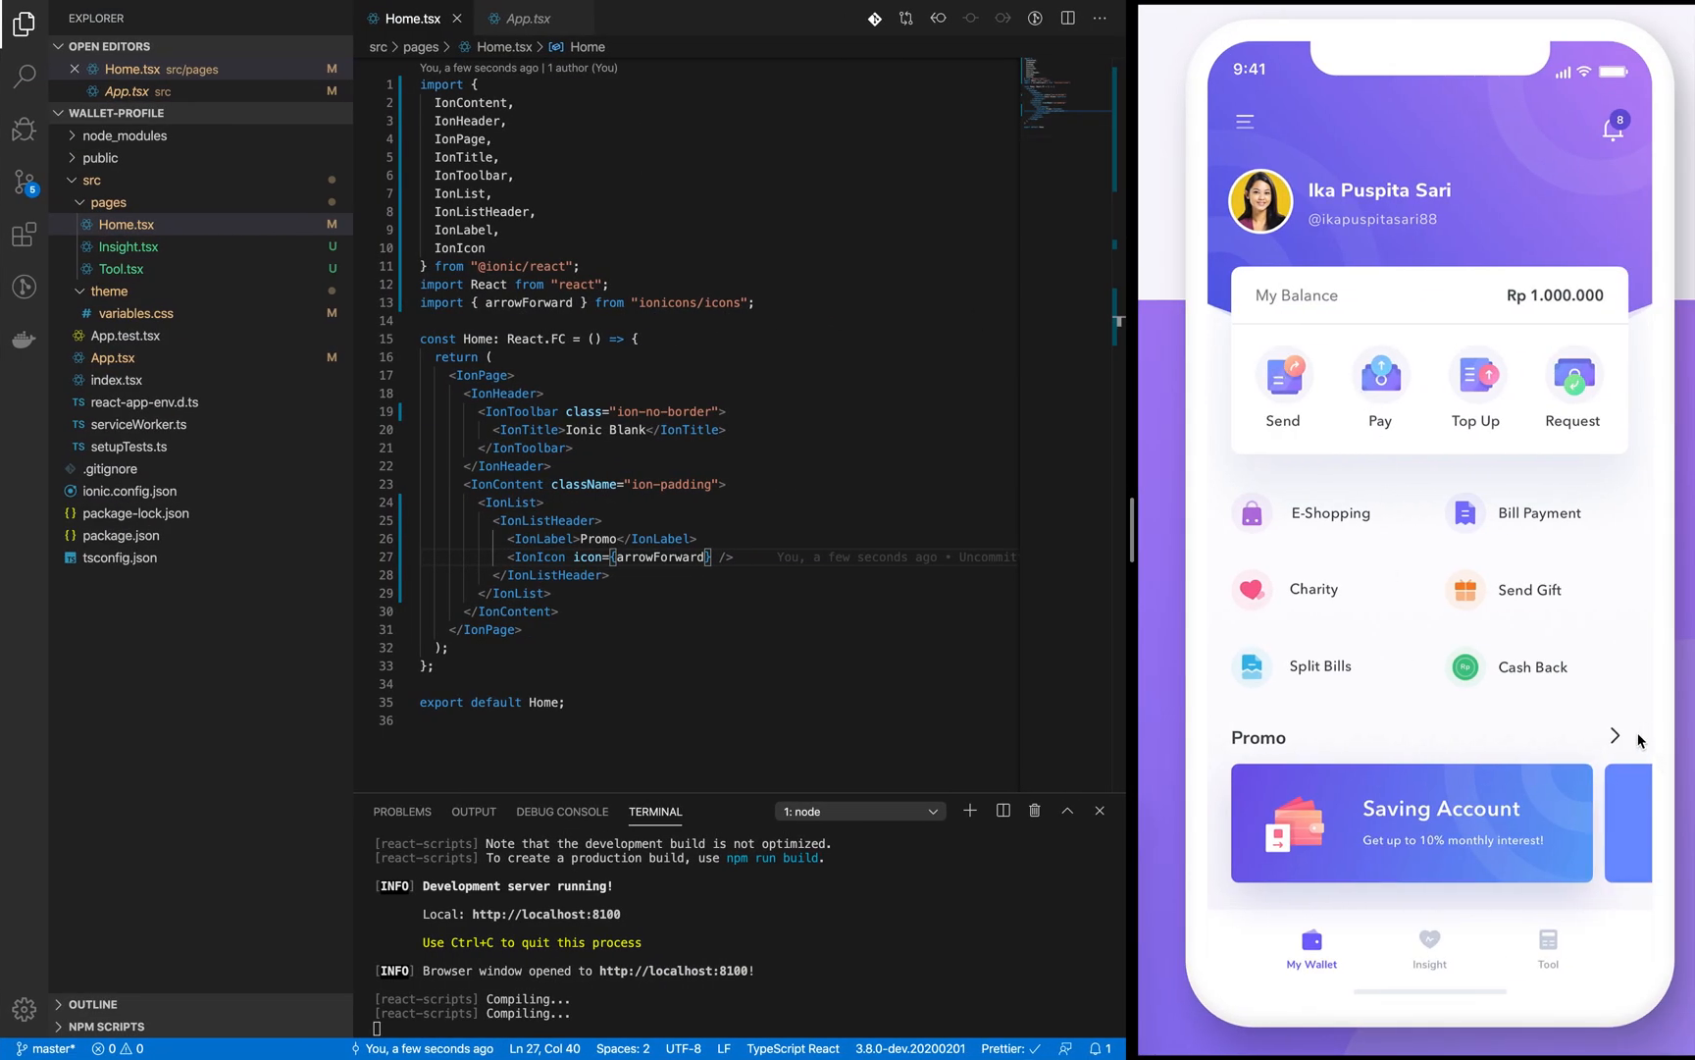
pyautogui.moveTo(1624, 744)
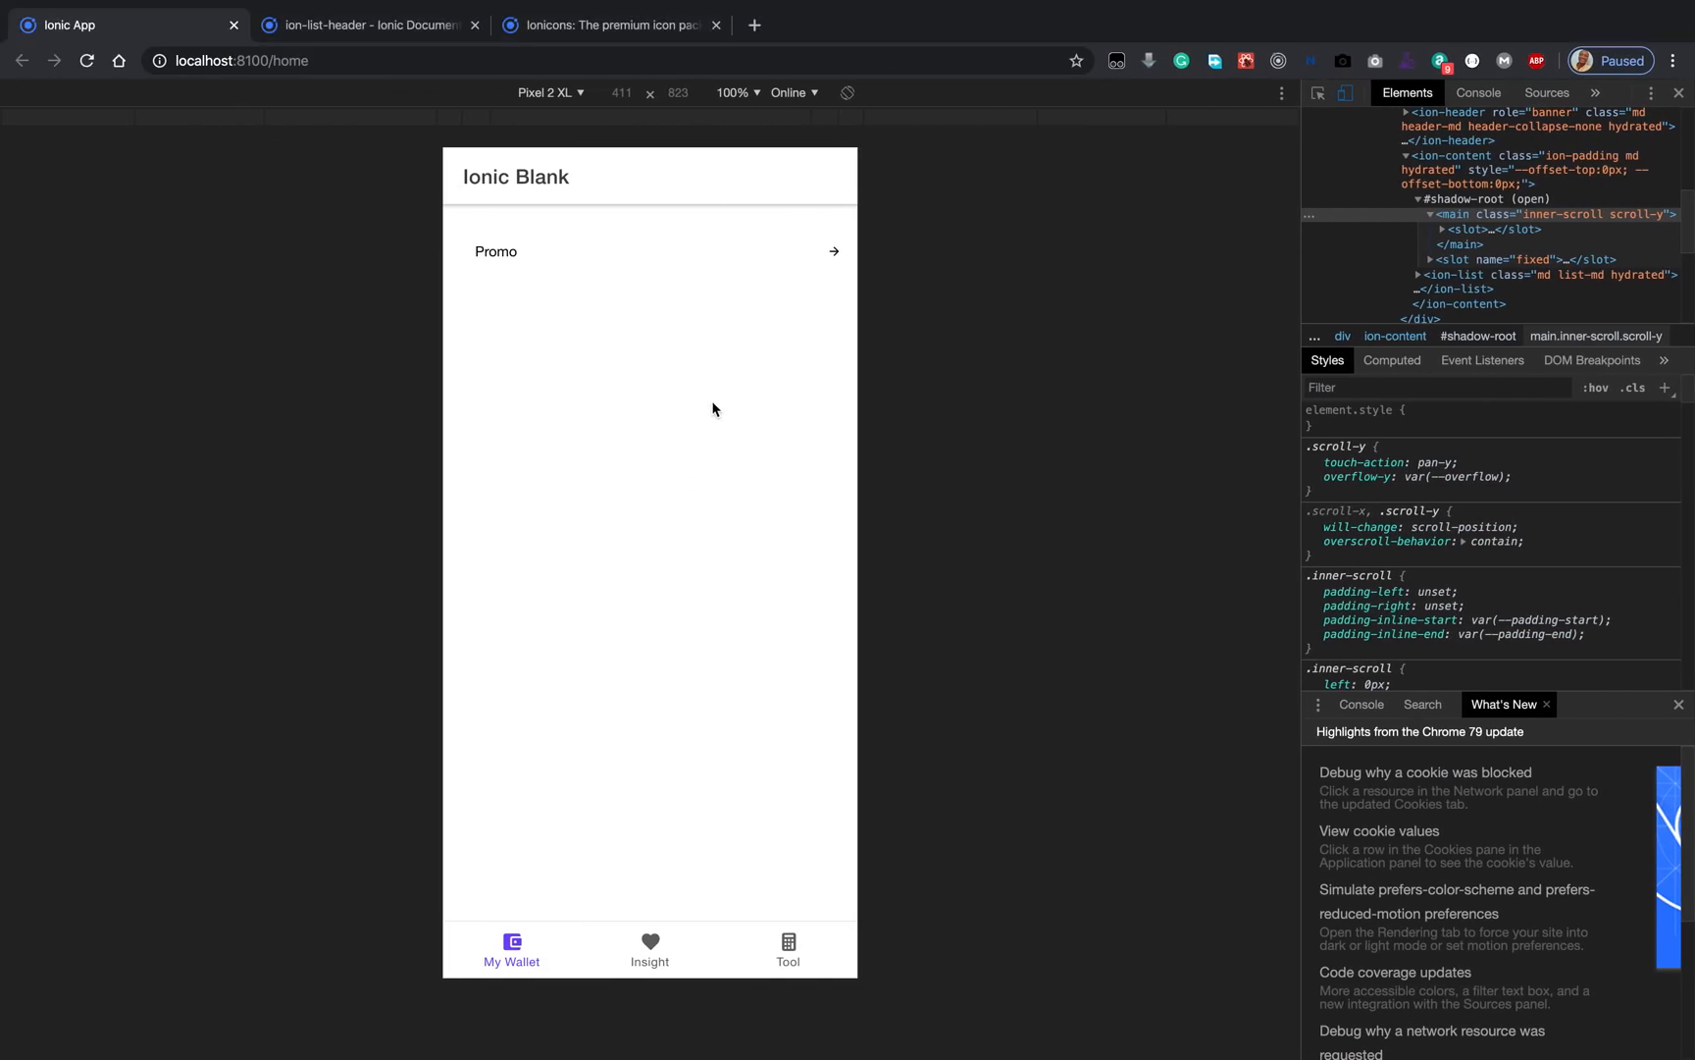
# Step: Preview the app as an iPhone X in DevTools, then switch back to Pixel 2 XL
pyautogui.click(553, 92)
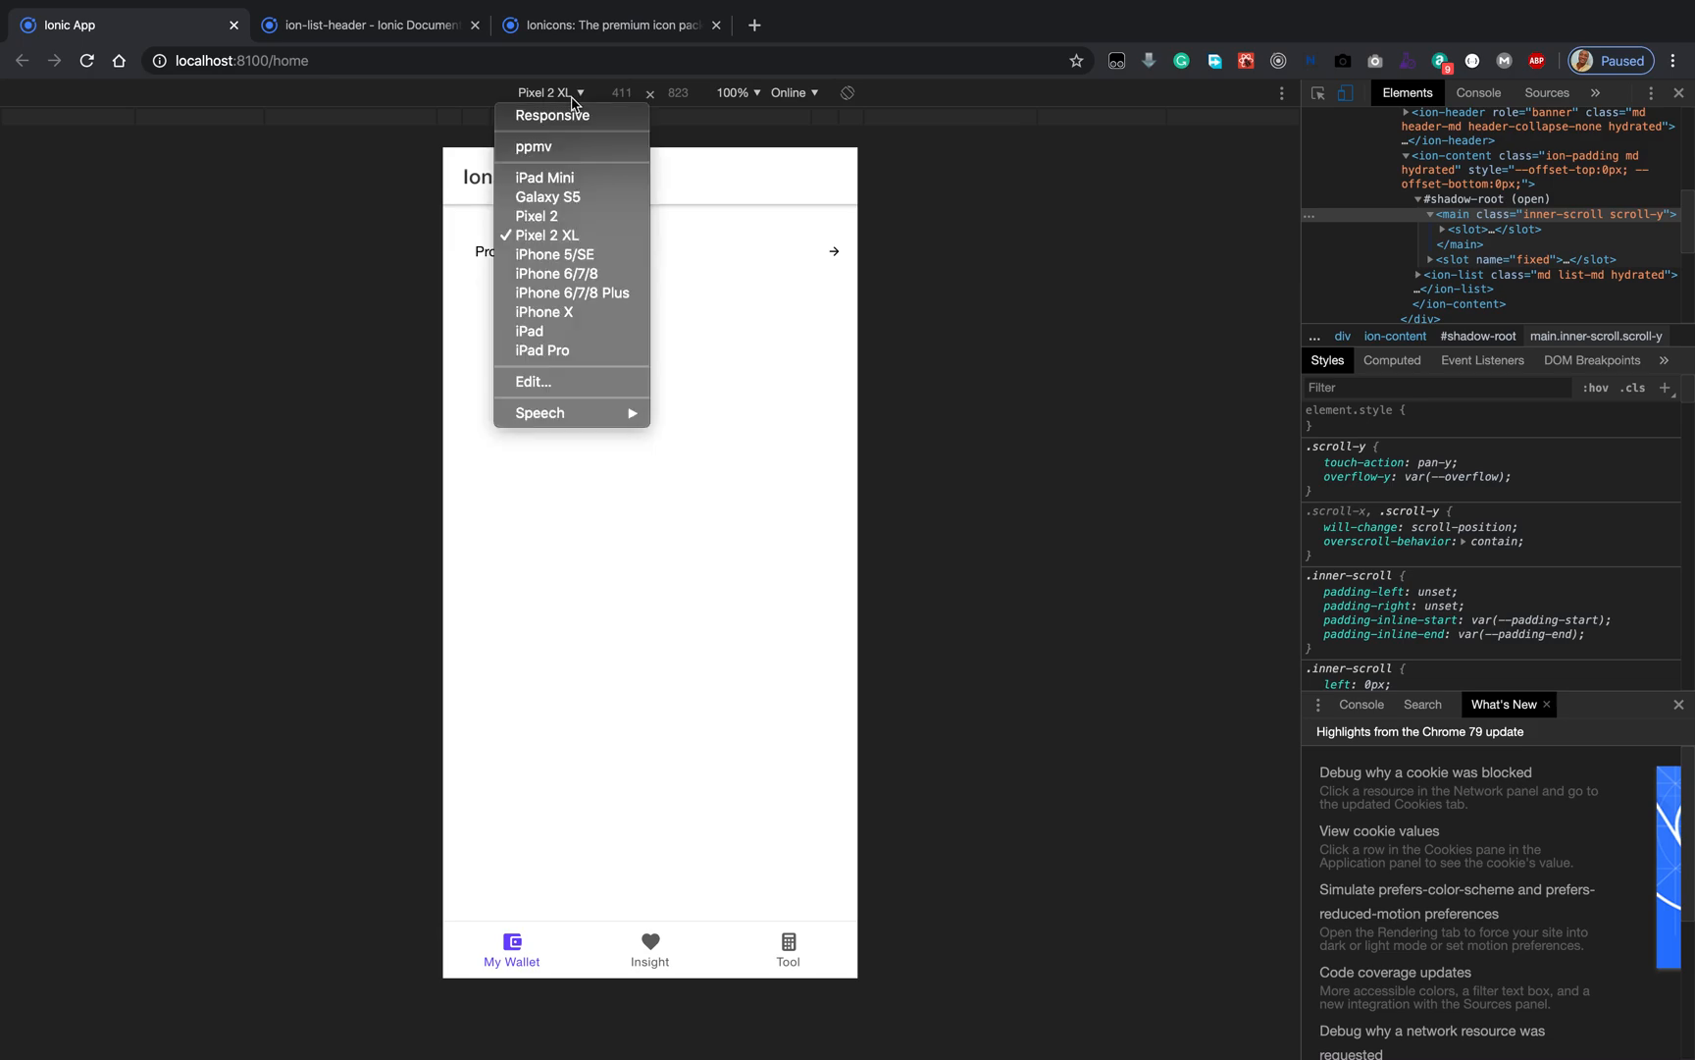
pyautogui.moveTo(544, 312)
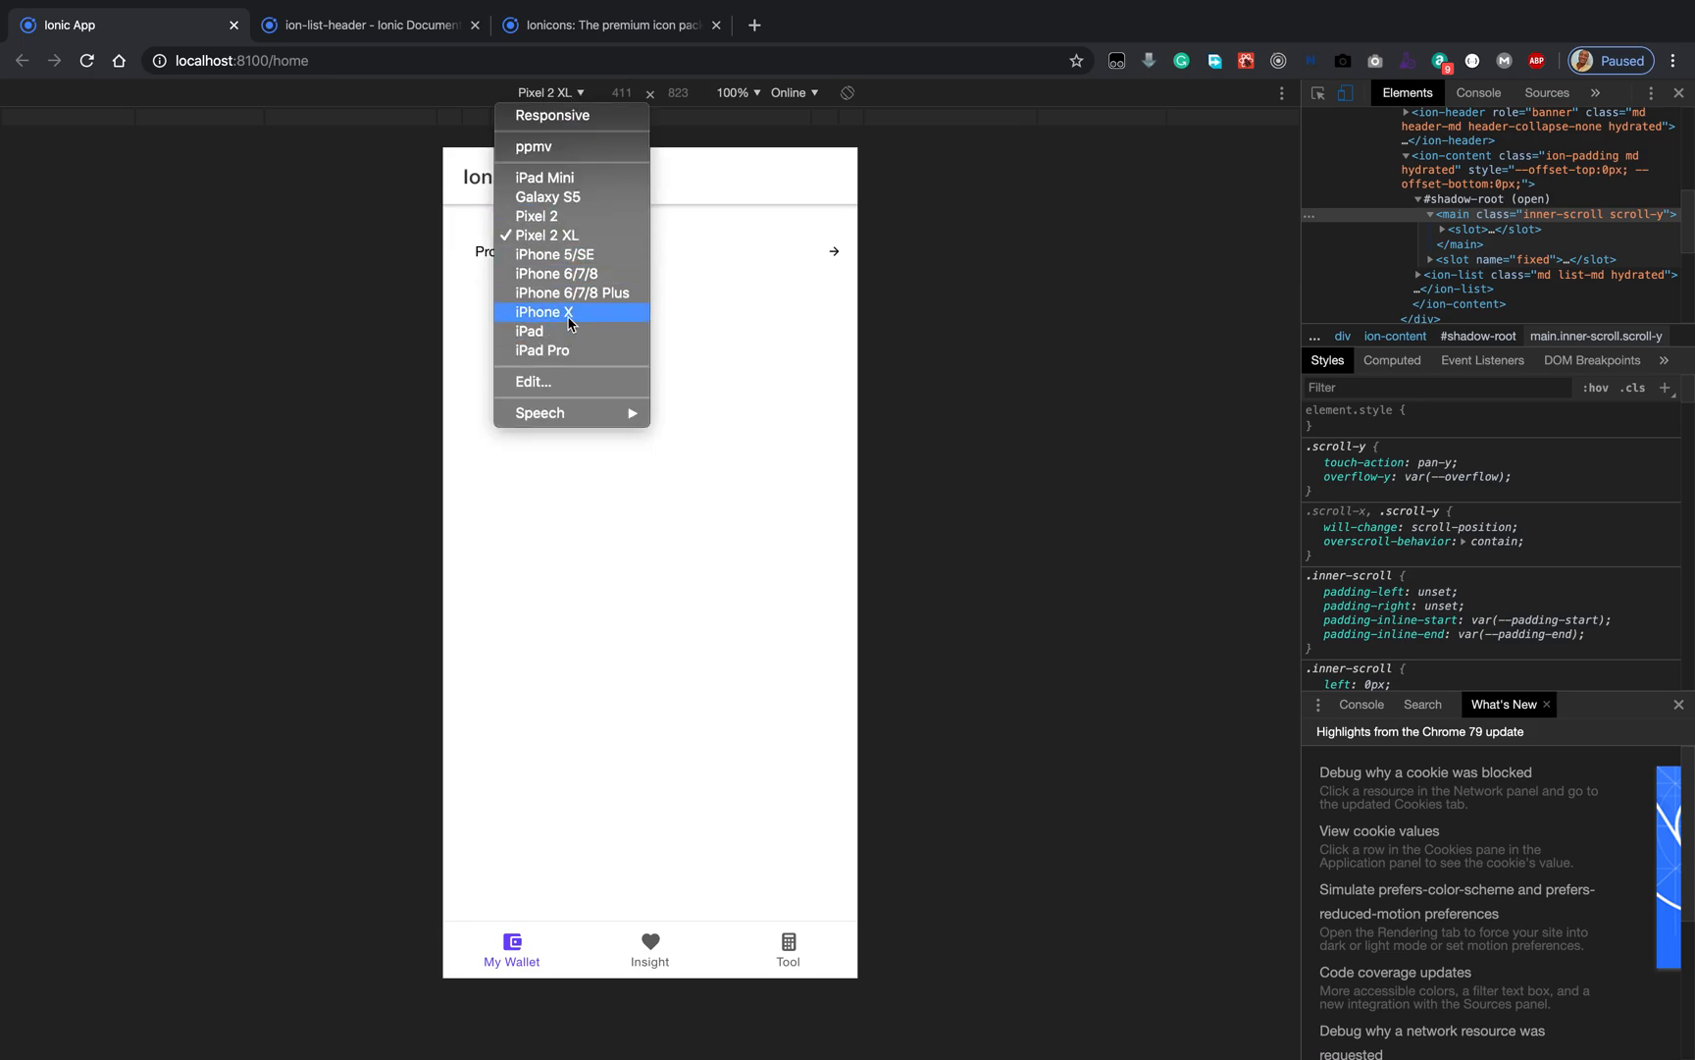
pyautogui.click(540, 312)
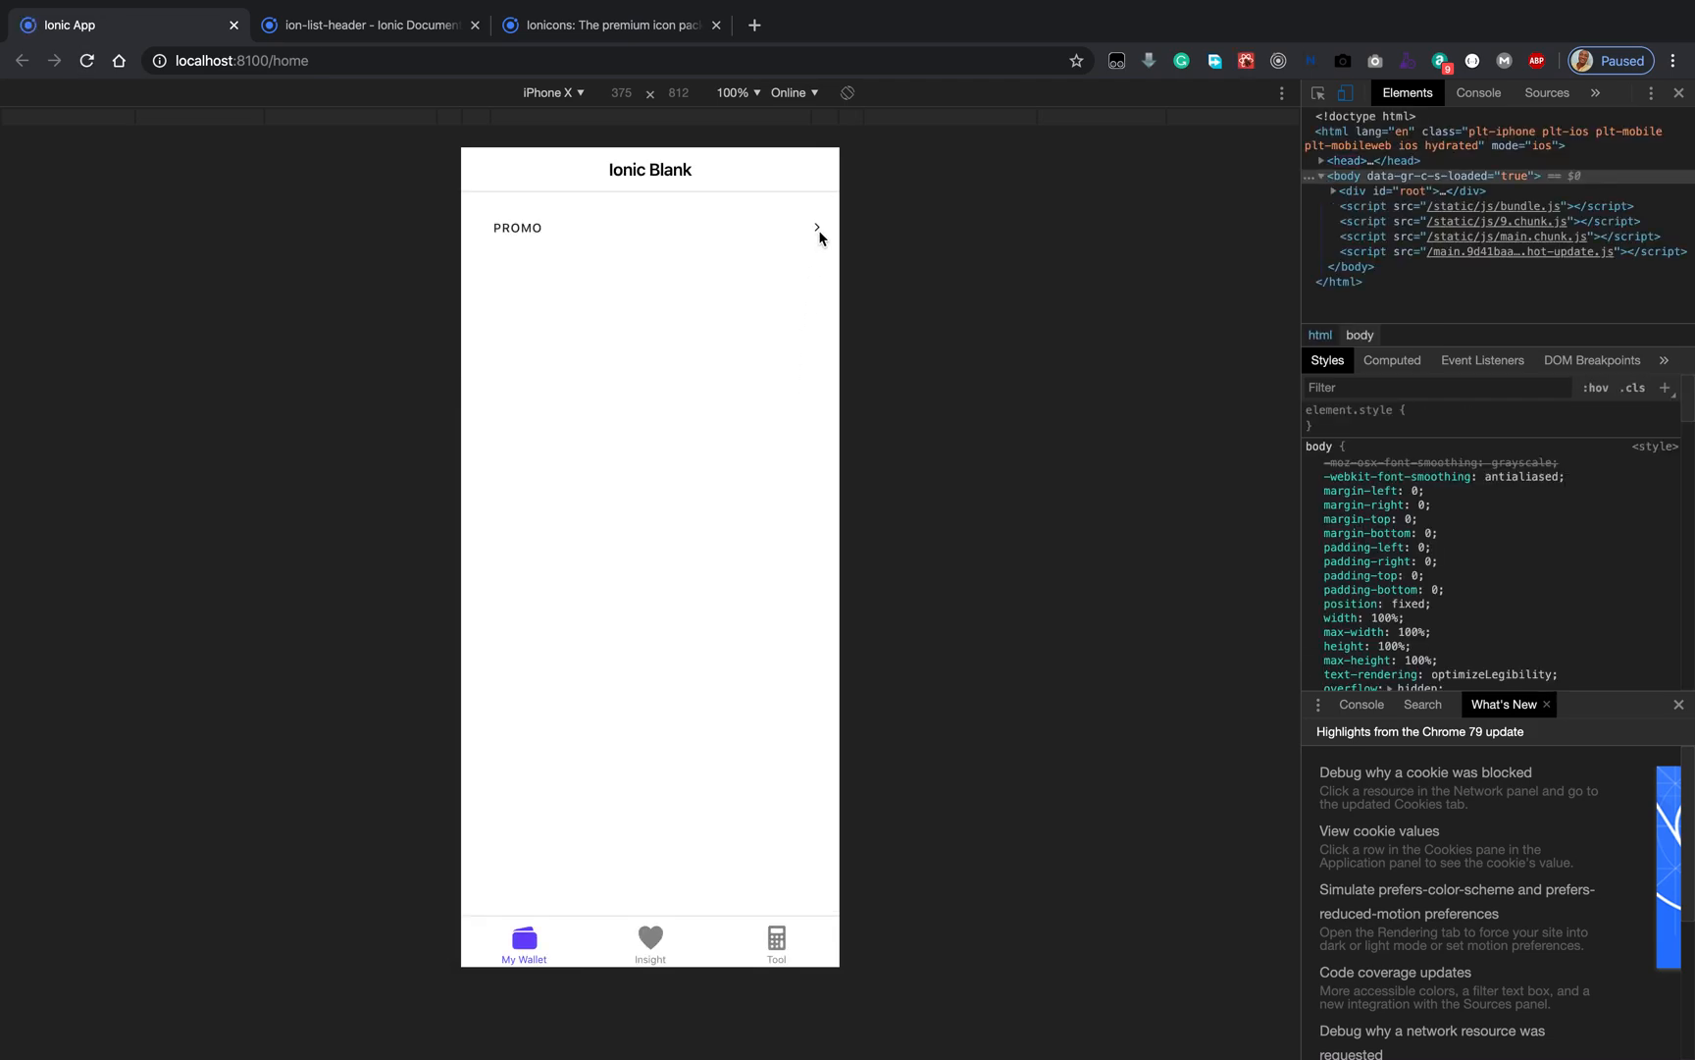
pyautogui.moveTo(824, 231)
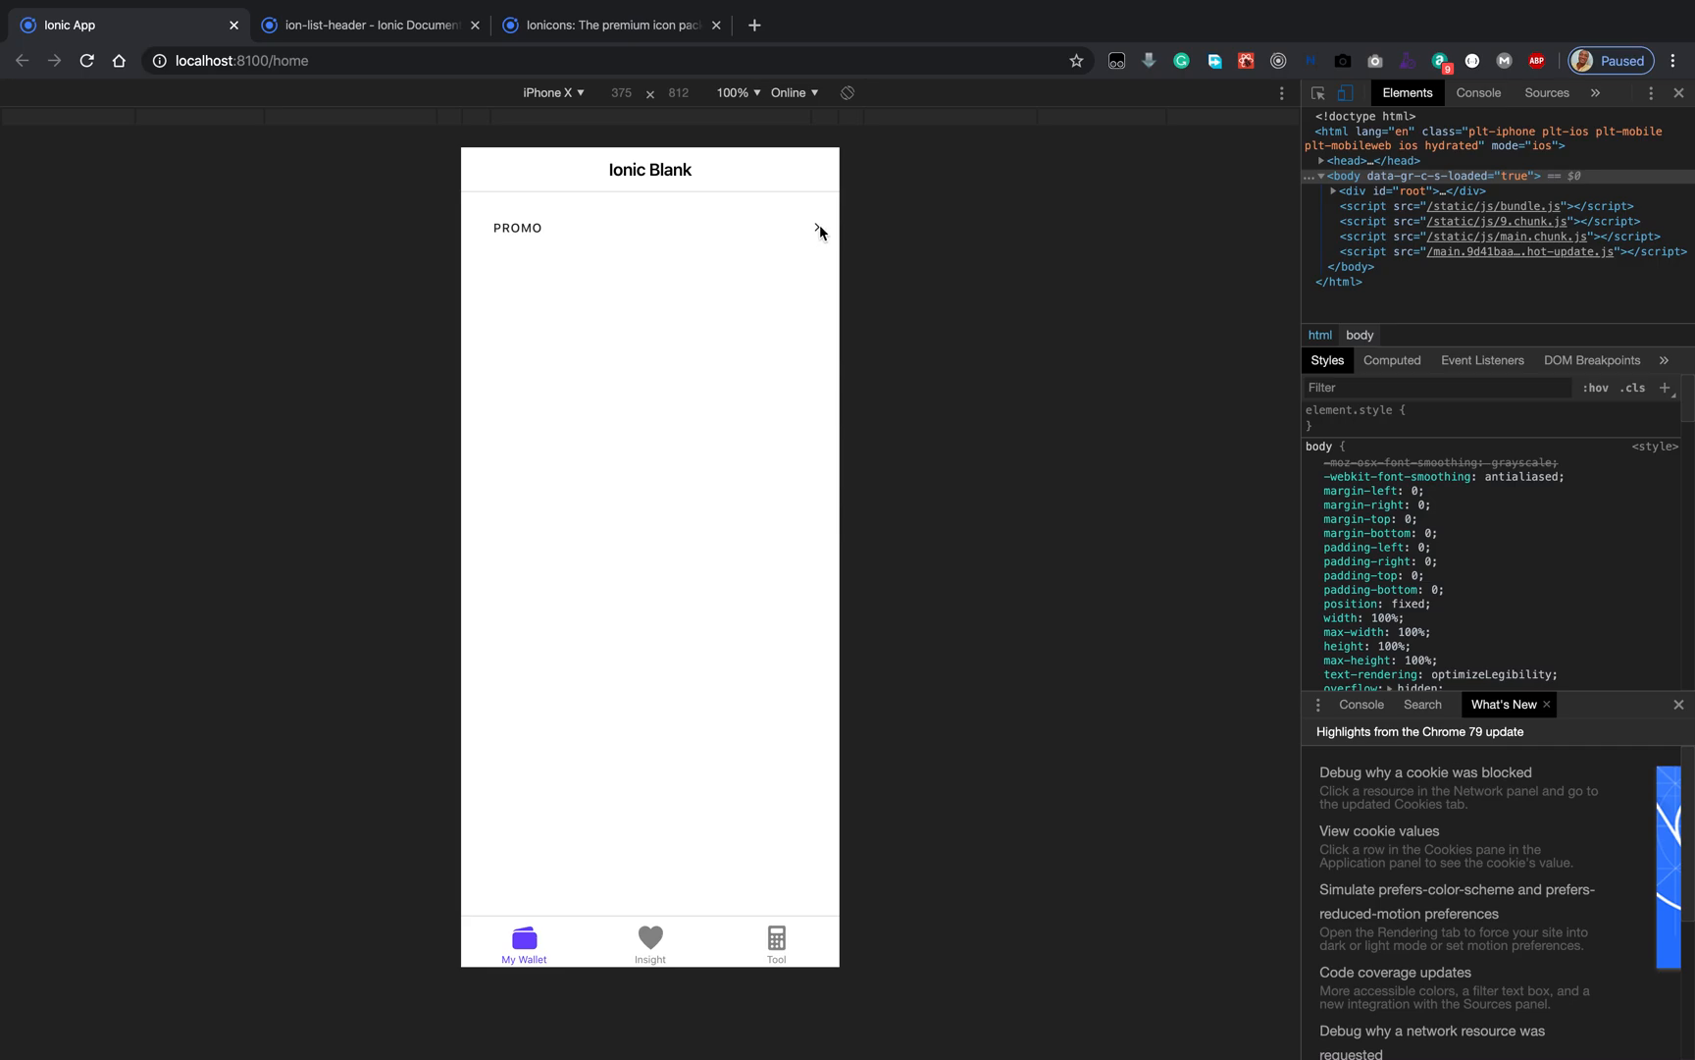
pyautogui.moveTo(819, 239)
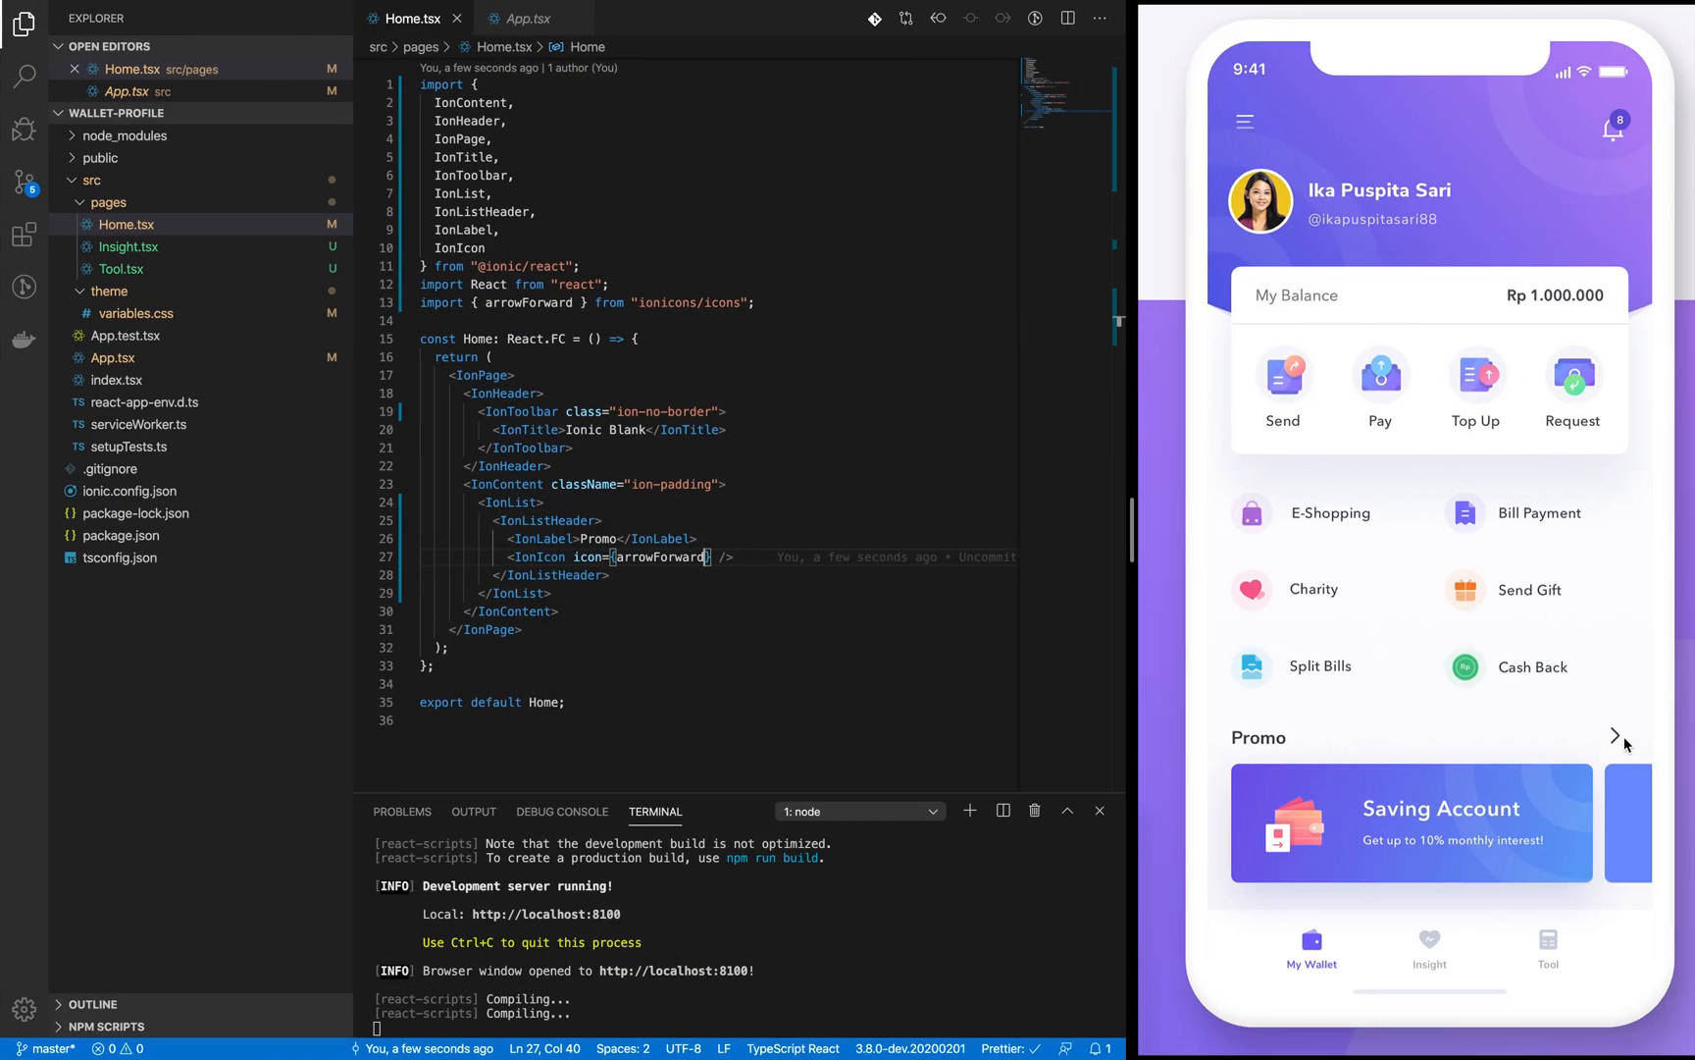
pyautogui.click(558, 91)
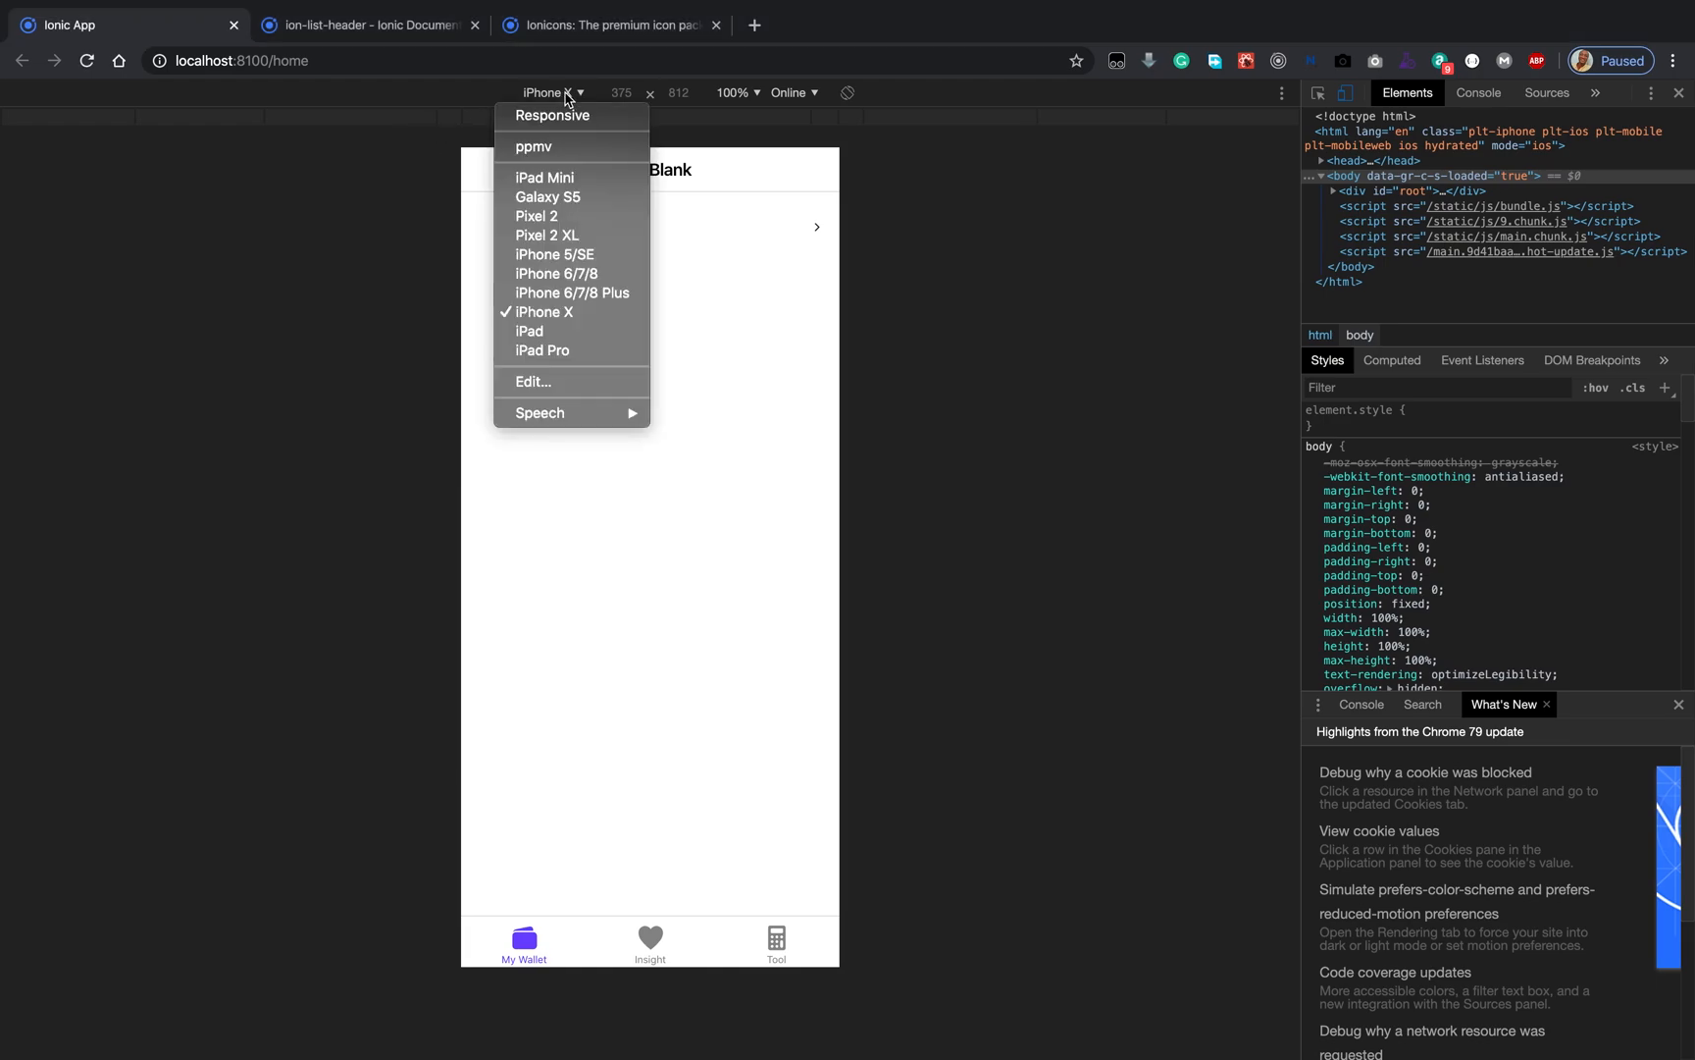
pyautogui.moveTo(568, 273)
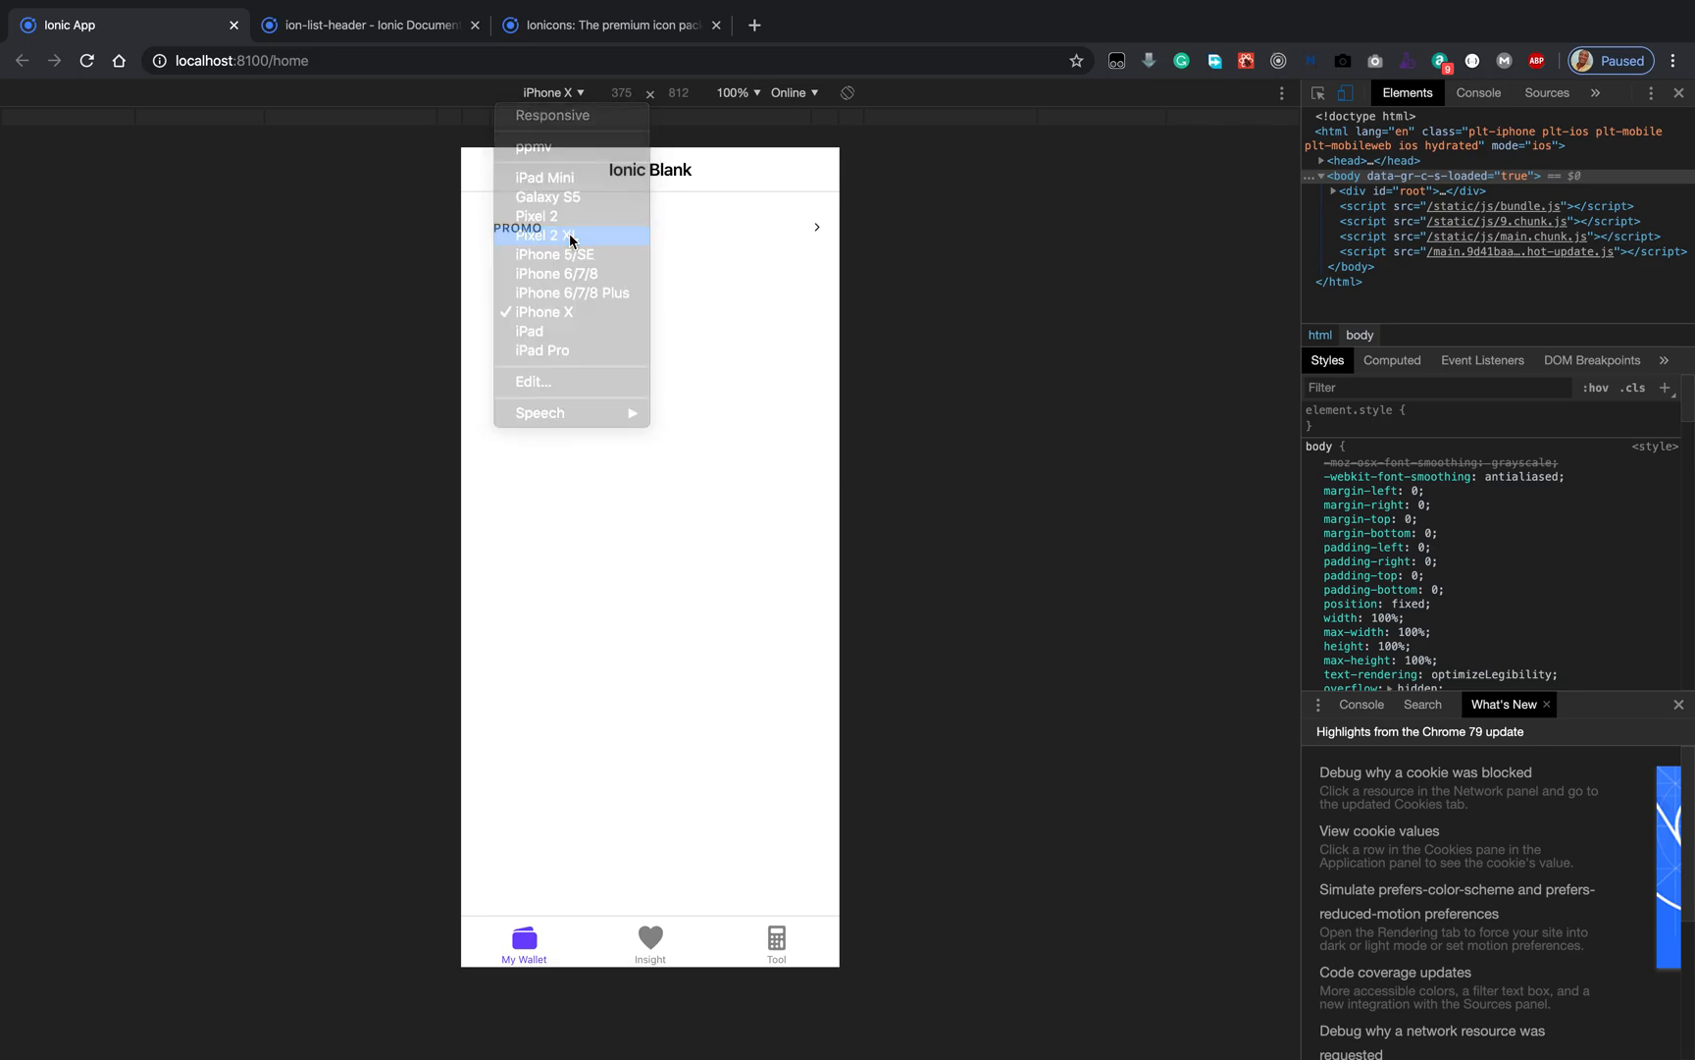
pyautogui.click(548, 235)
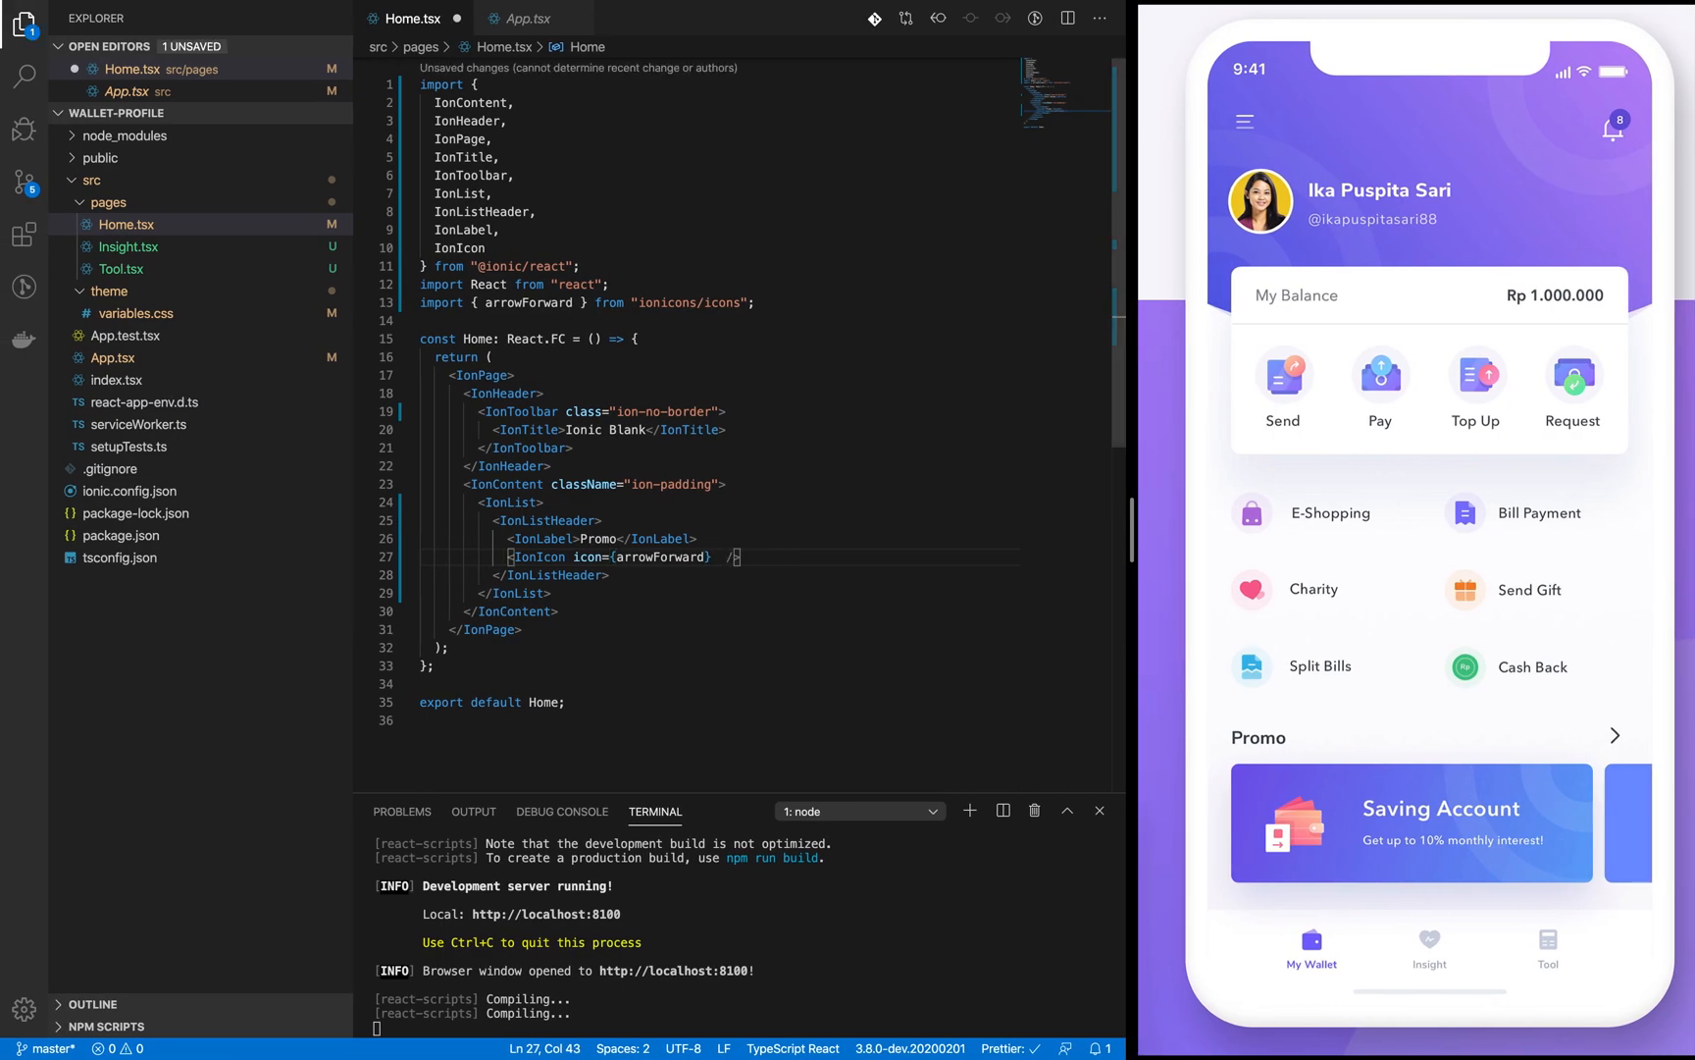
# Step: Add mode="ios" to the arrowForward IonIcon tag in Home.tsx
pyautogui.write('mod')
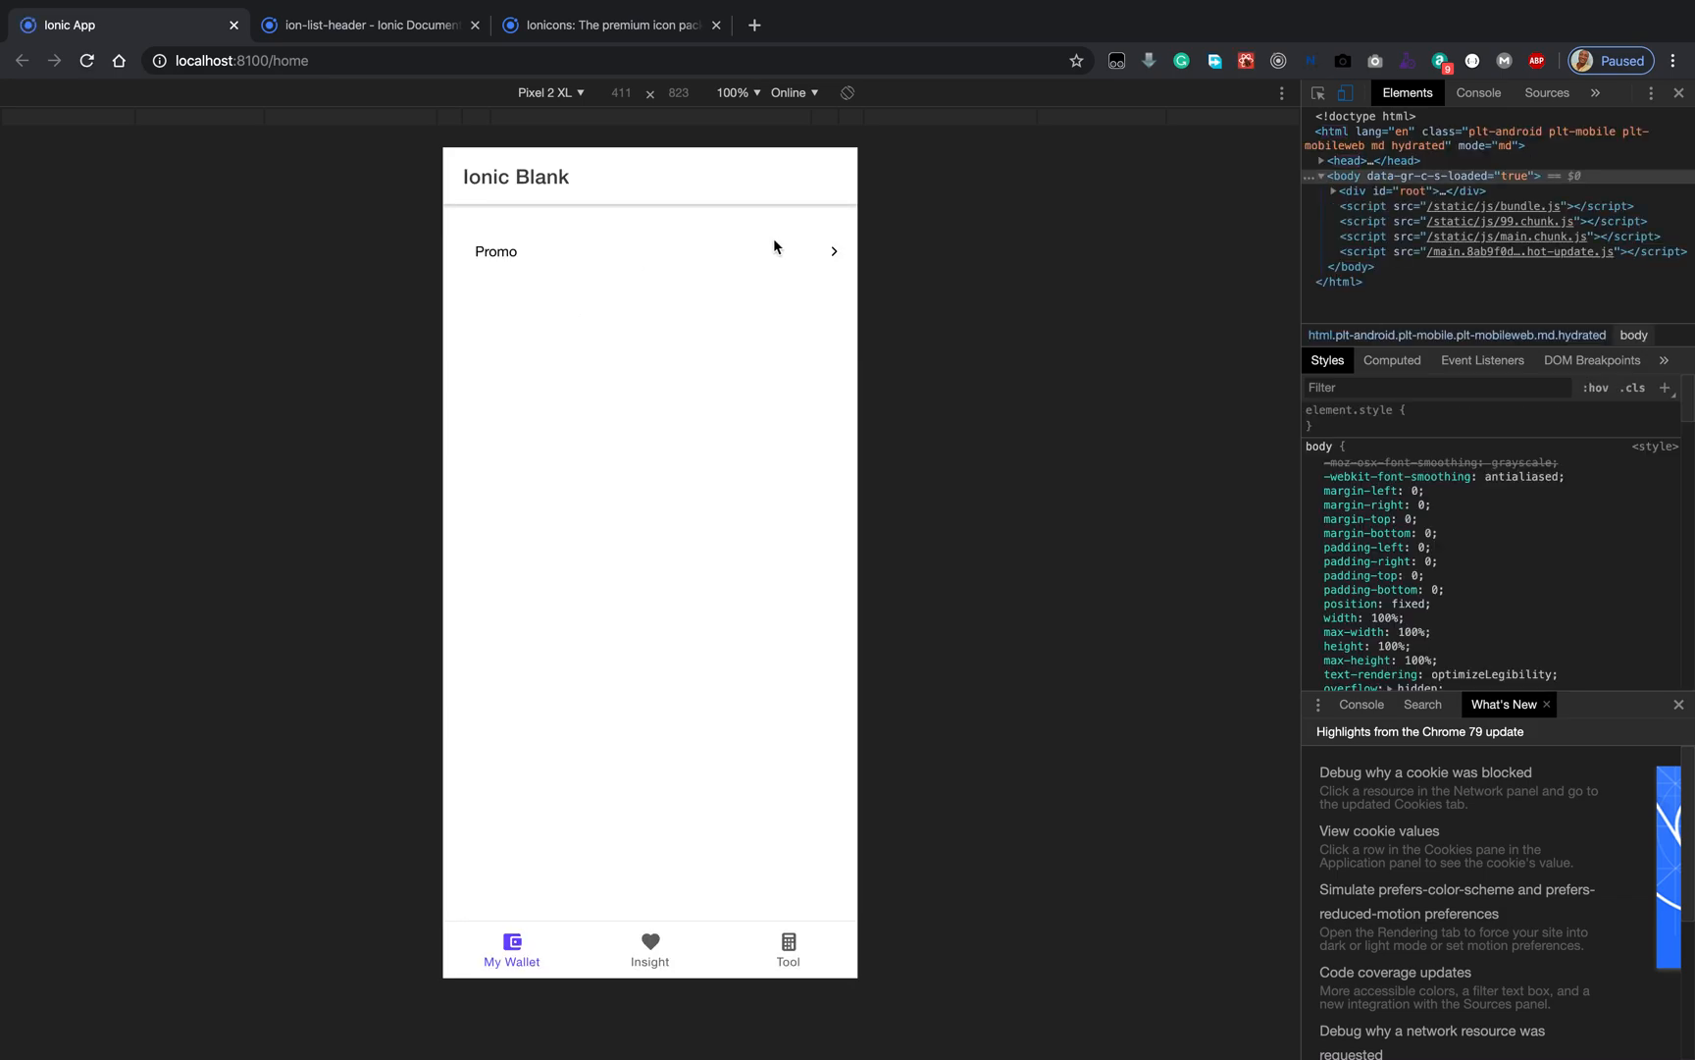
pyautogui.moveTo(838, 266)
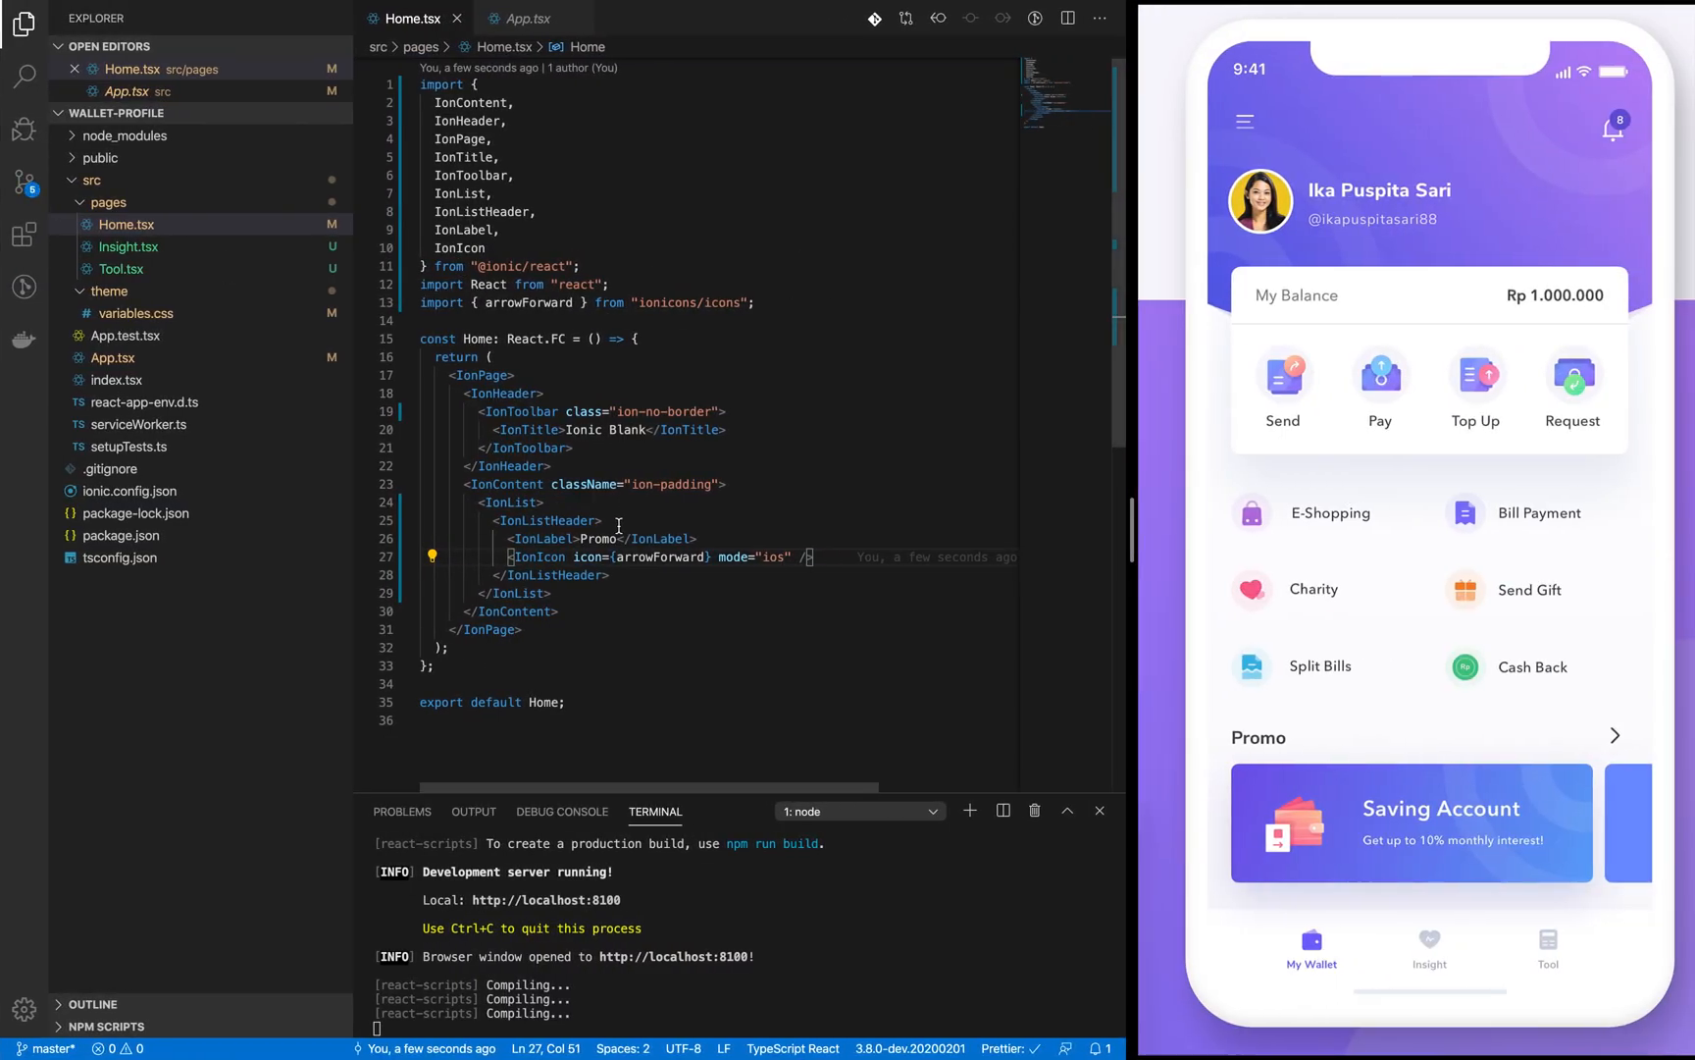
pyautogui.moveTo(1092, 611)
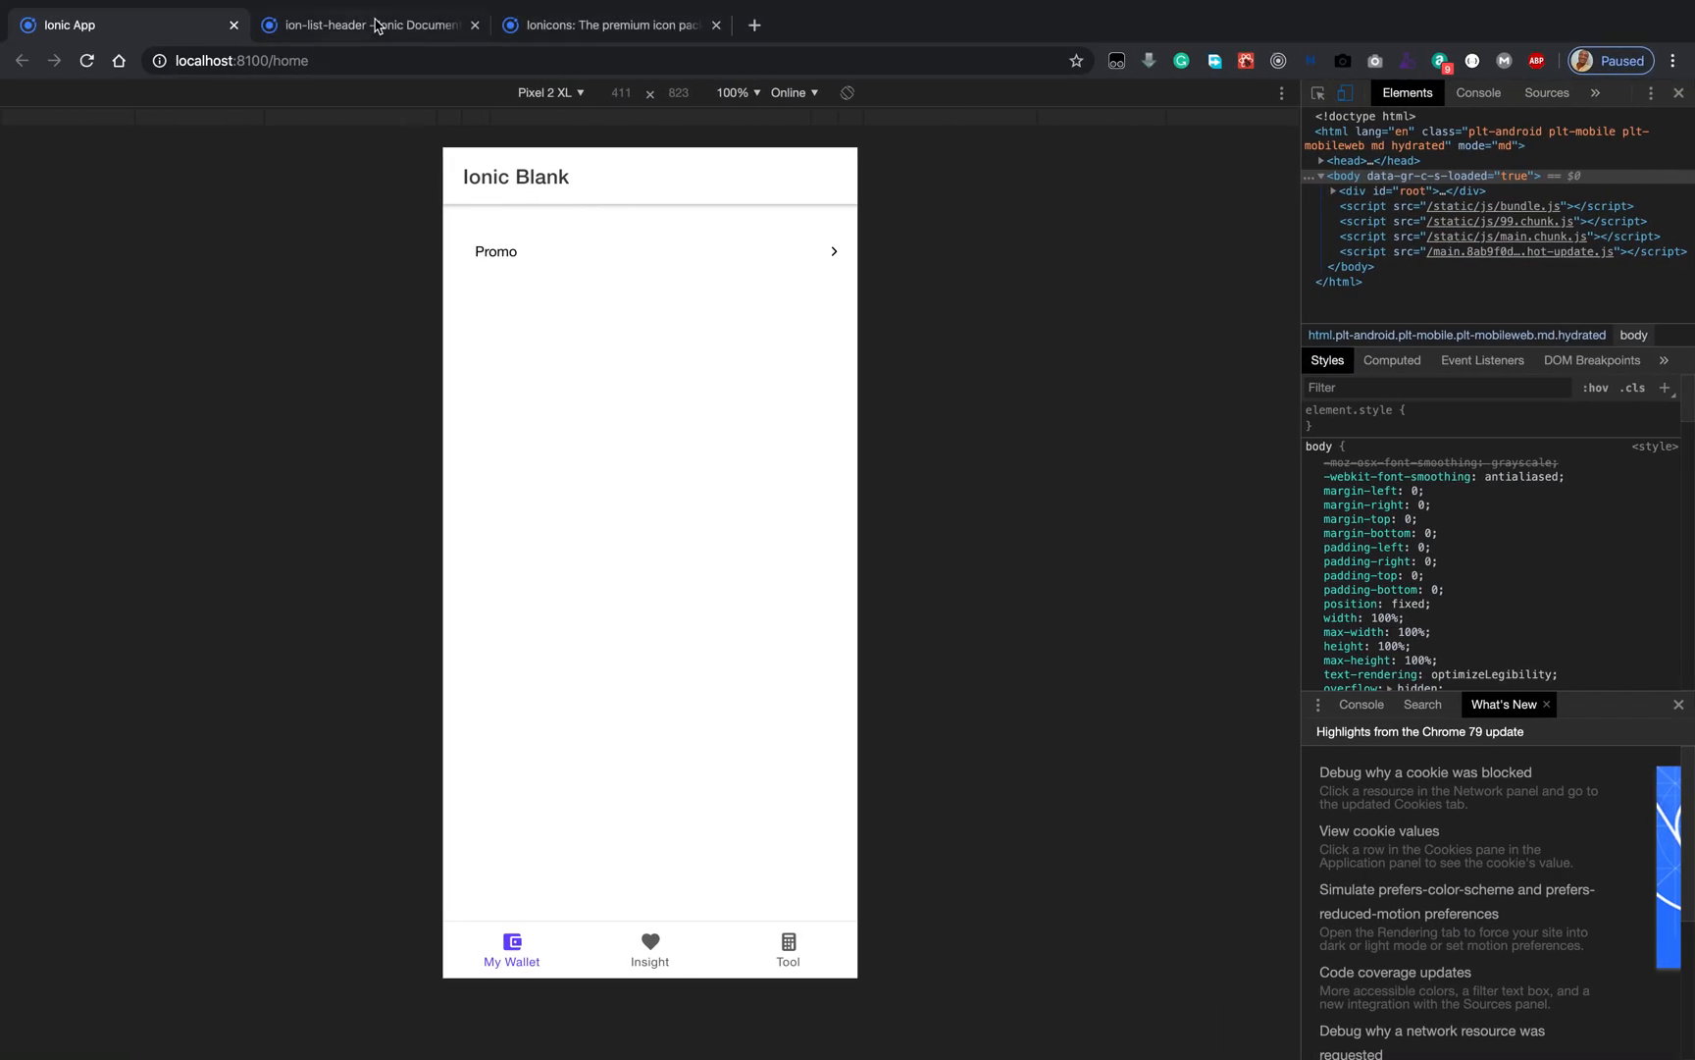
# Step: Open the ion-slides docs, scroll to its three-slide React usage example, and return to VS Code
pyautogui.click(367, 25)
pyautogui.write('slide')
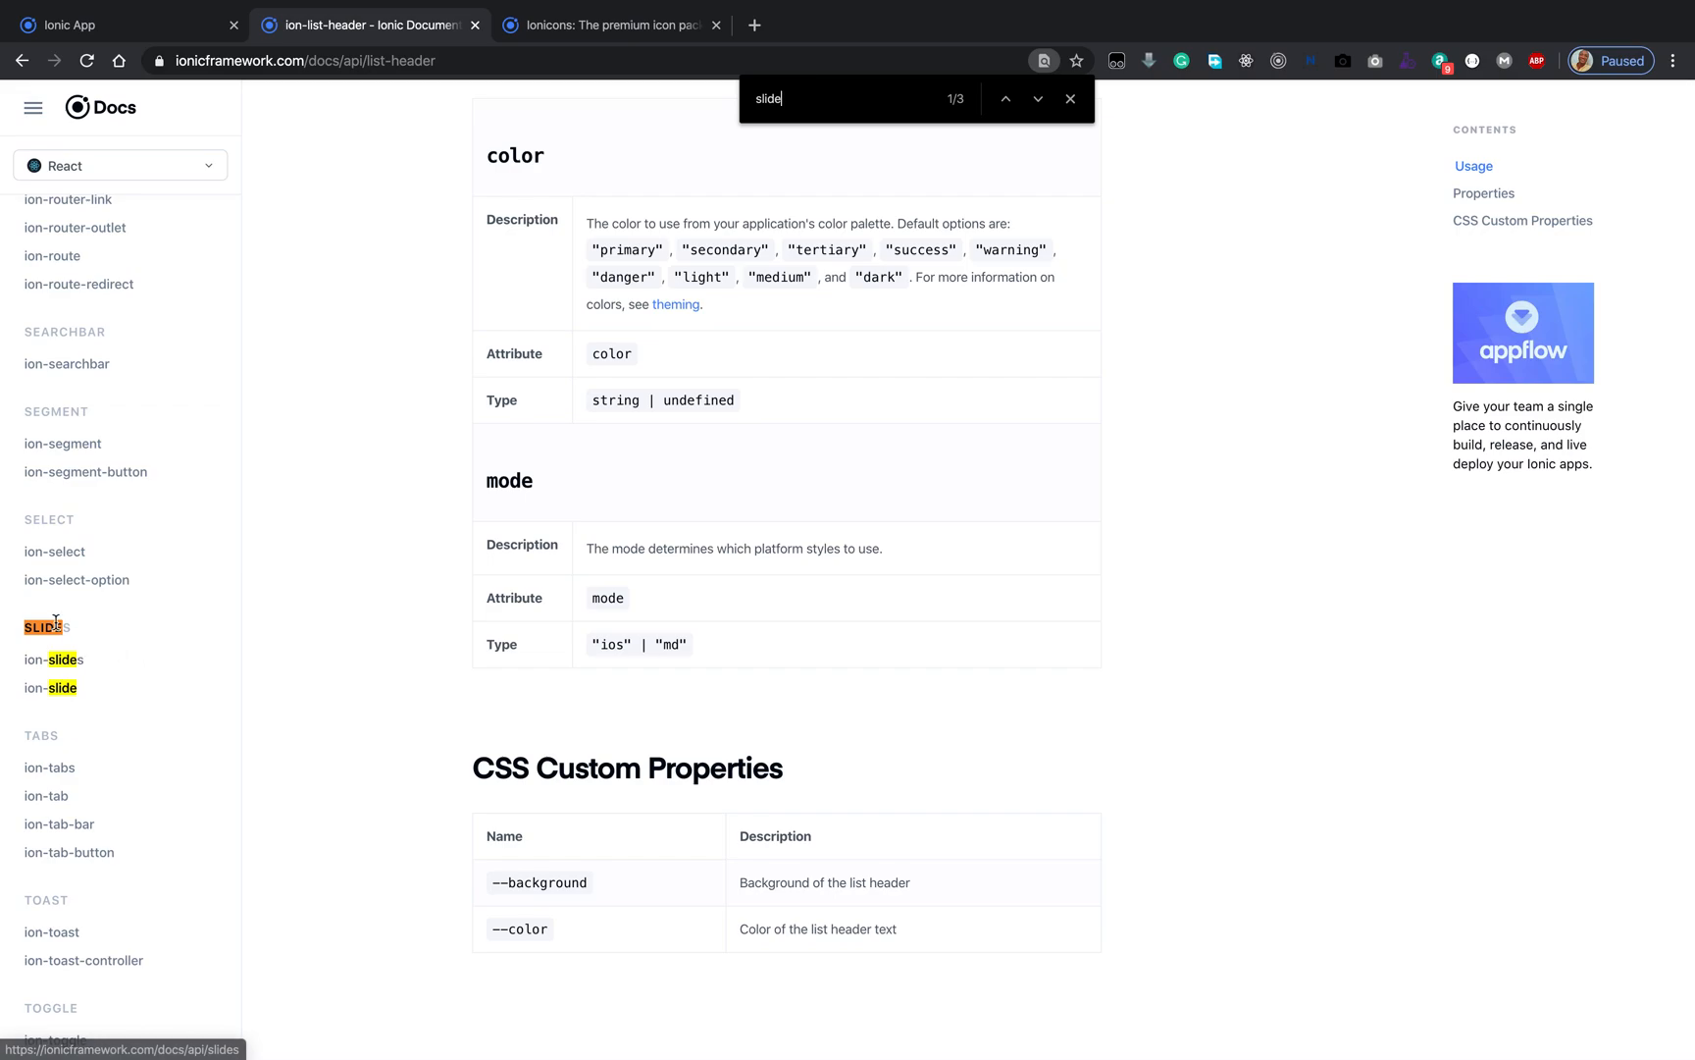
pyautogui.moveTo(63, 667)
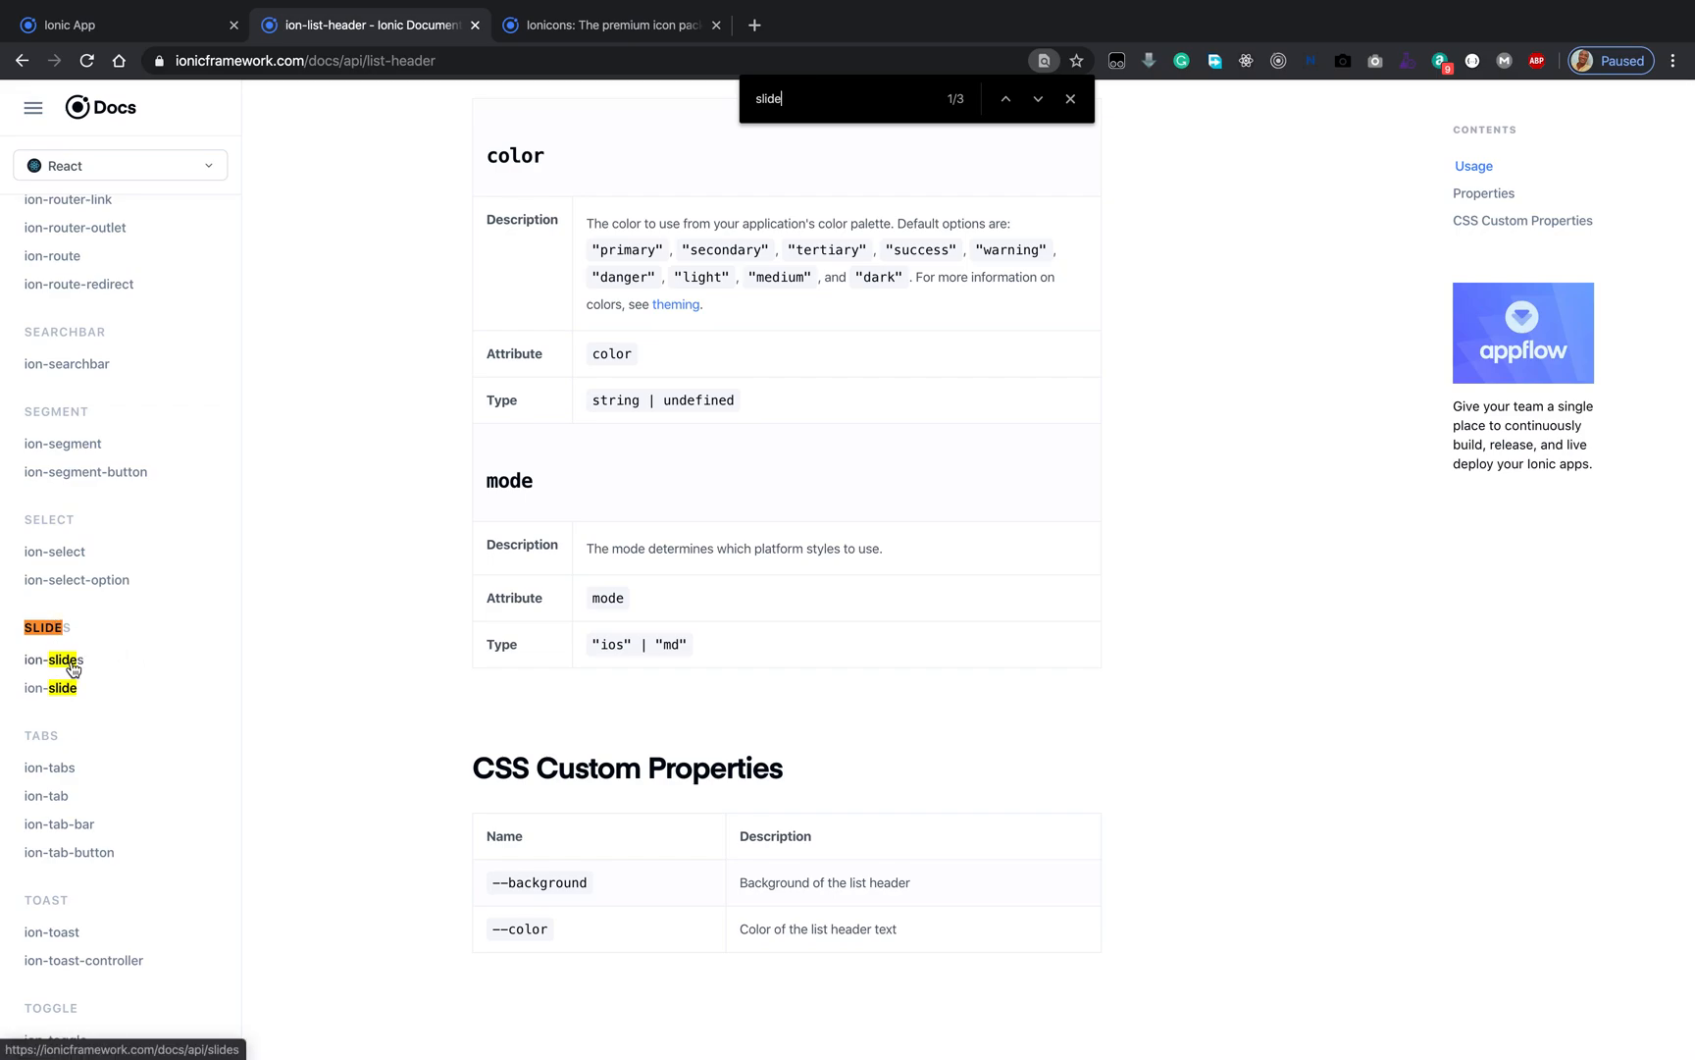
pyautogui.click(50, 659)
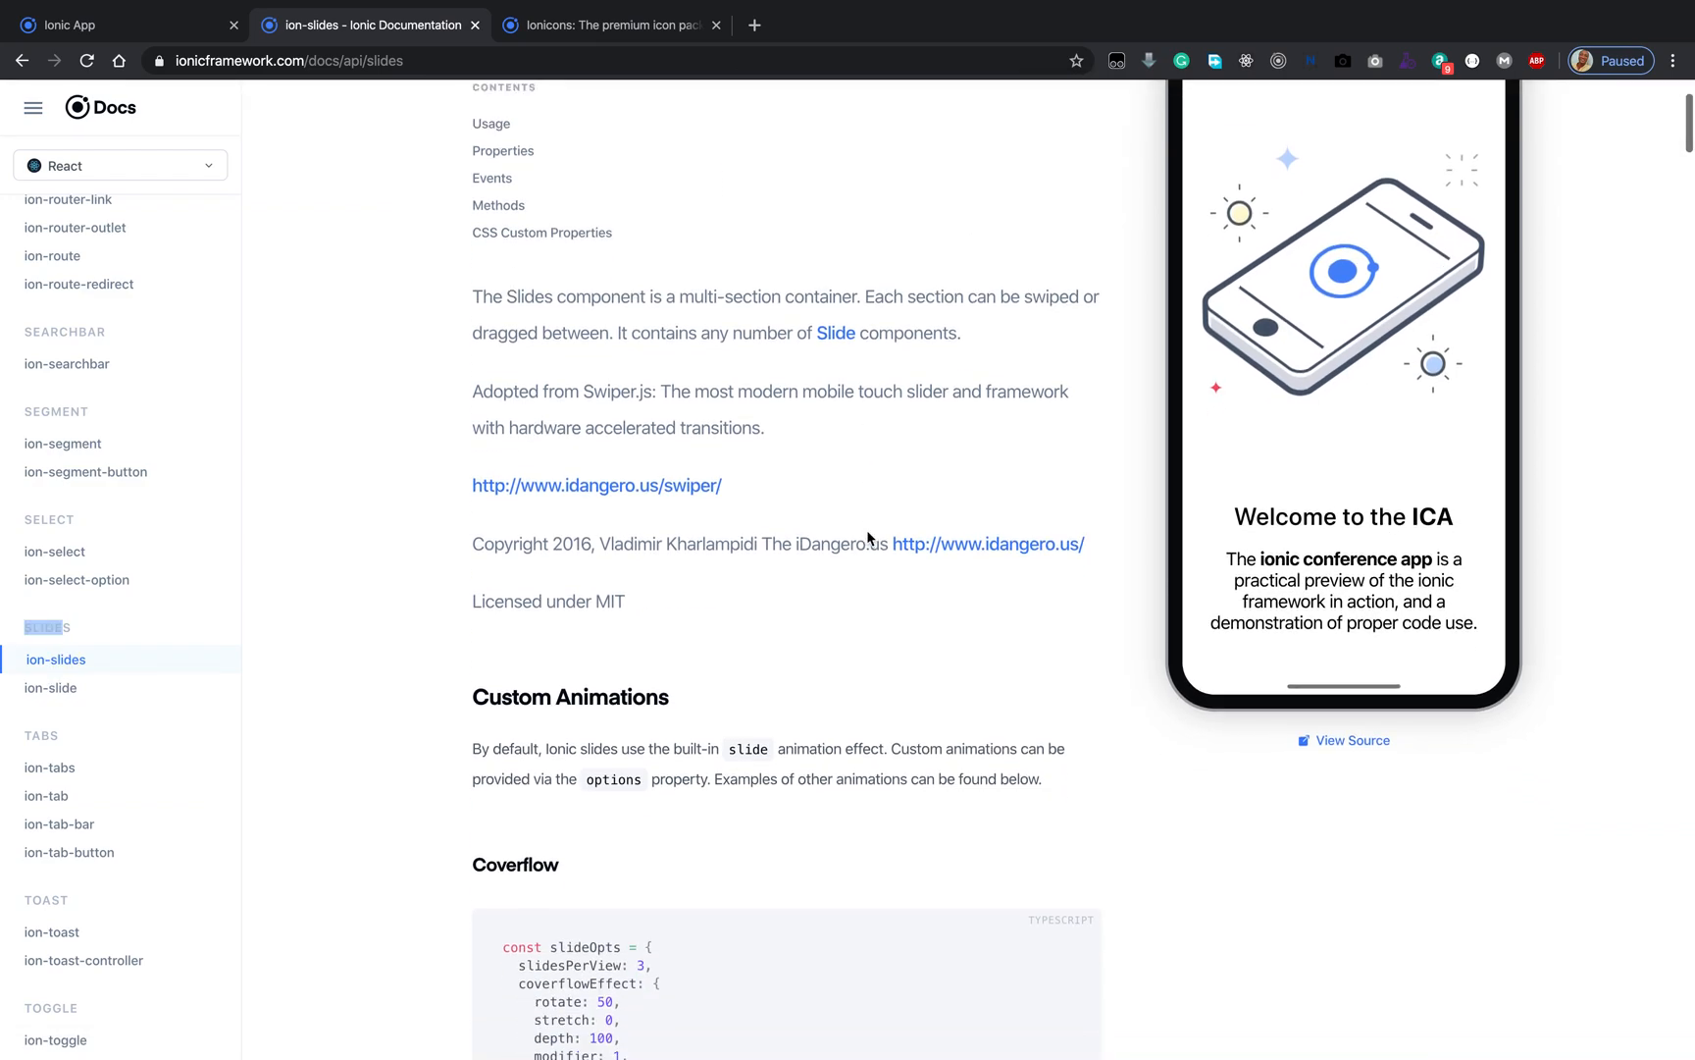
pyautogui.scroll(-3)
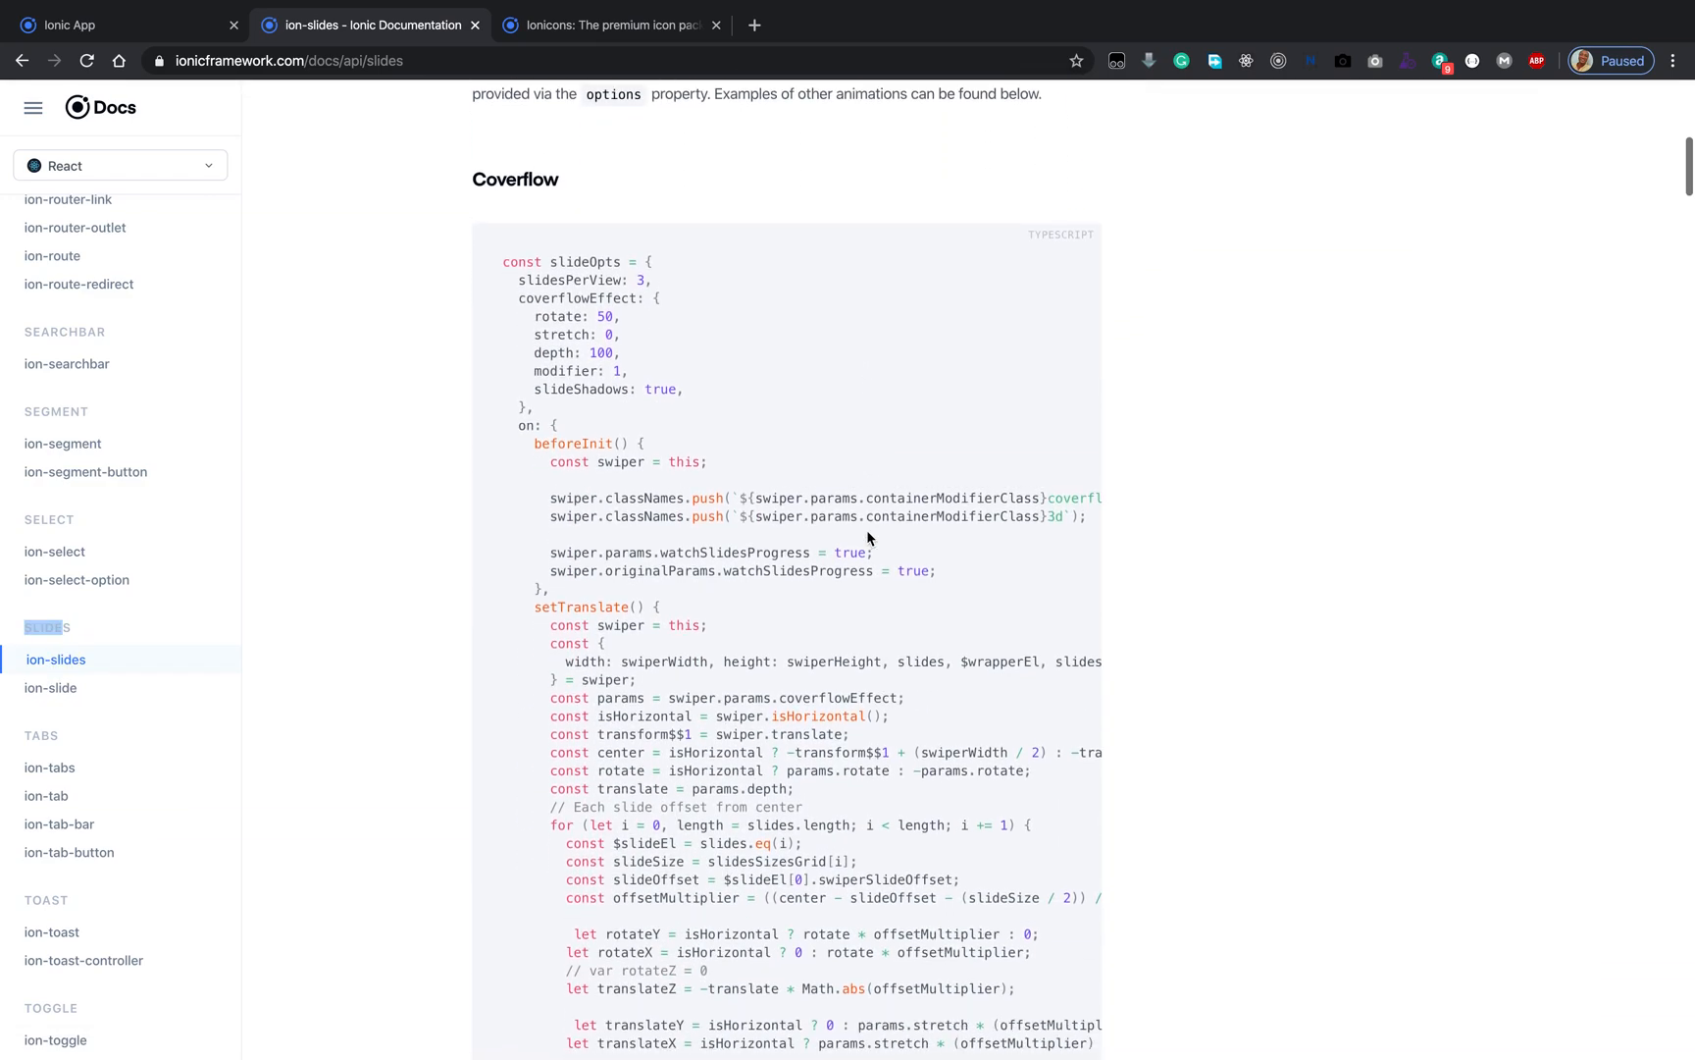
pyautogui.scroll(-3)
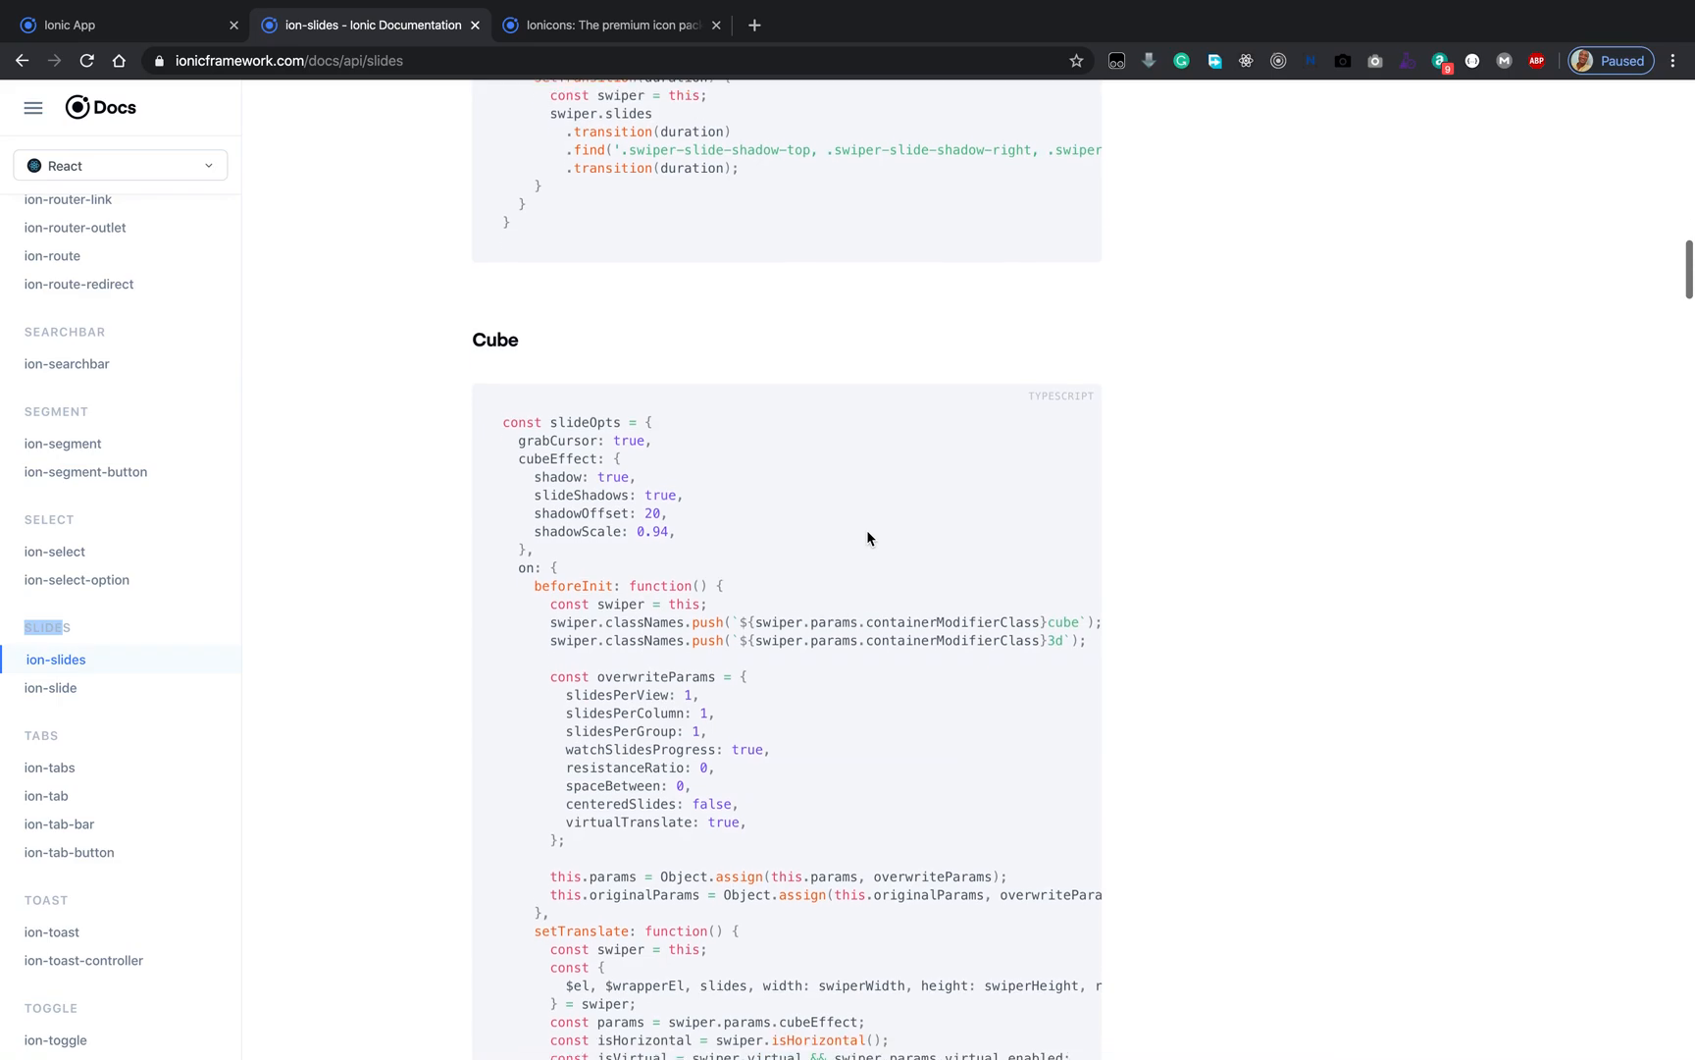
pyautogui.scroll(-3)
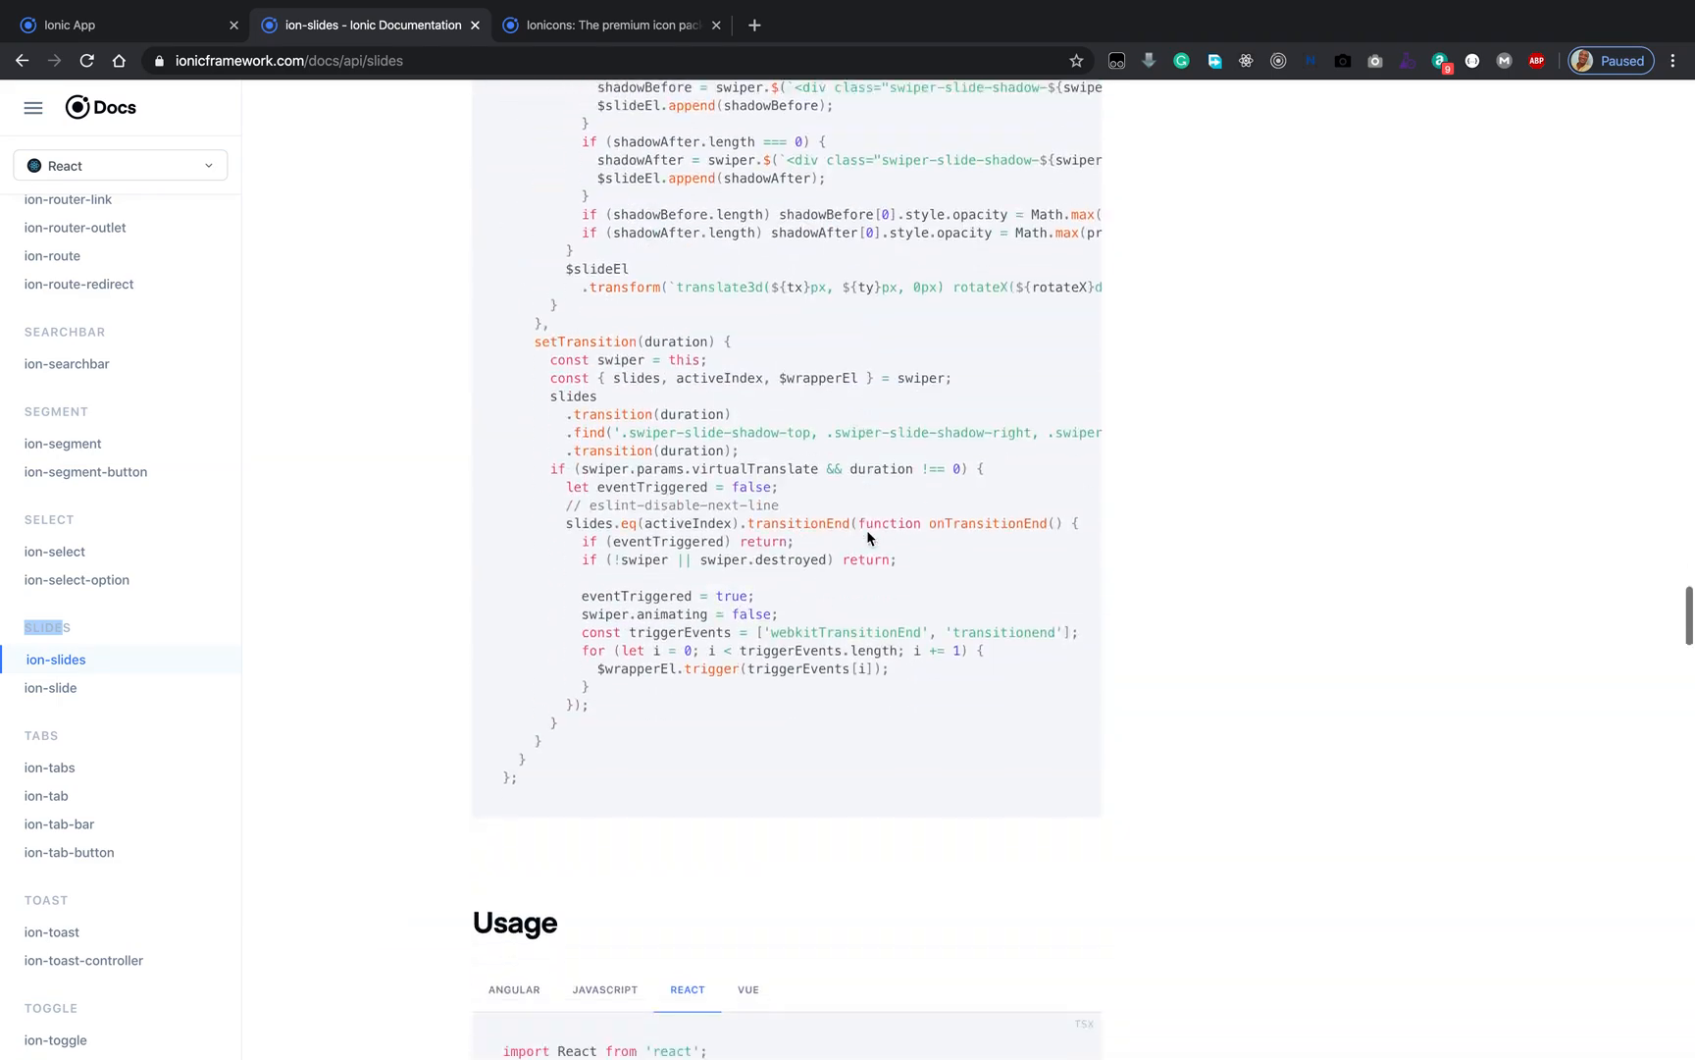
pyautogui.scroll(-3)
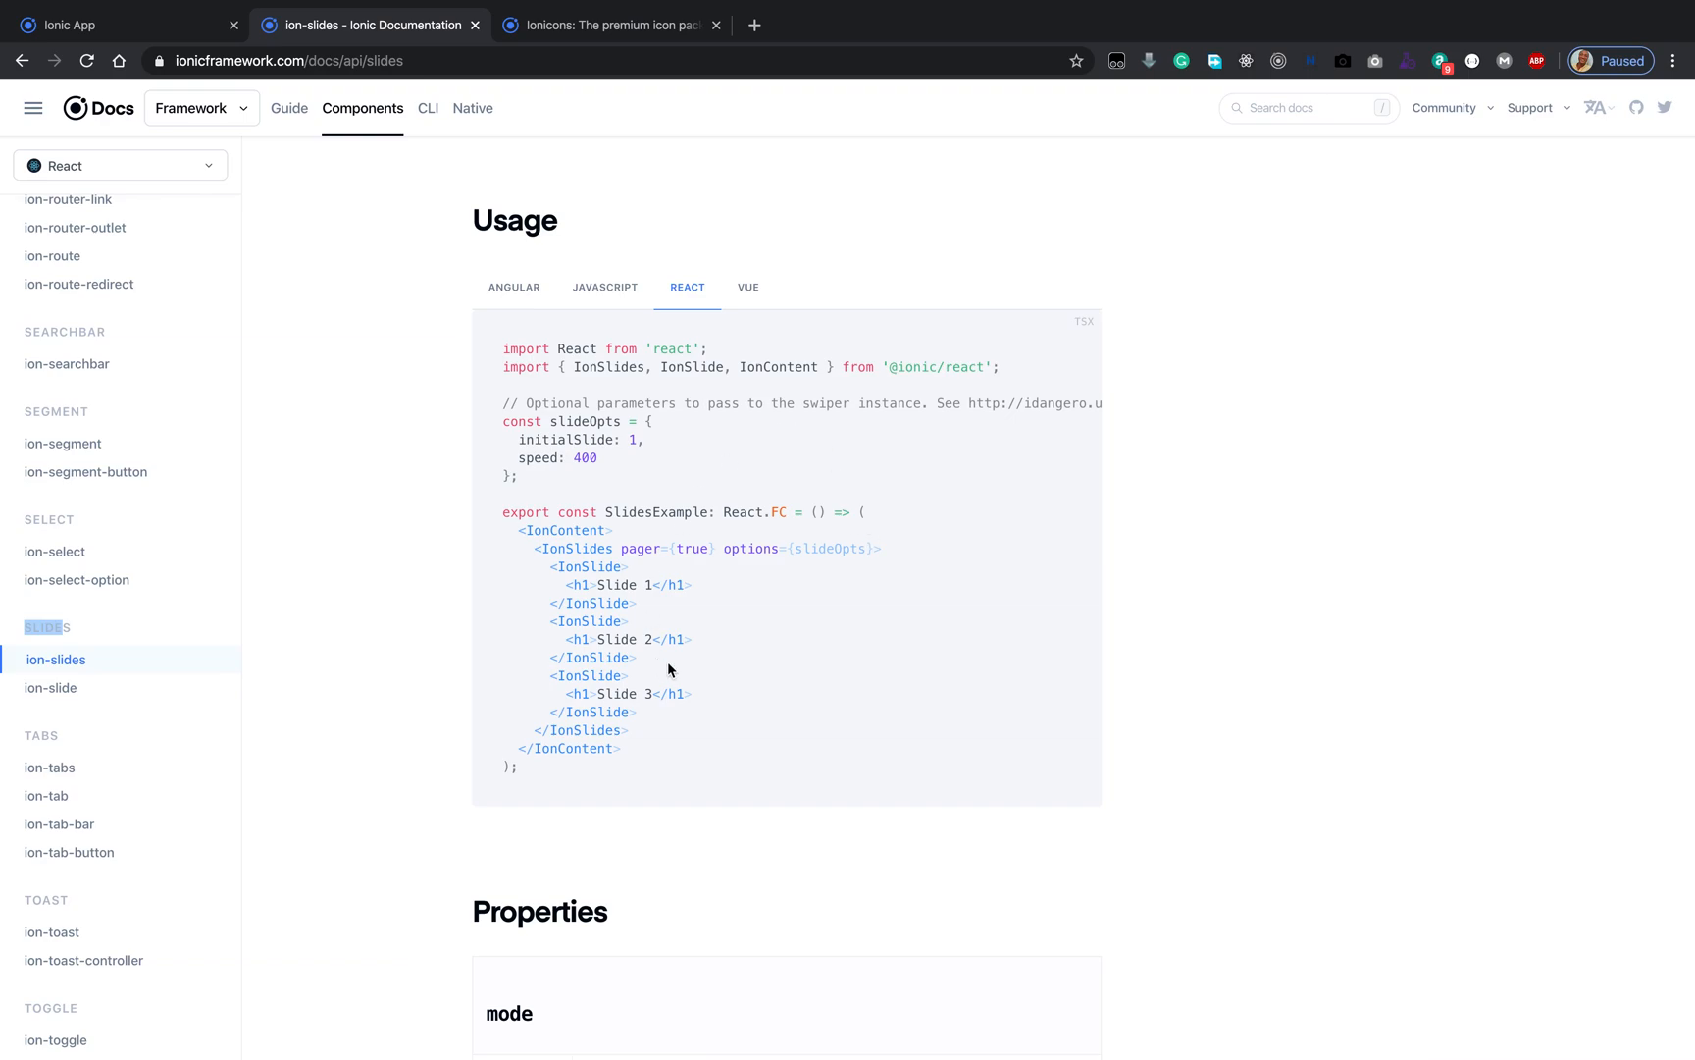
pyautogui.moveTo(700, 658)
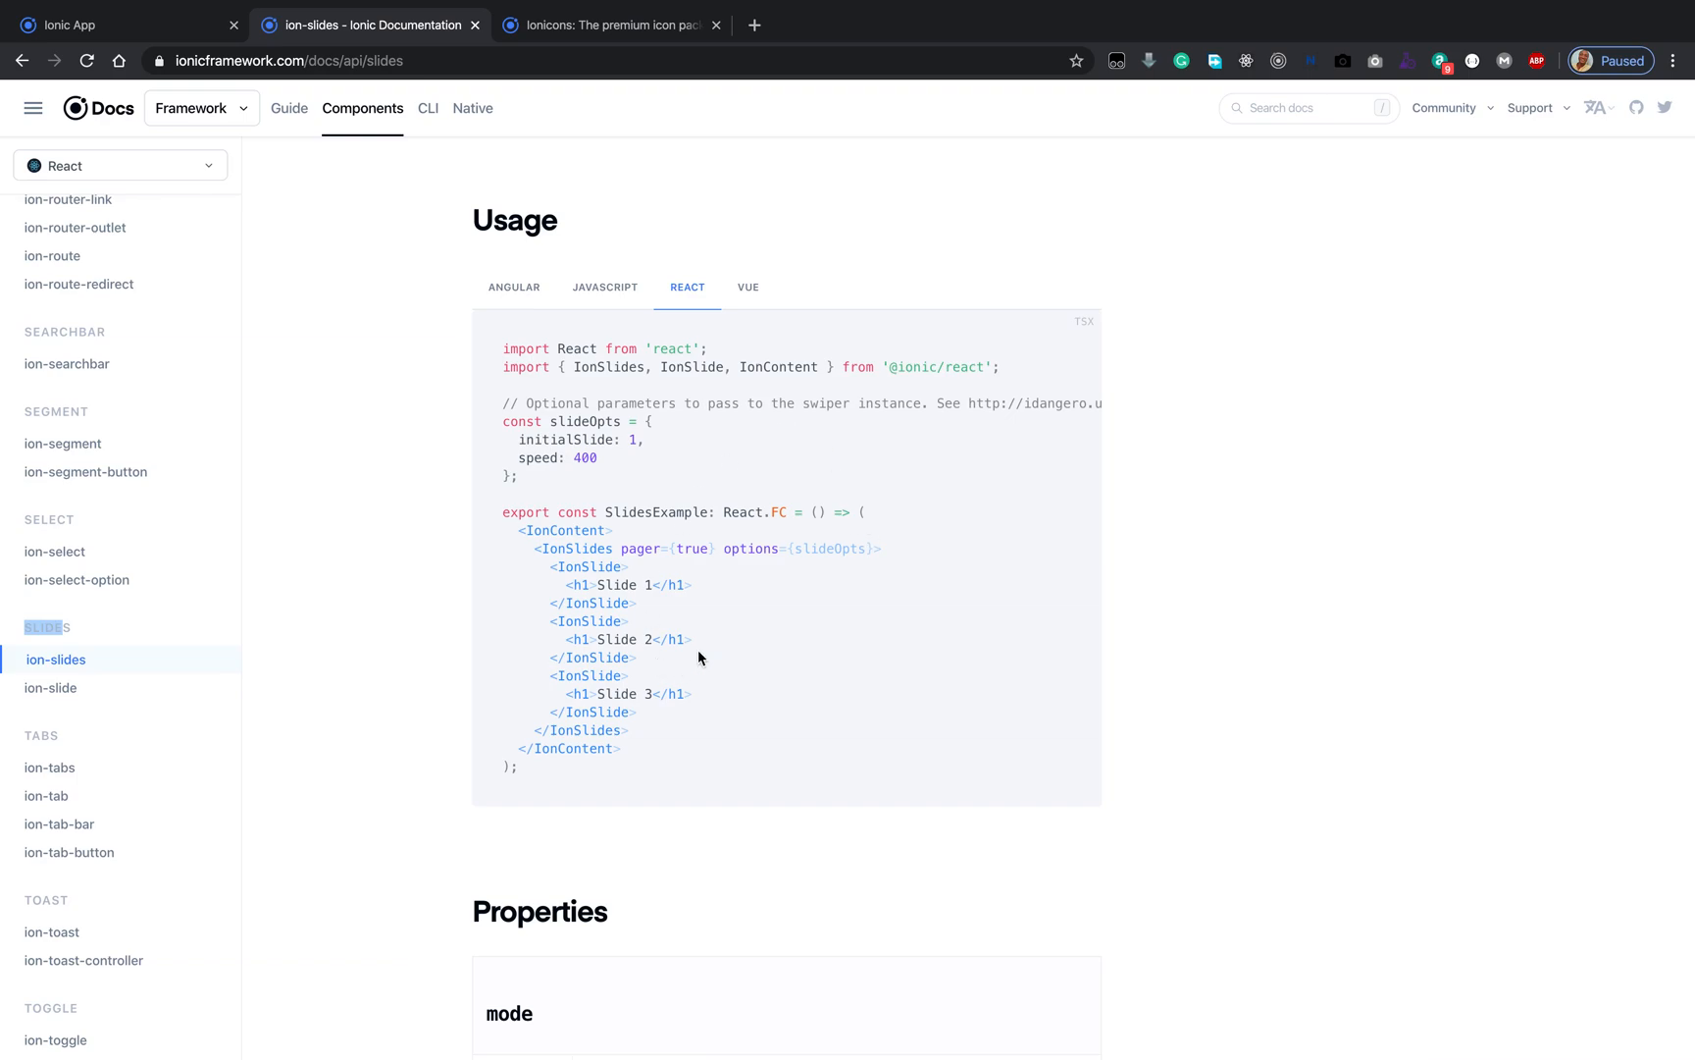
pyautogui.click(608, 24)
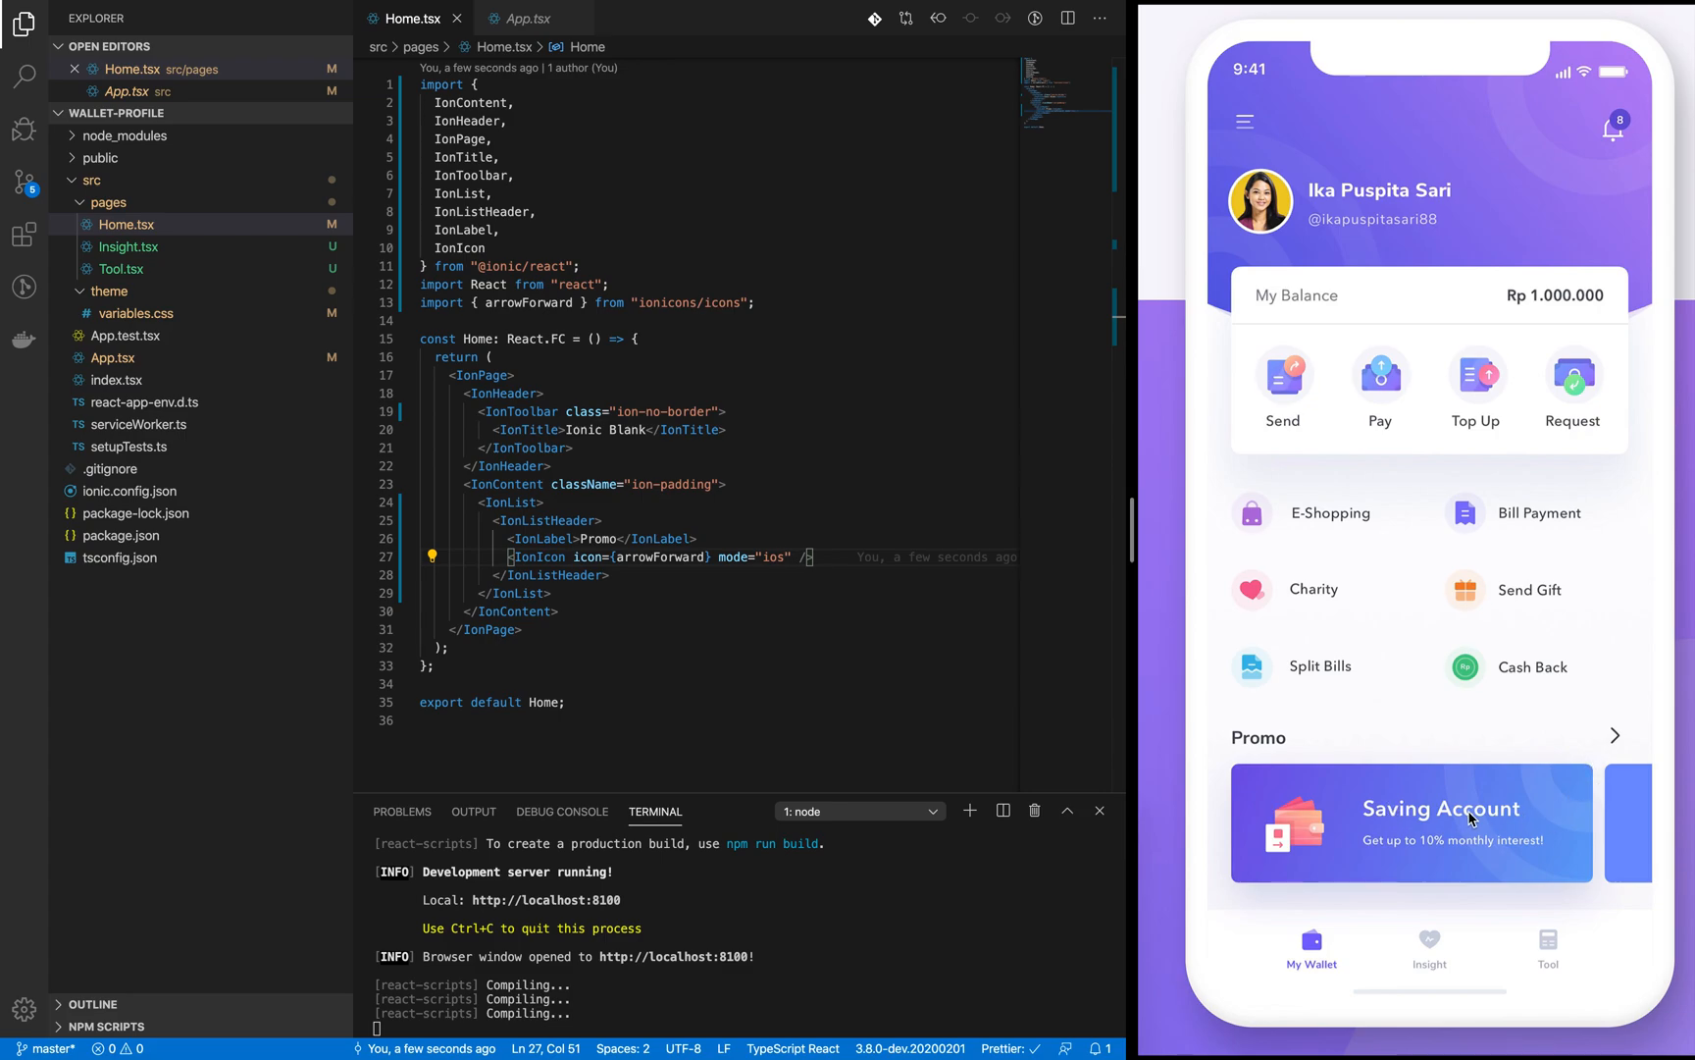
pyautogui.moveTo(1630, 808)
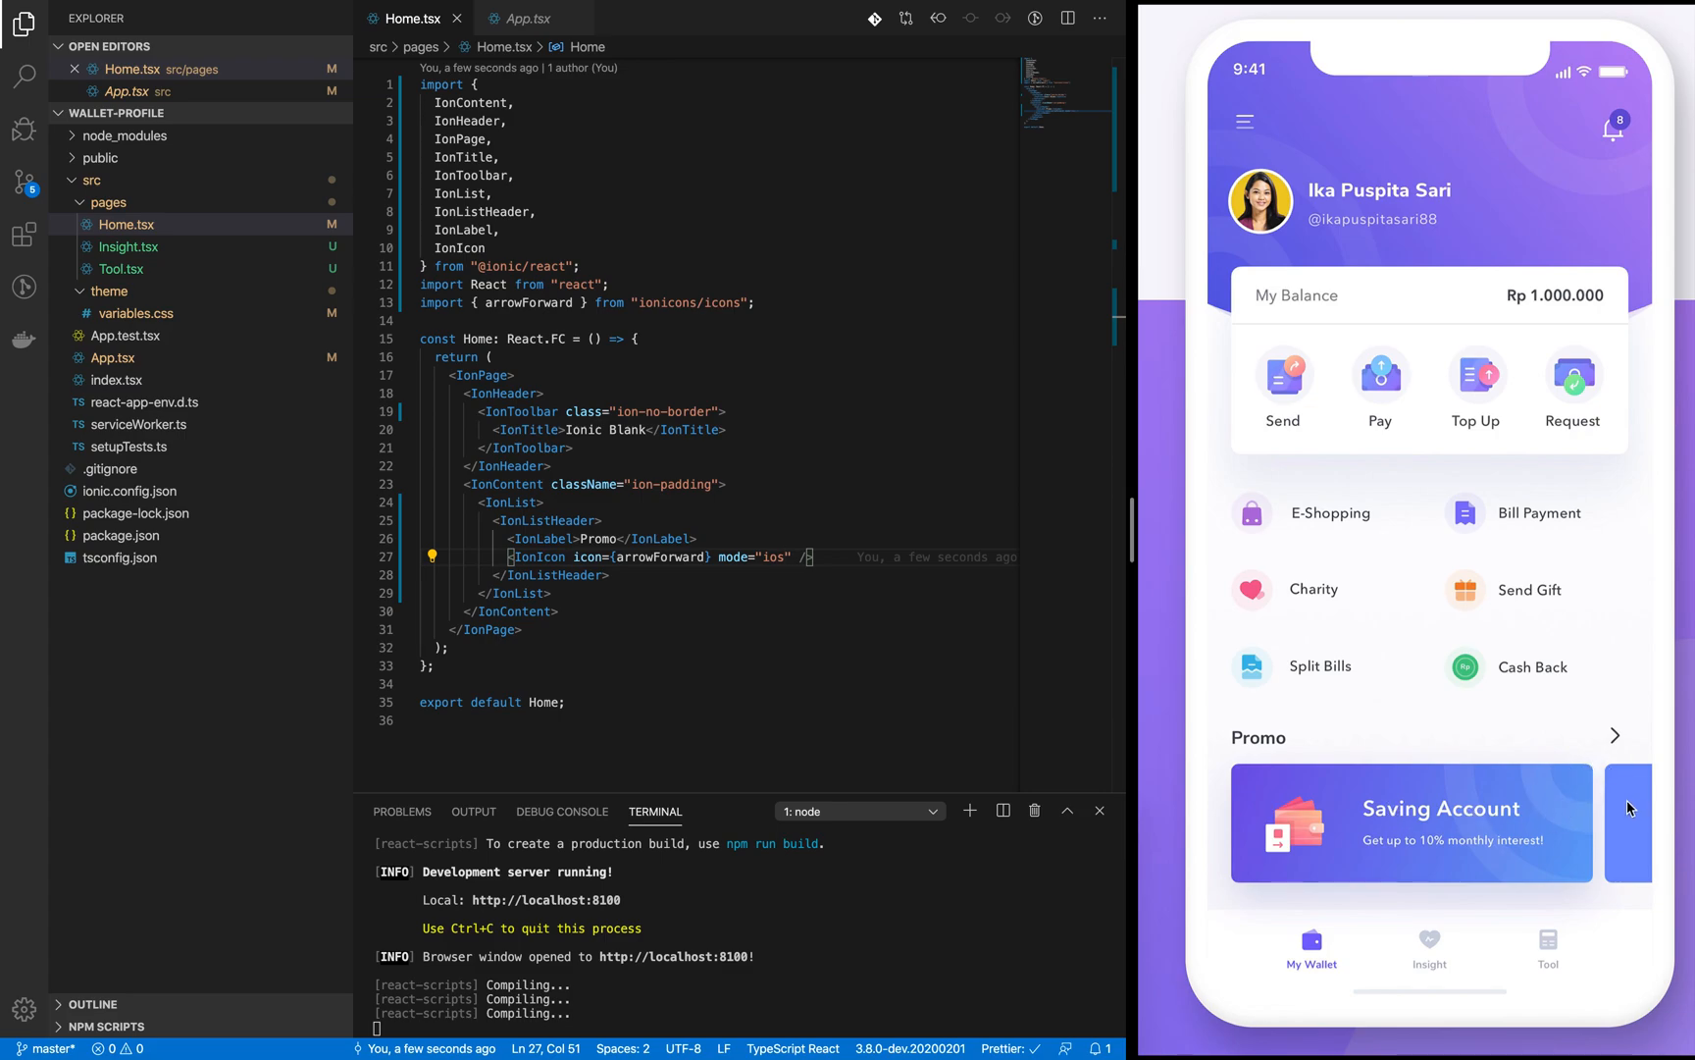
pyautogui.moveTo(1627, 822)
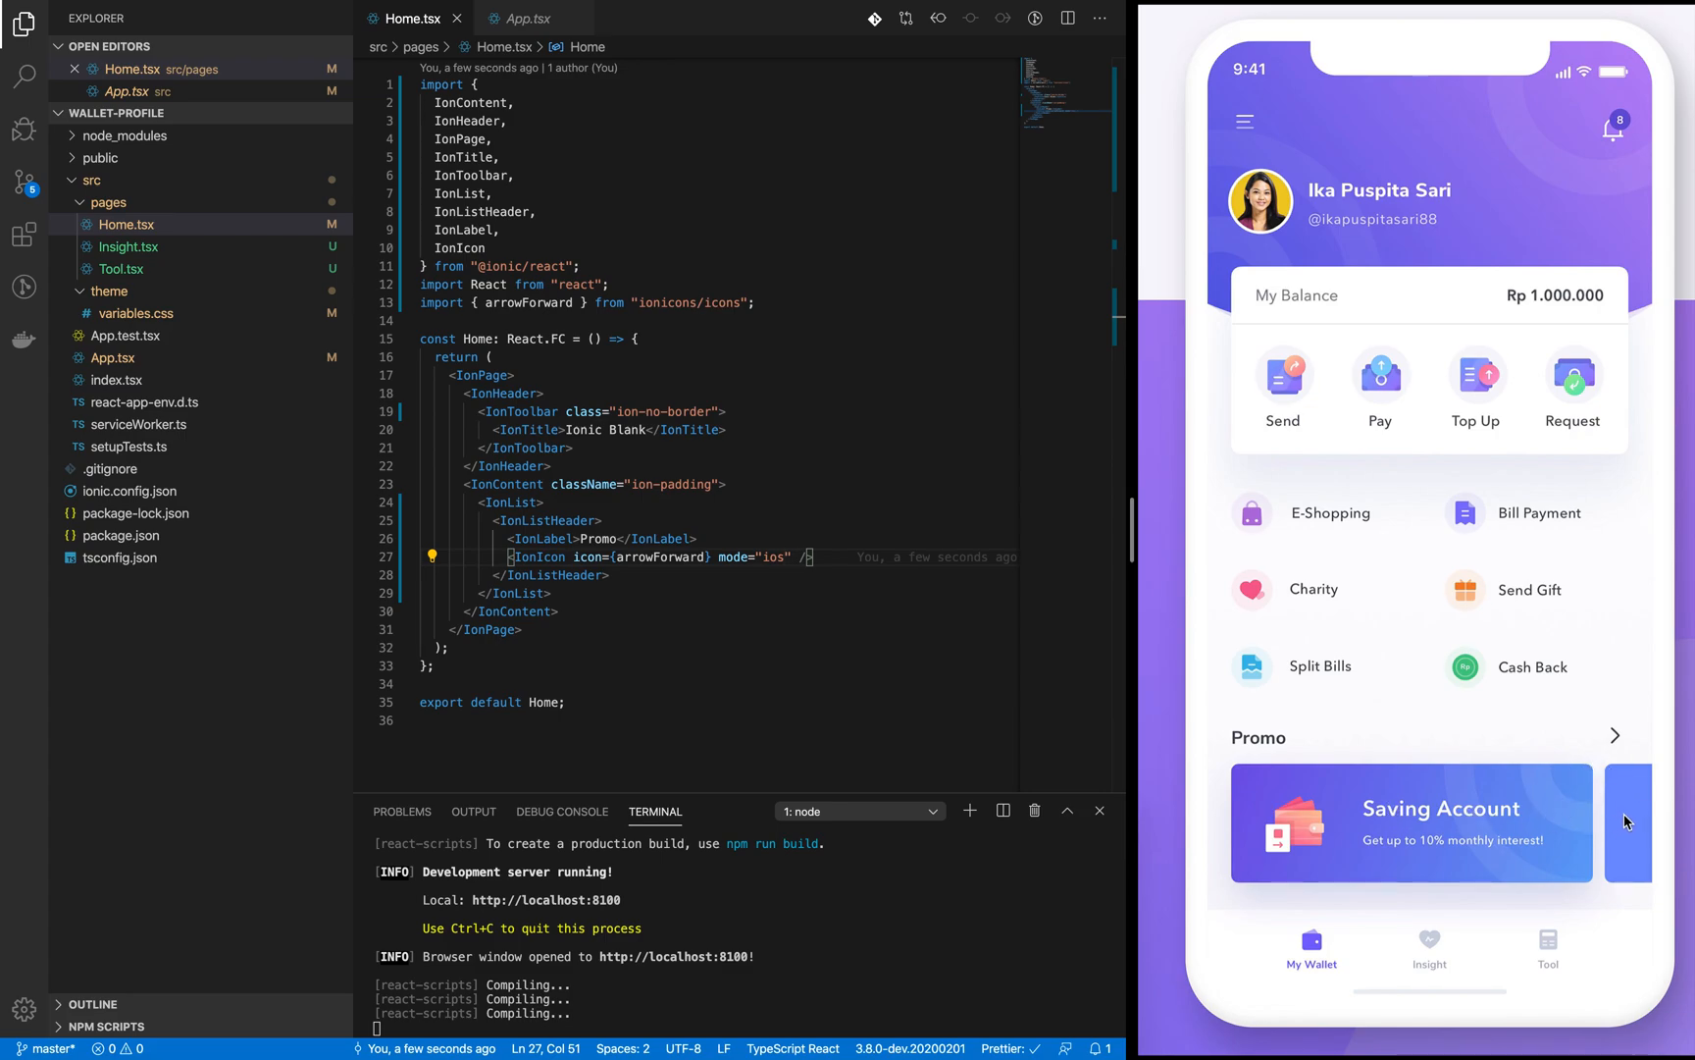
pyautogui.moveTo(1062, 811)
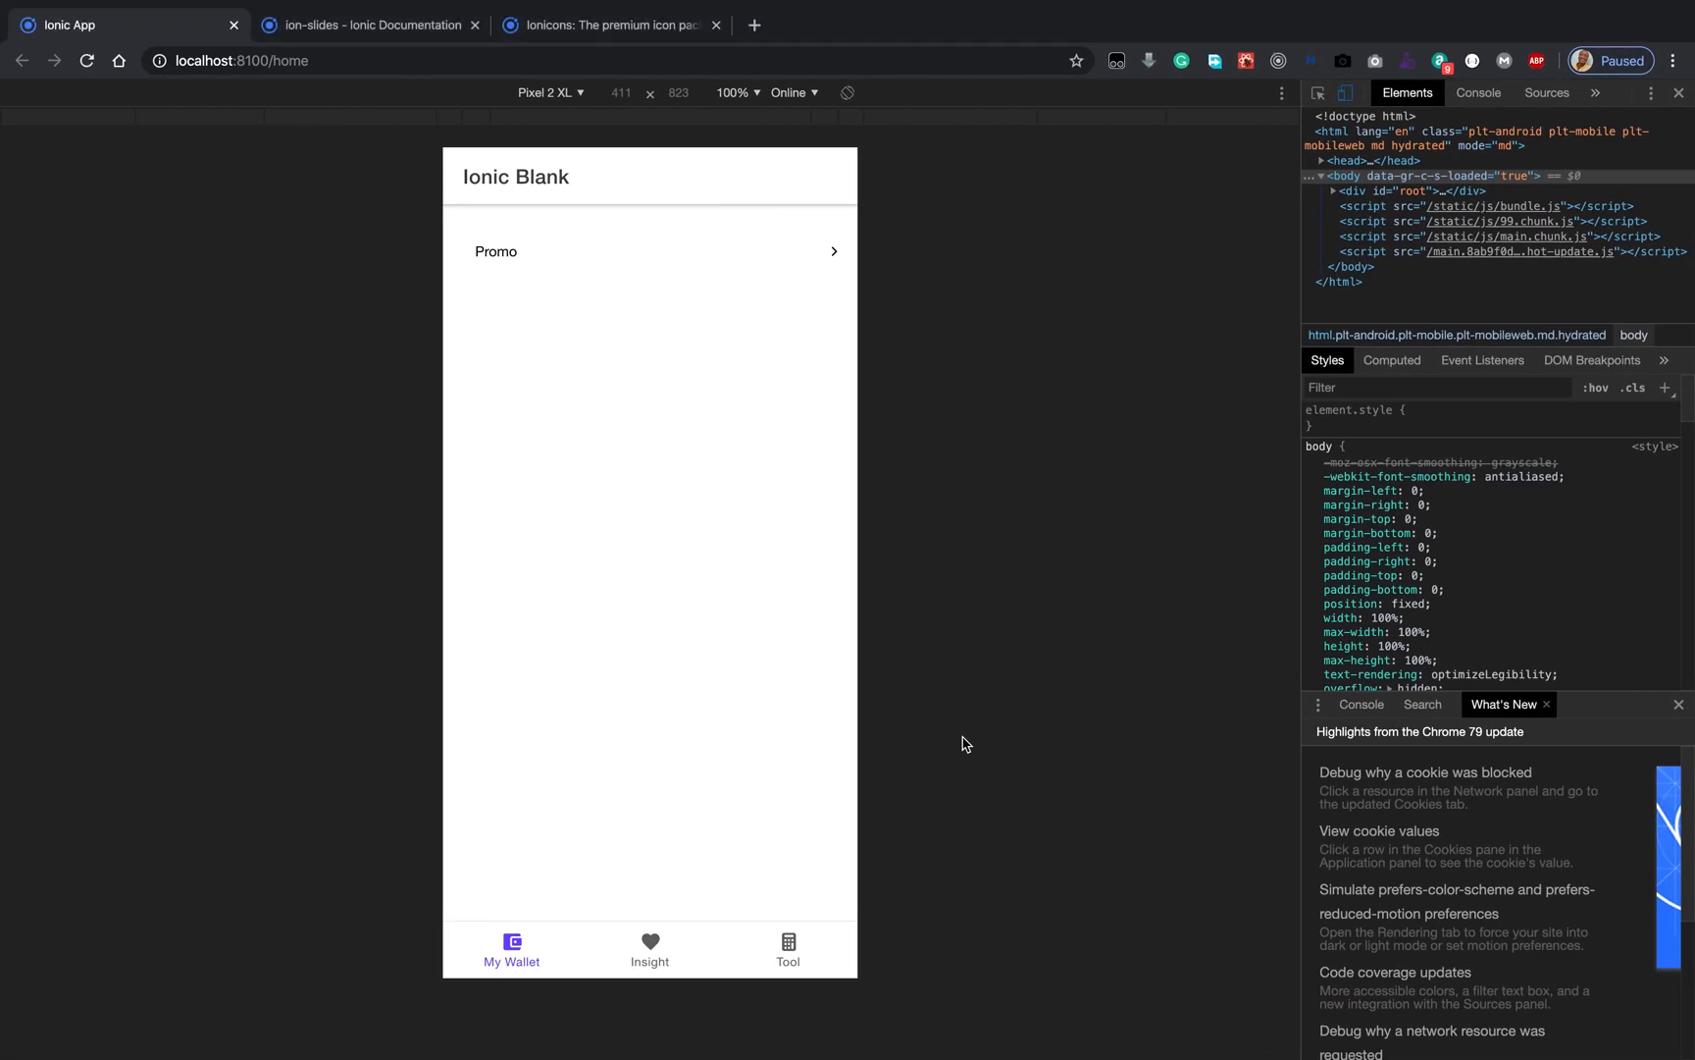
pyautogui.moveTo(642, 443)
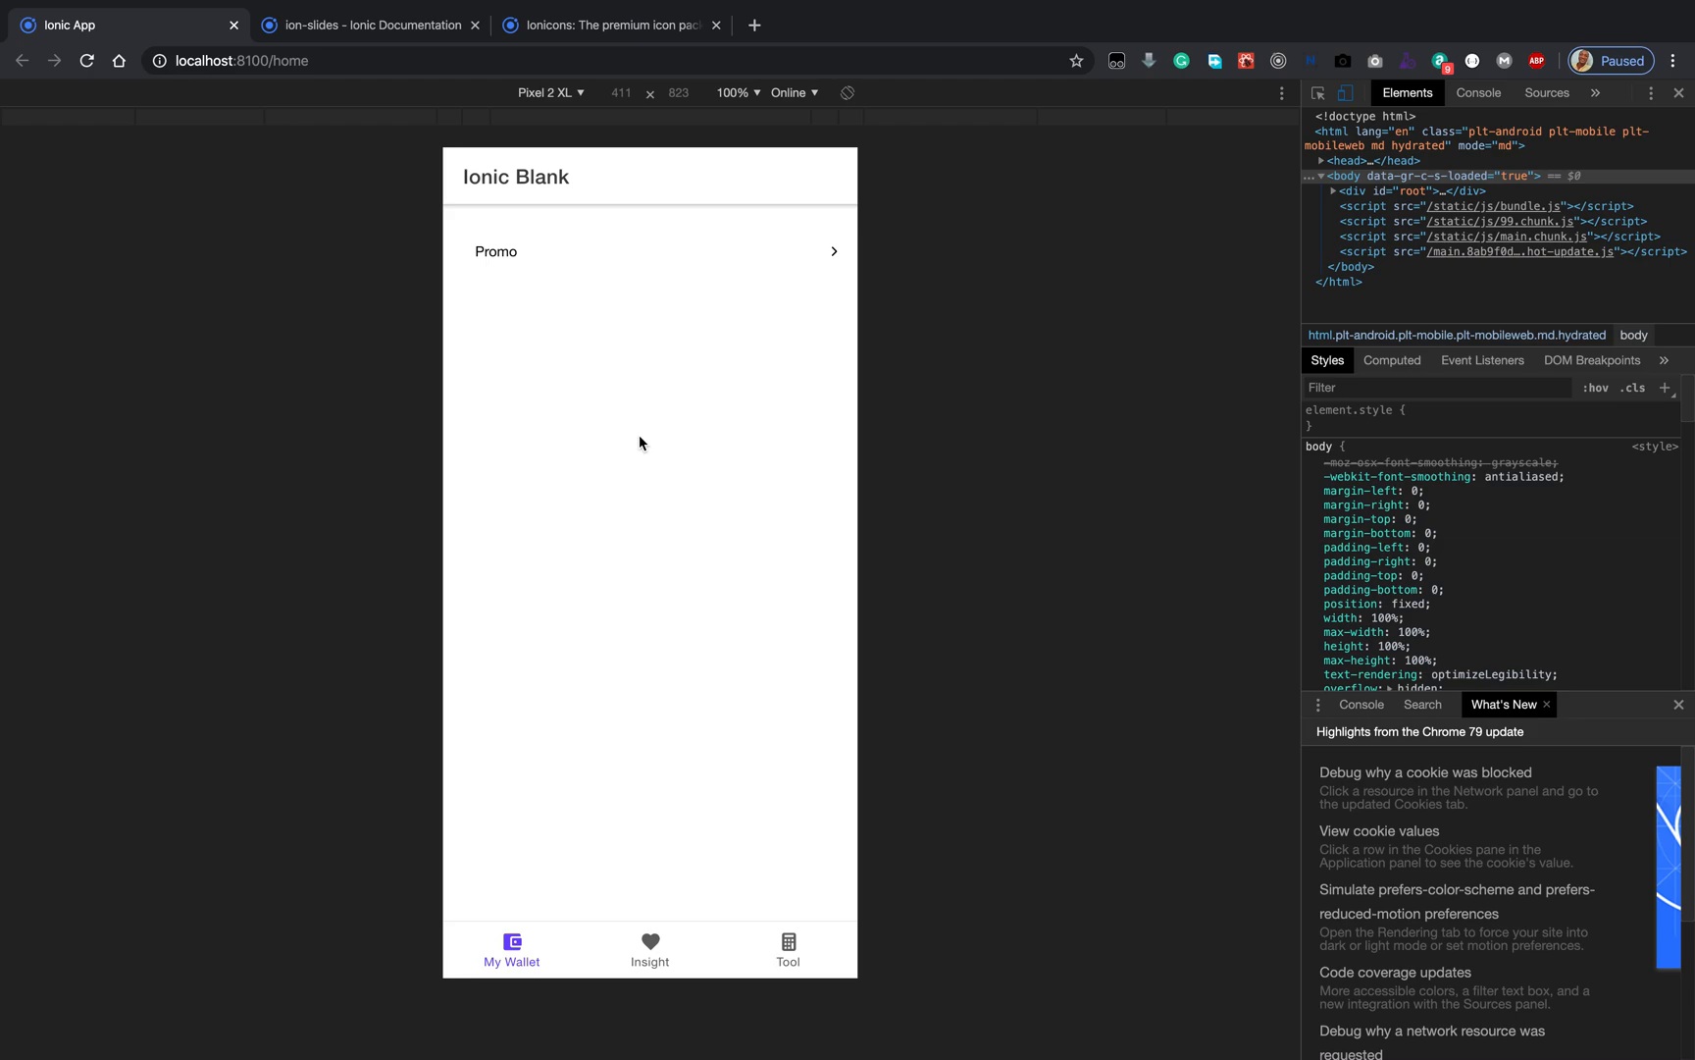